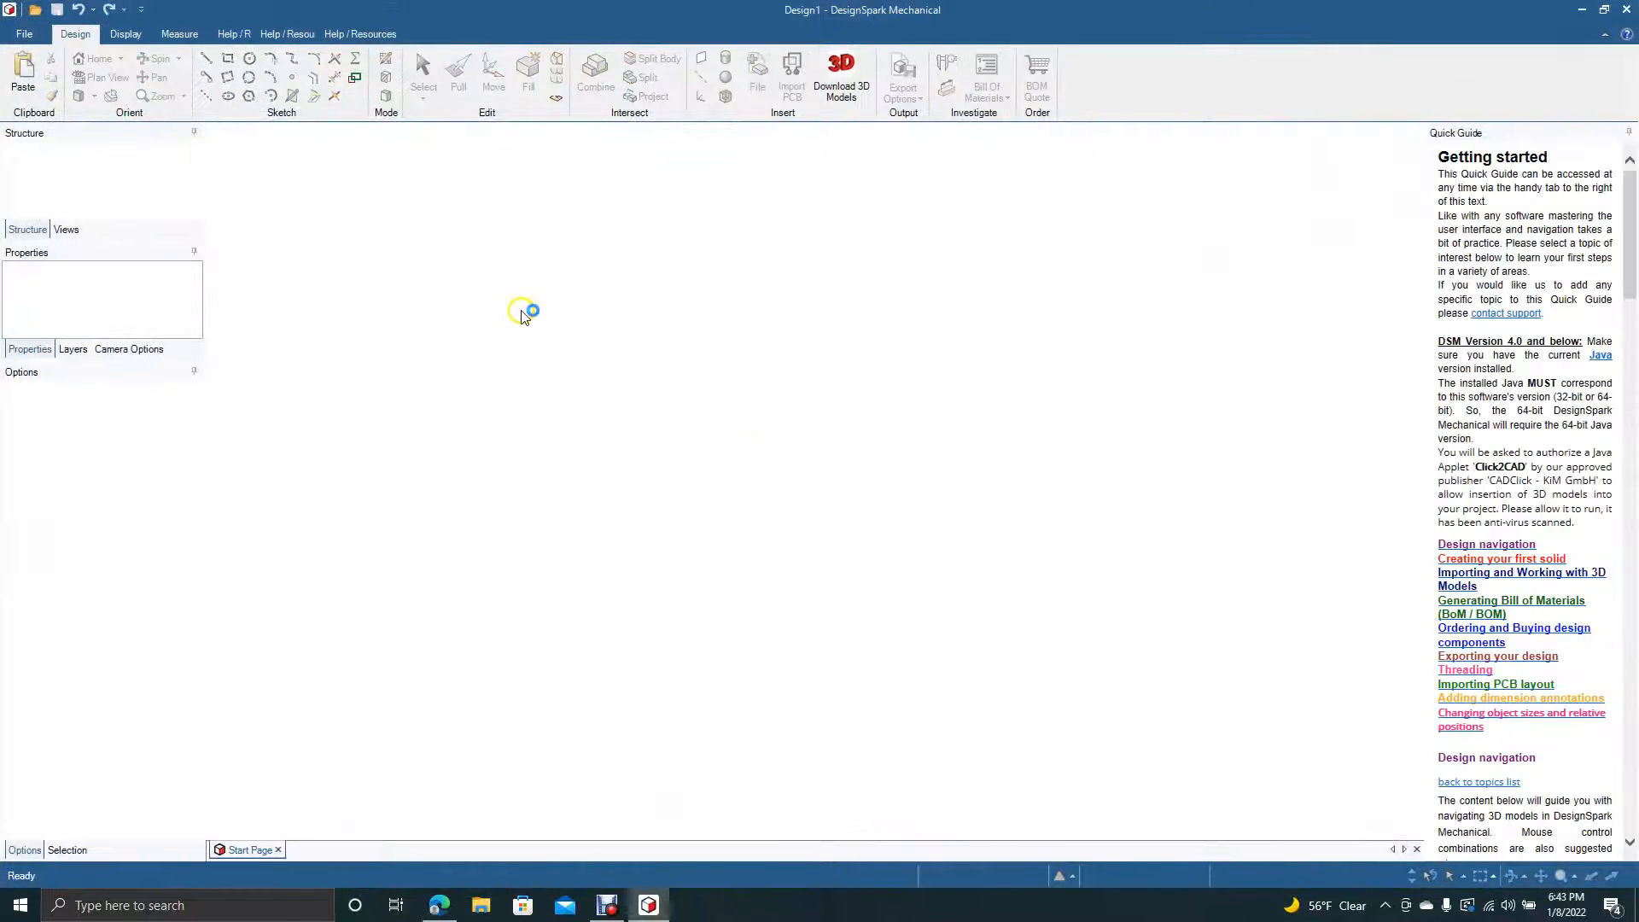
- Create a new blank design document from the File menu
click(23, 33)
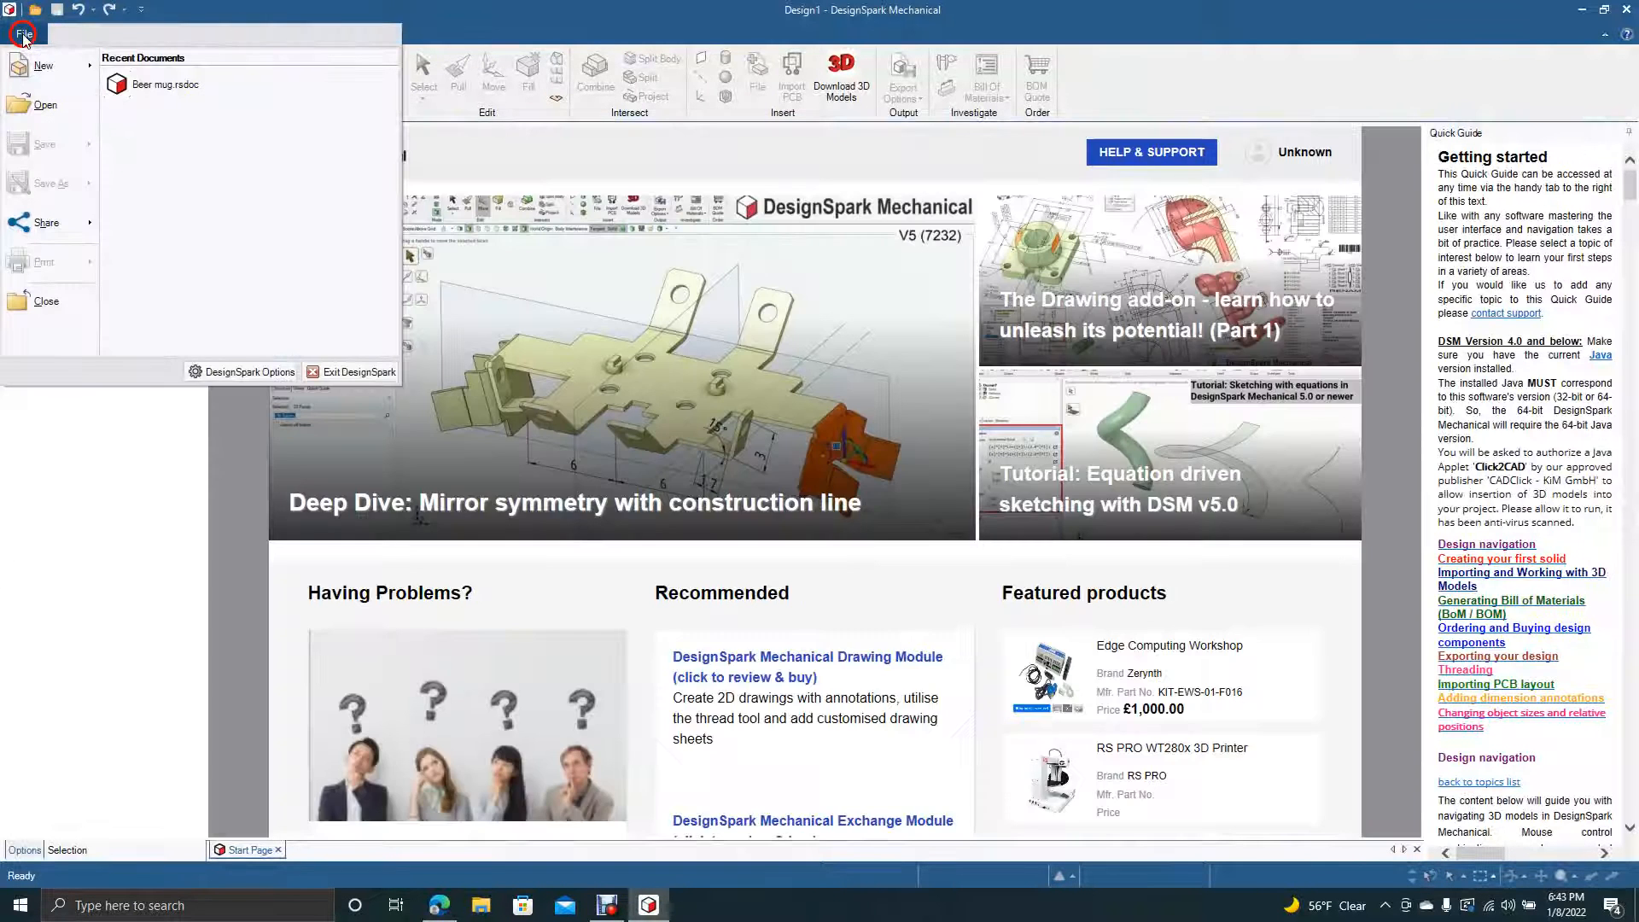
mouse_move(42, 65)
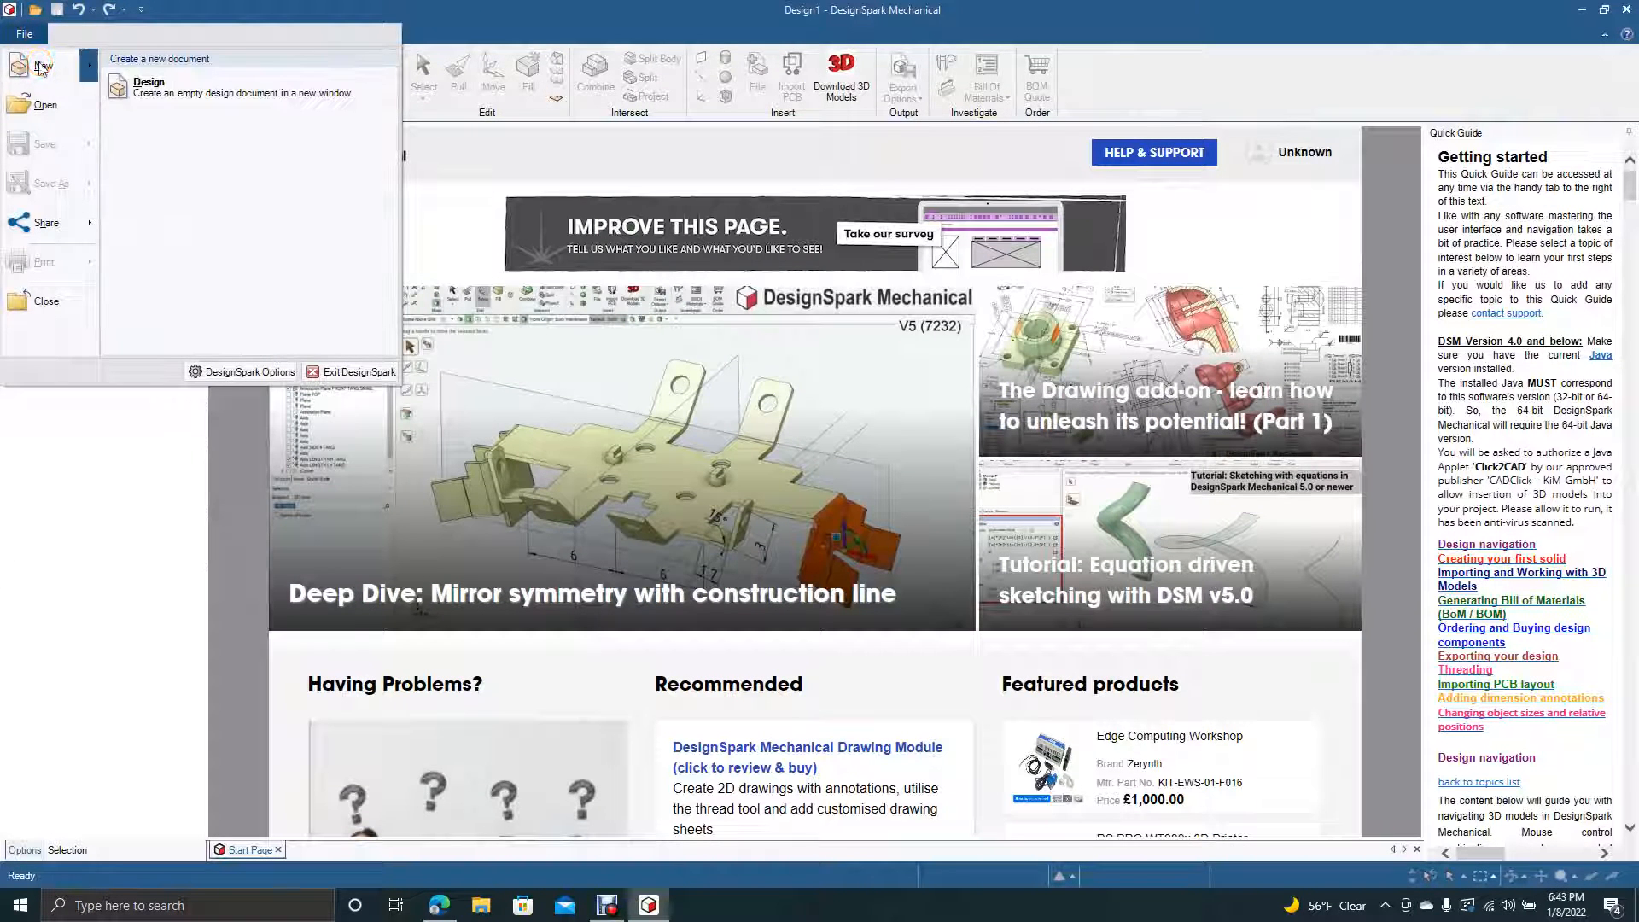
click(150, 86)
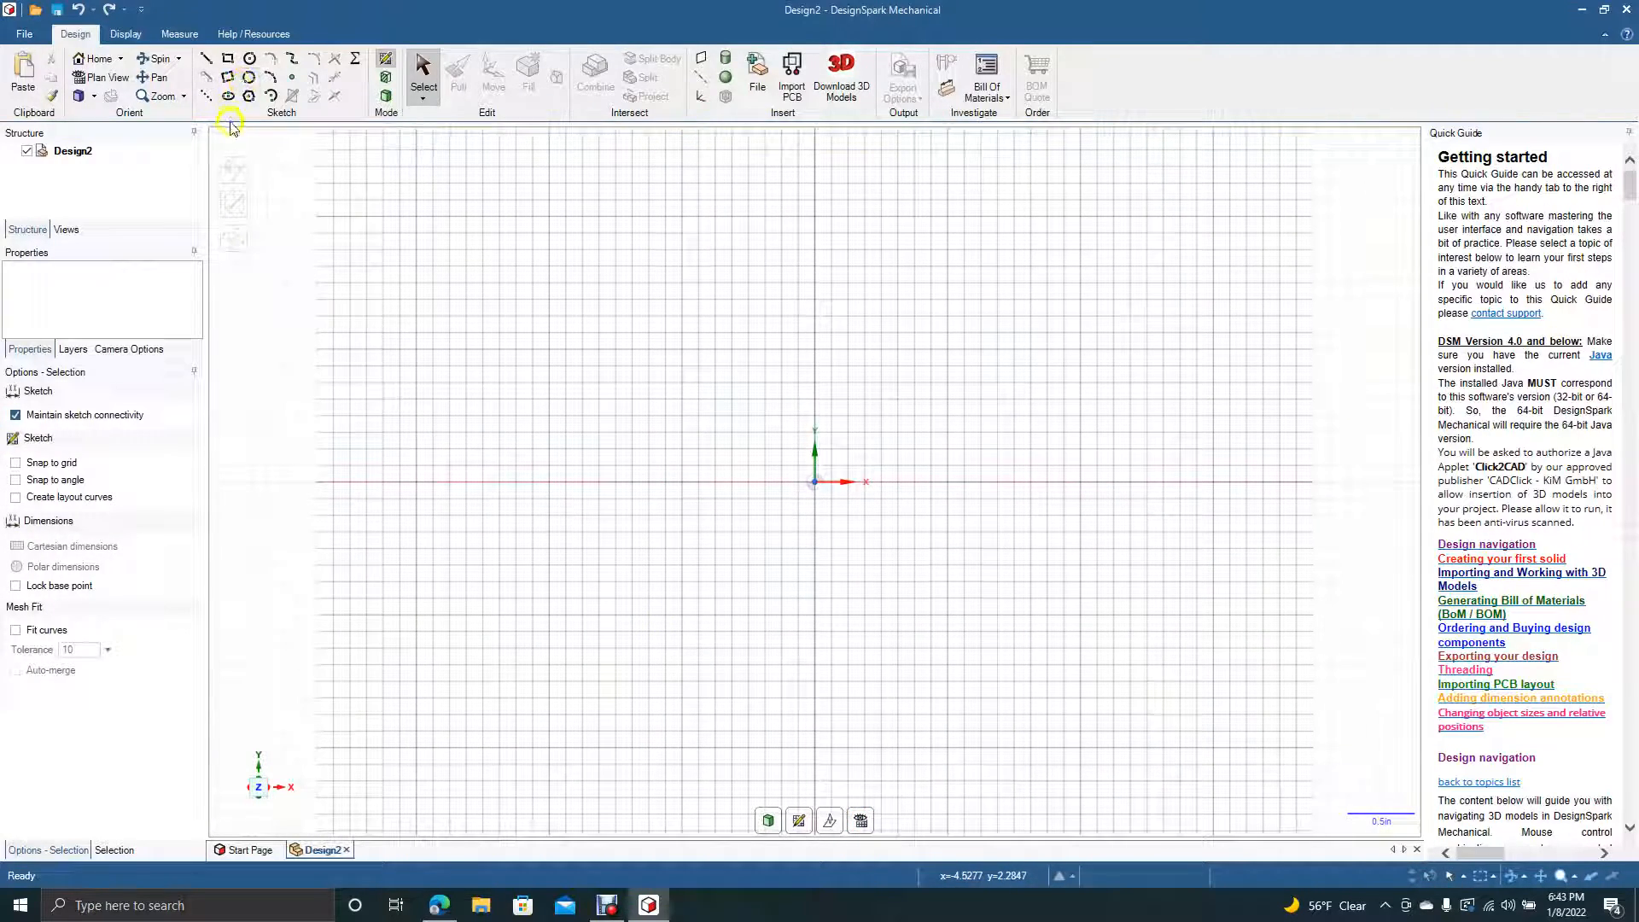
- Sketch a 6-sided hexagon about 2.3 in across, centred on the origin
click(248, 97)
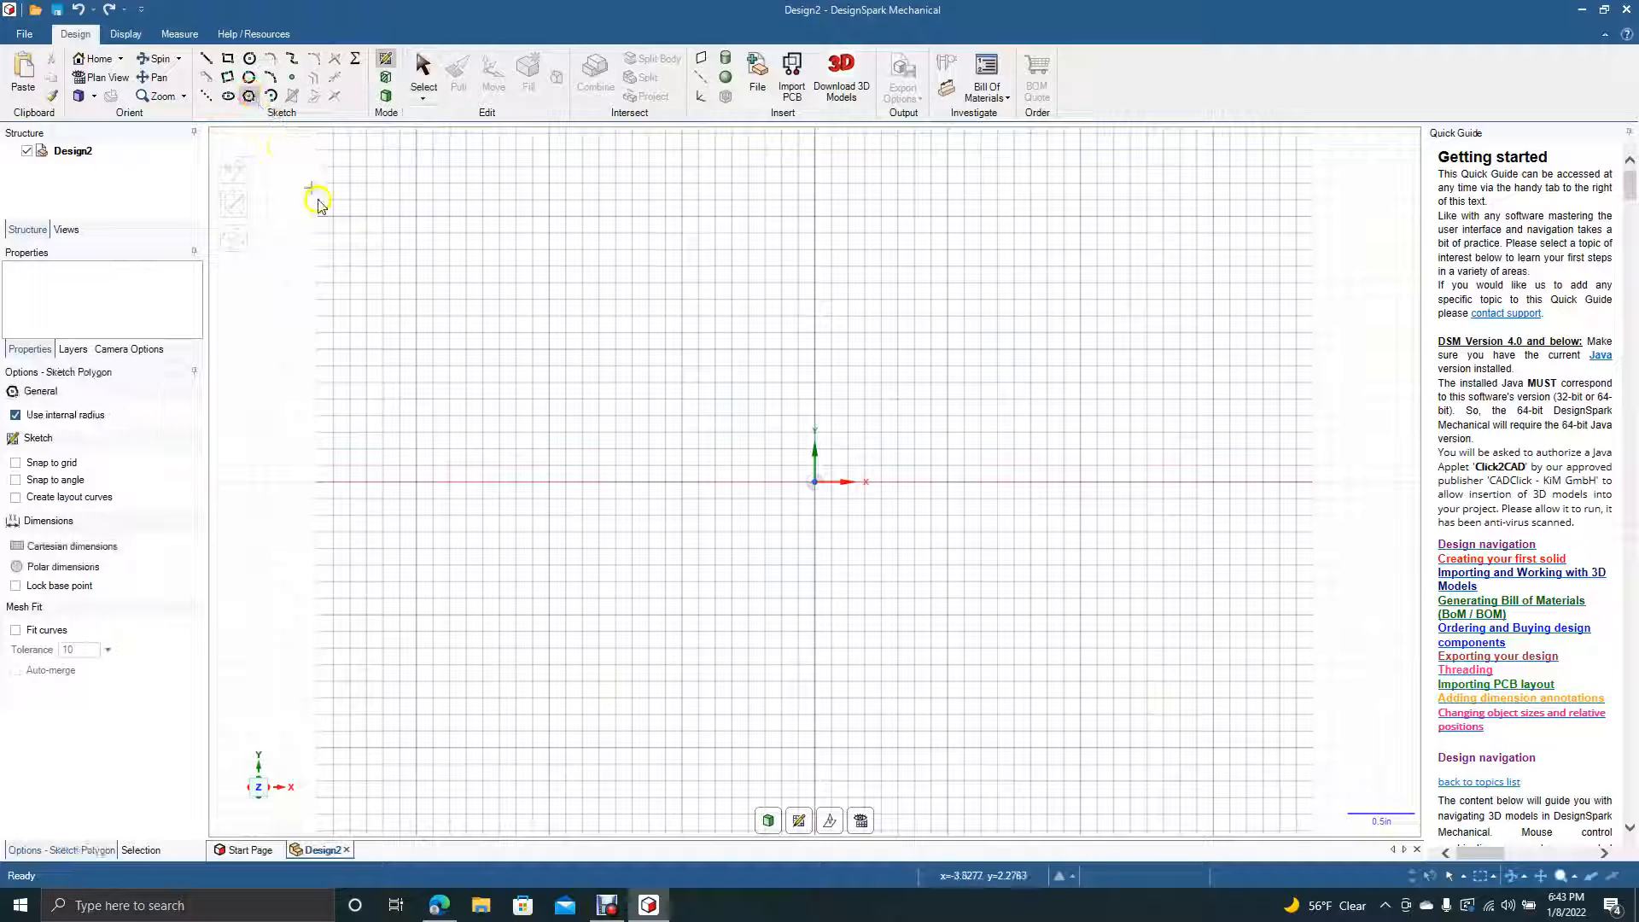
click(814, 481)
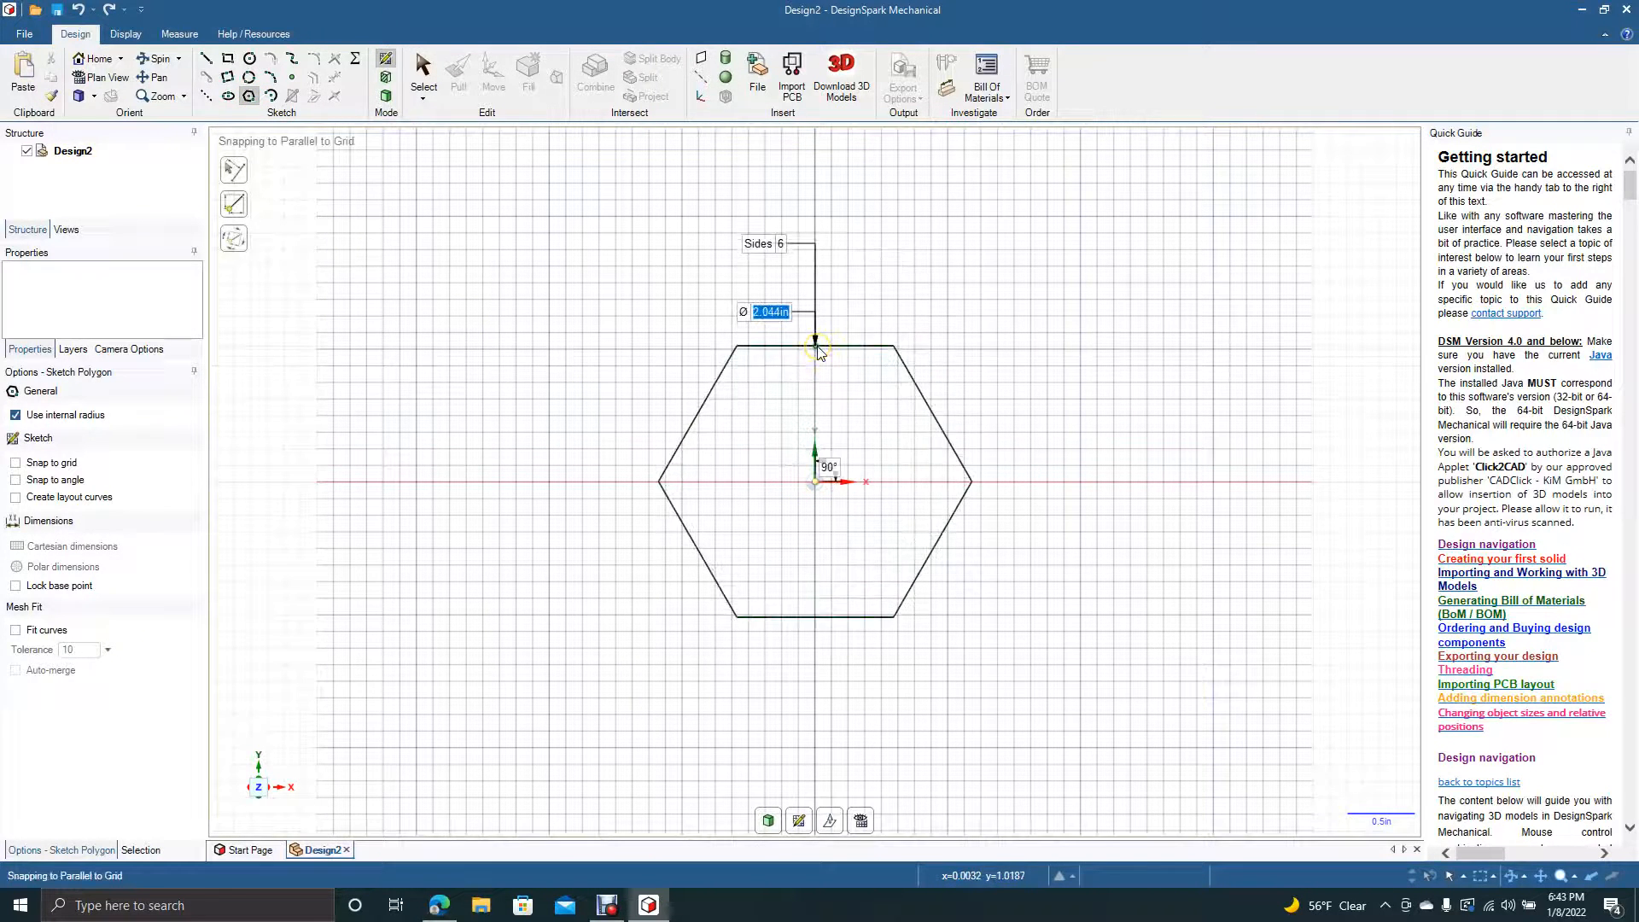
click(814, 329)
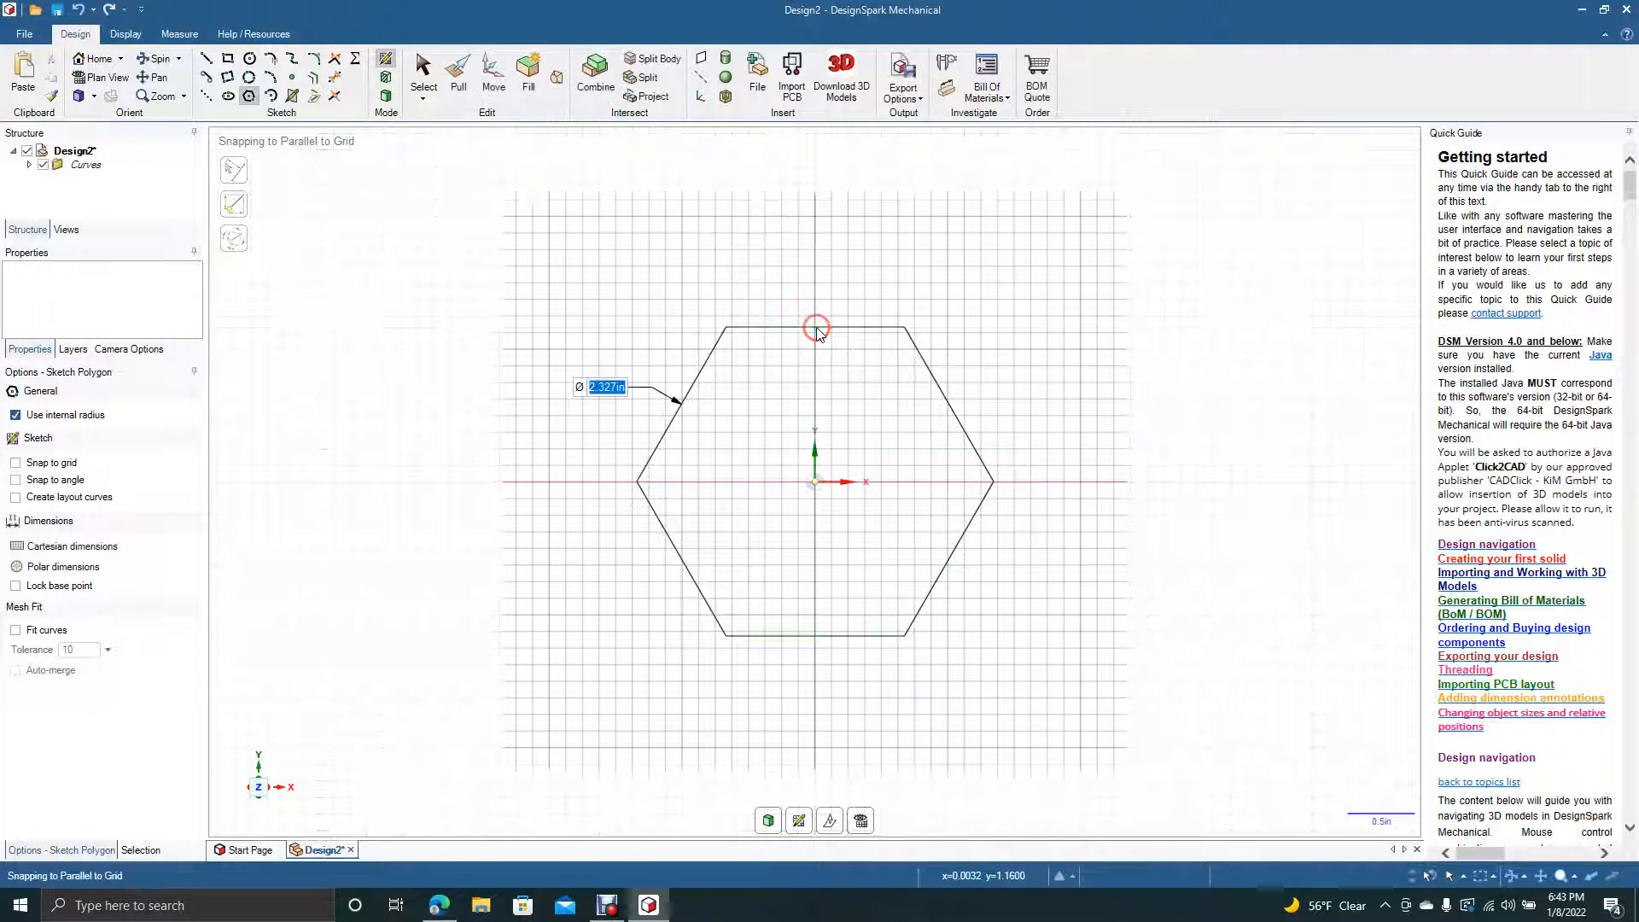
click(424, 74)
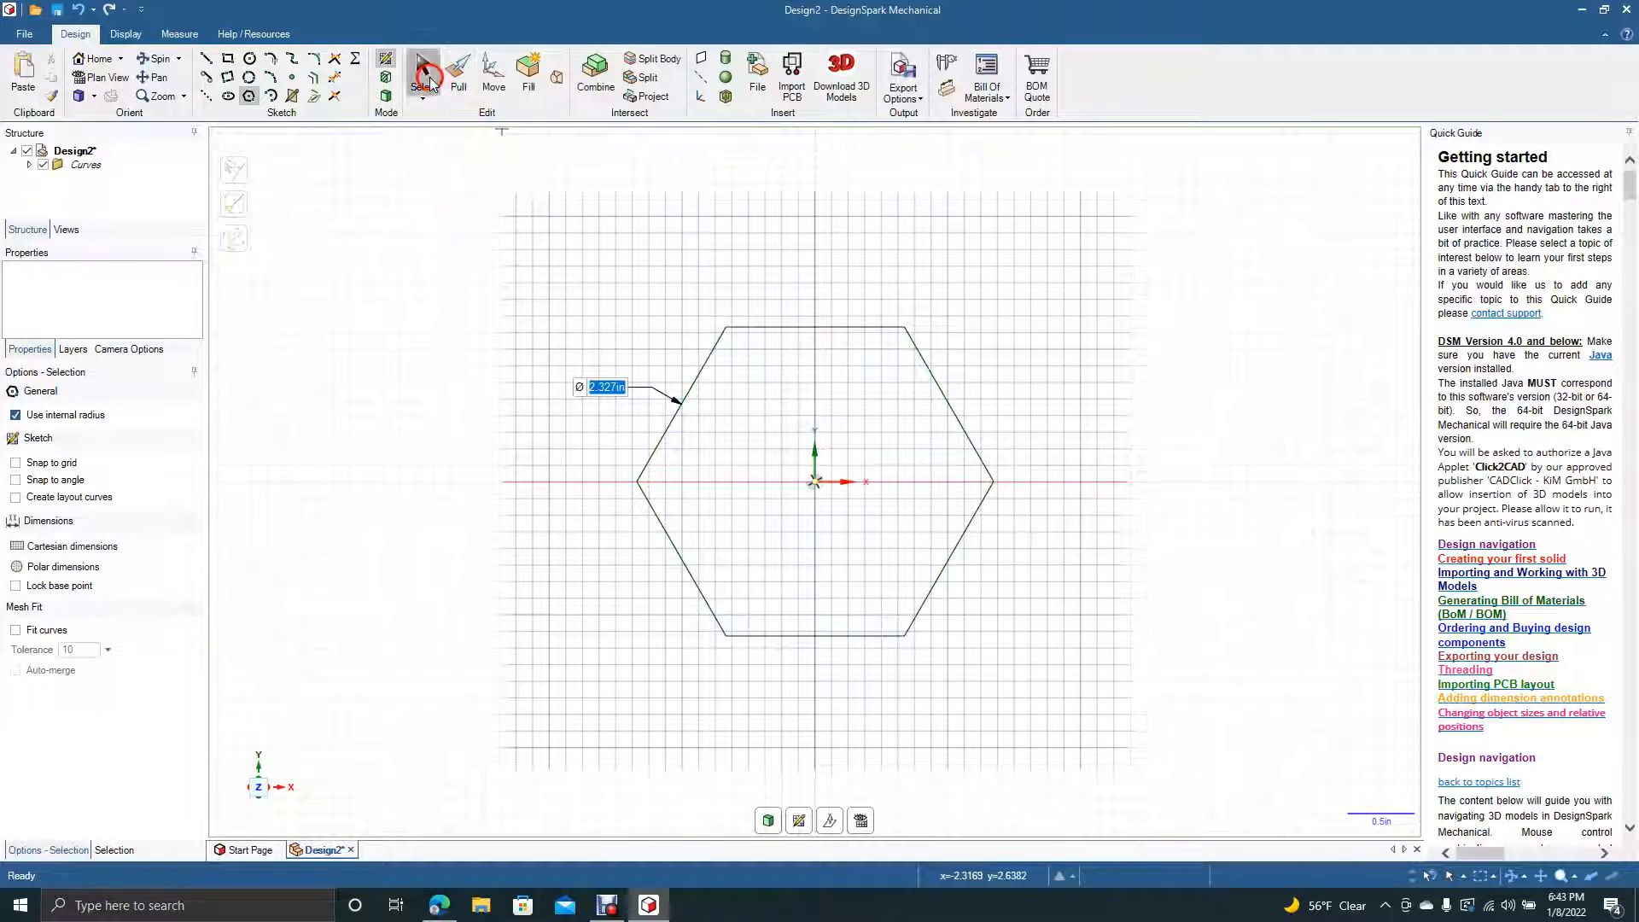
click(423, 74)
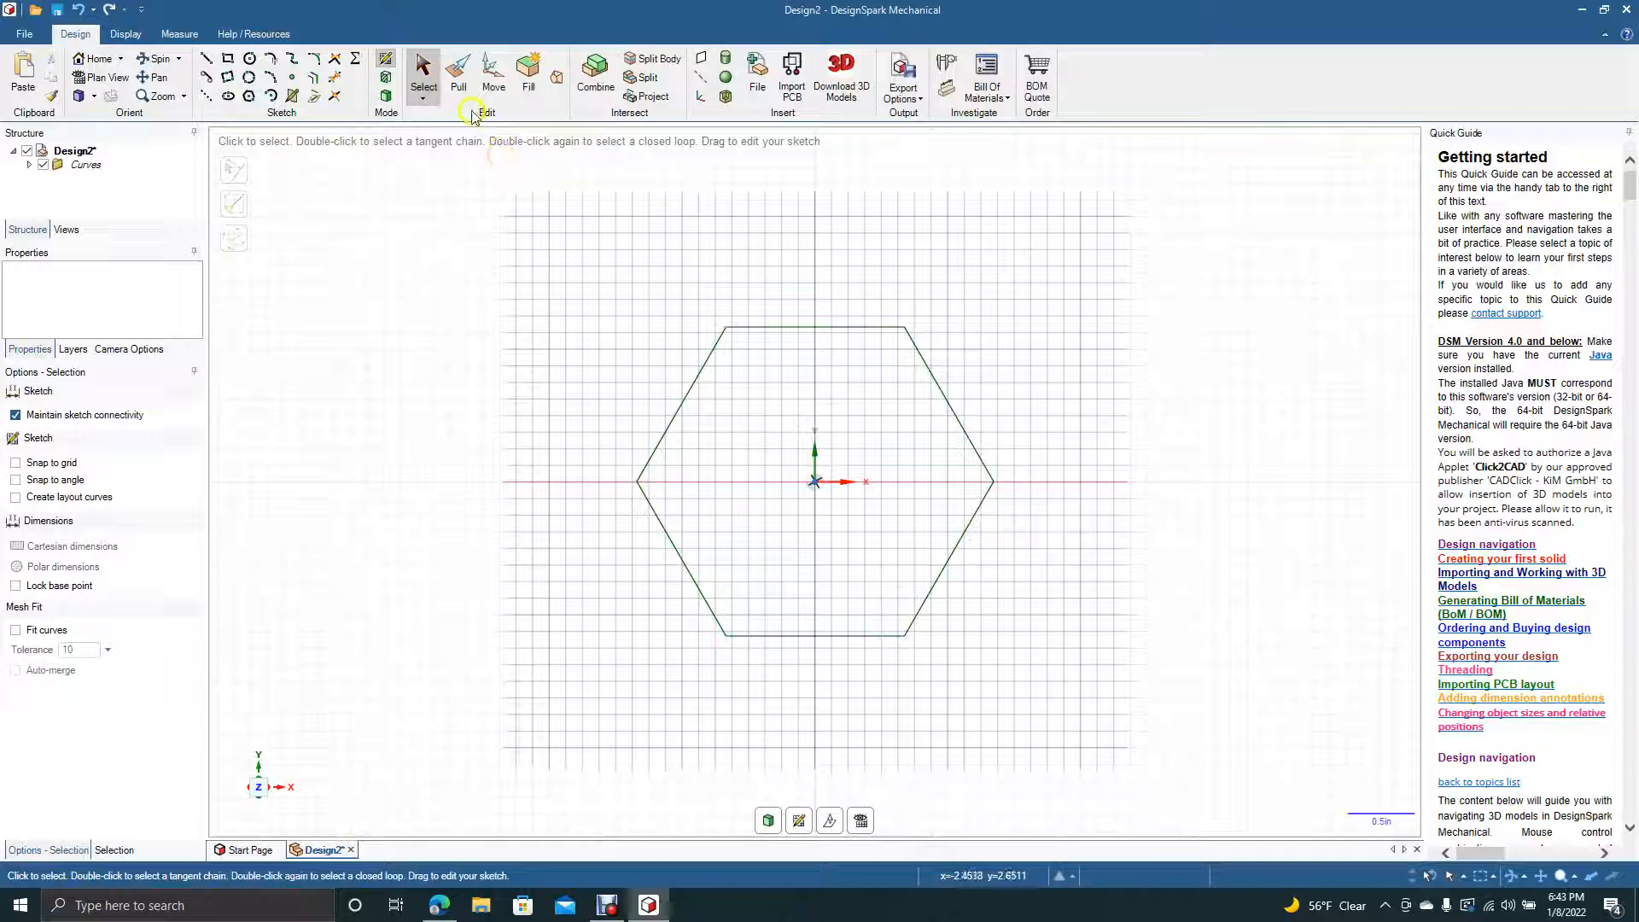
- Pull the hexagon face out into a long solid hexagonal prism
click(457, 78)
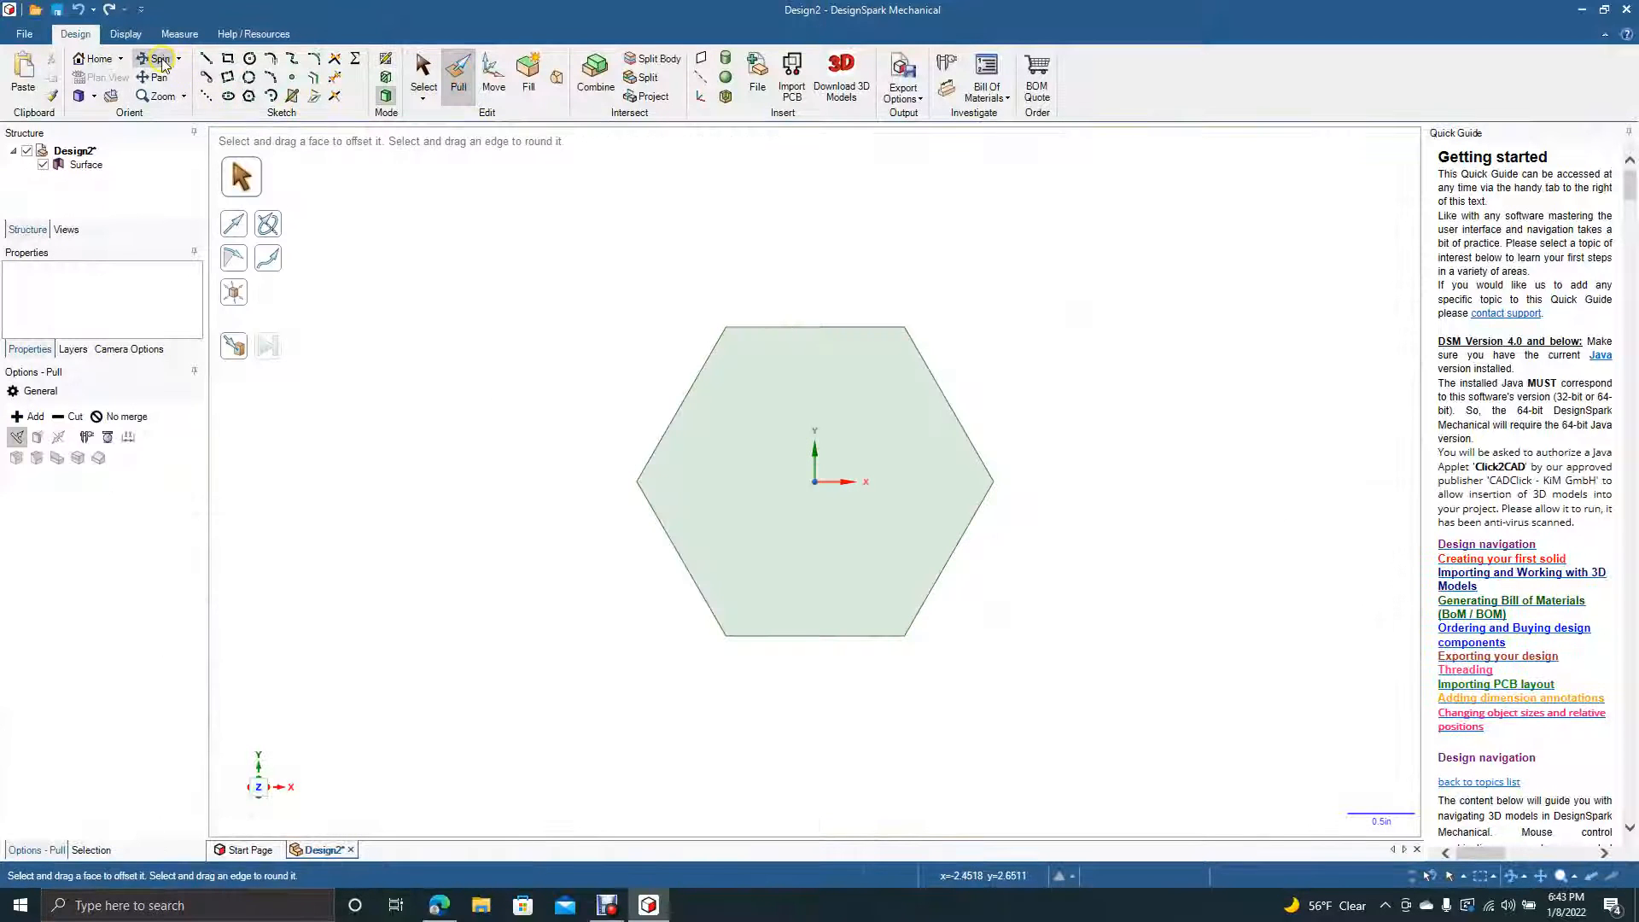
click(154, 57)
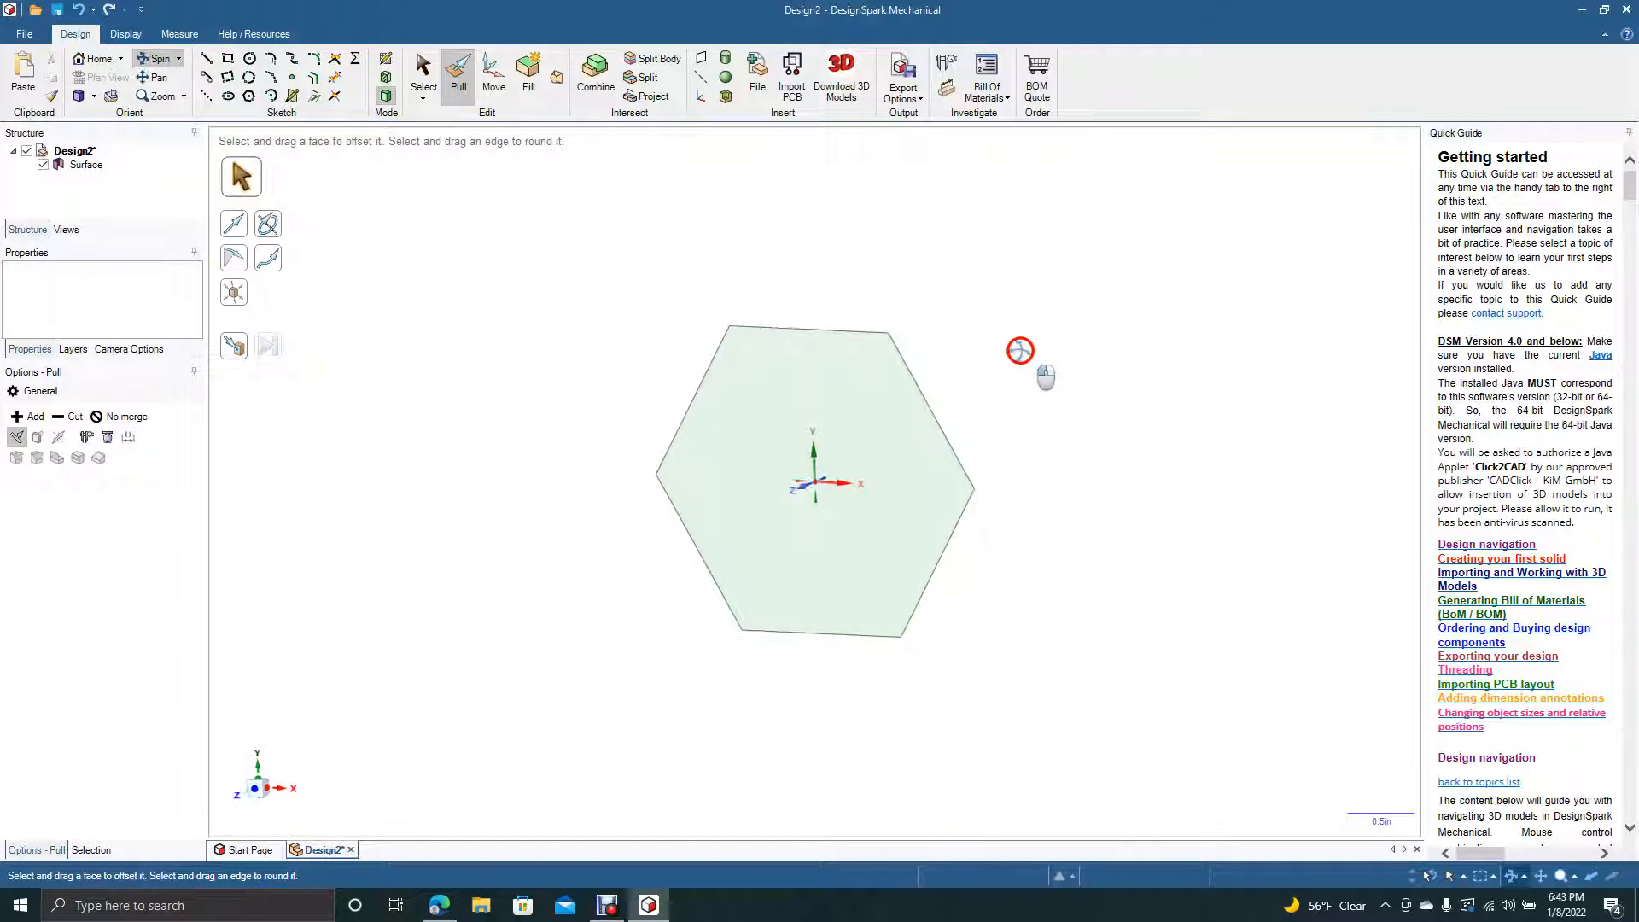
click(424, 74)
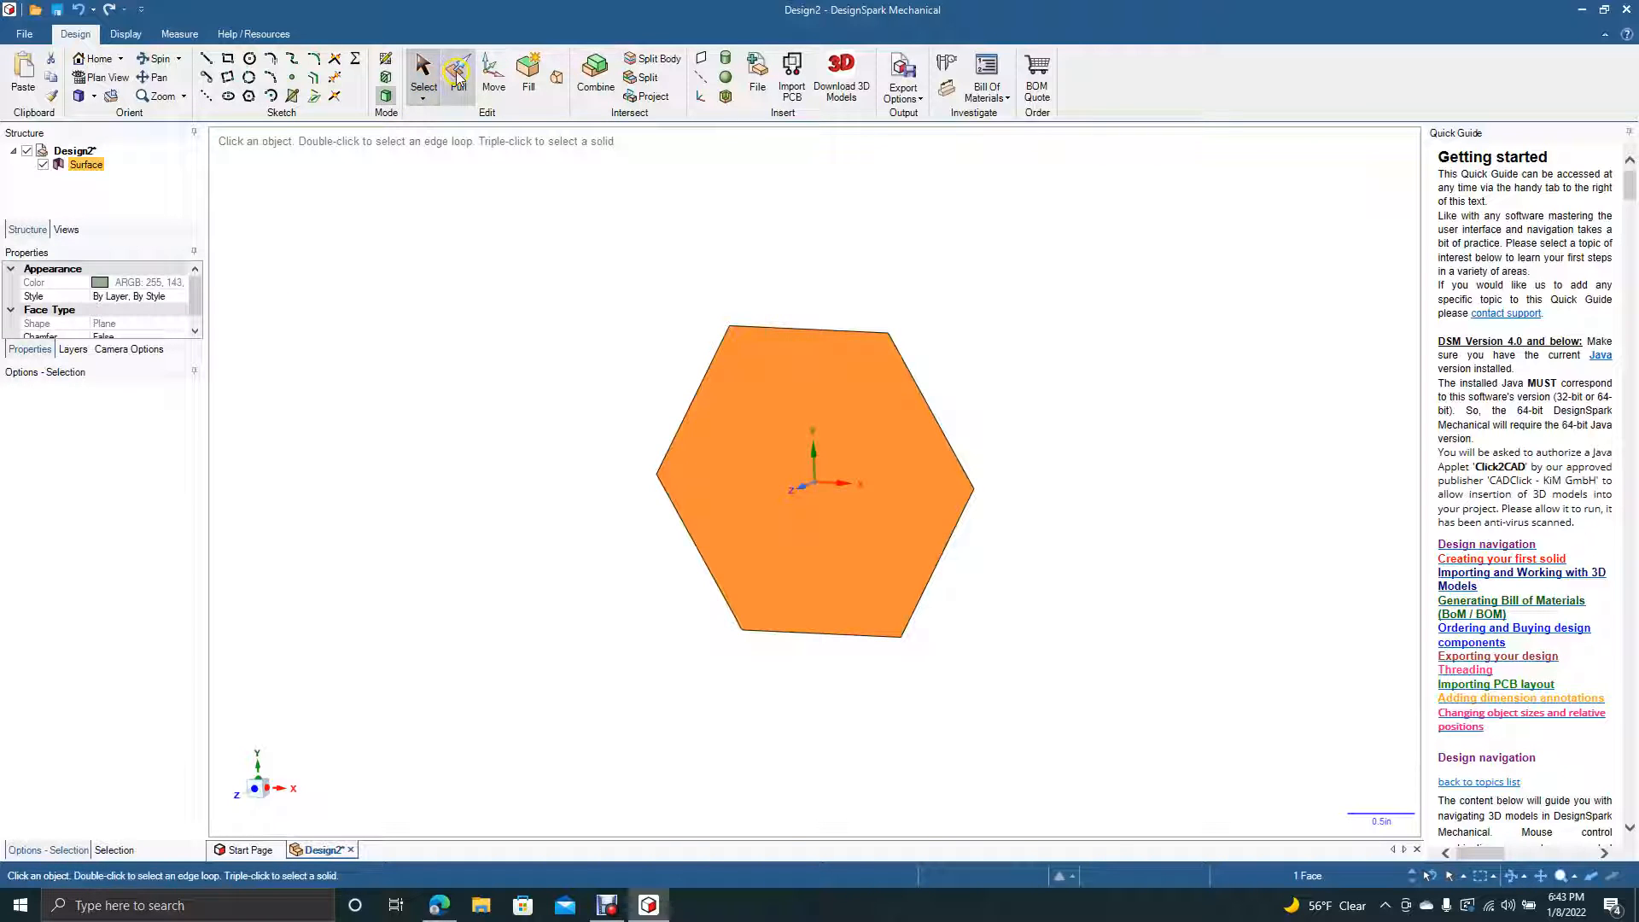
click(457, 68)
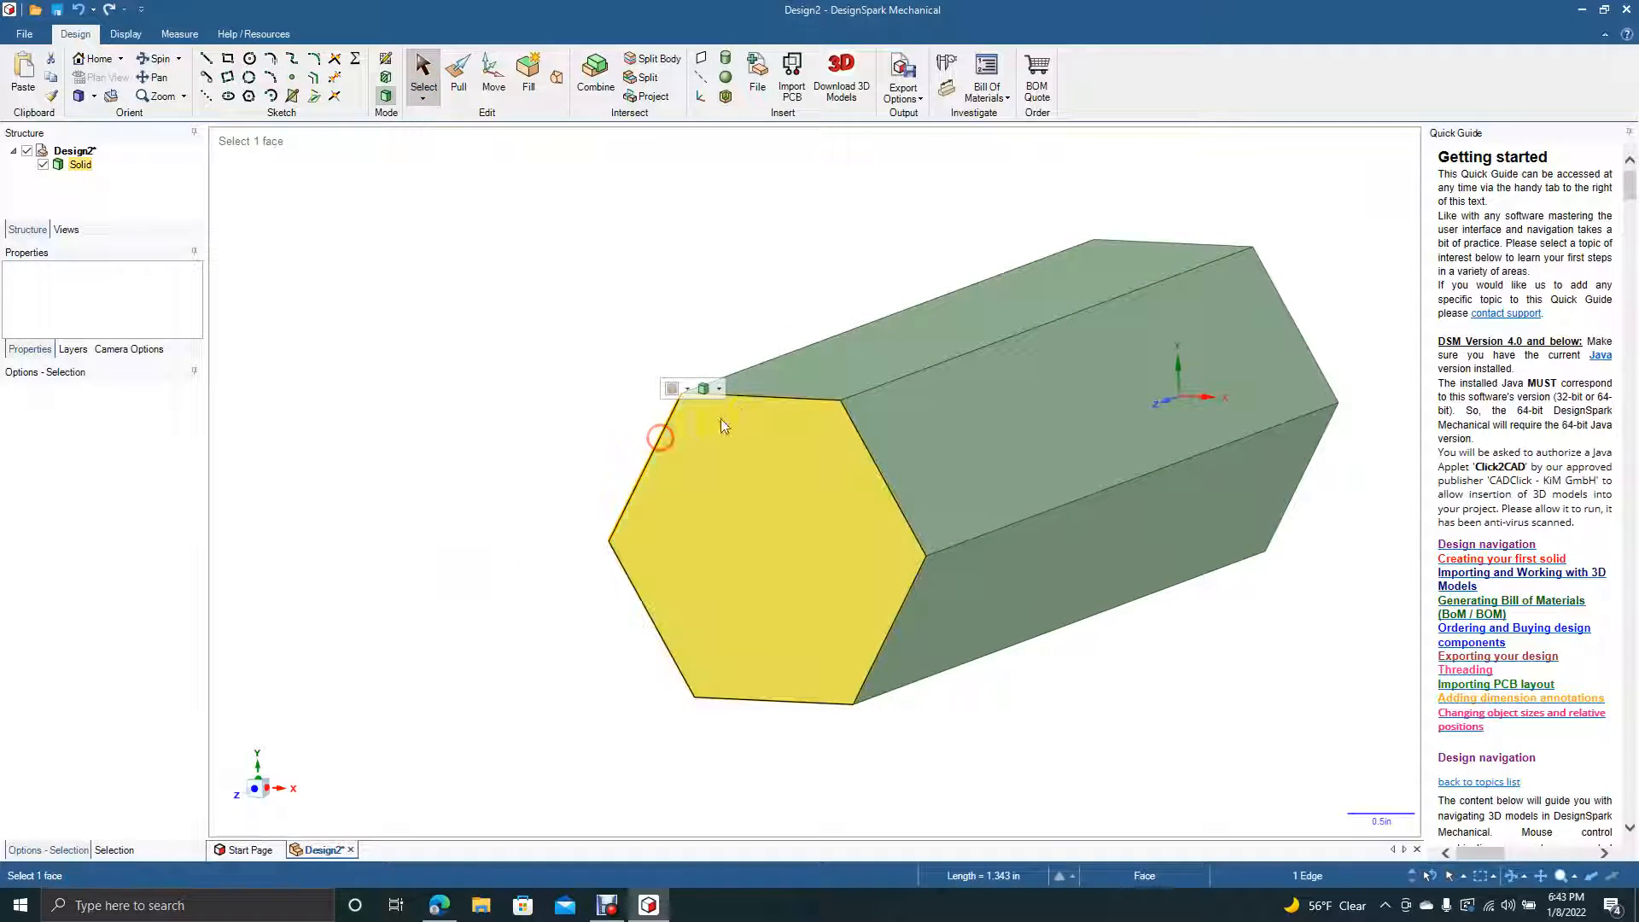
- Copy the prism's end hexagon edges as curves and move the copy to the lower left
click(758, 397)
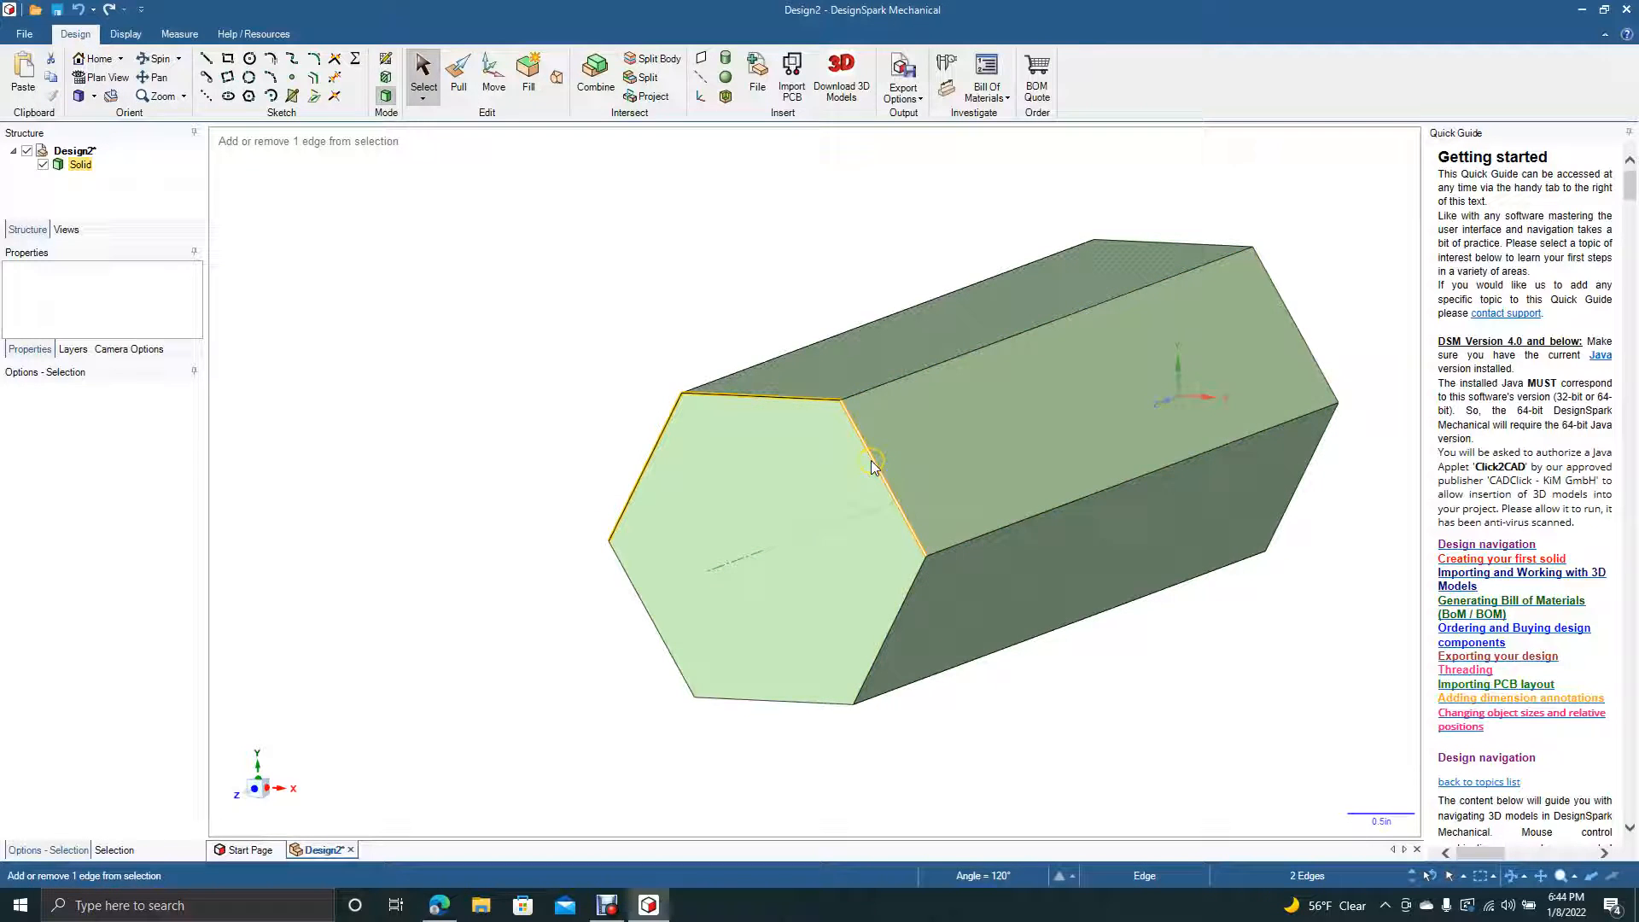
click(820, 662)
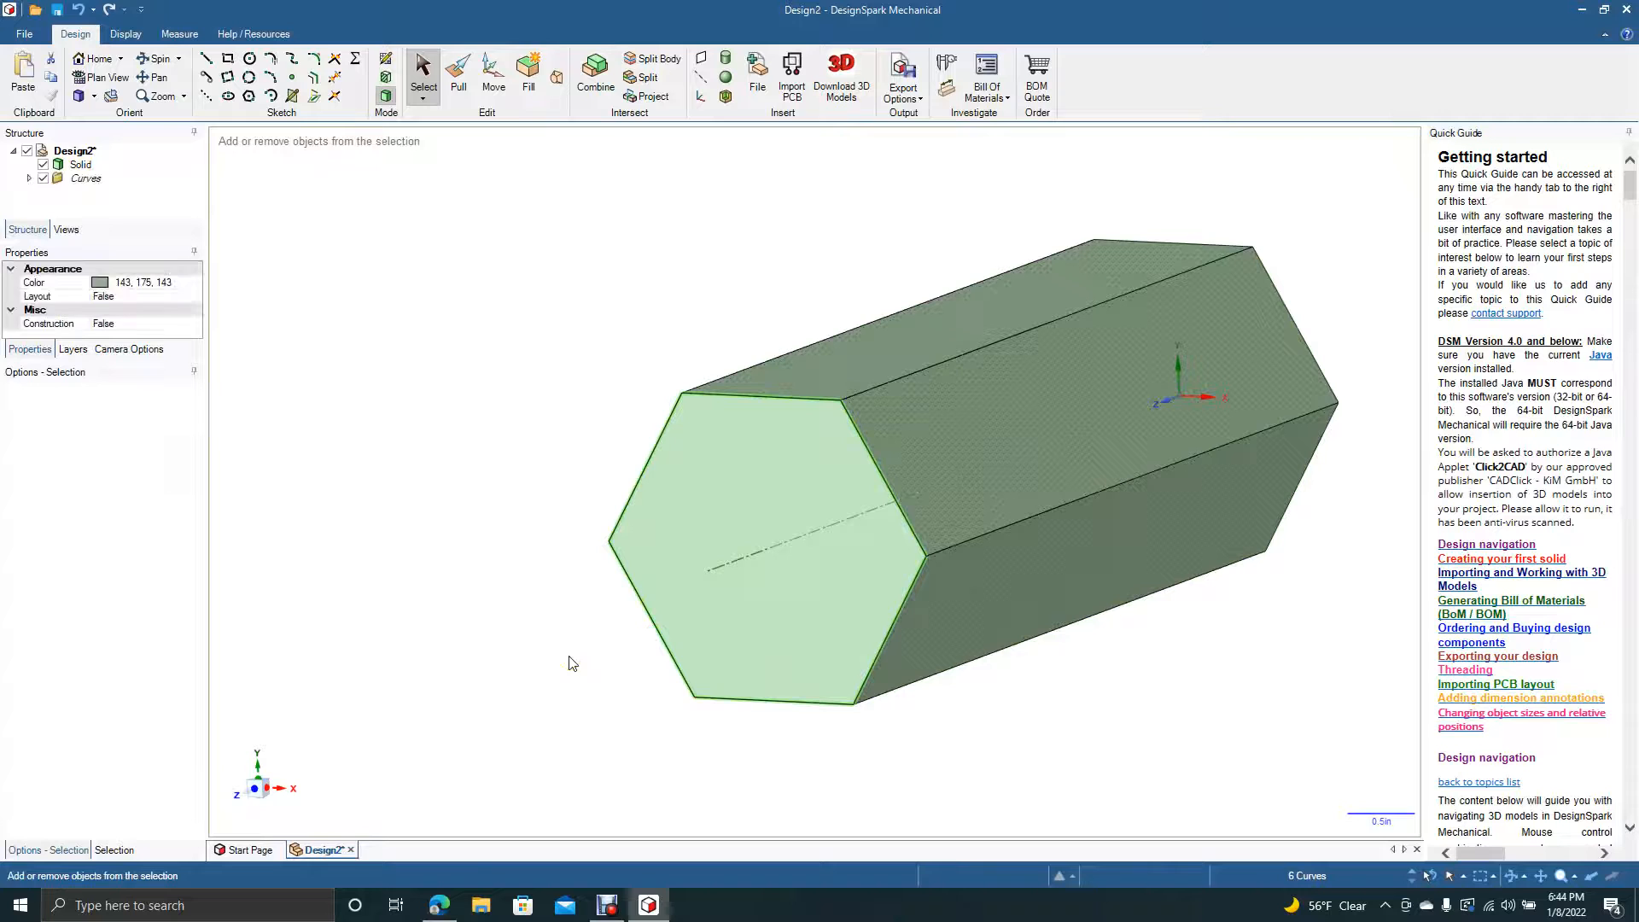
click(493, 65)
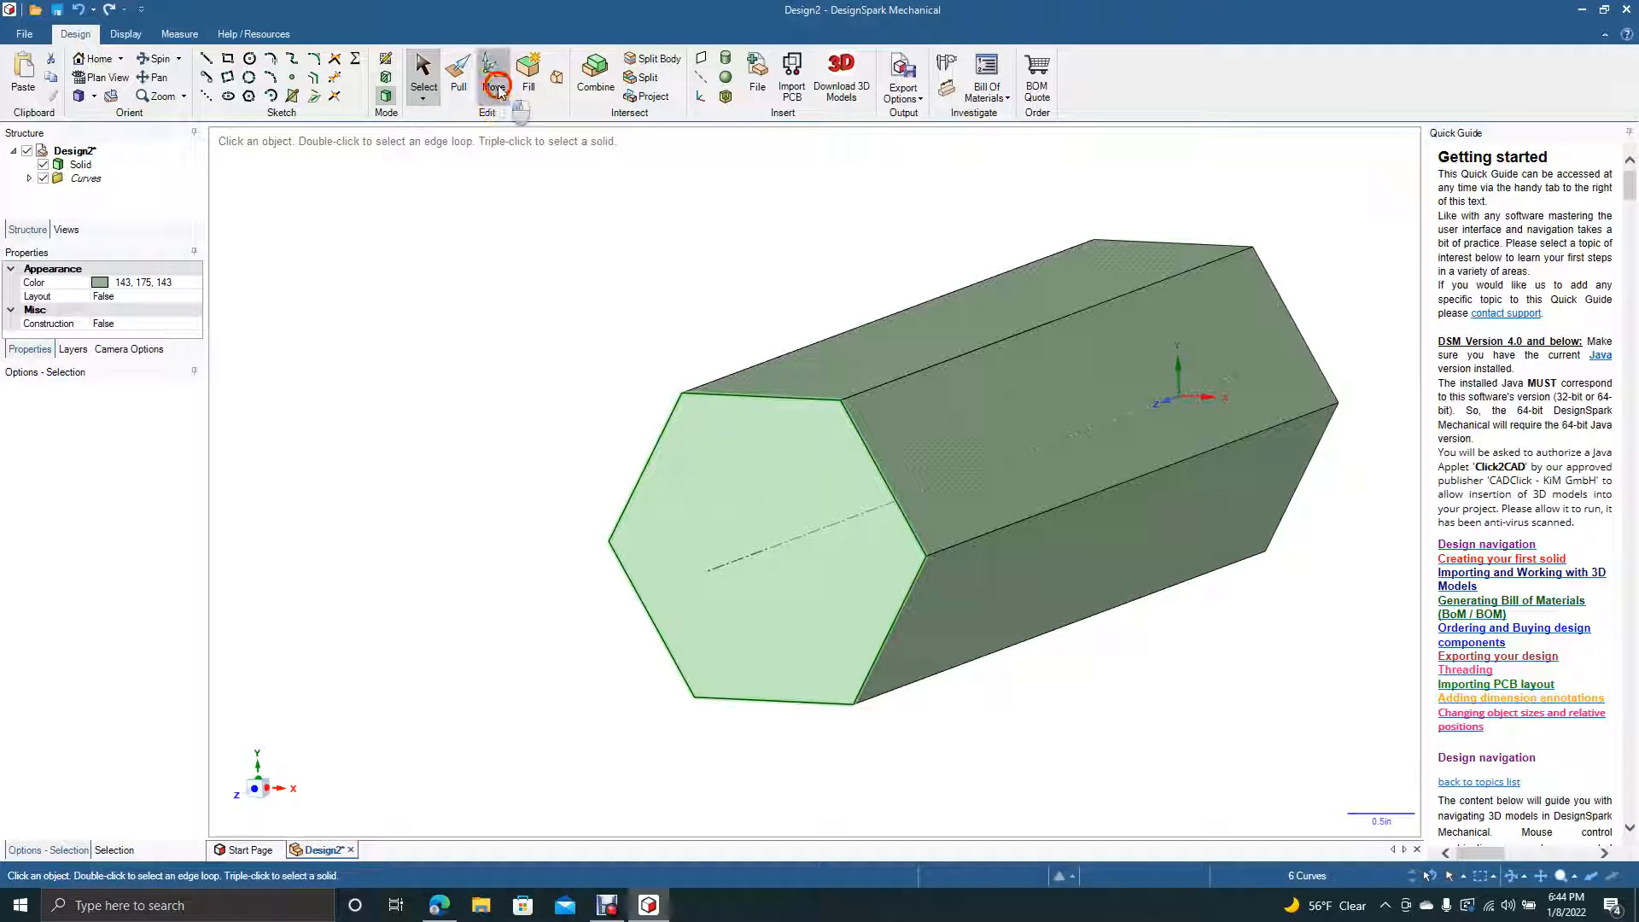
click(493, 62)
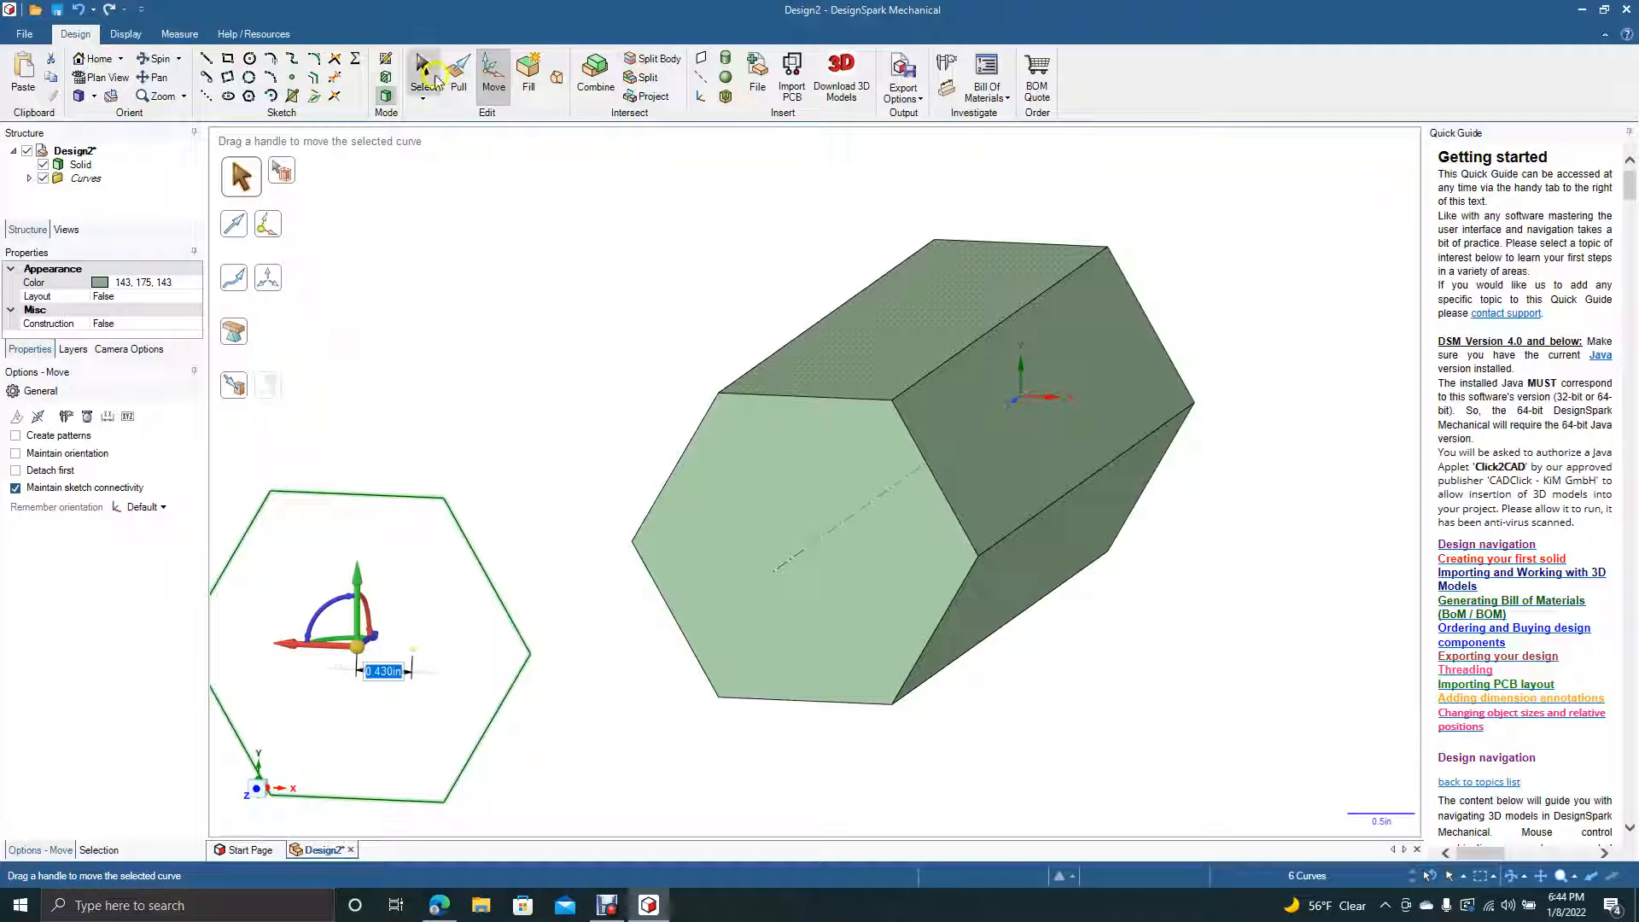
- Fill the moved hexagon outline and pull it into a second hexagonal solid
click(424, 74)
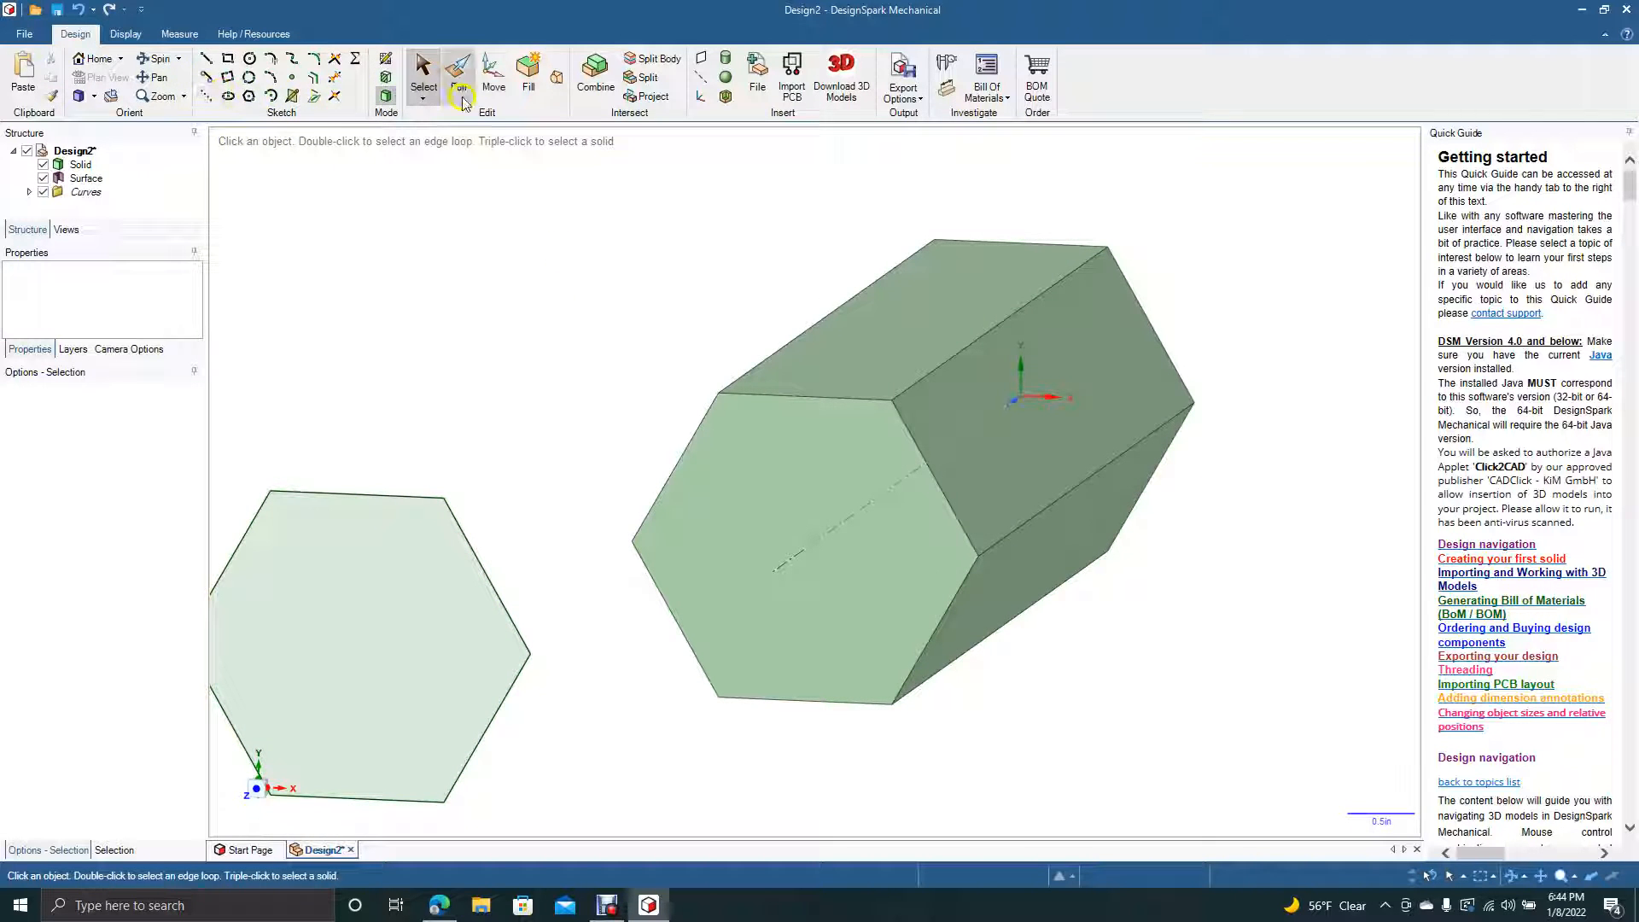
click(458, 79)
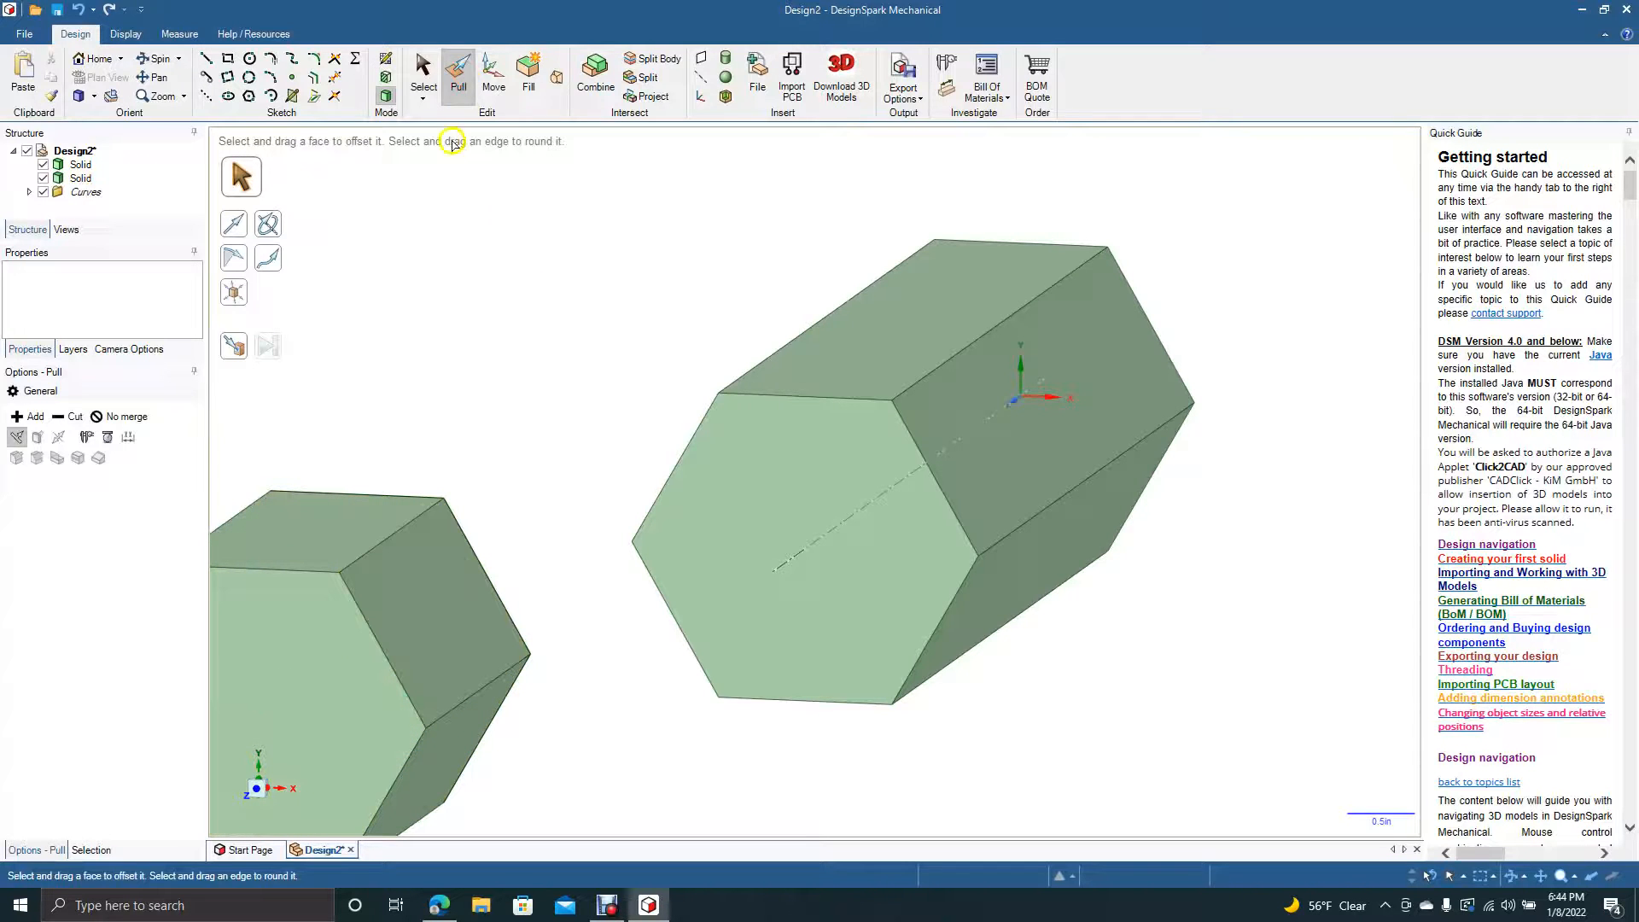
click(424, 79)
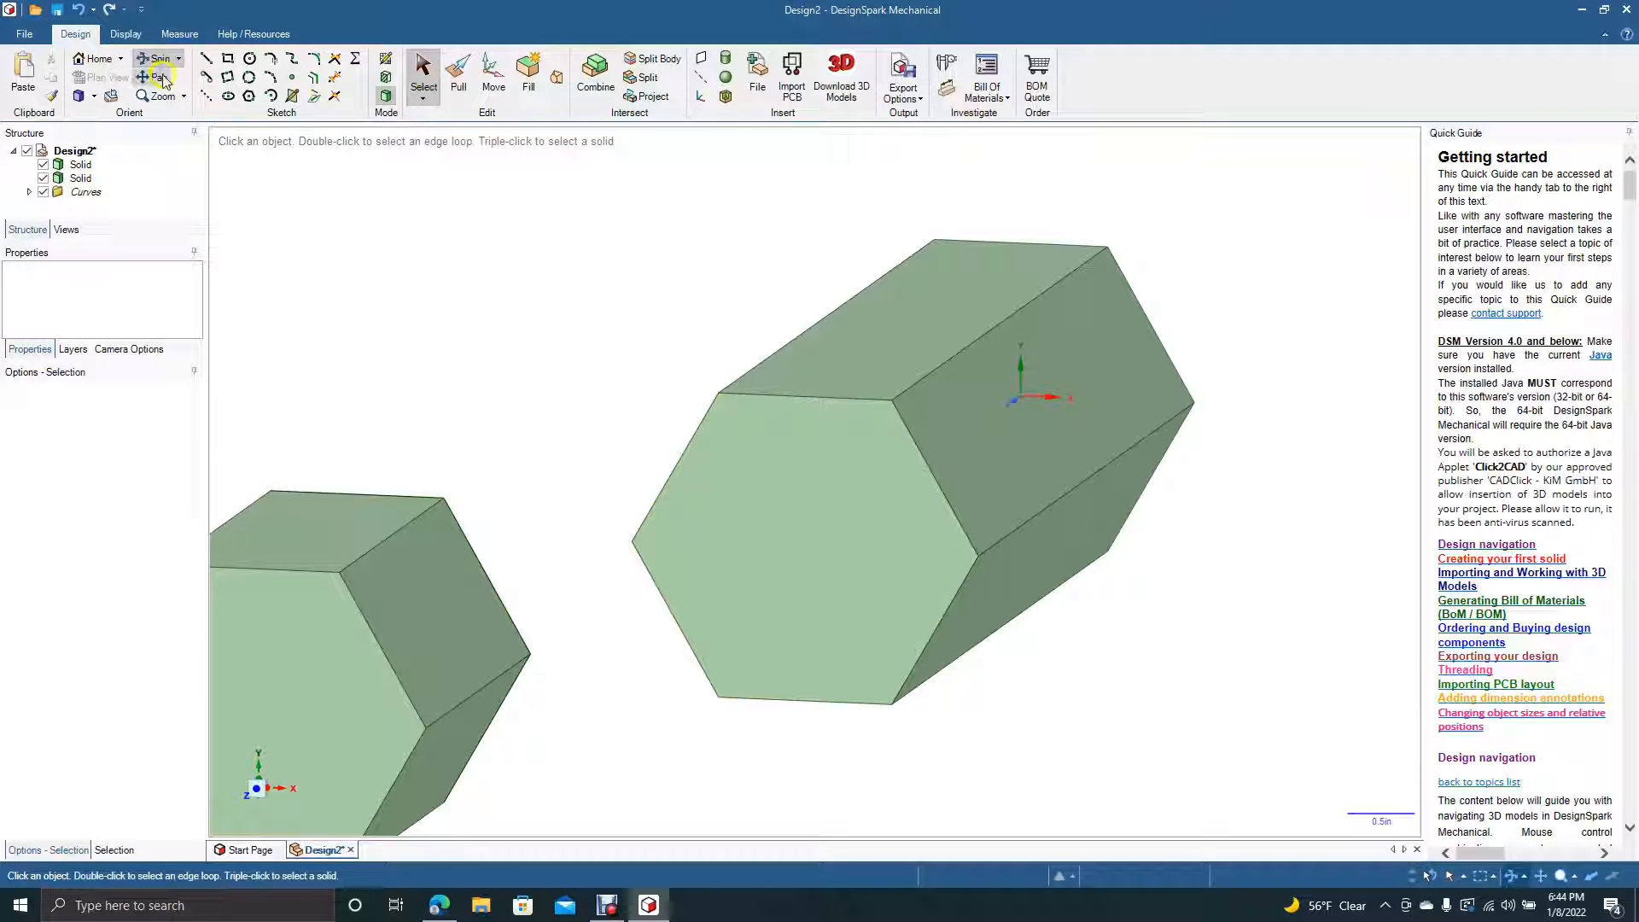
- Orbit around the two offset prisms, selecting and then clearing an end face
click(152, 78)
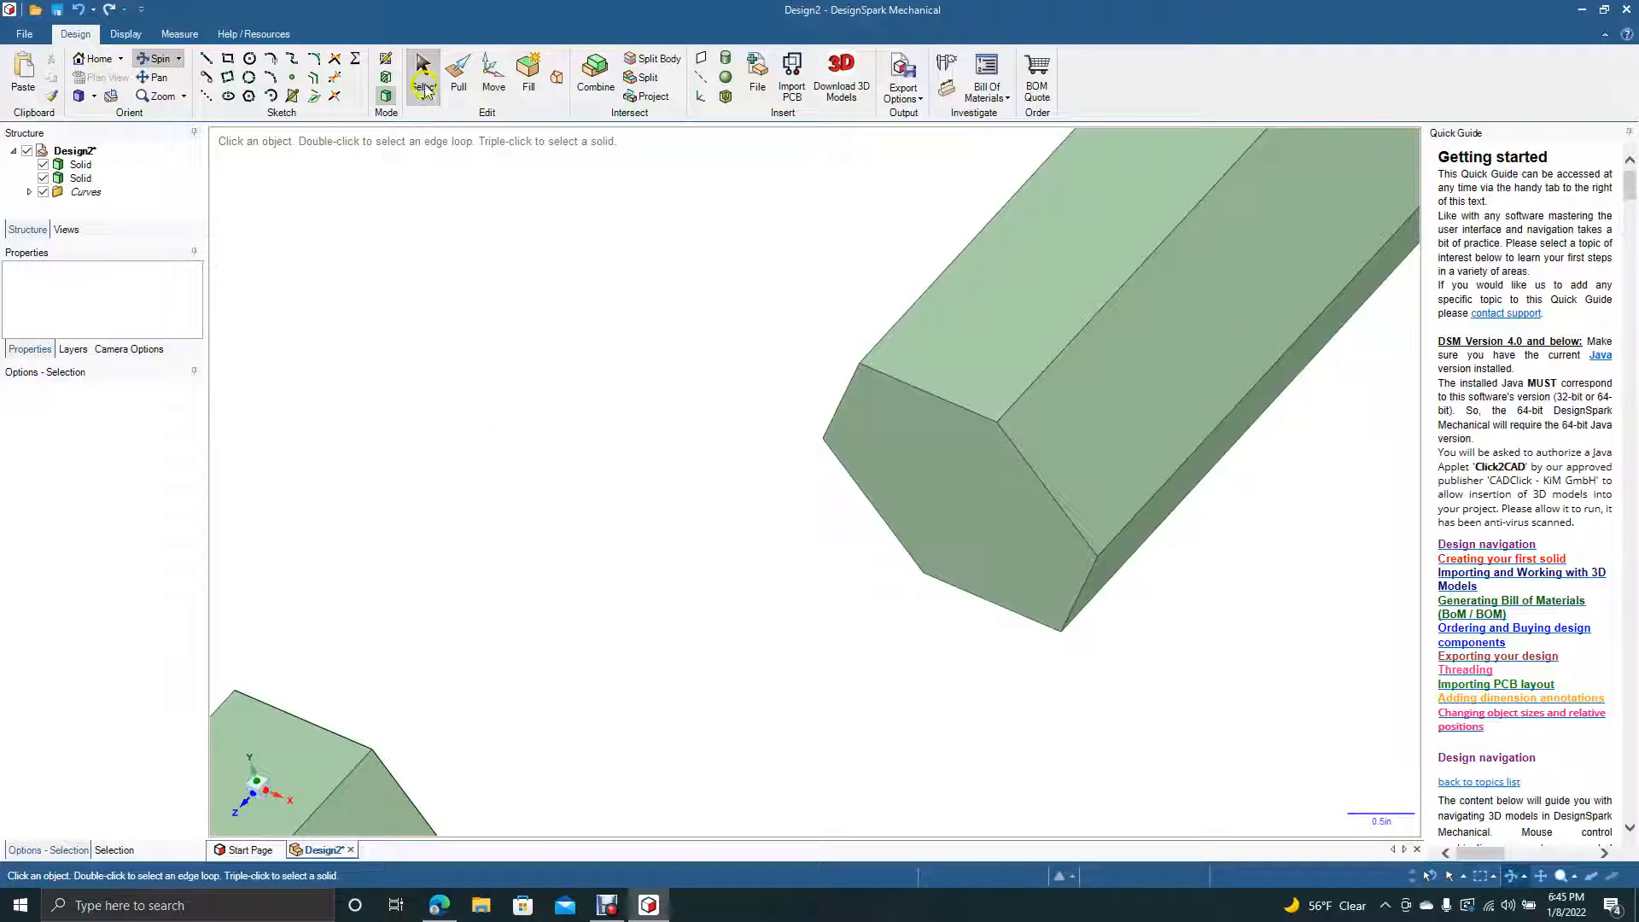
click(842, 427)
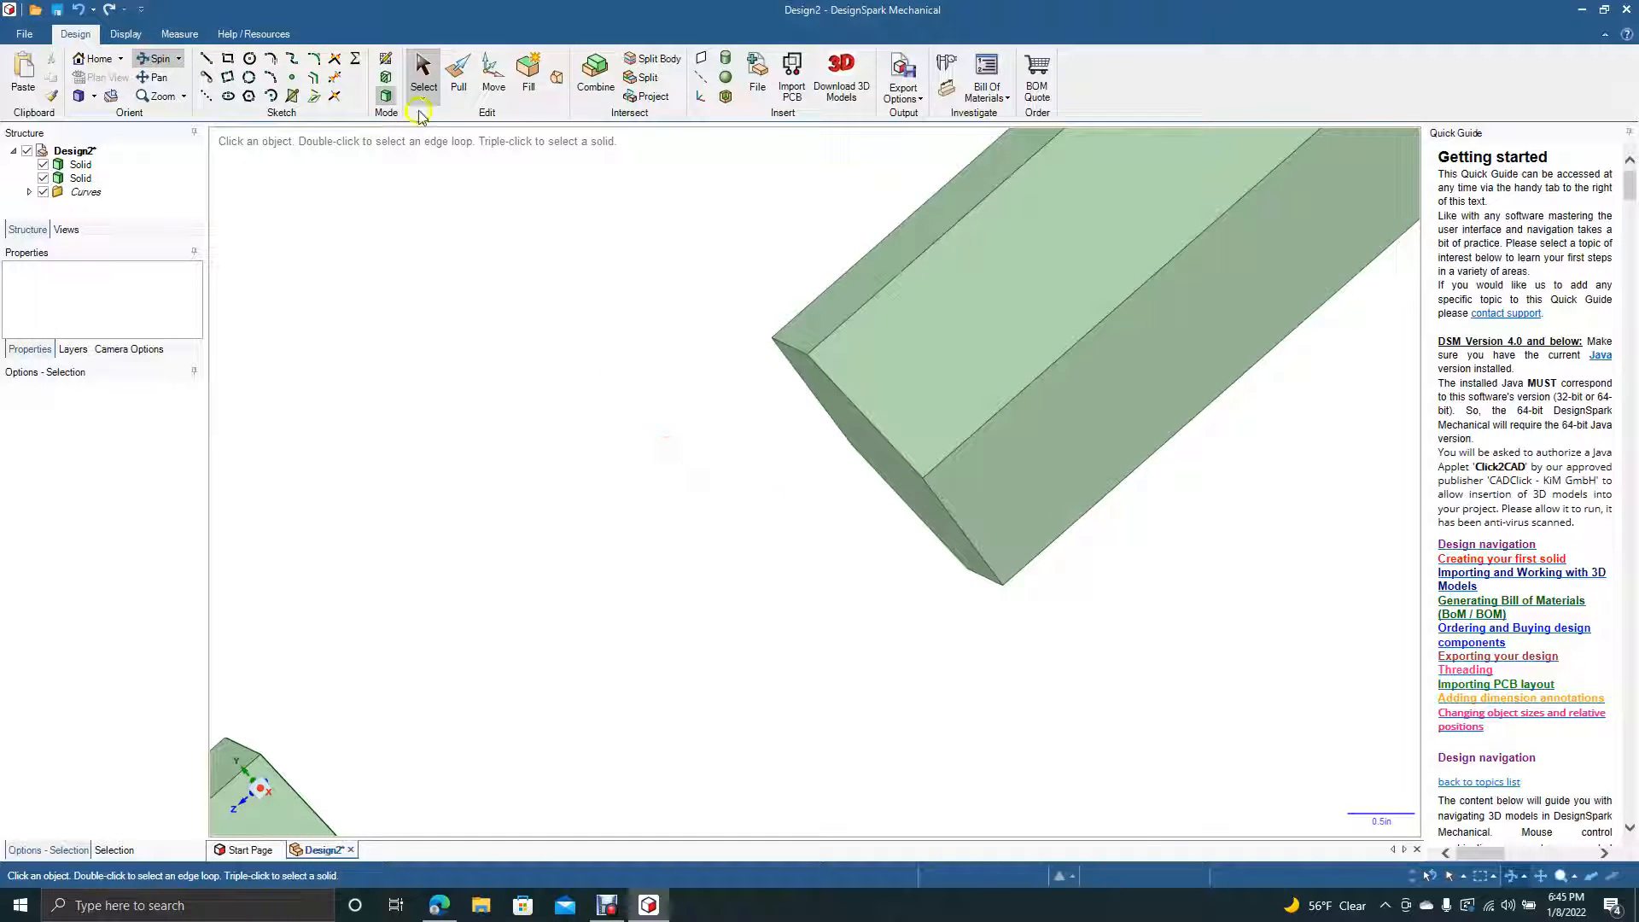
click(843, 425)
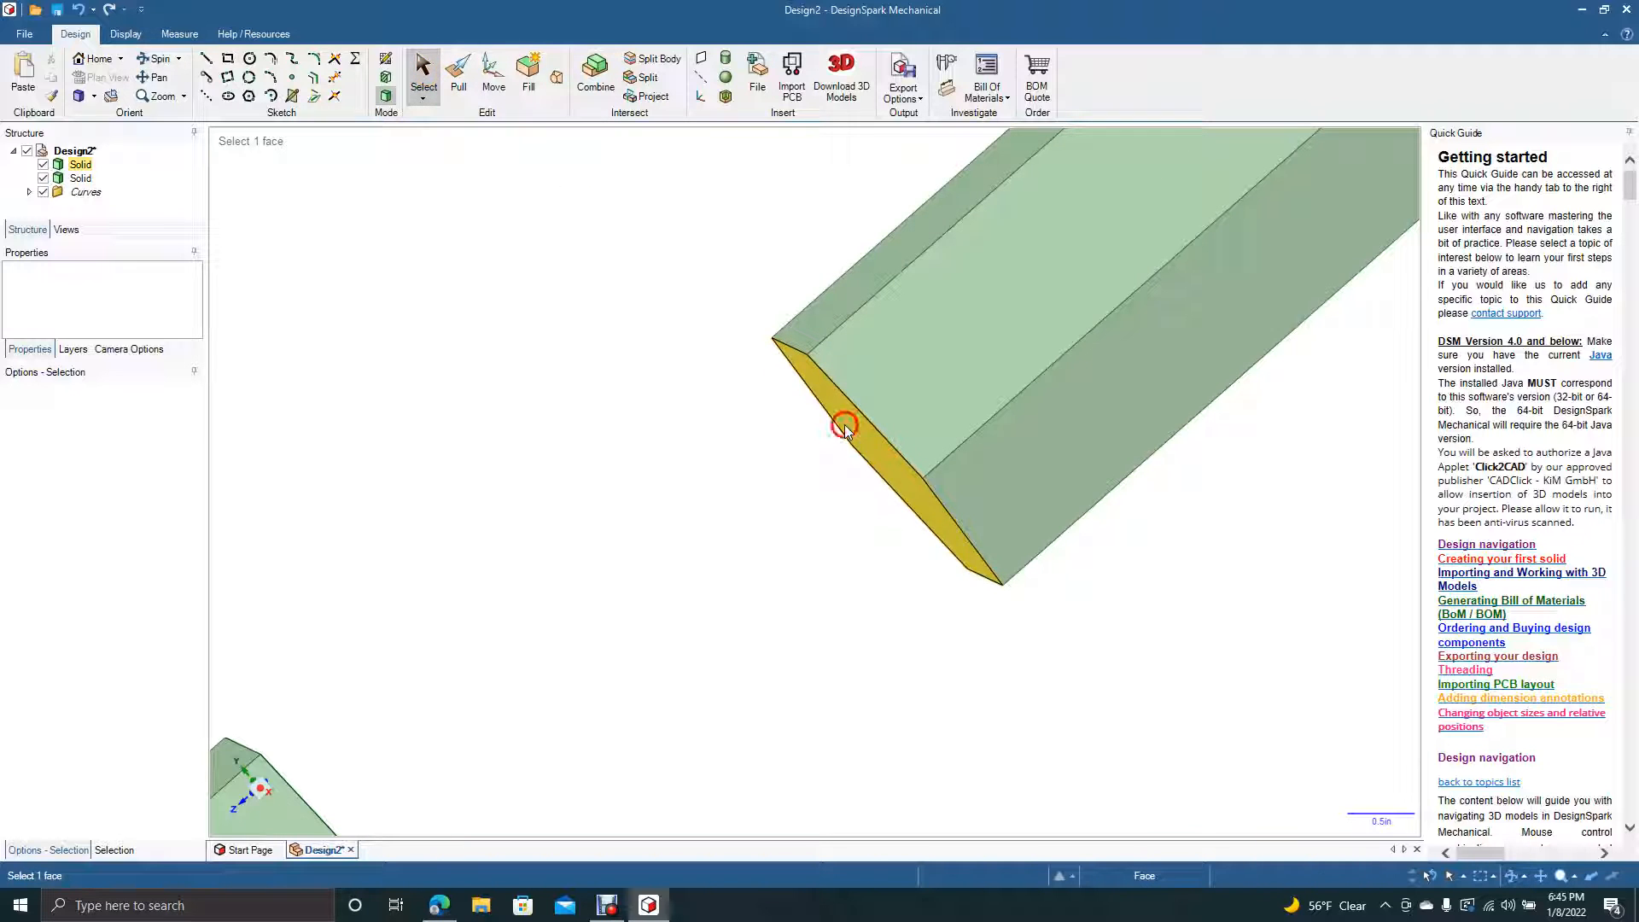
click(844, 427)
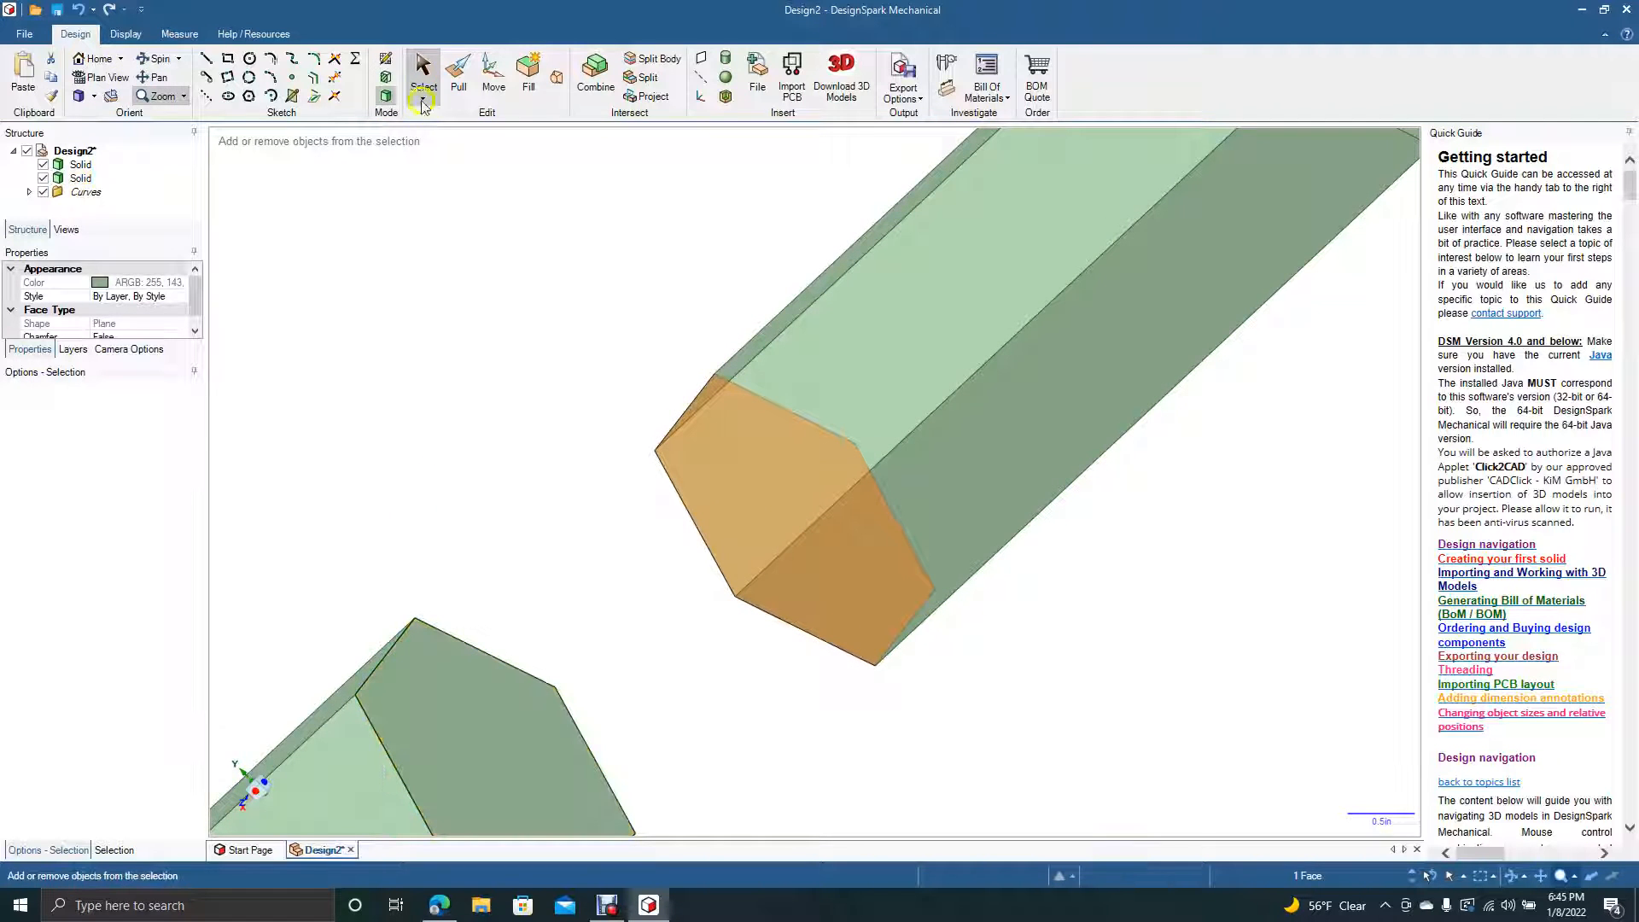
click(444, 243)
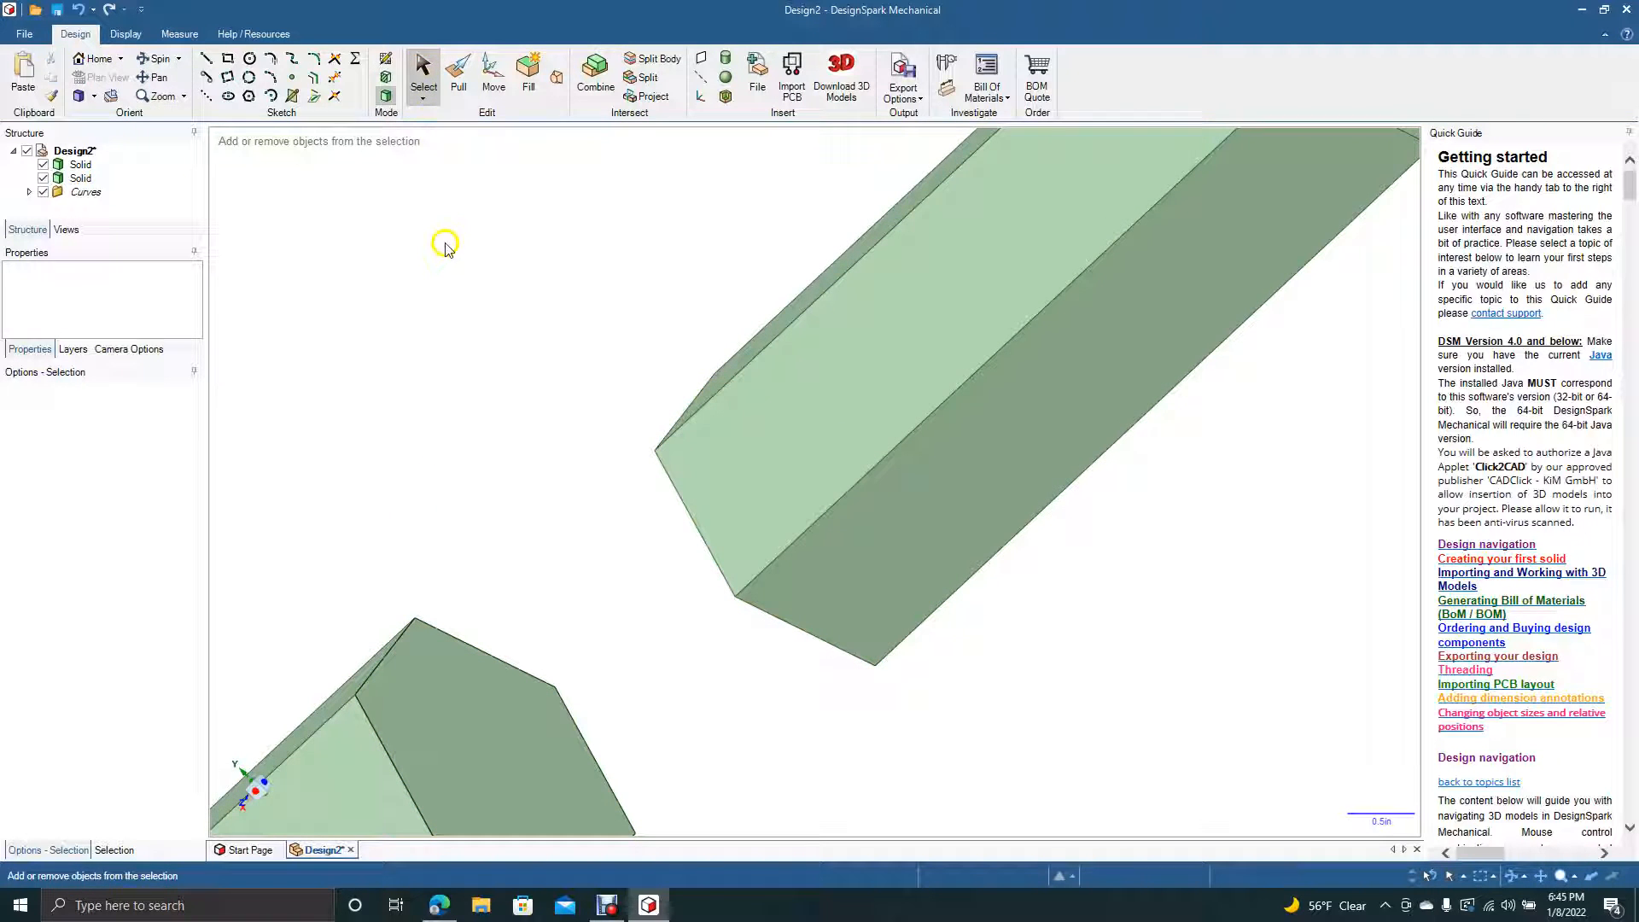
mouse_move(234, 169)
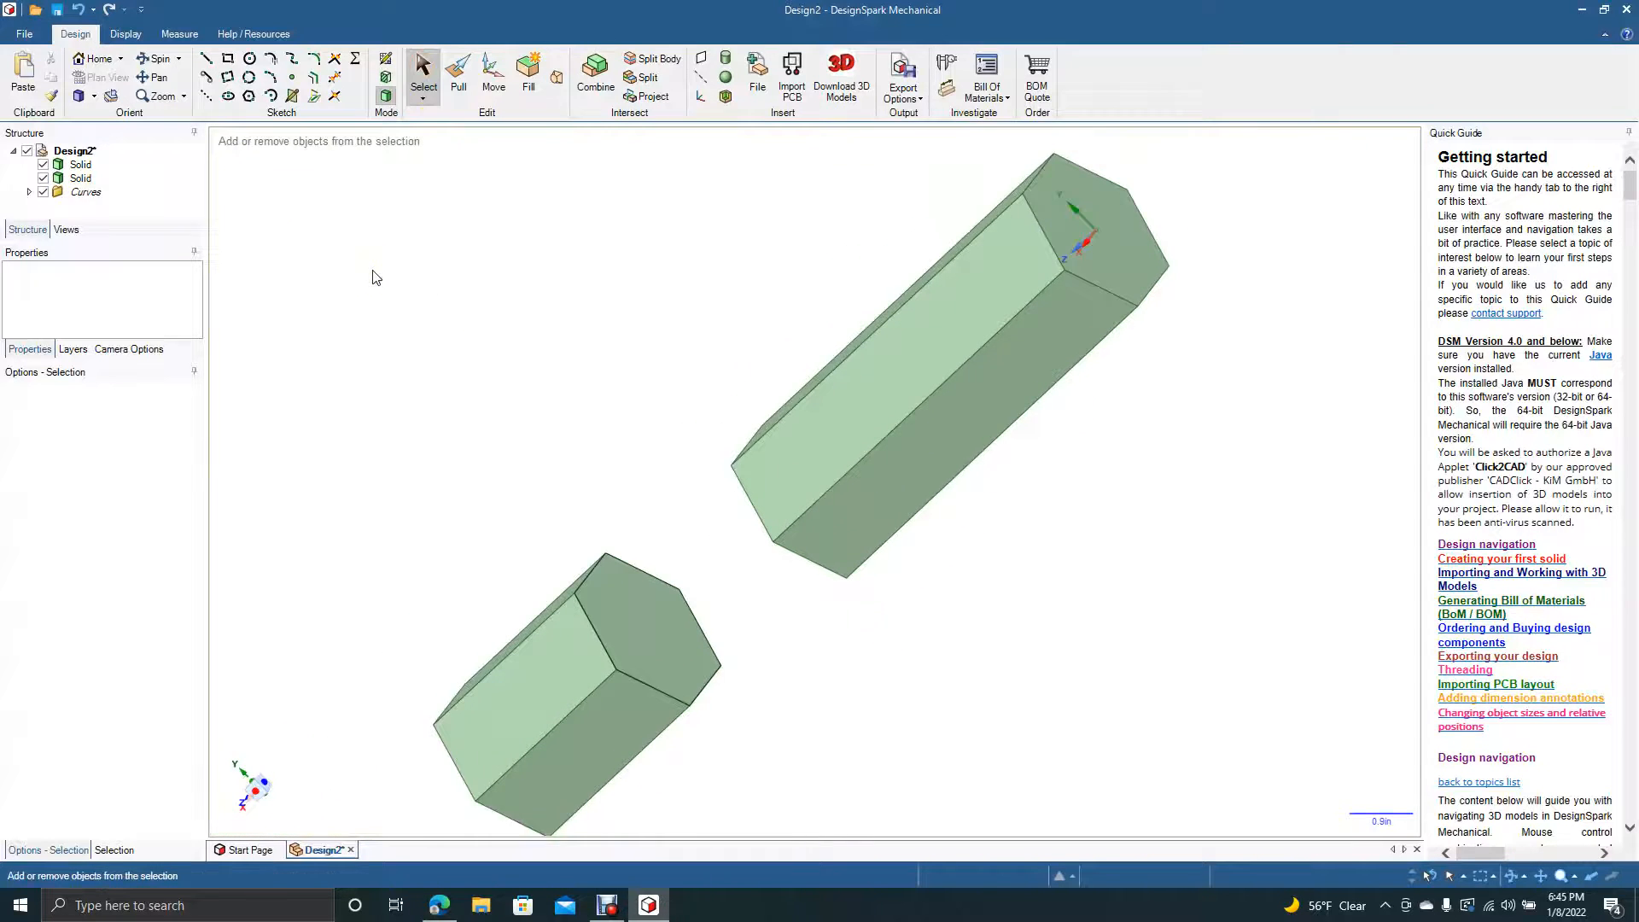
click(155, 57)
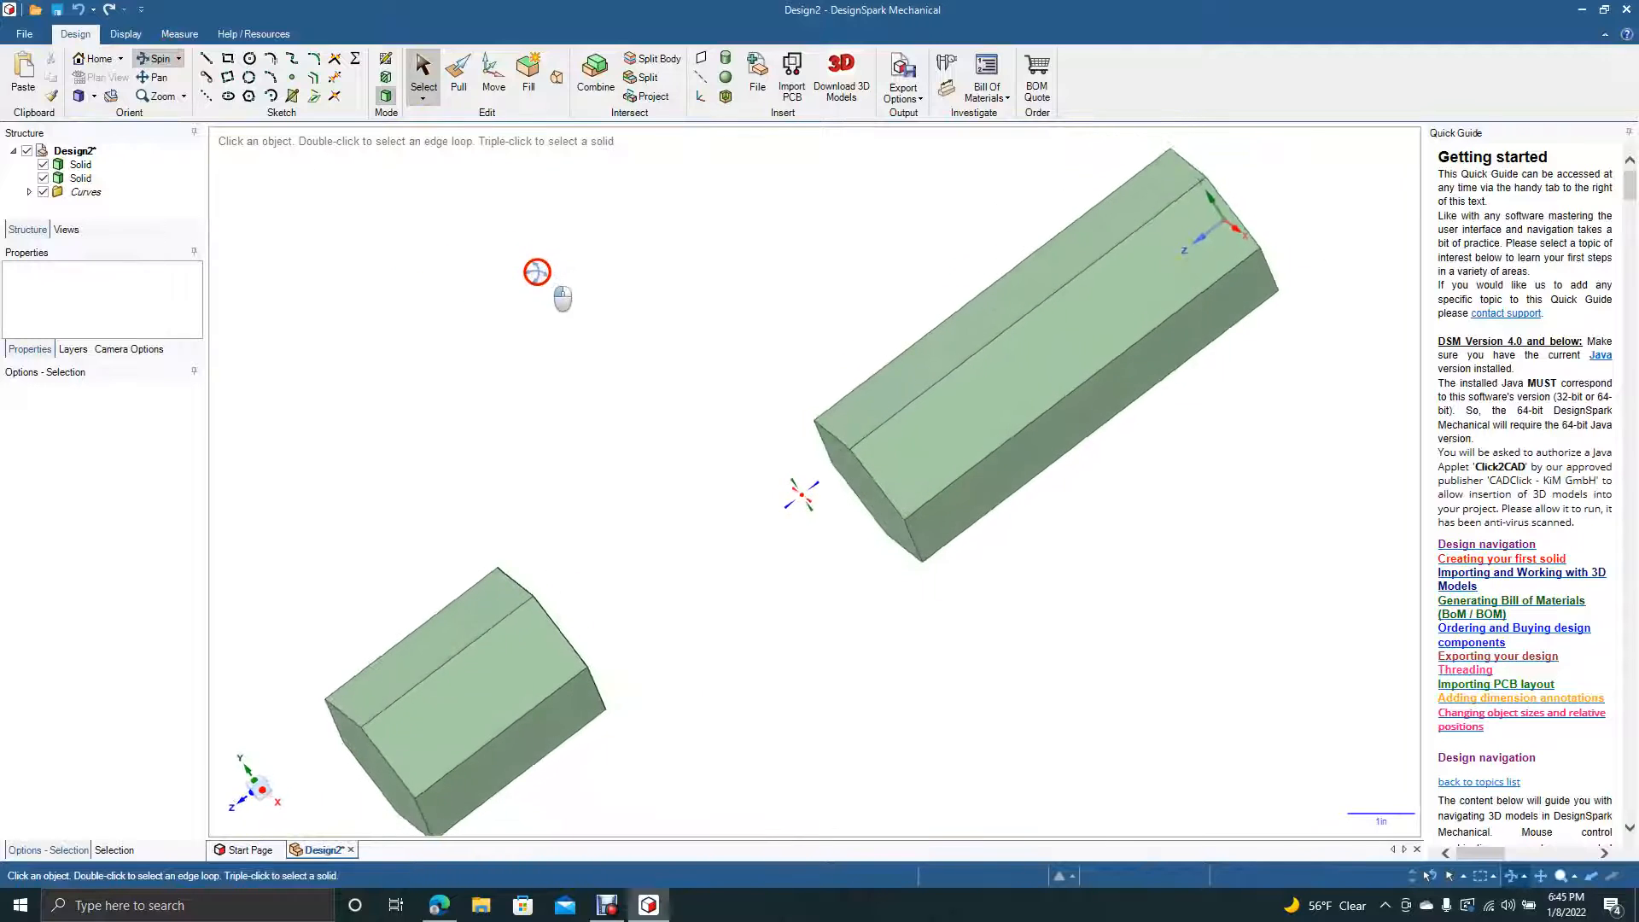
- Start a blend and pick the upper prism's lower end face
click(527, 65)
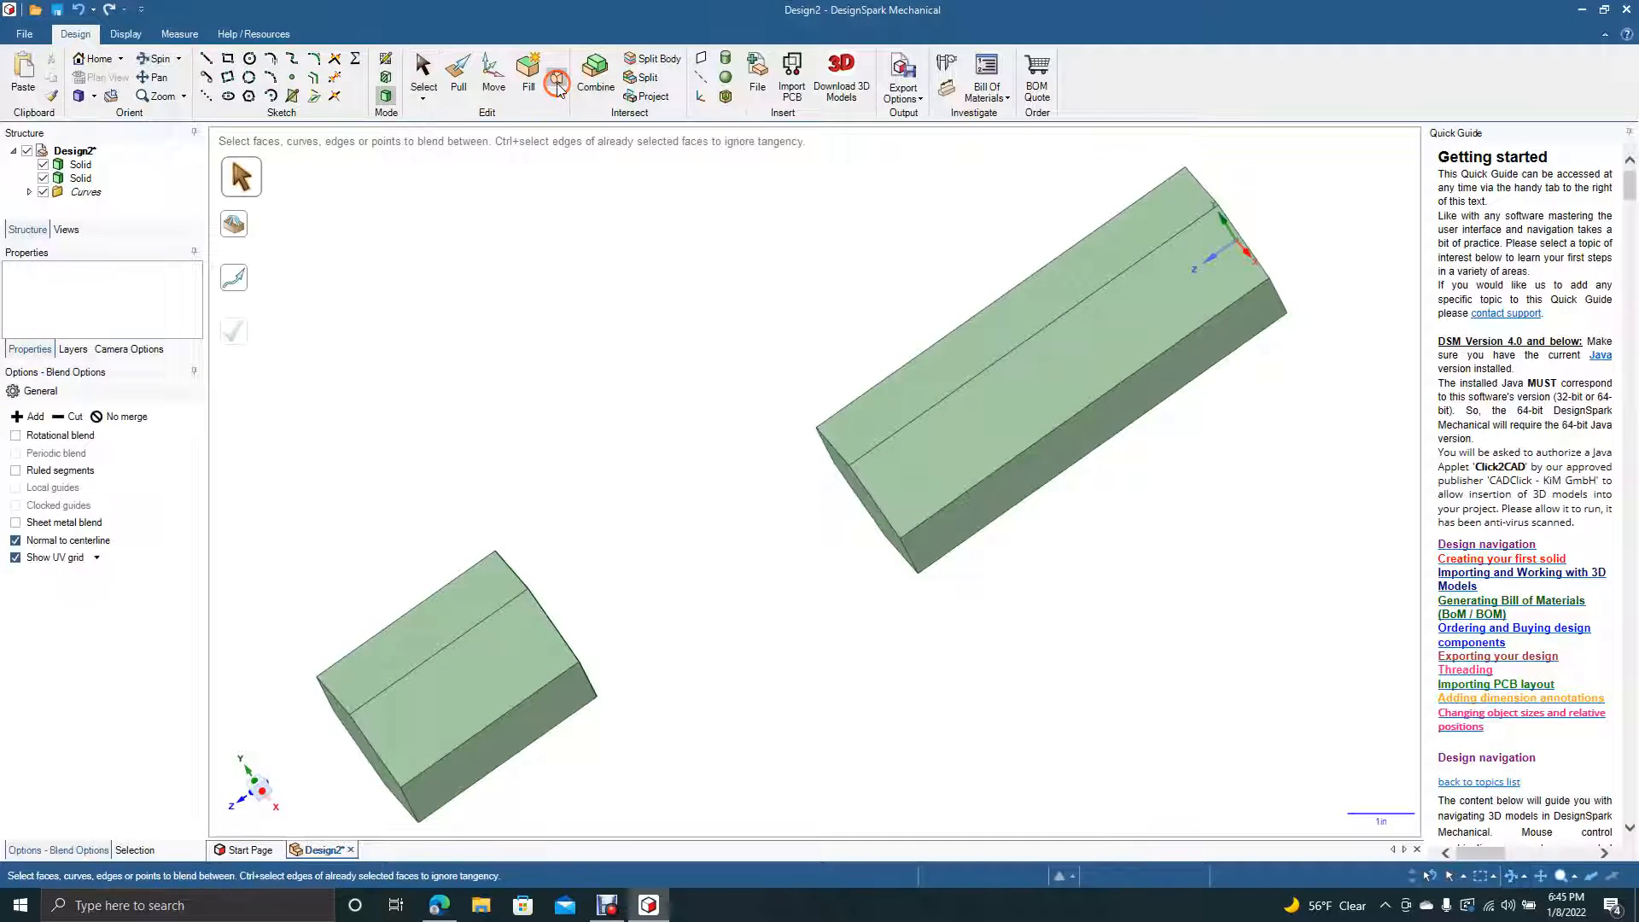
mouse_move(865, 497)
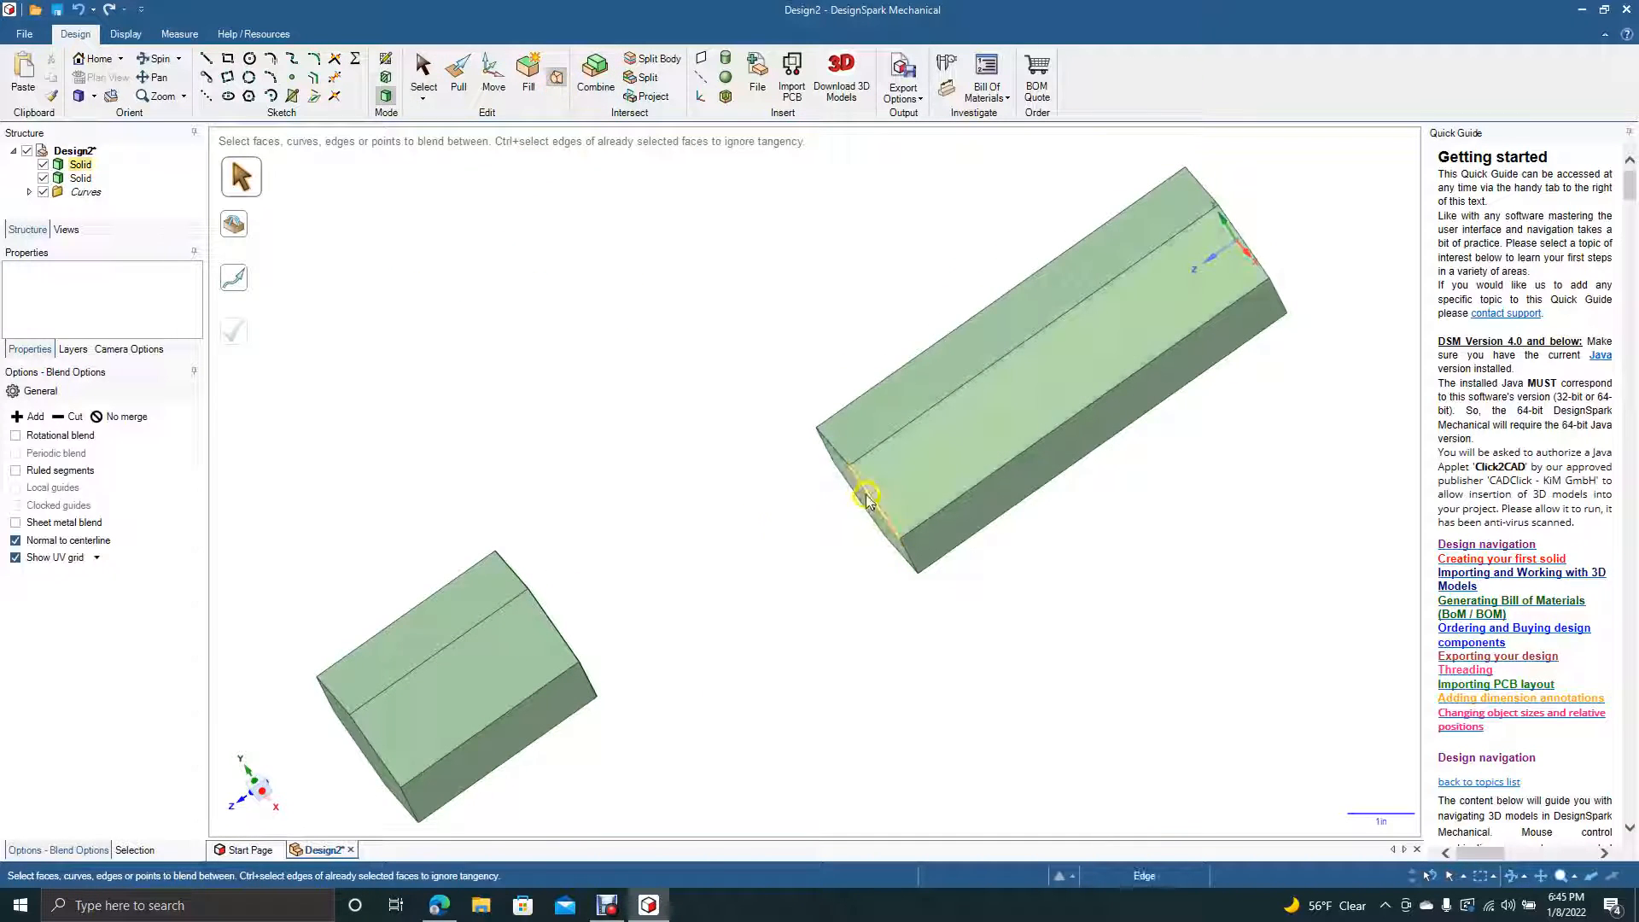
click(865, 492)
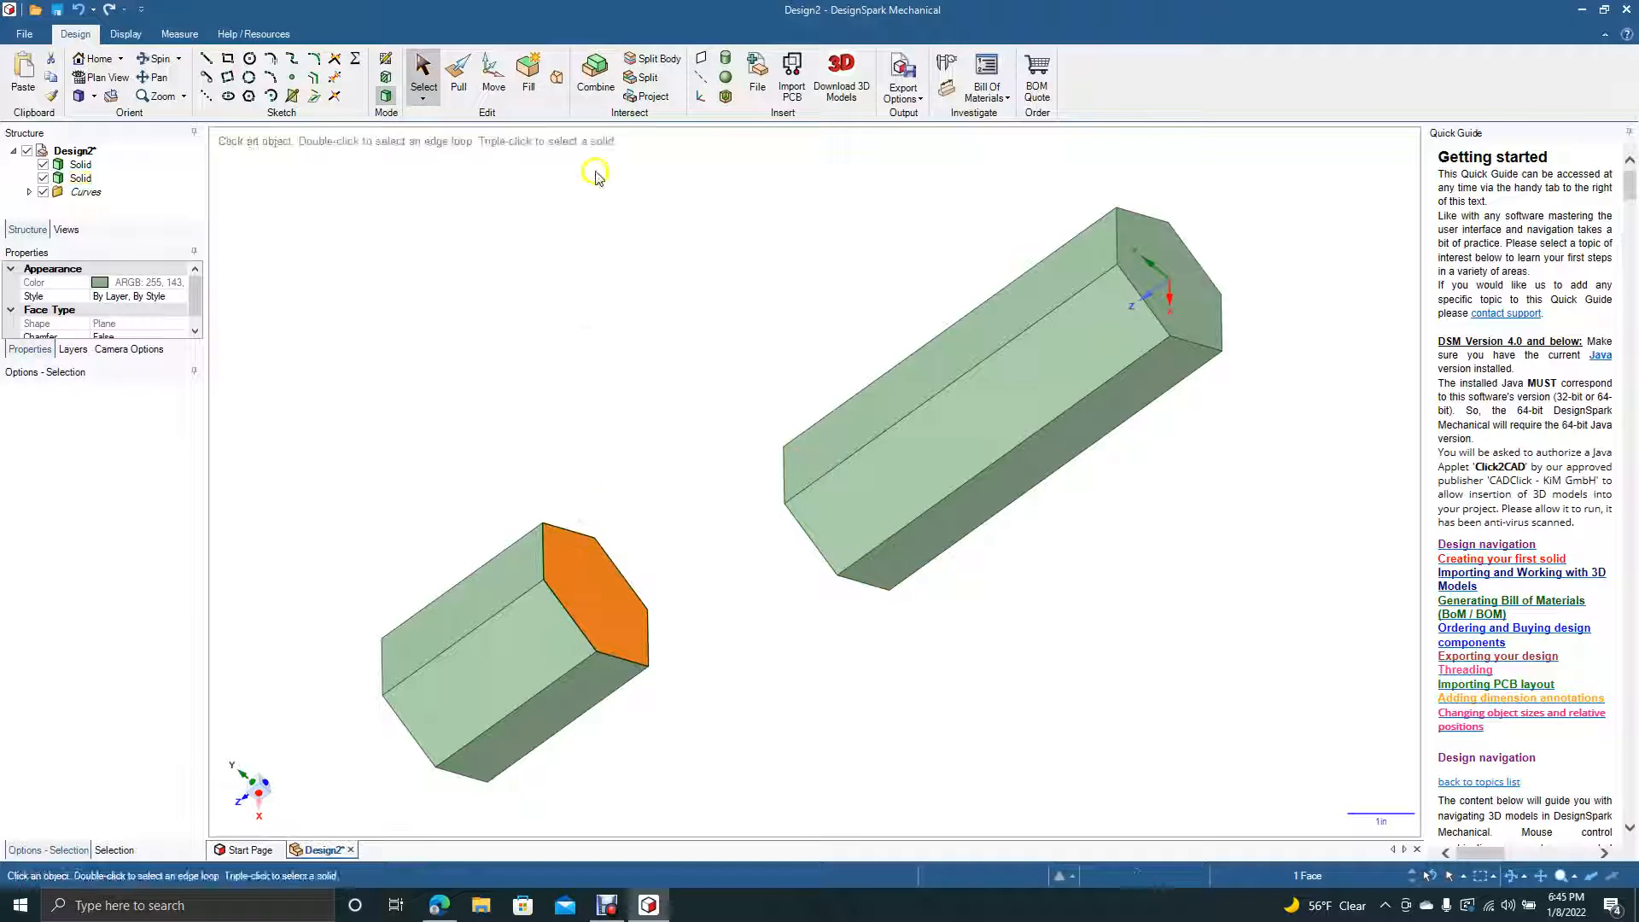
click(241, 108)
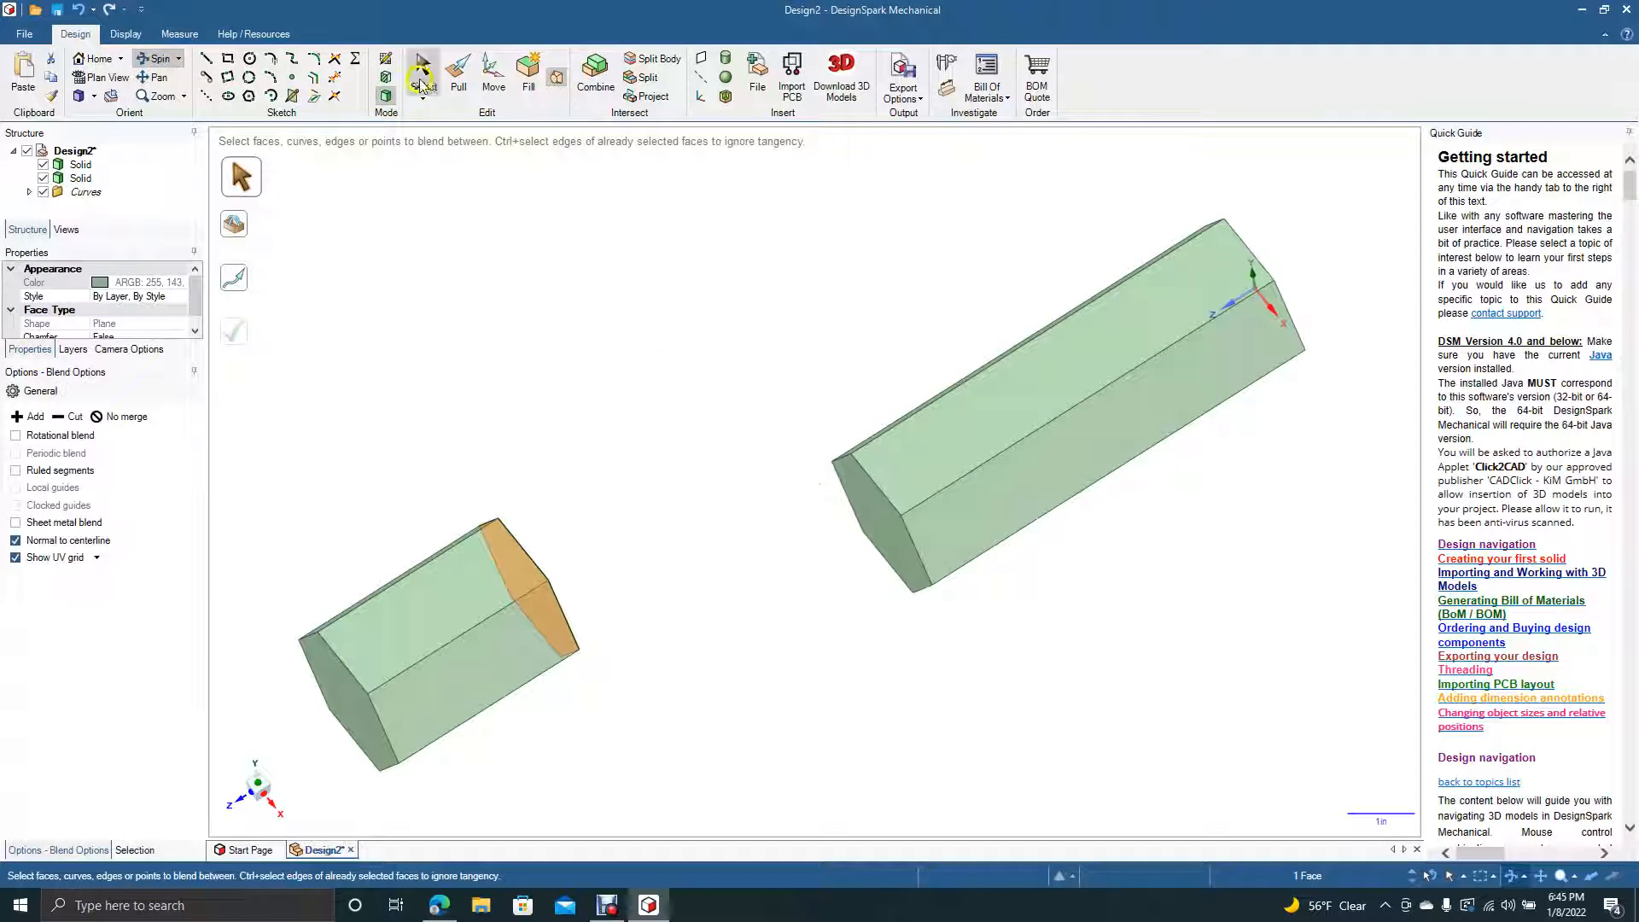
click(423, 59)
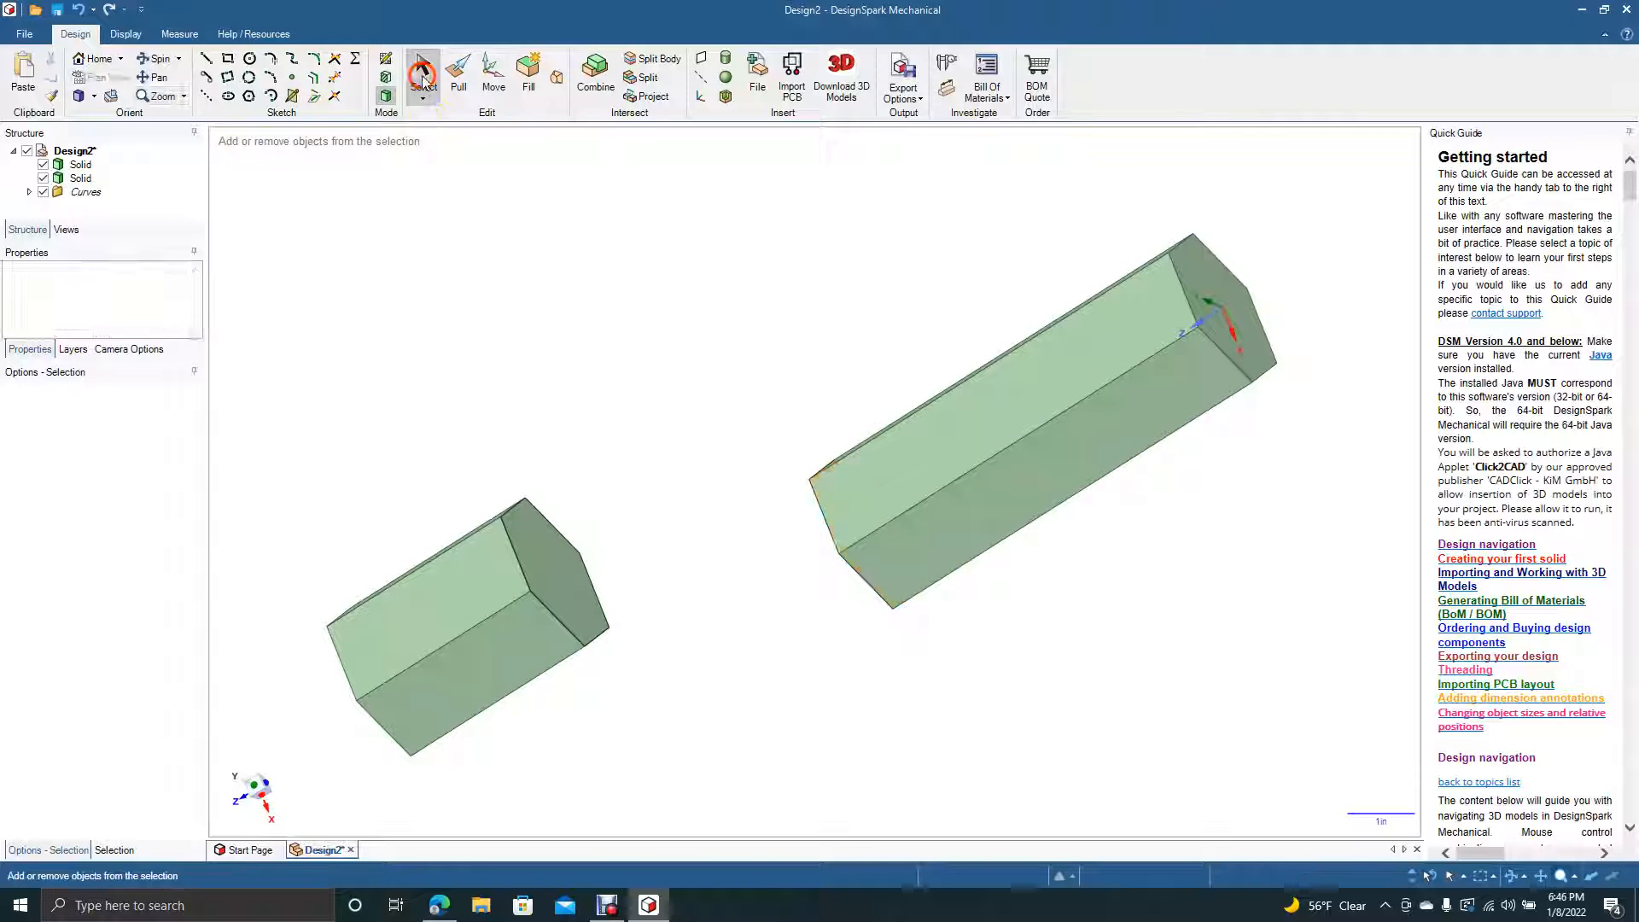
click(423, 76)
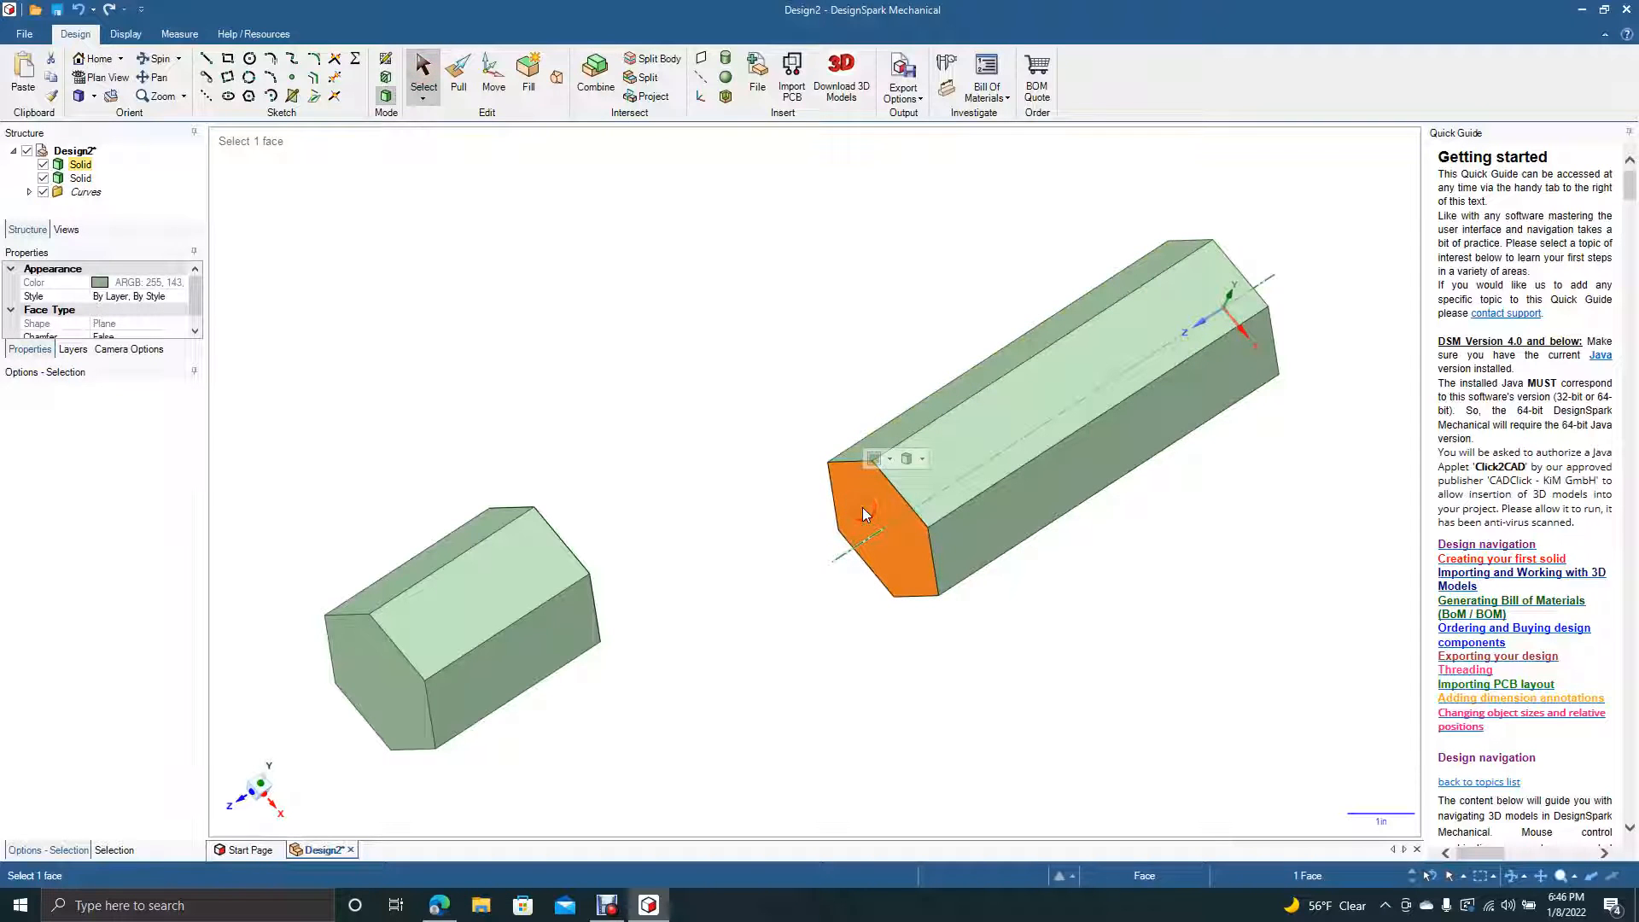
- Add the lower prism's upper end face and confirm the S-shaped blend
click(401, 176)
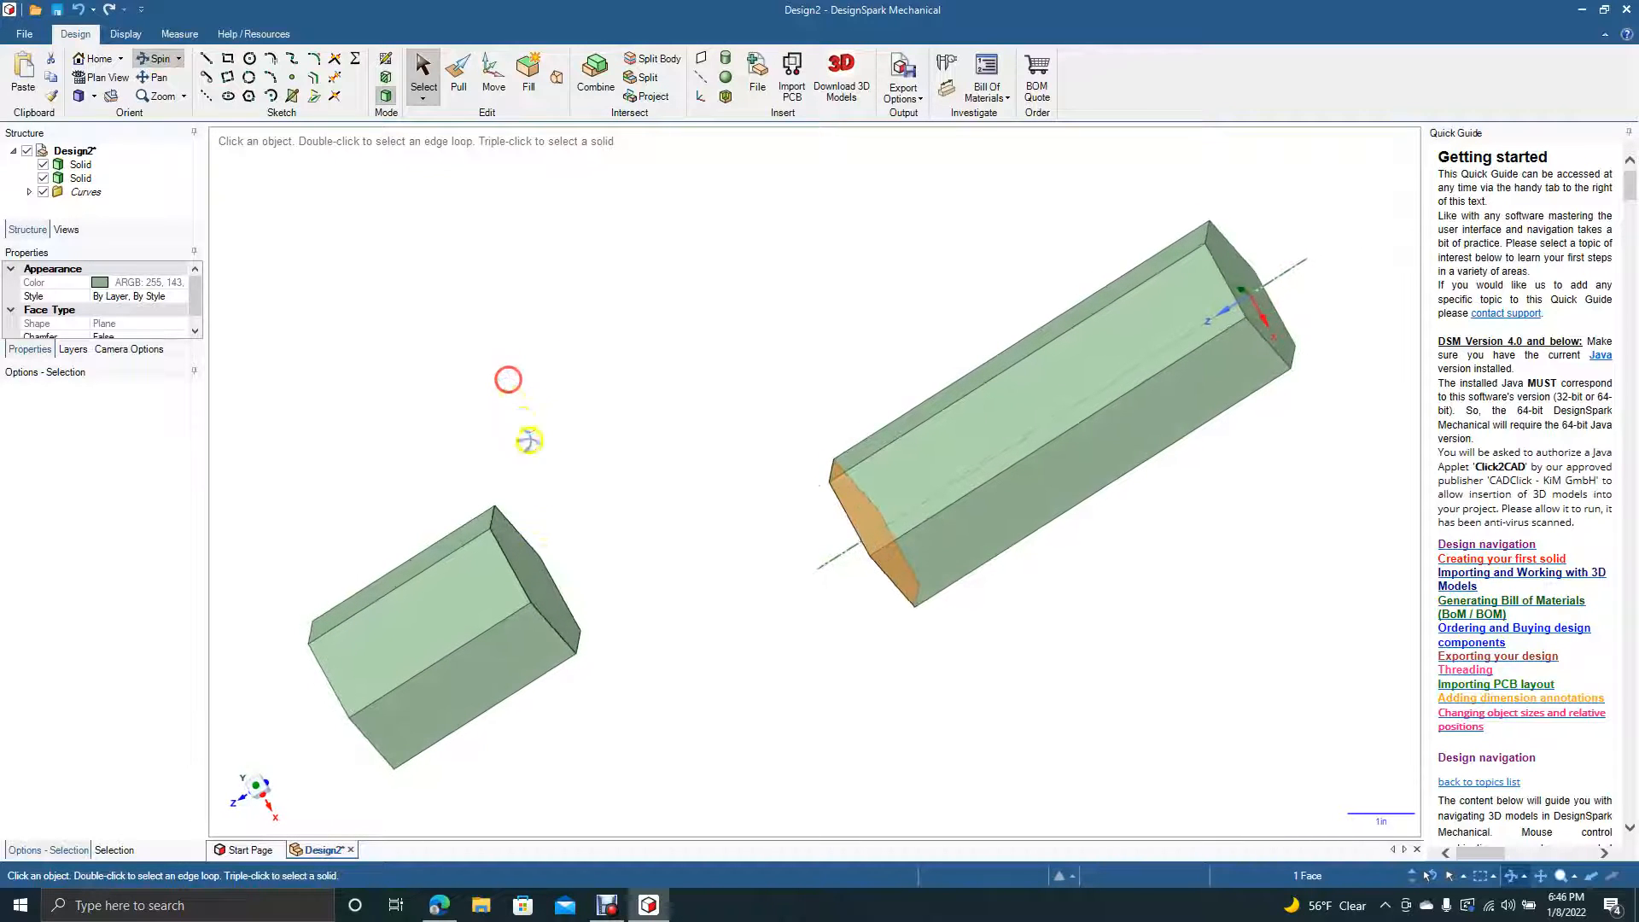
click(533, 564)
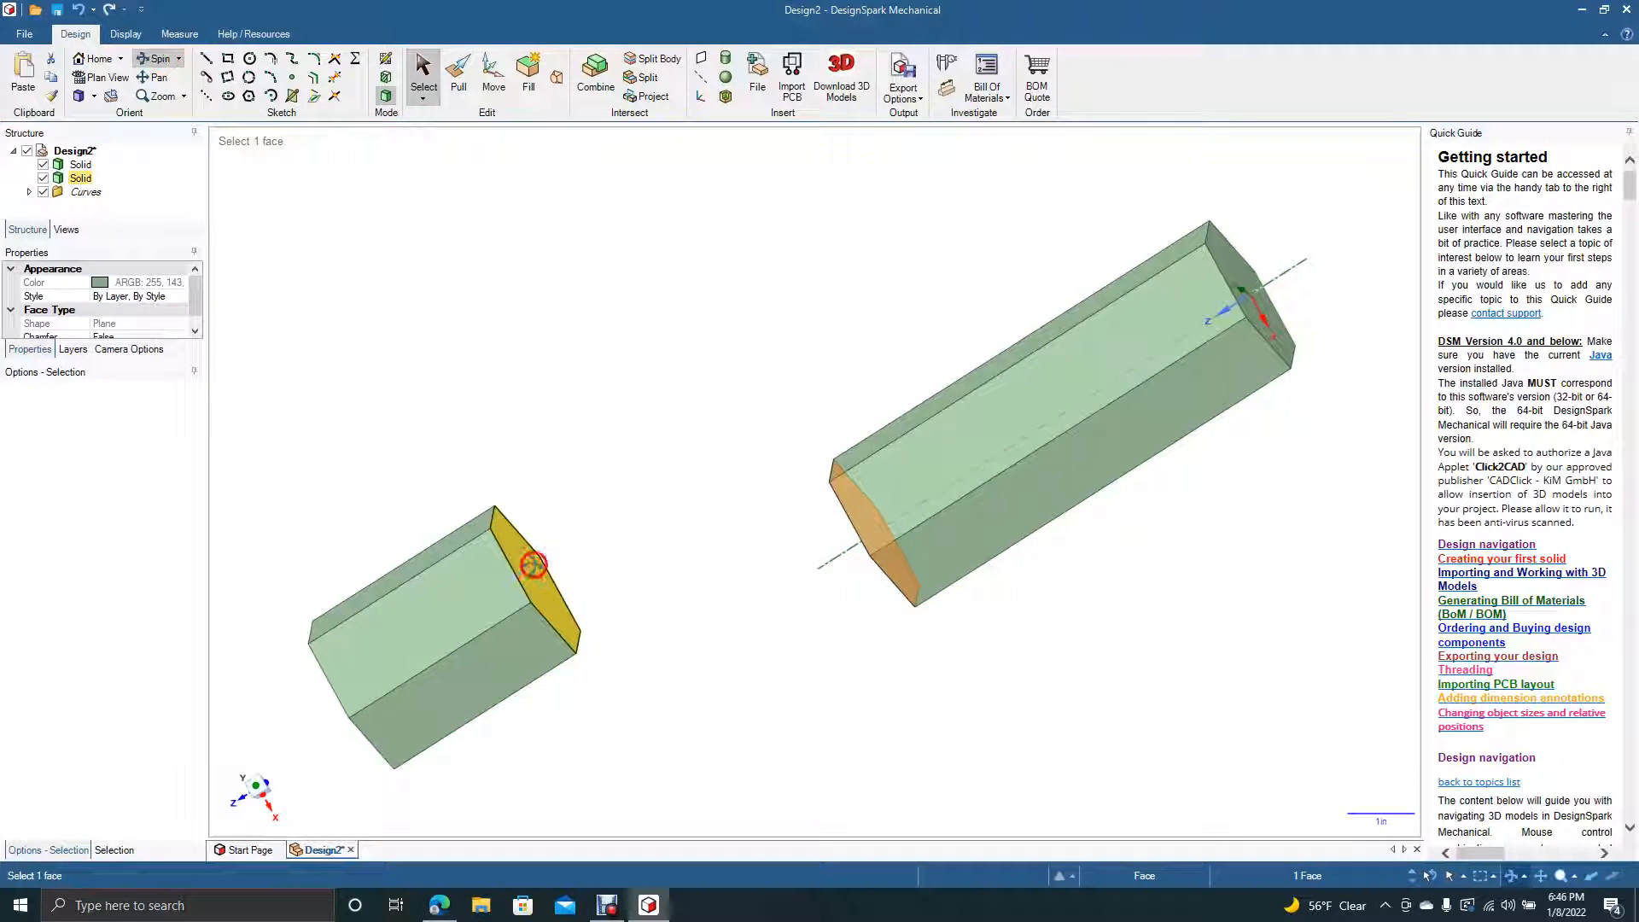
click(531, 565)
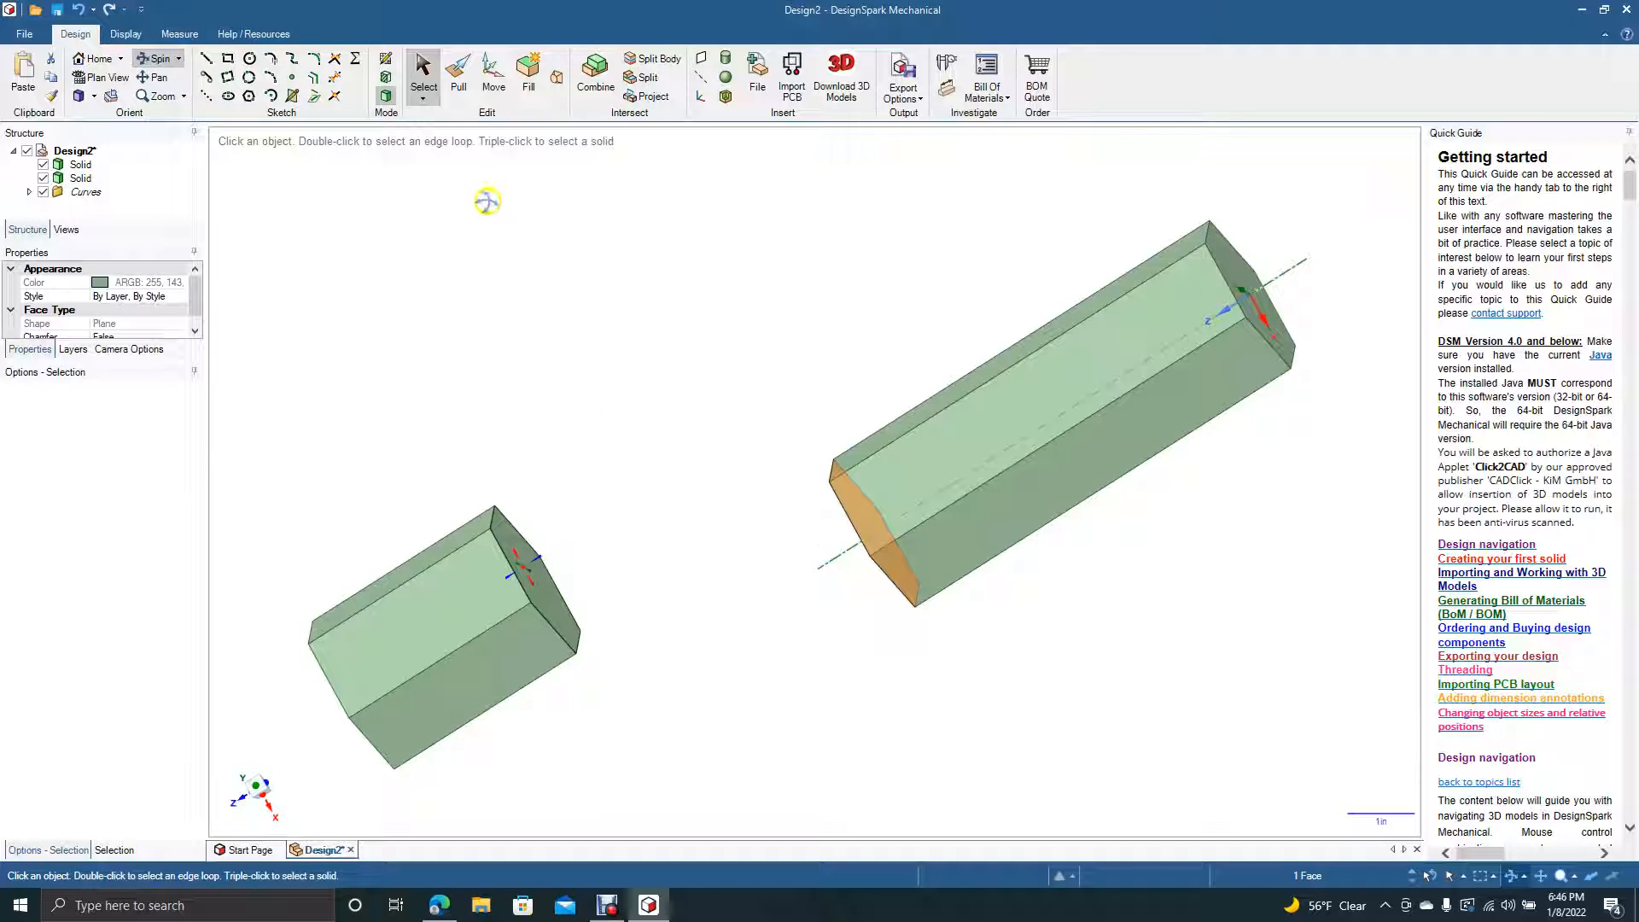
click(527, 79)
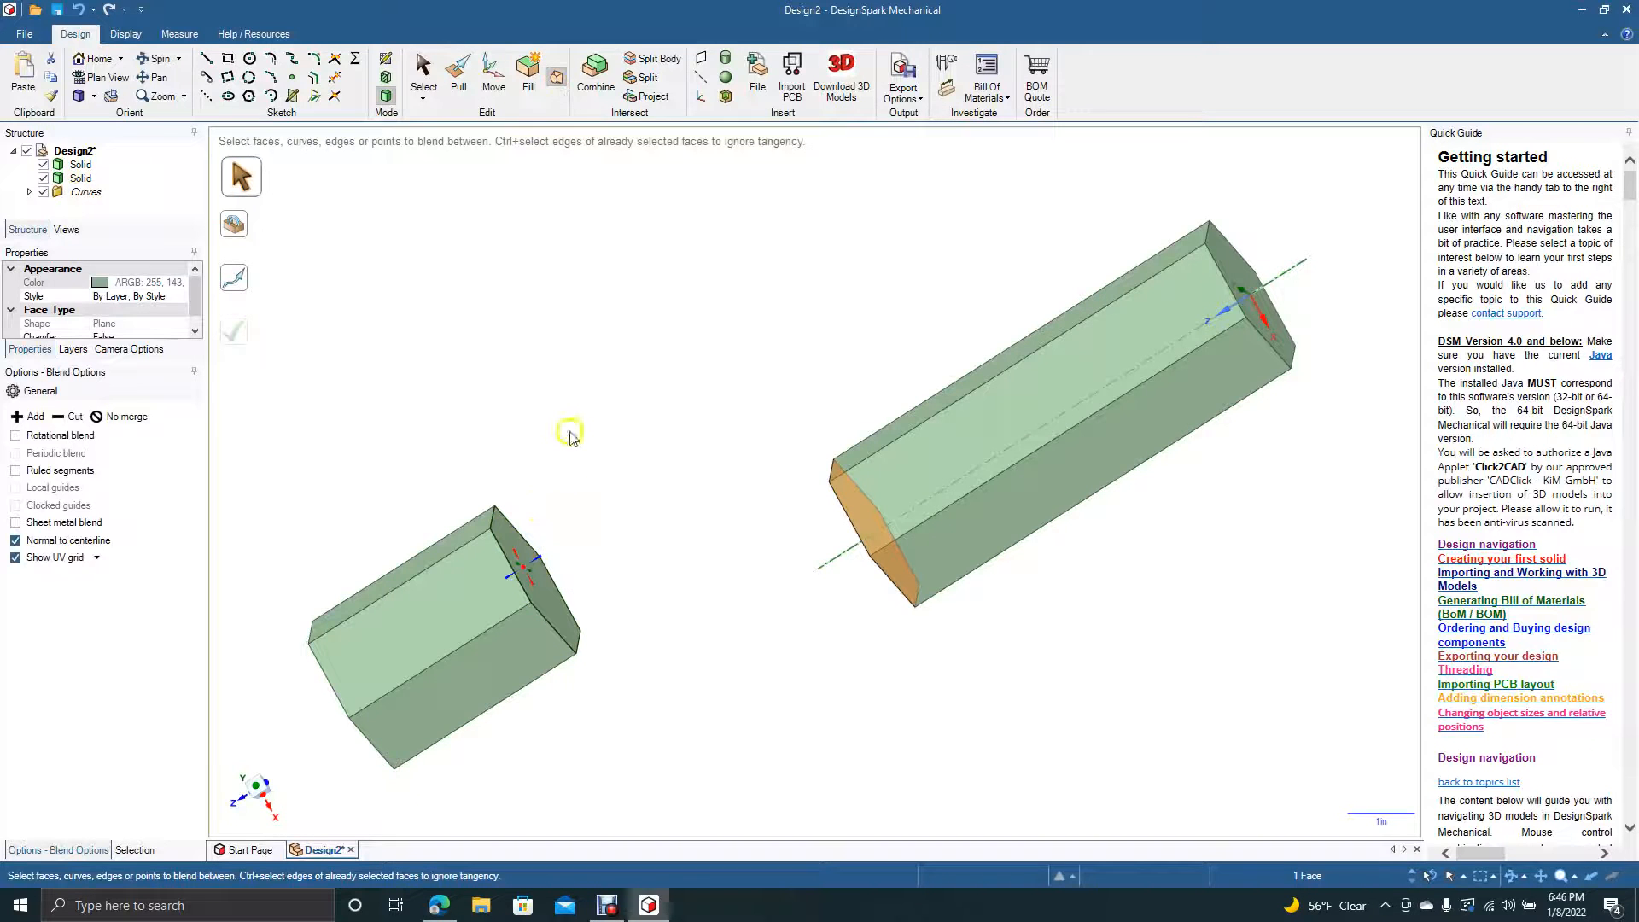
click(514, 554)
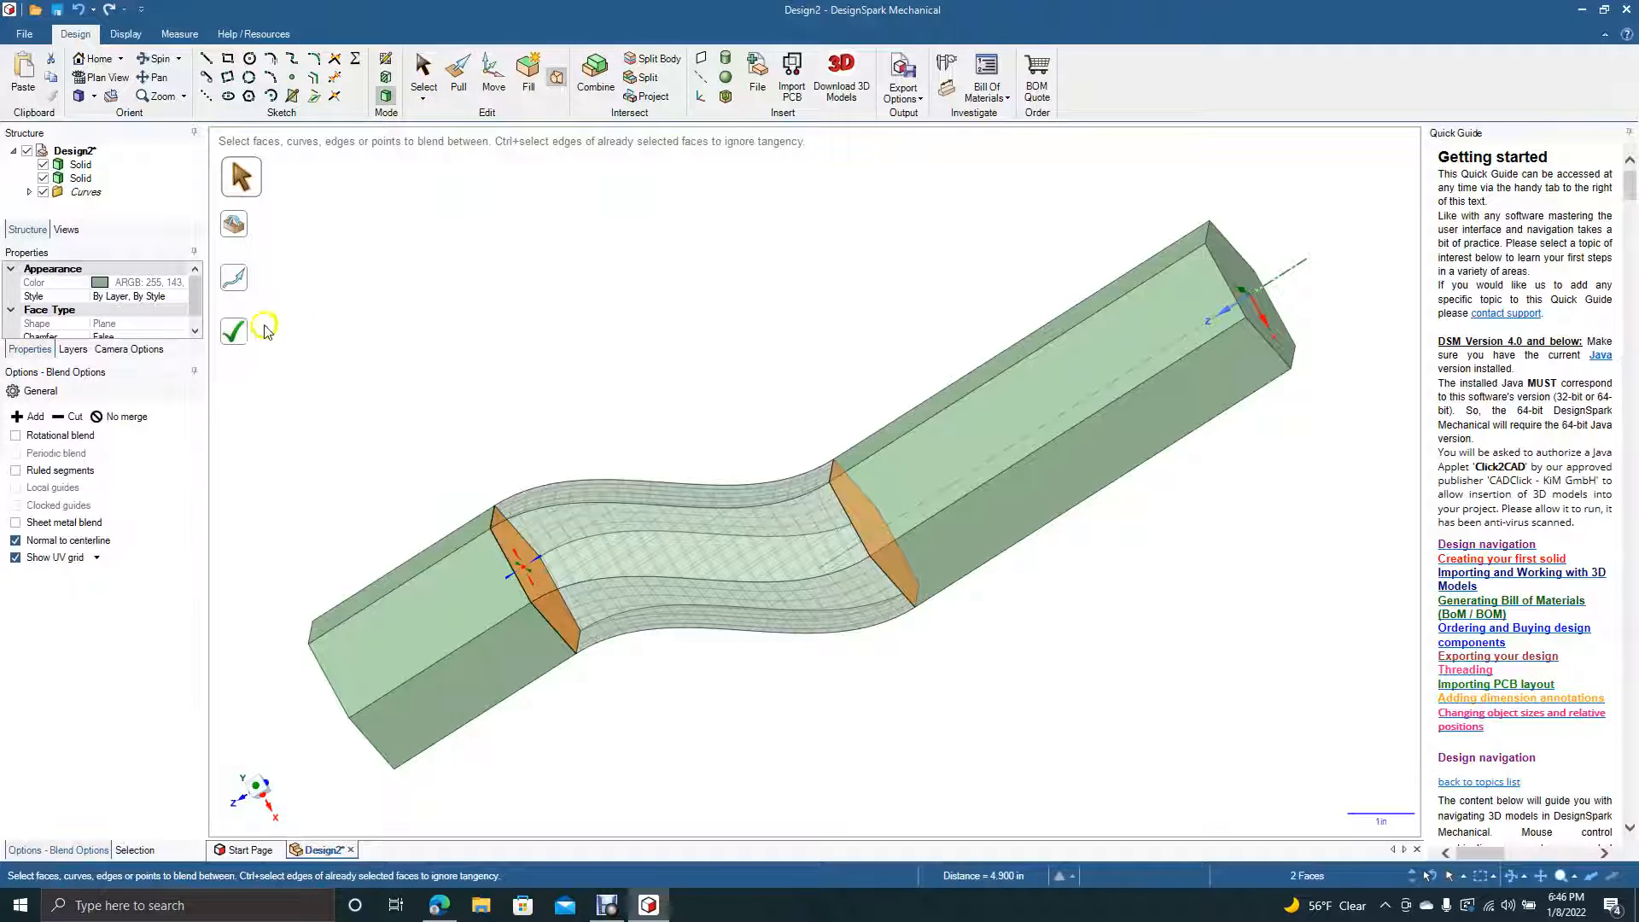
click(233, 331)
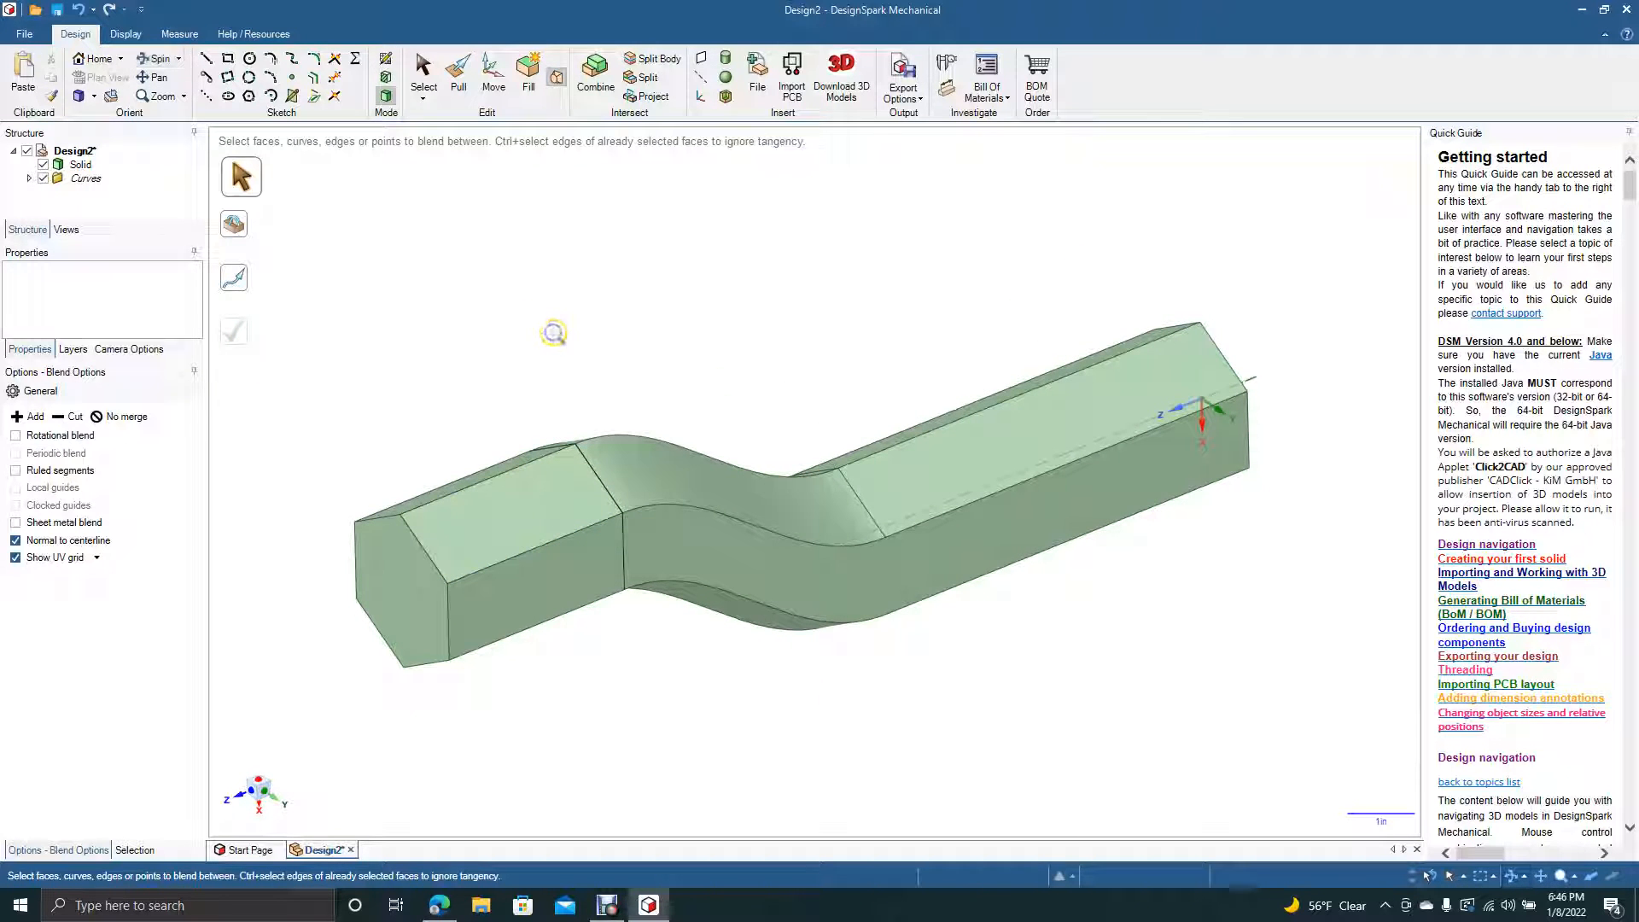
- Start a fresh sketch plane and draw a circle centred on the origin
click(457, 78)
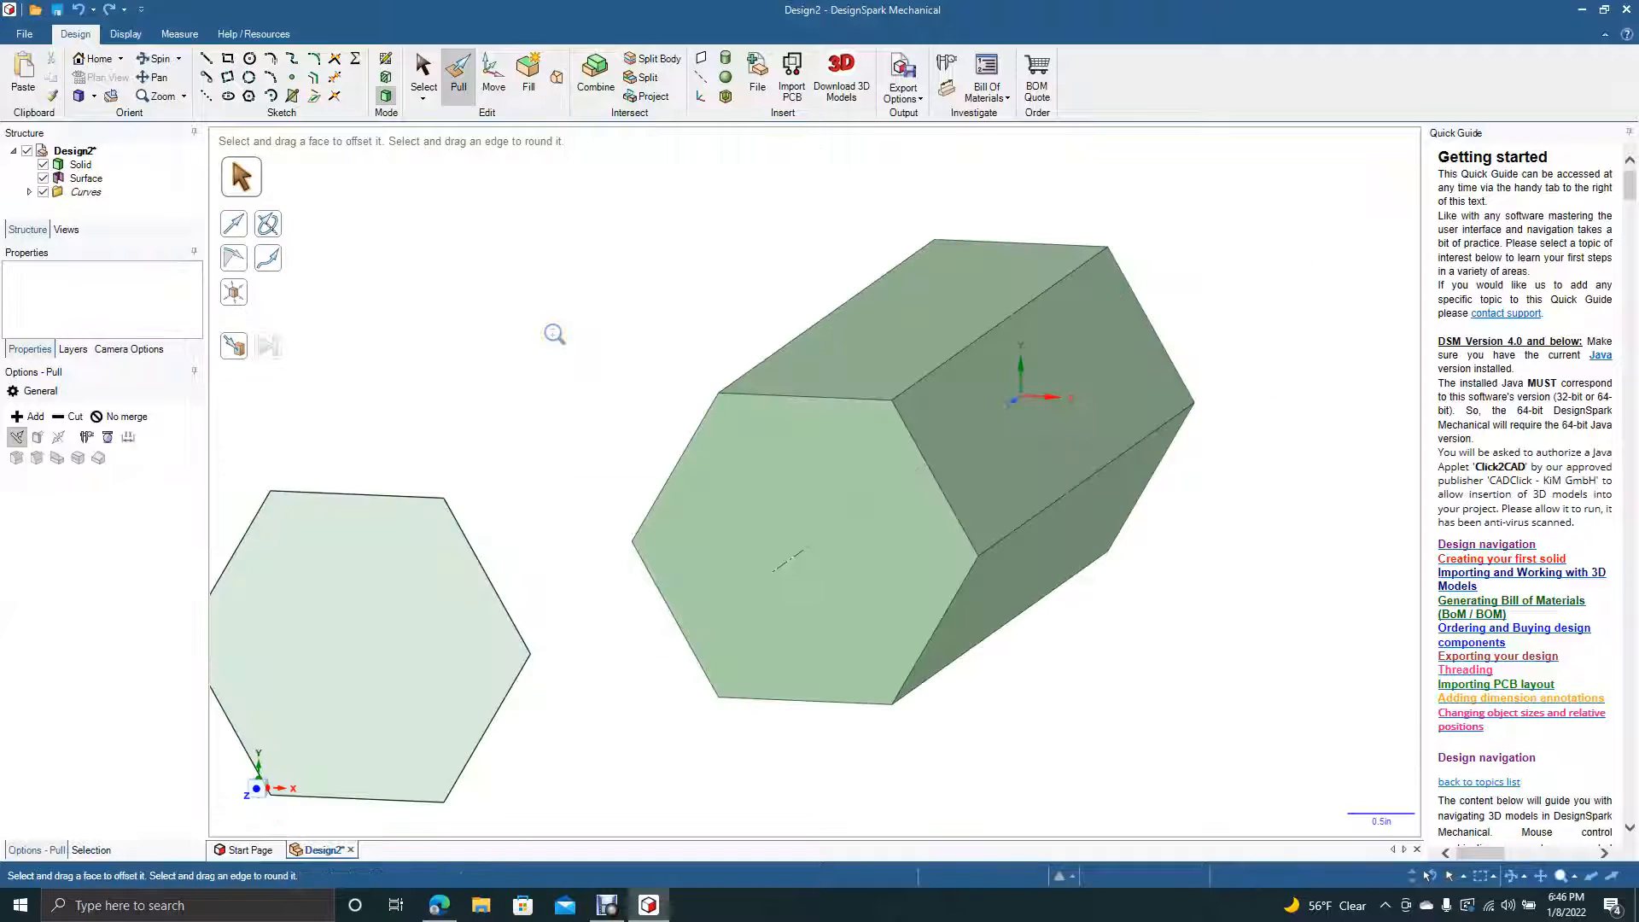
click(493, 74)
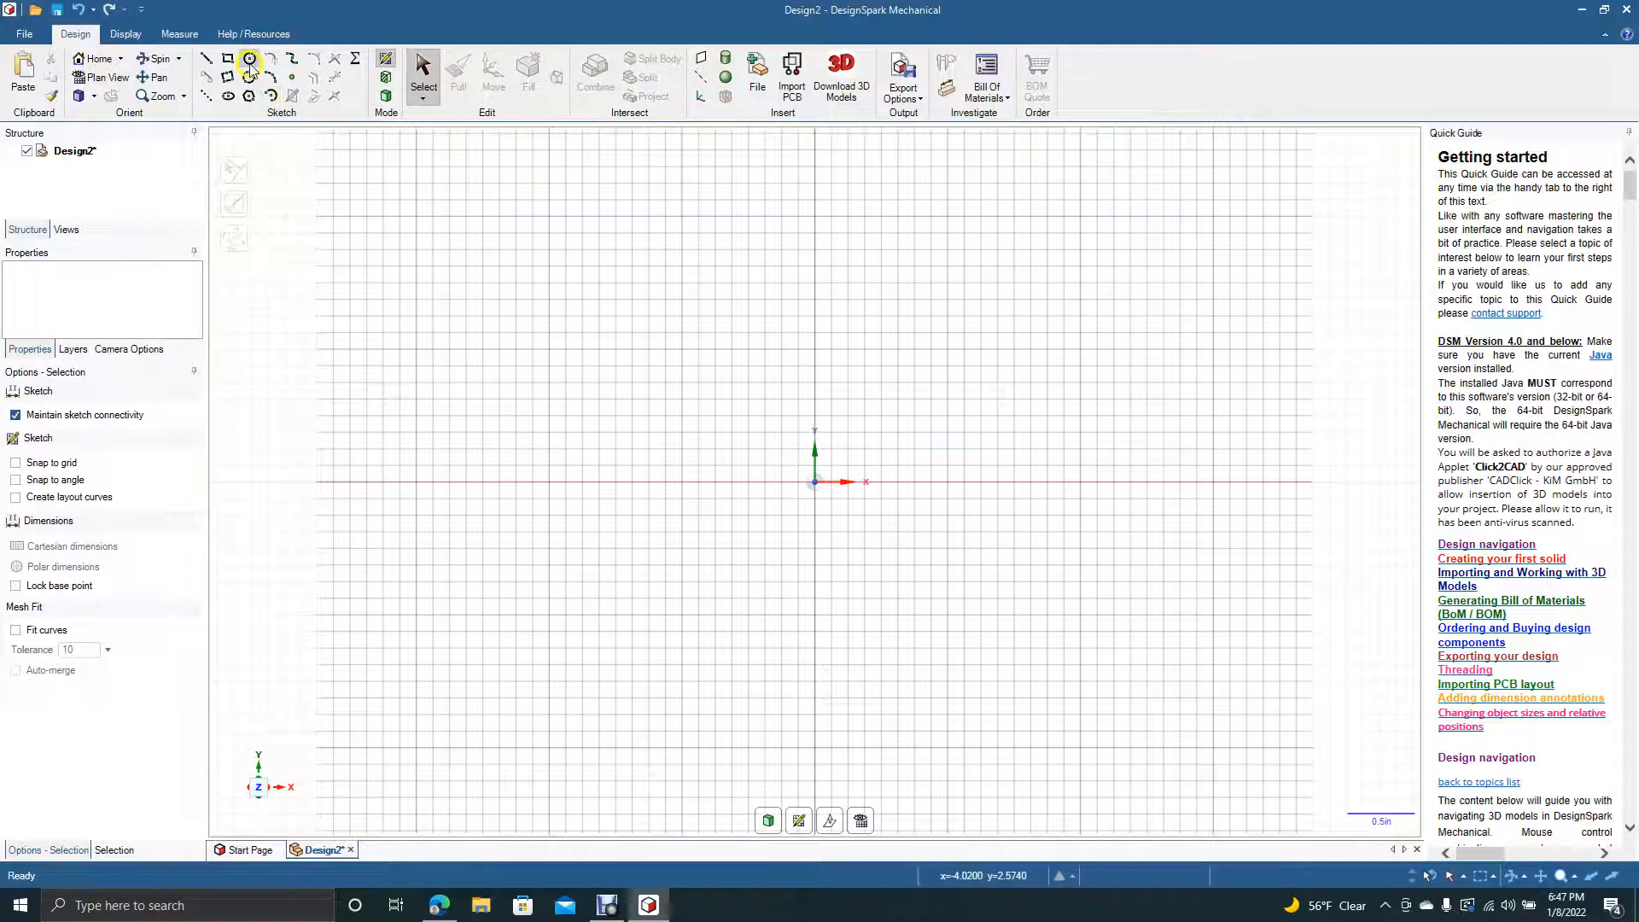
click(250, 59)
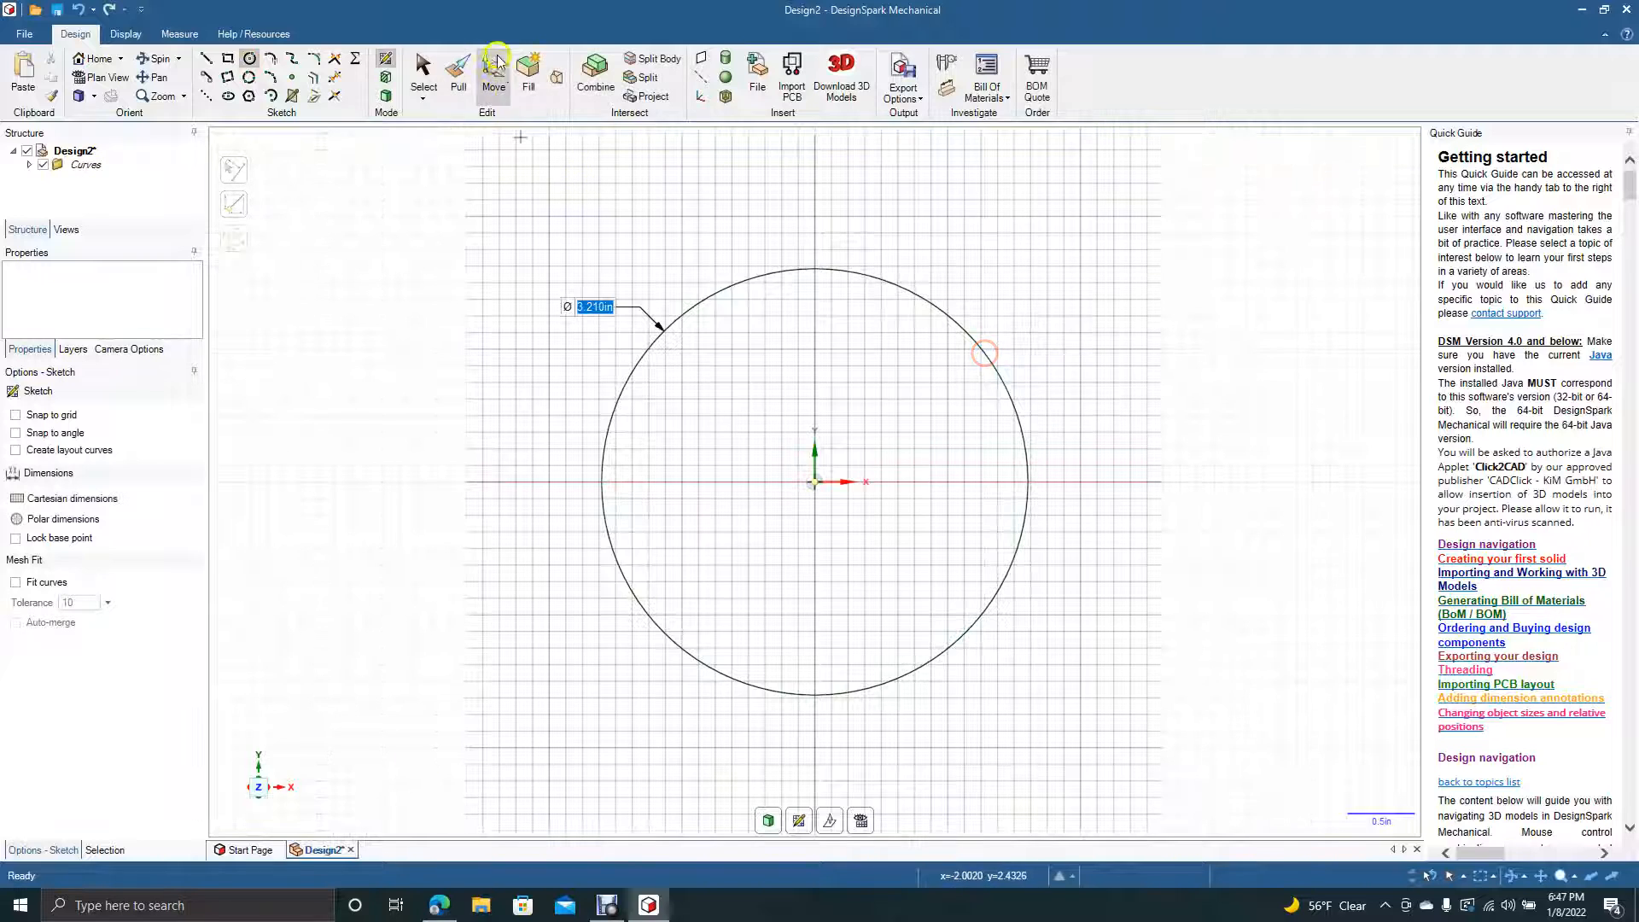
click(423, 74)
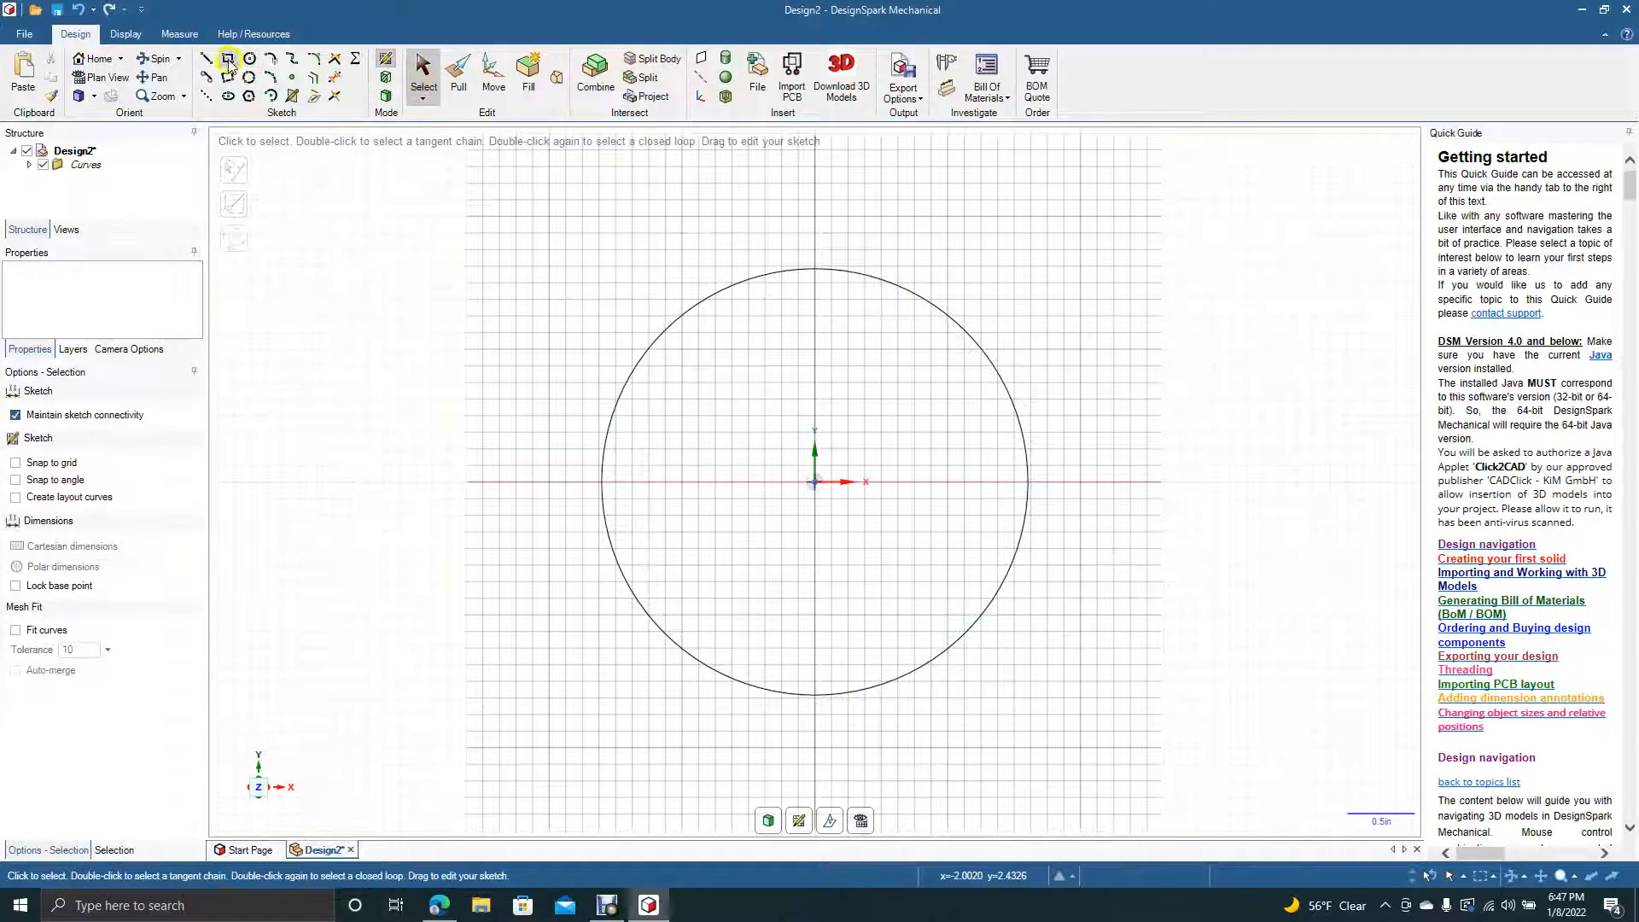
- Draw centred rectangles across the circle and trim the inner lines into four keys
click(228, 59)
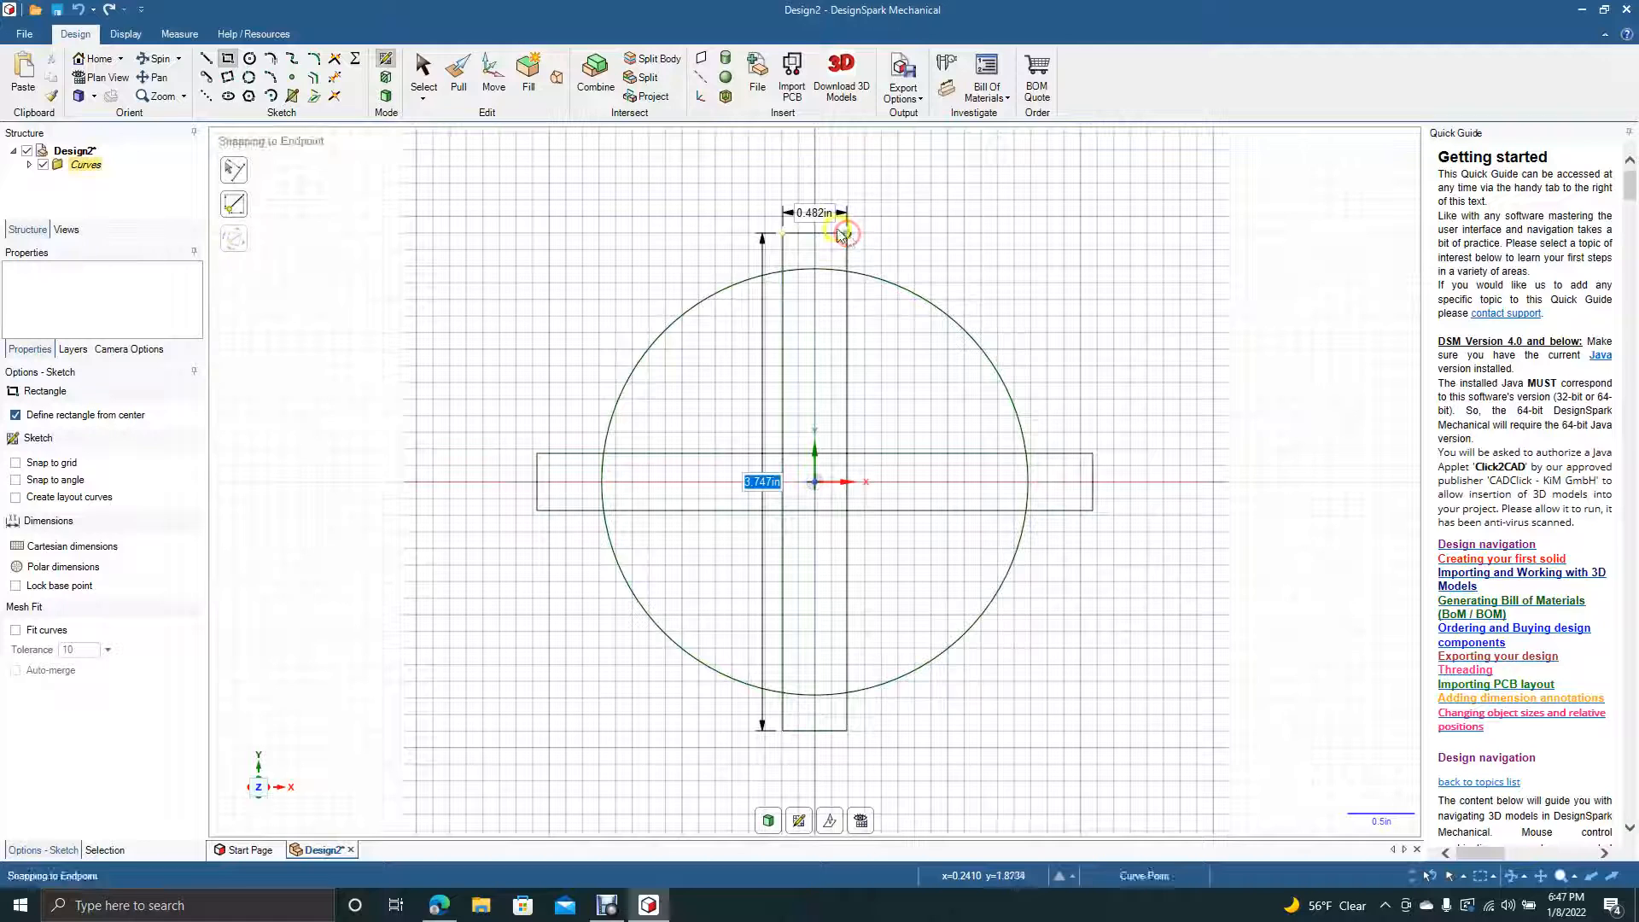
click(422, 71)
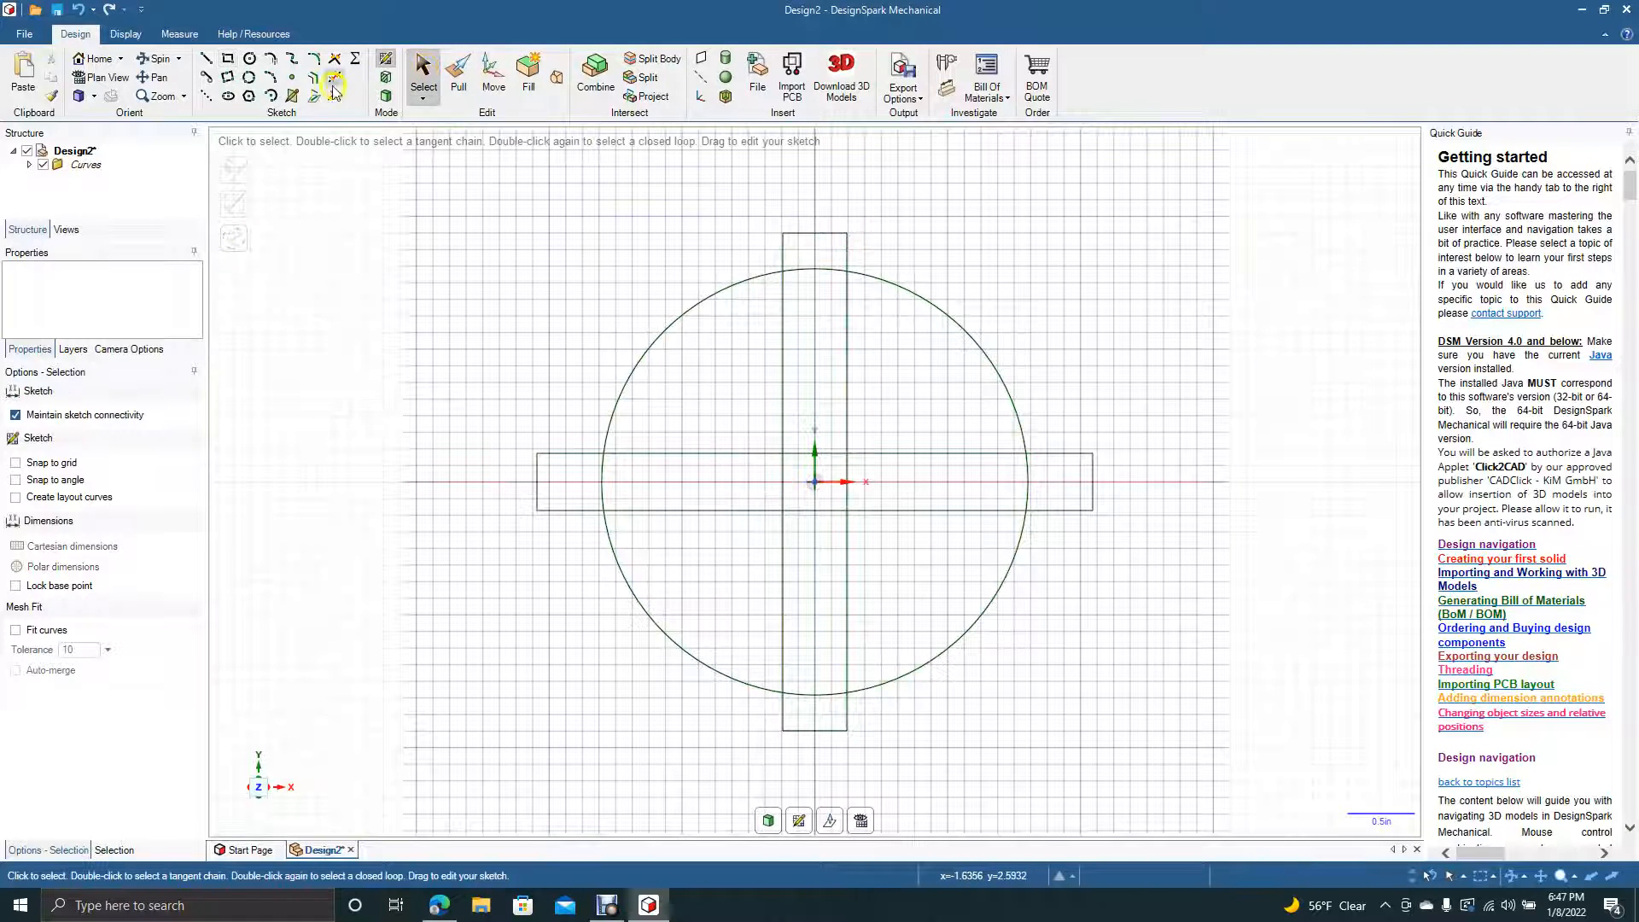
click(334, 85)
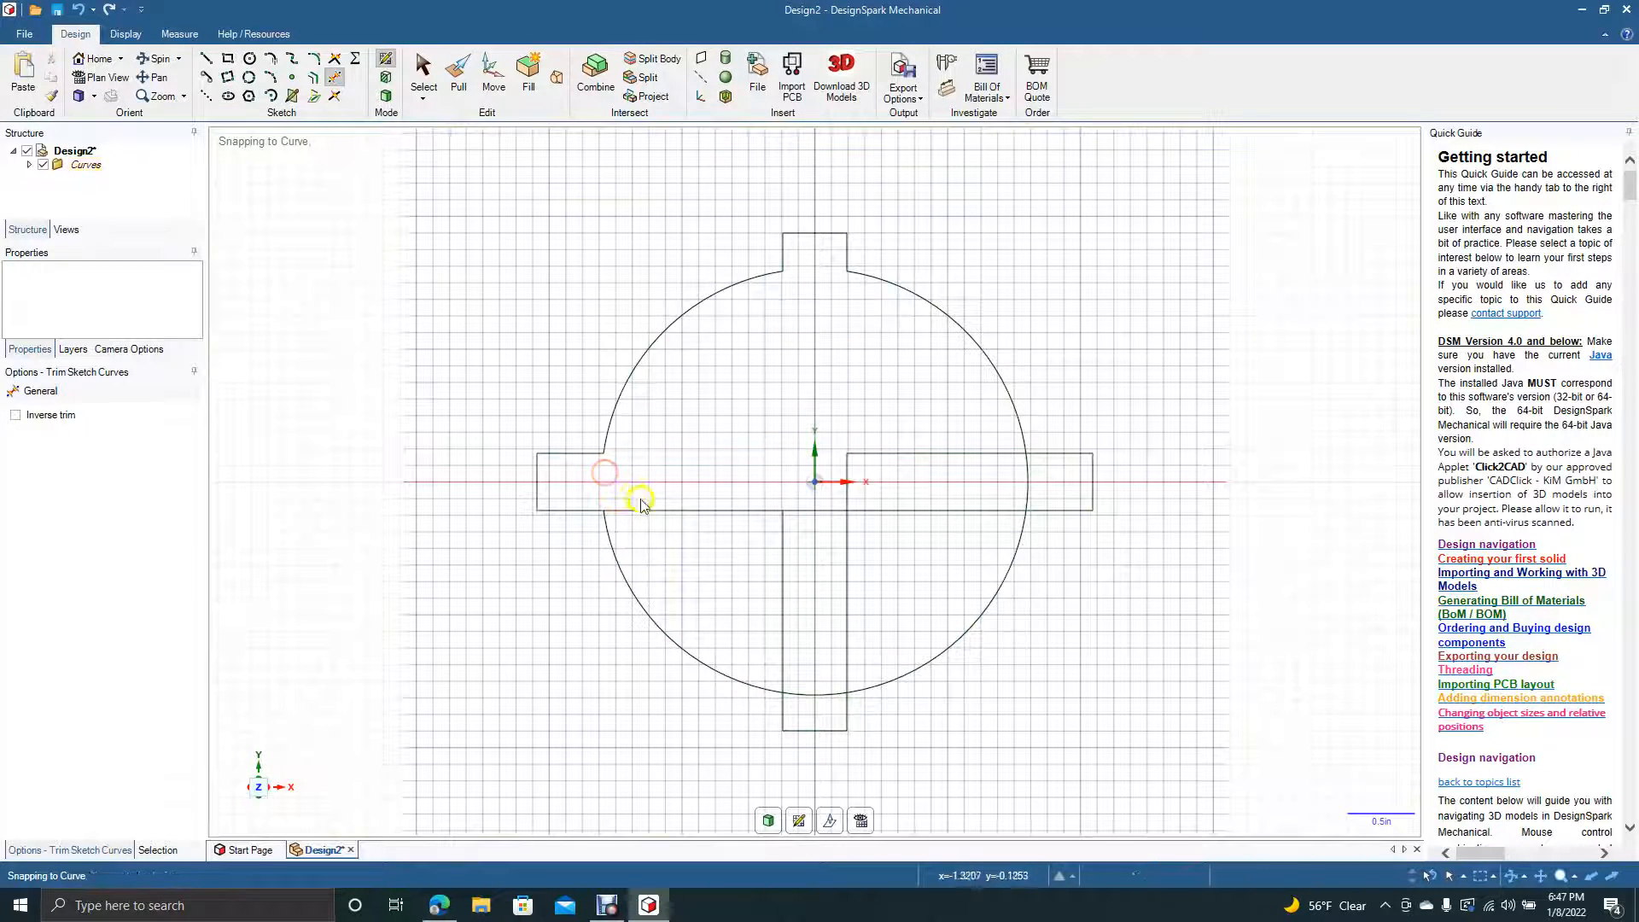
click(782, 558)
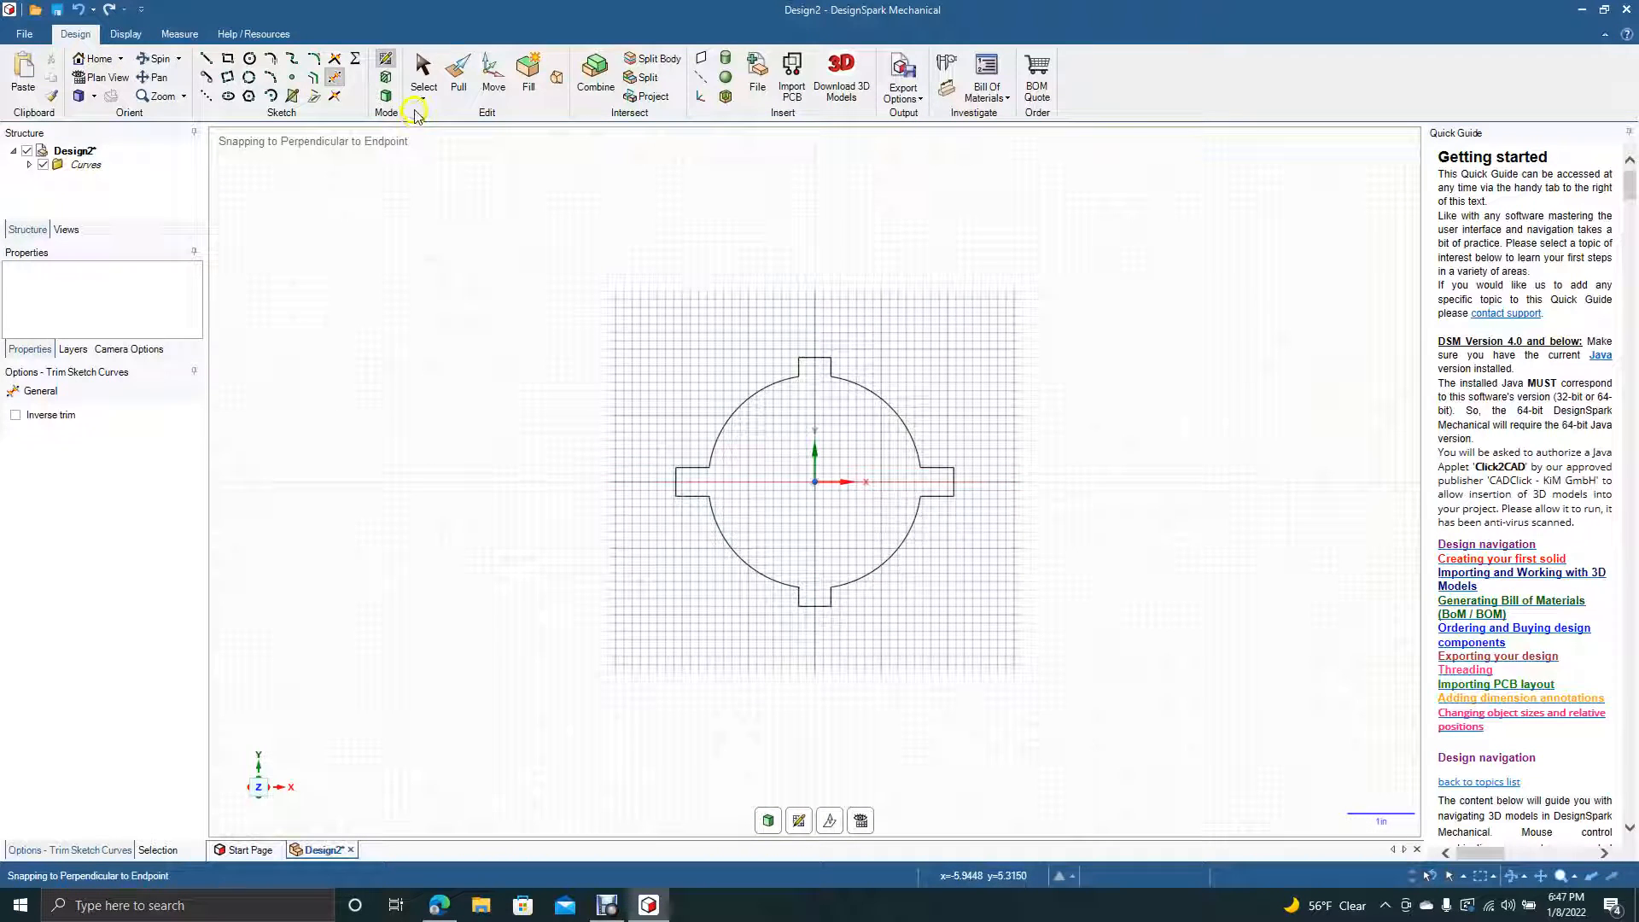
- Fill the cross-keyed outline and pull it into a four-ridged solid cylinder
click(457, 69)
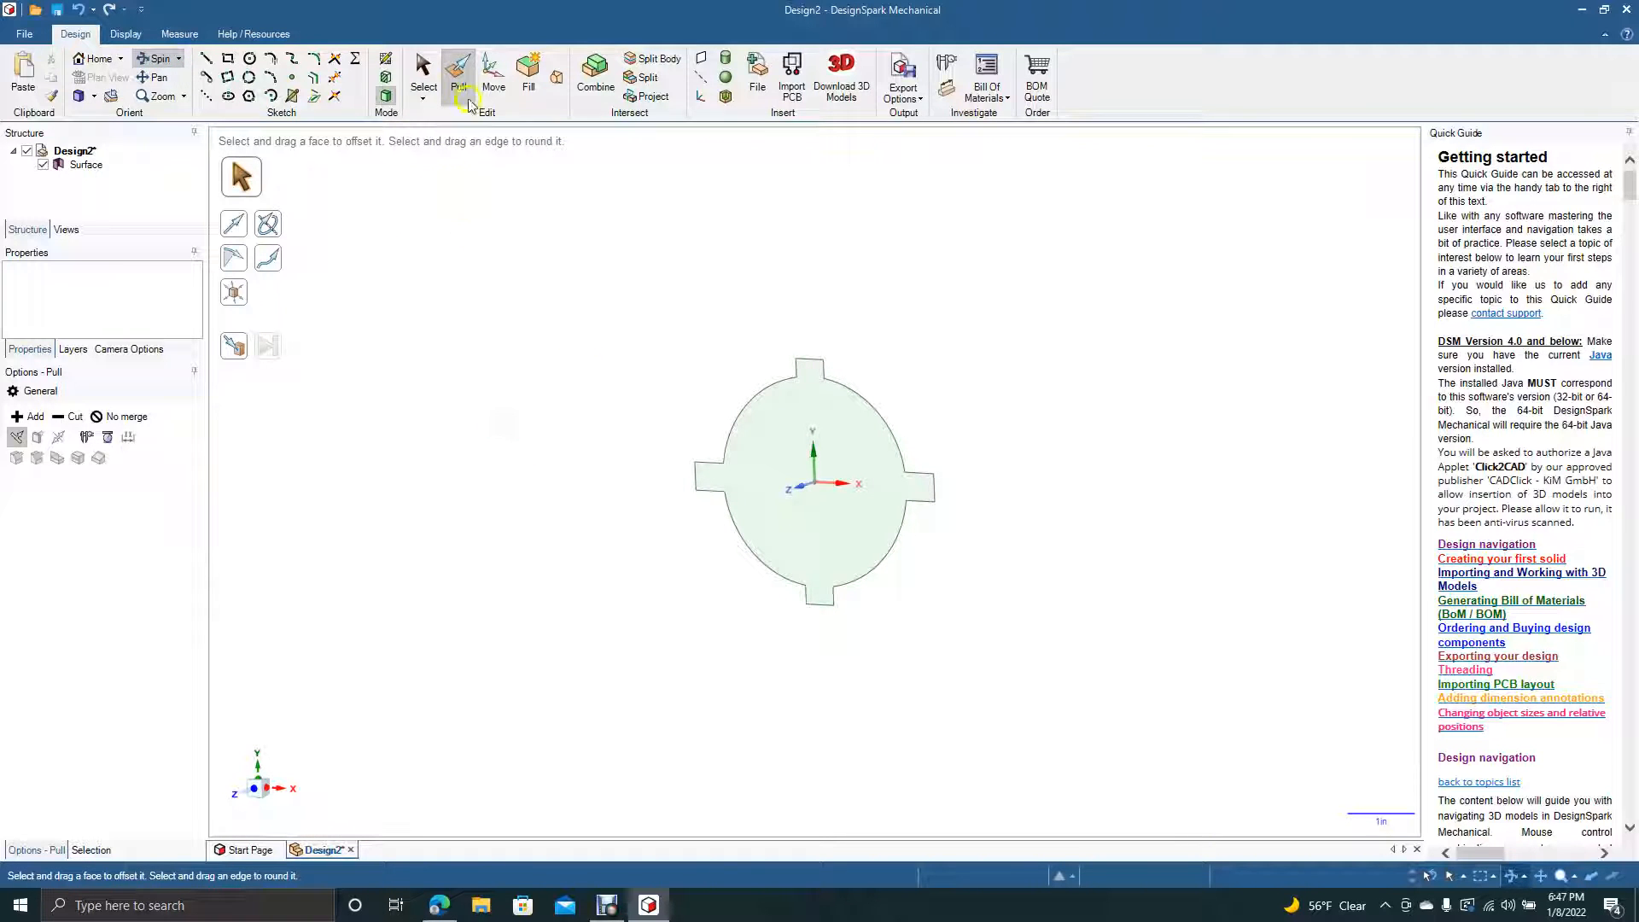
click(842, 406)
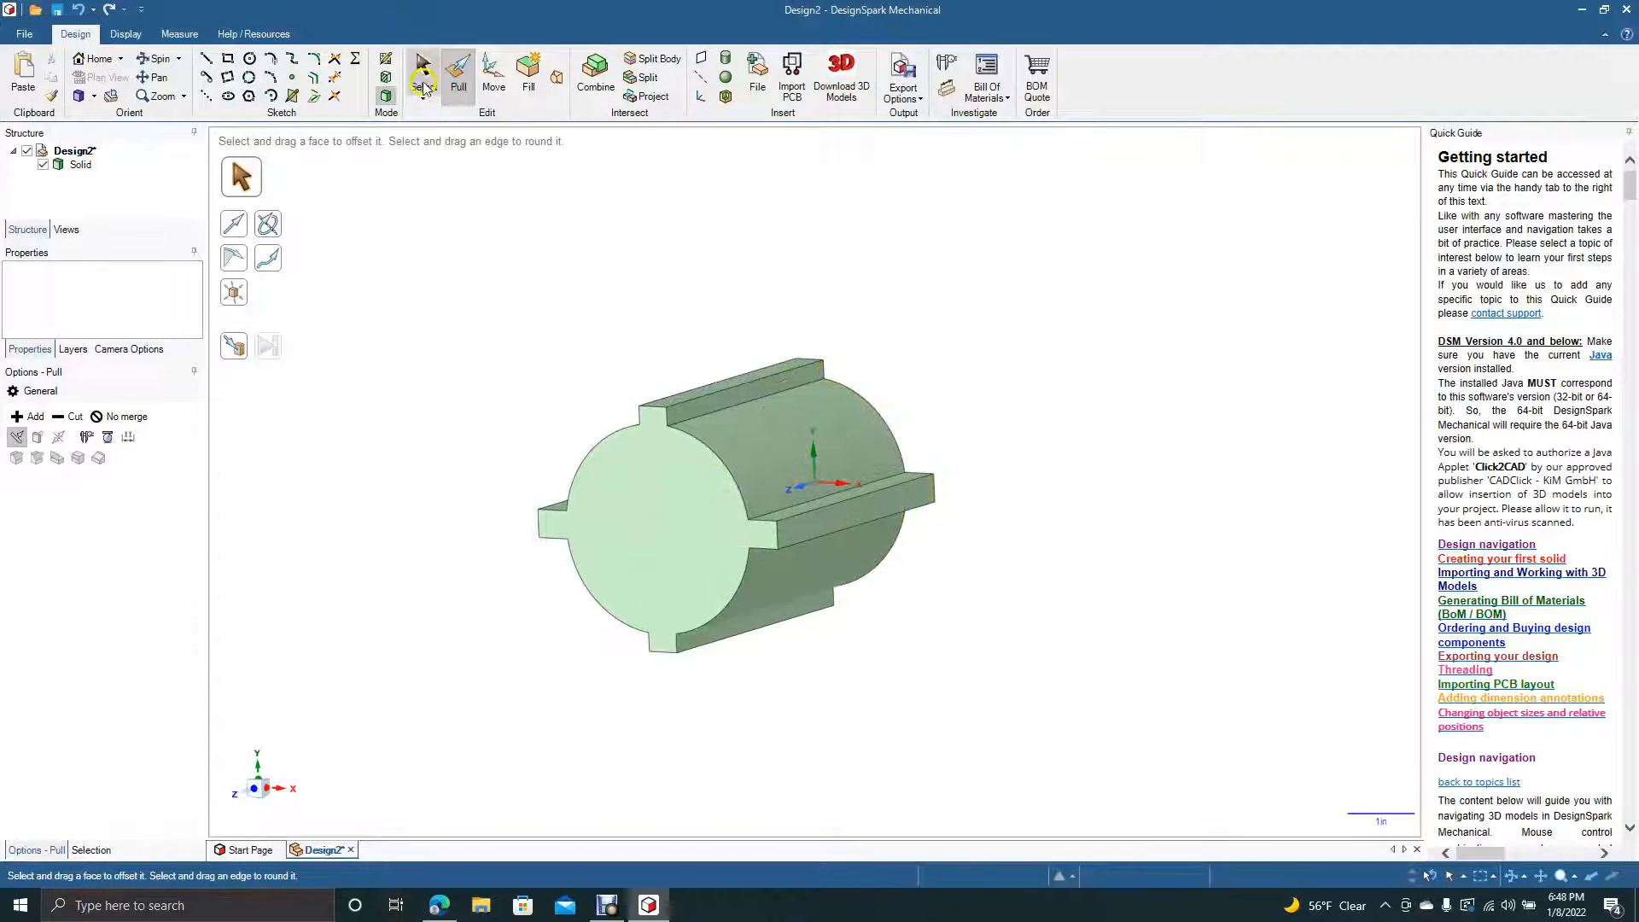
click(423, 62)
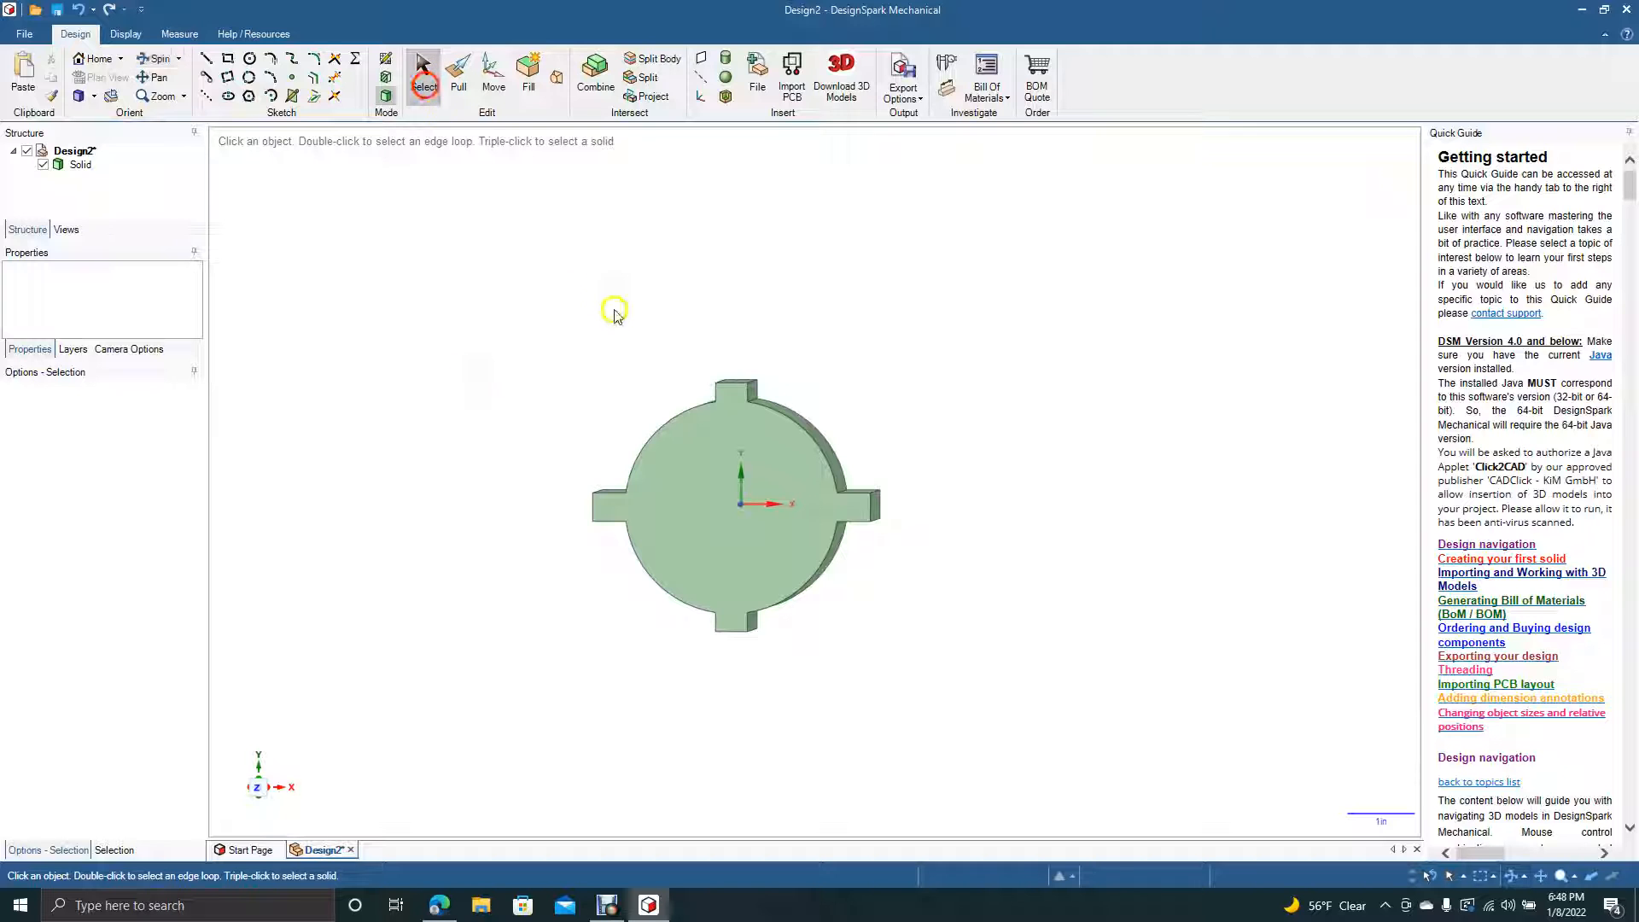
- Sketch a 2.235 in circle on the keyed cylinder's front face
click(732, 502)
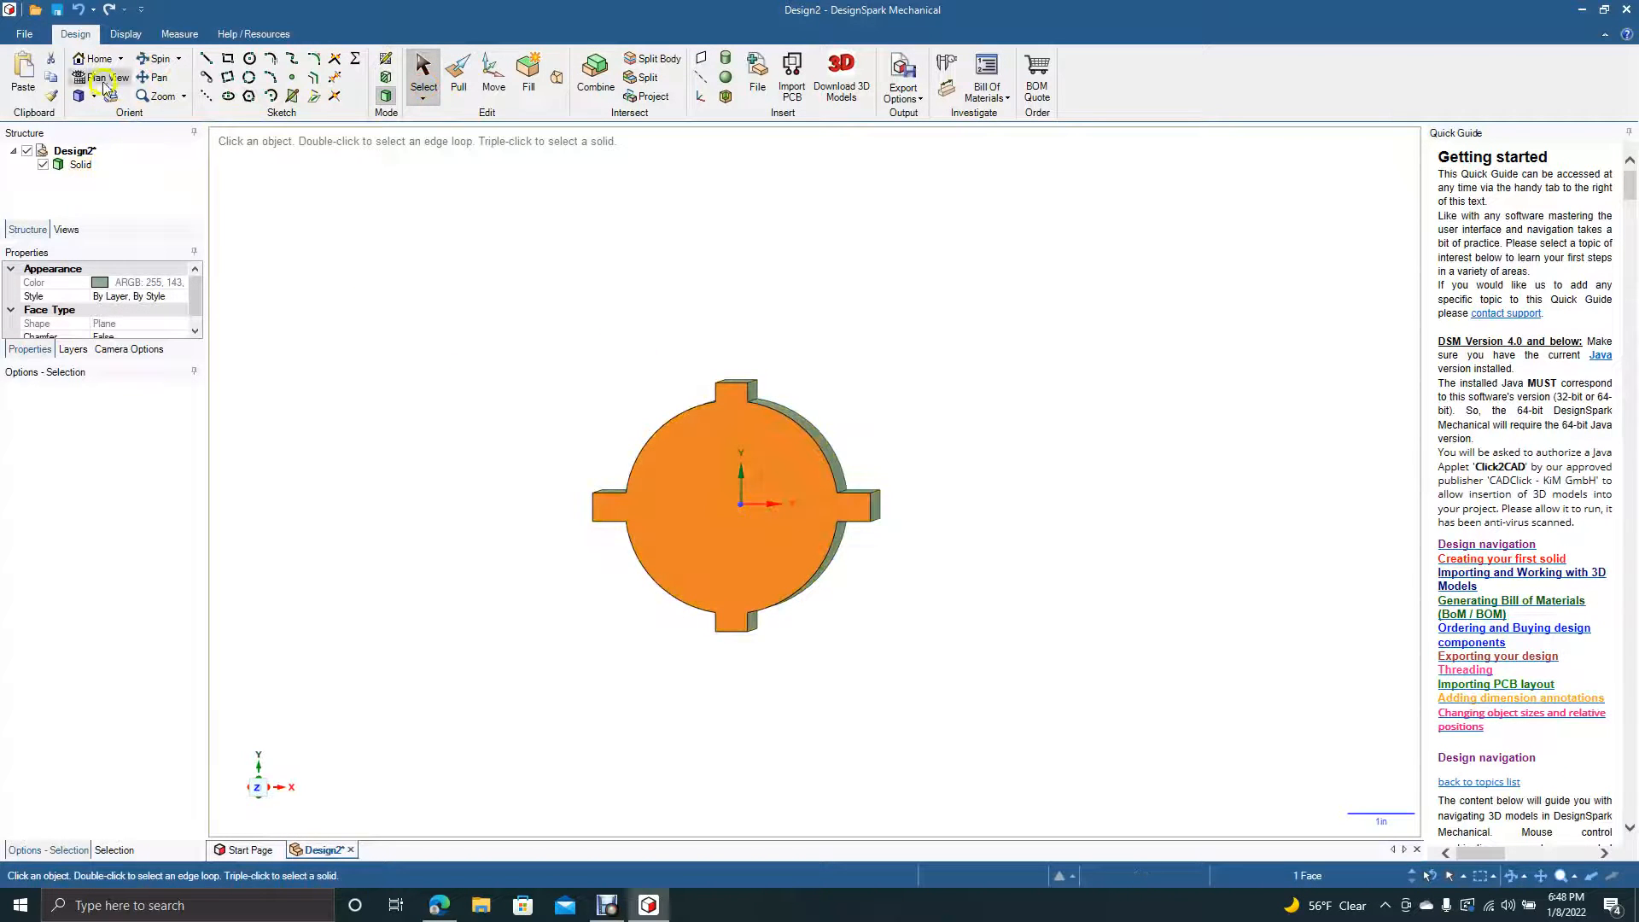
click(108, 76)
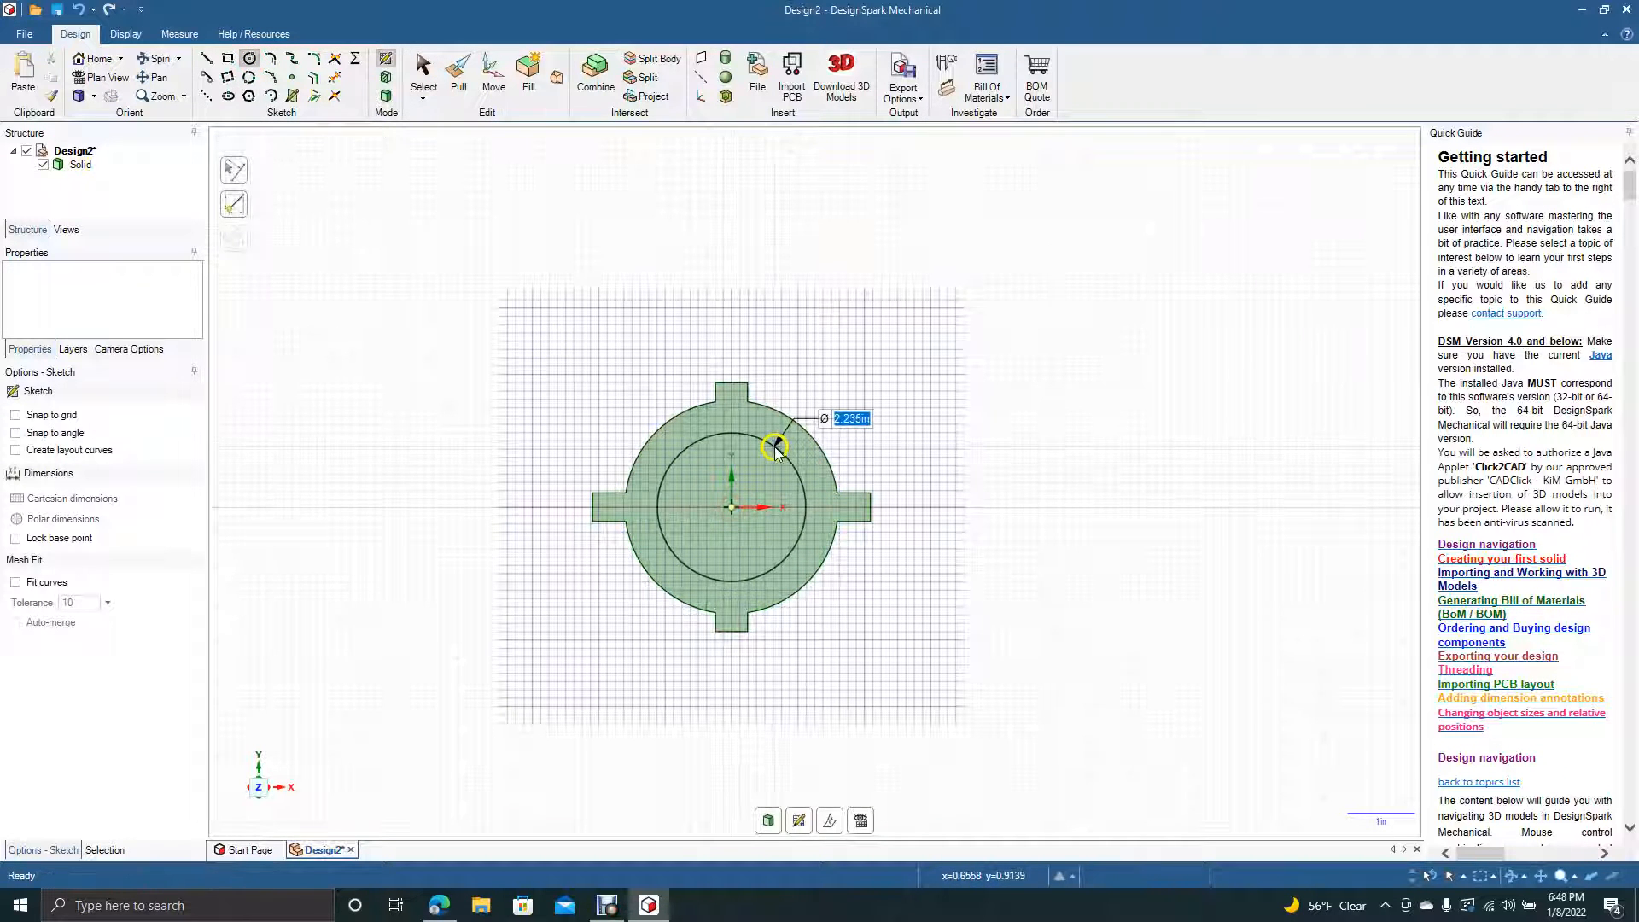
click(424, 74)
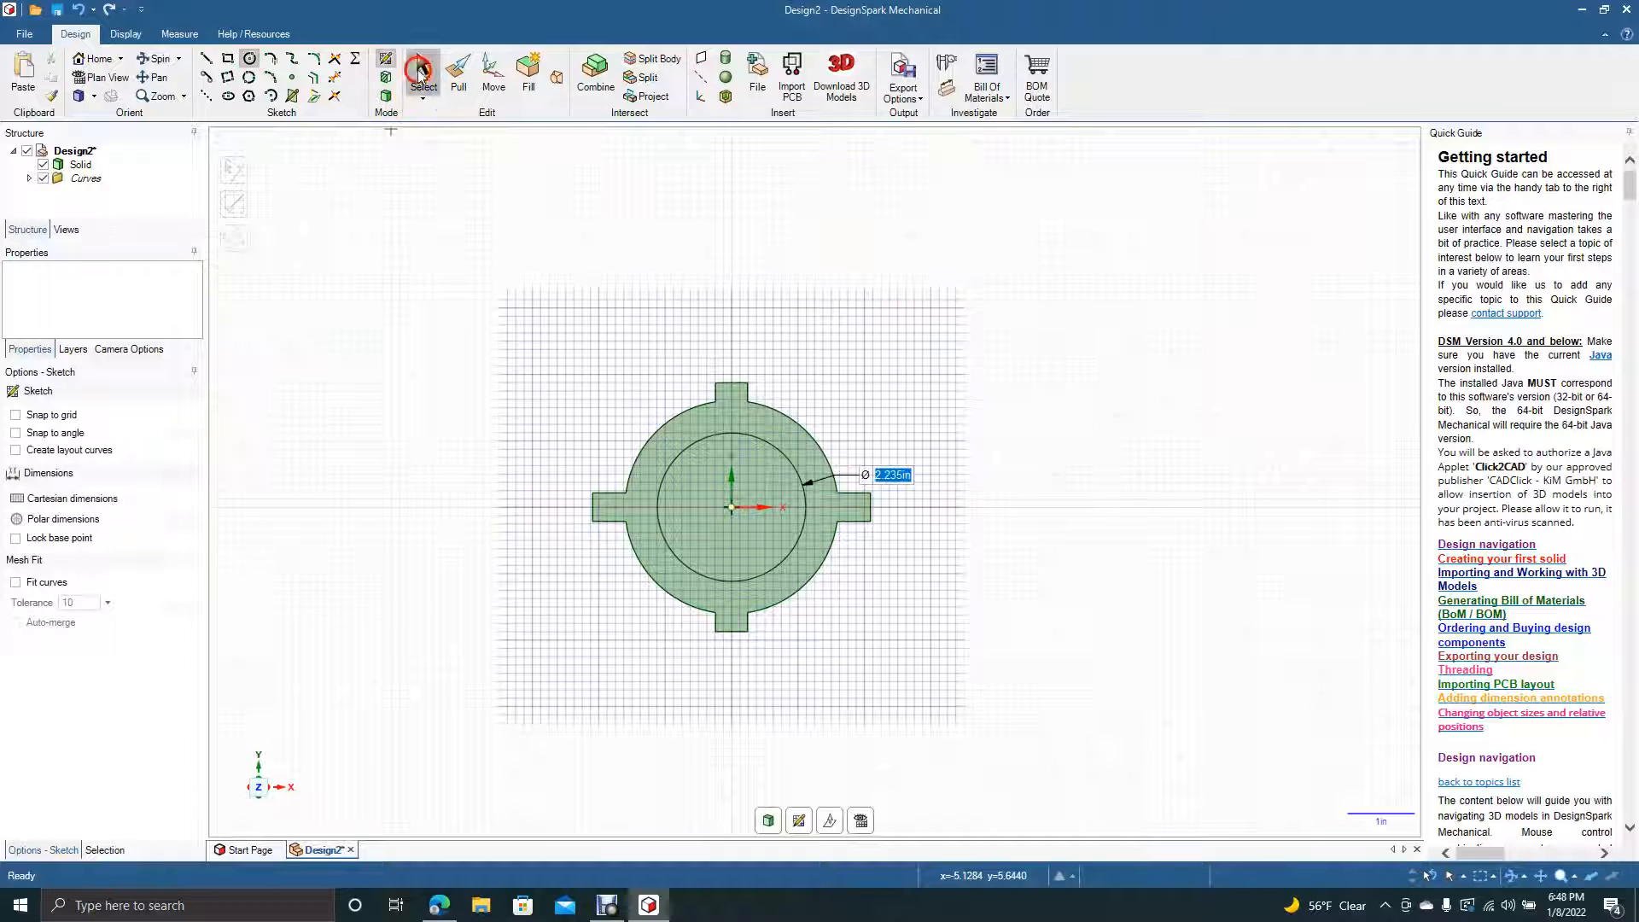
click(423, 74)
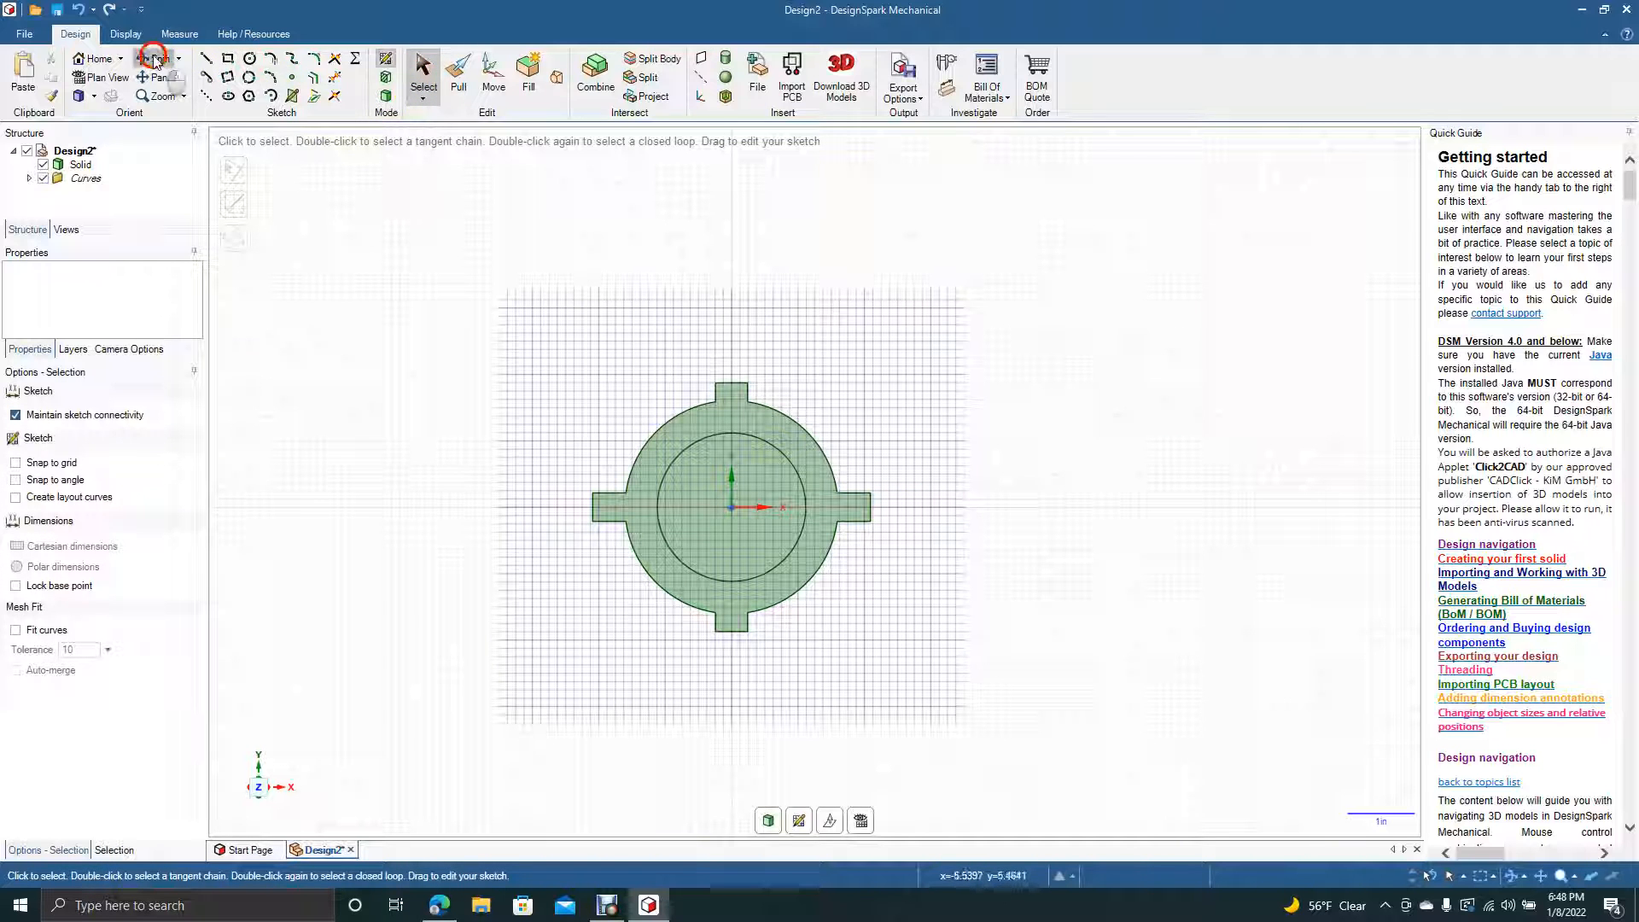
- Split the inner circle off as a surface and move it out 3.810 in
click(154, 58)
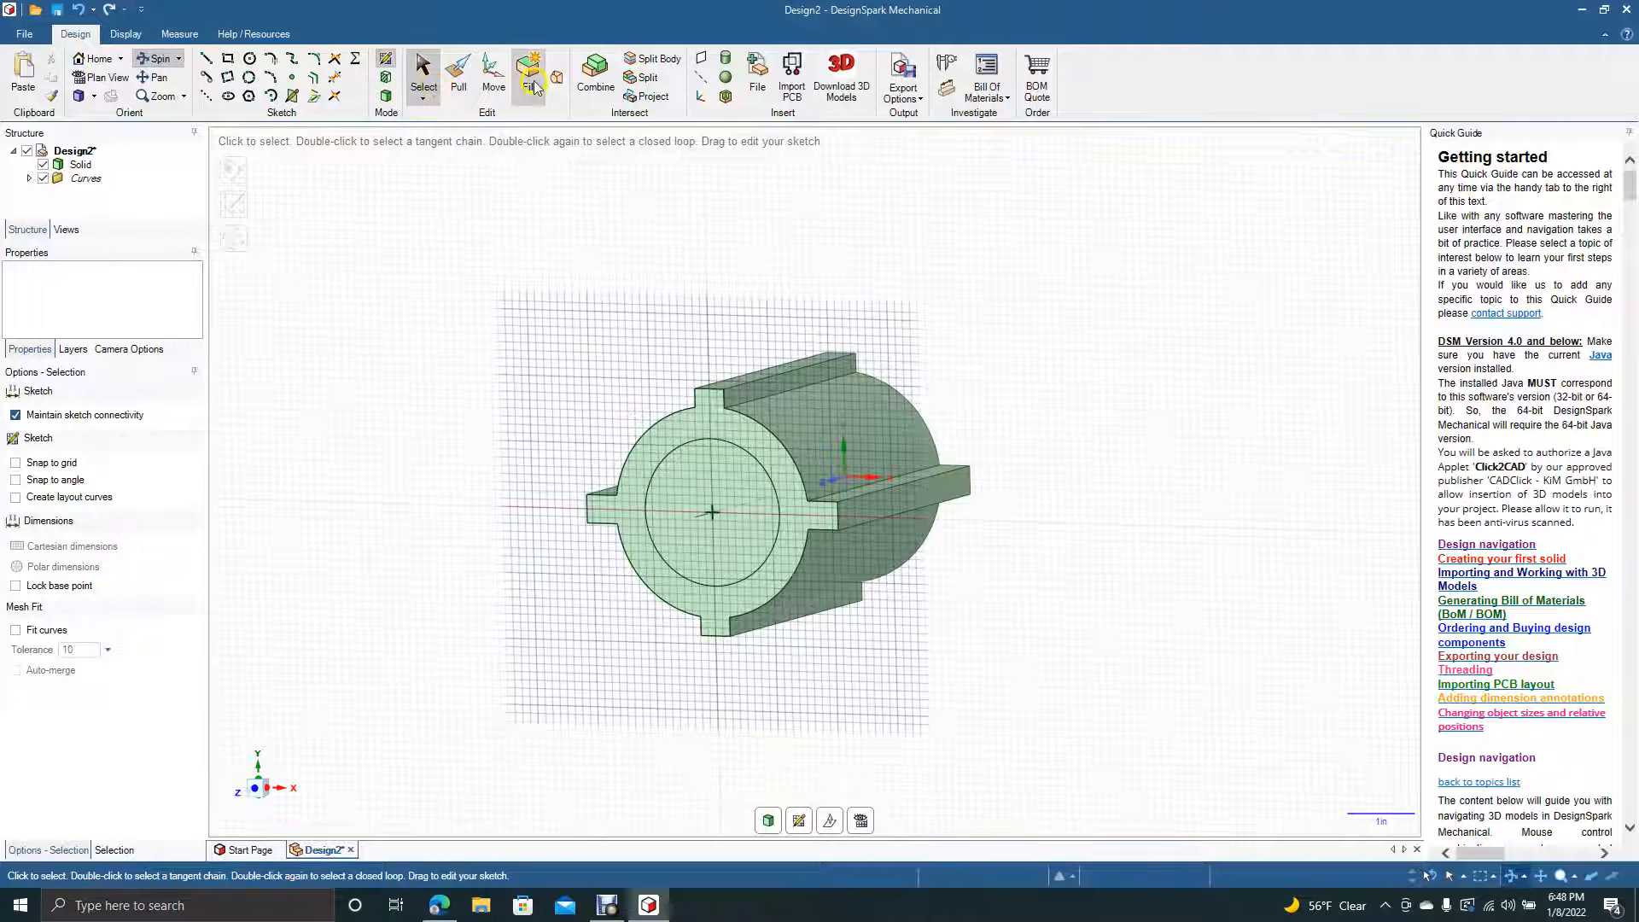
click(457, 79)
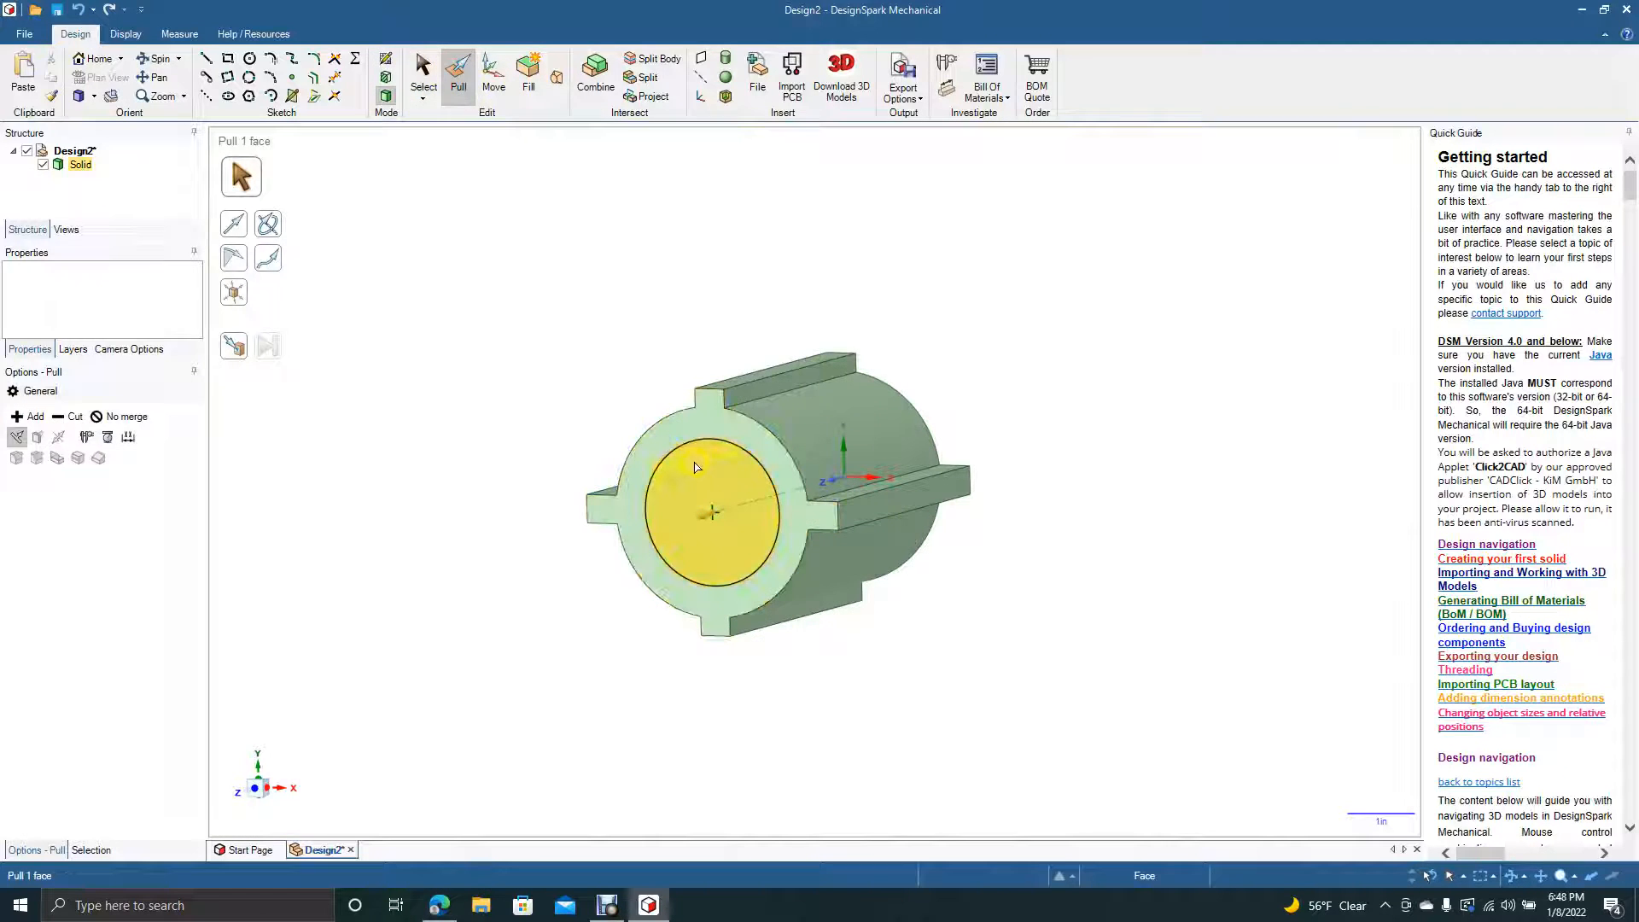
click(493, 73)
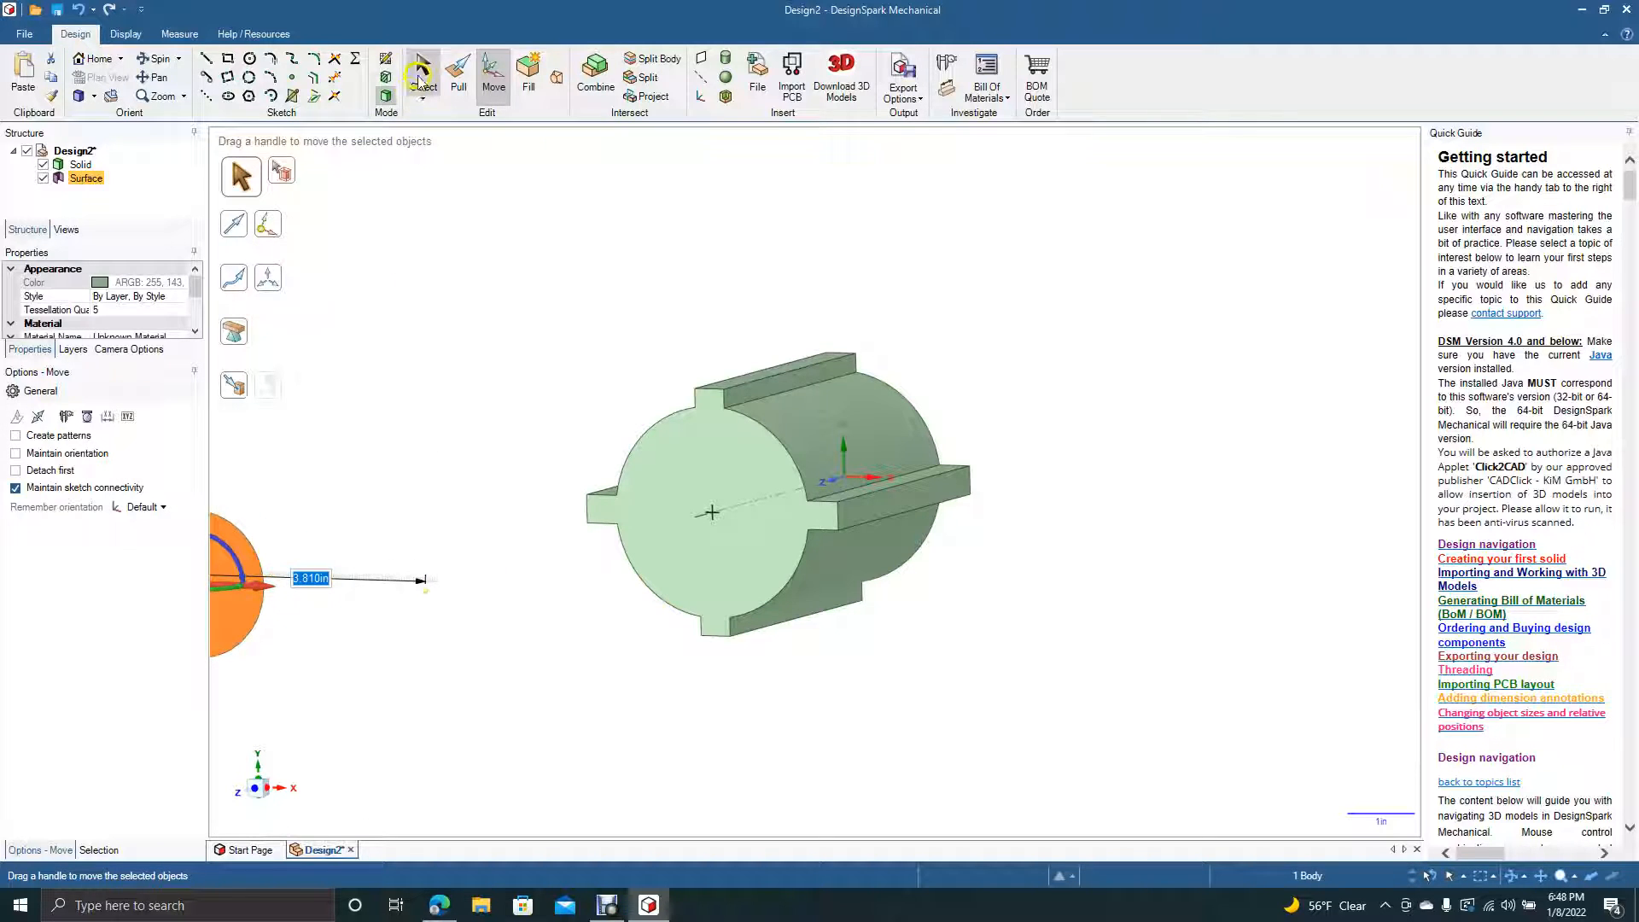
- Finish moving the circular surface, then pull it into a short solid disc
click(423, 74)
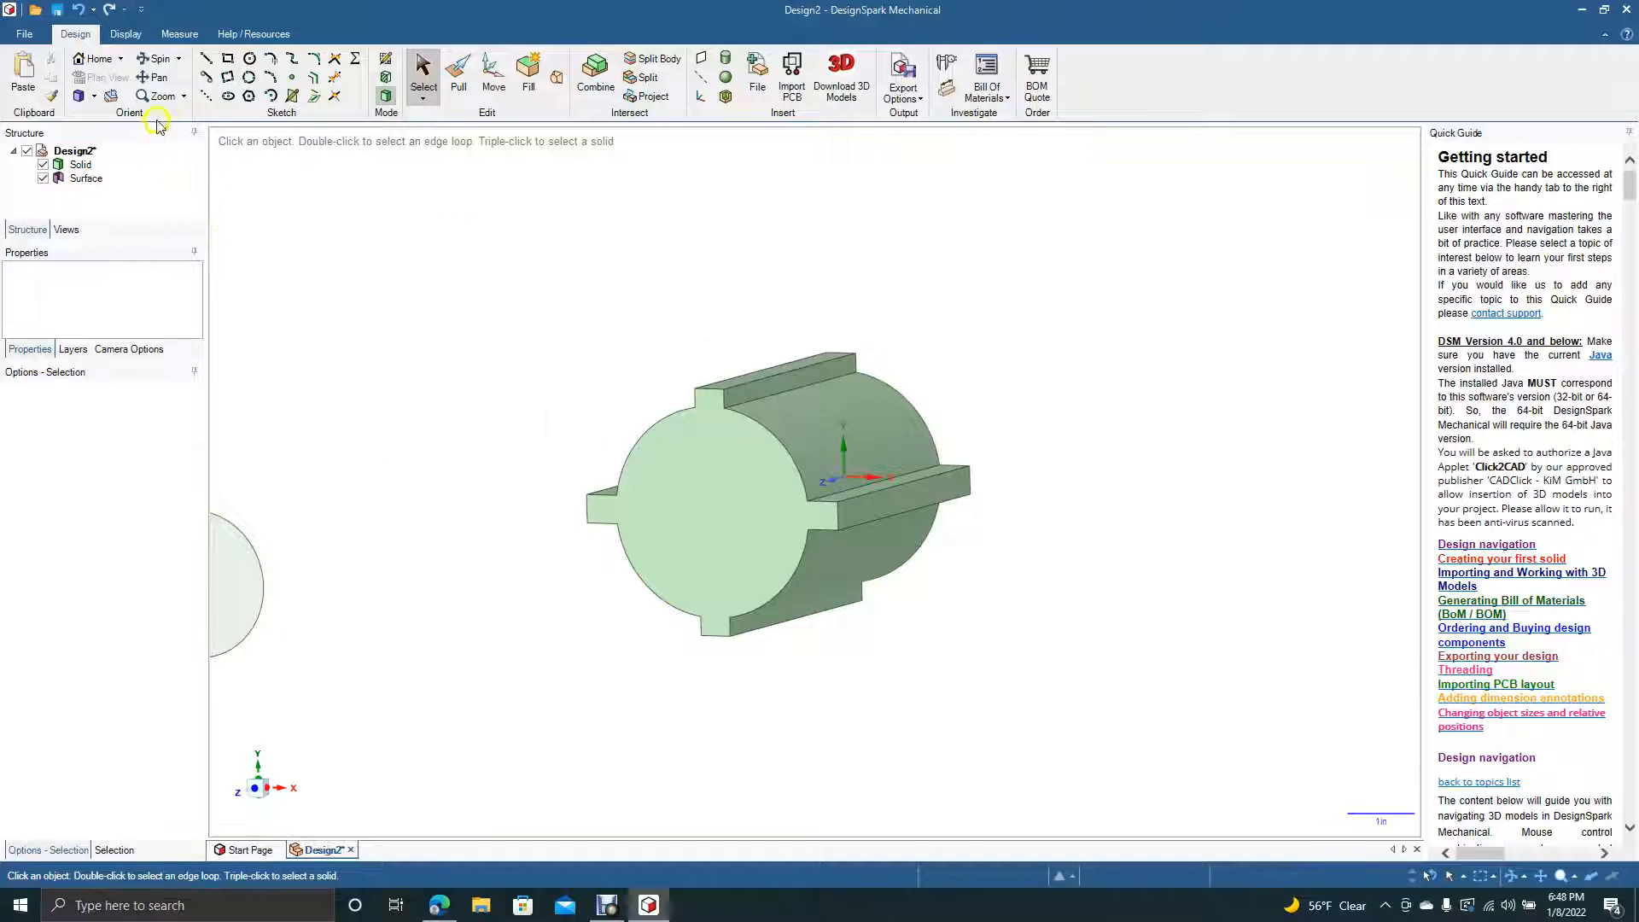
click(156, 78)
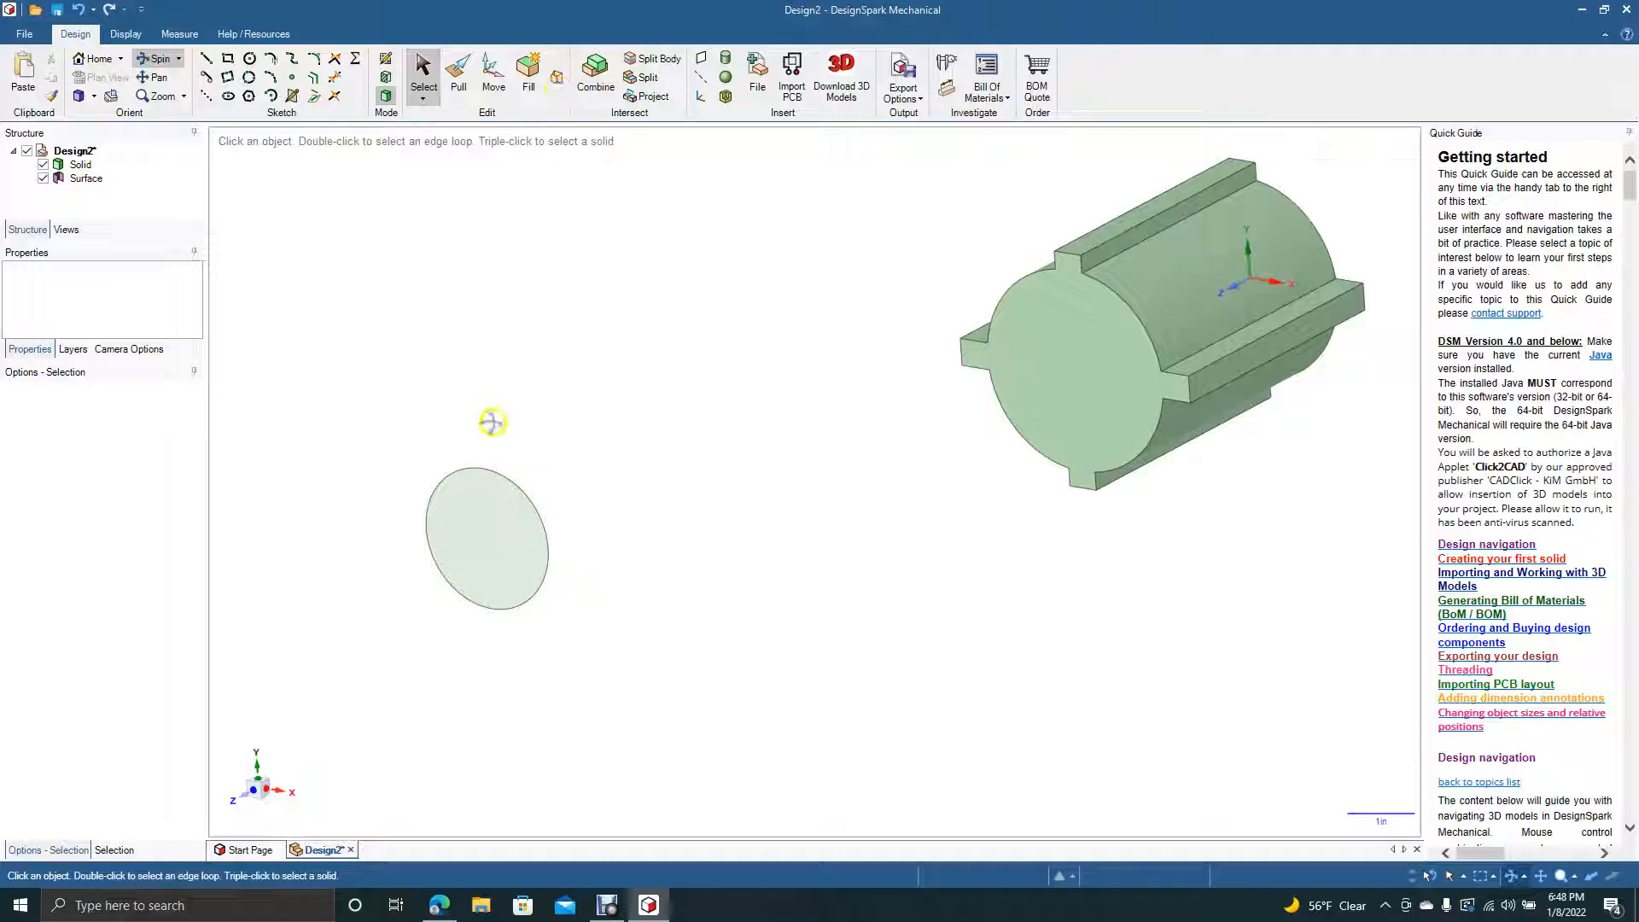
click(485, 538)
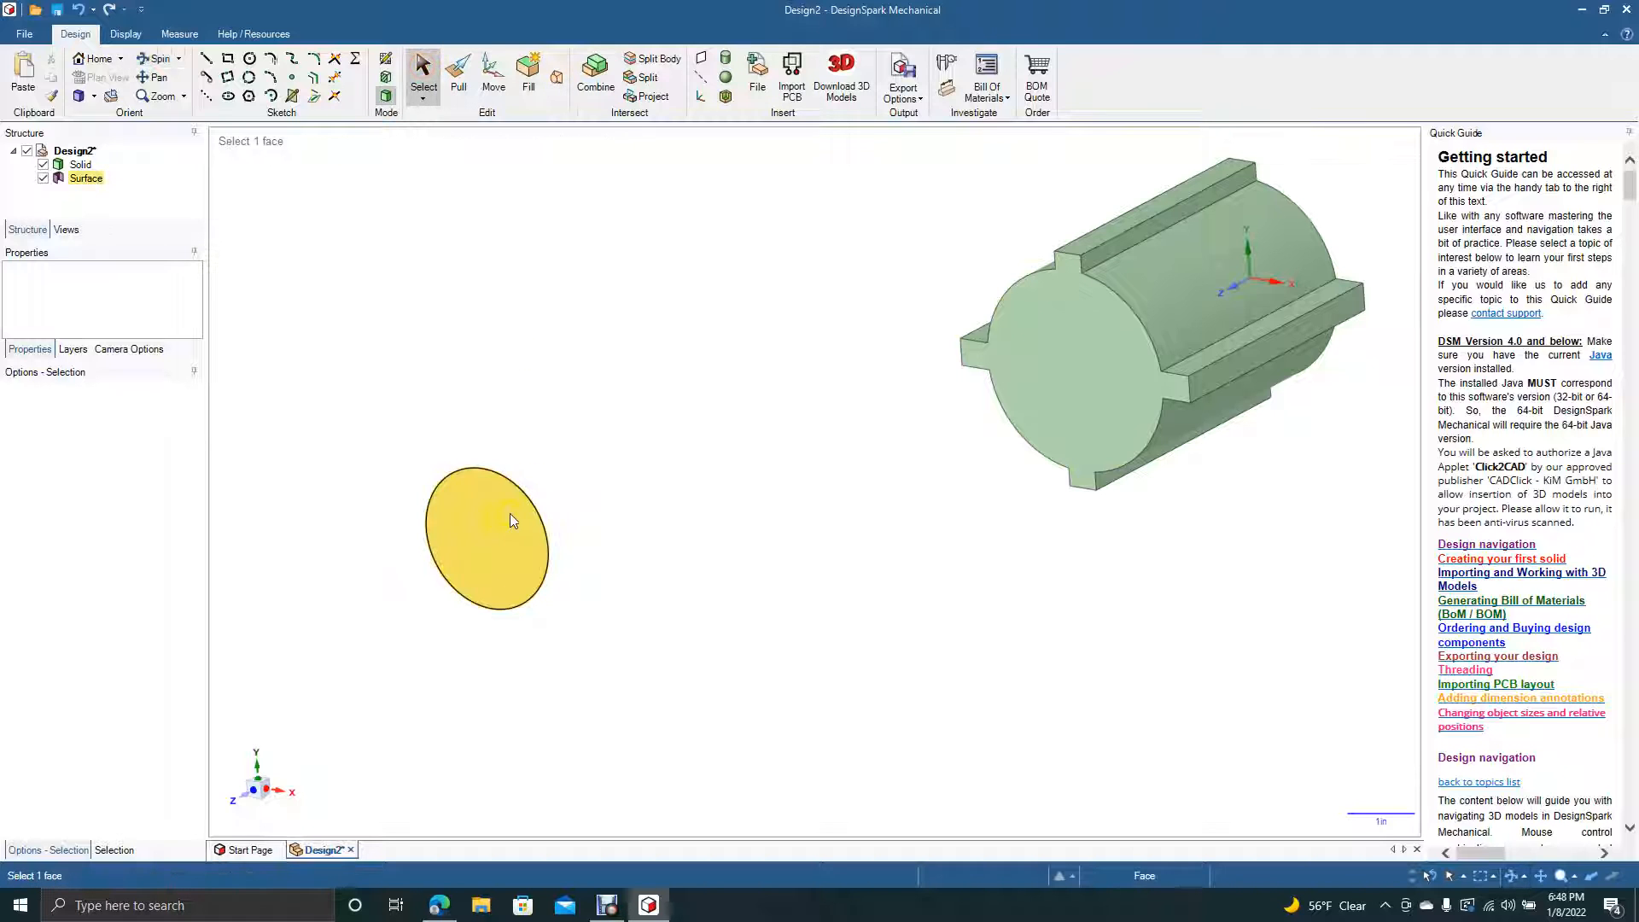
click(486, 539)
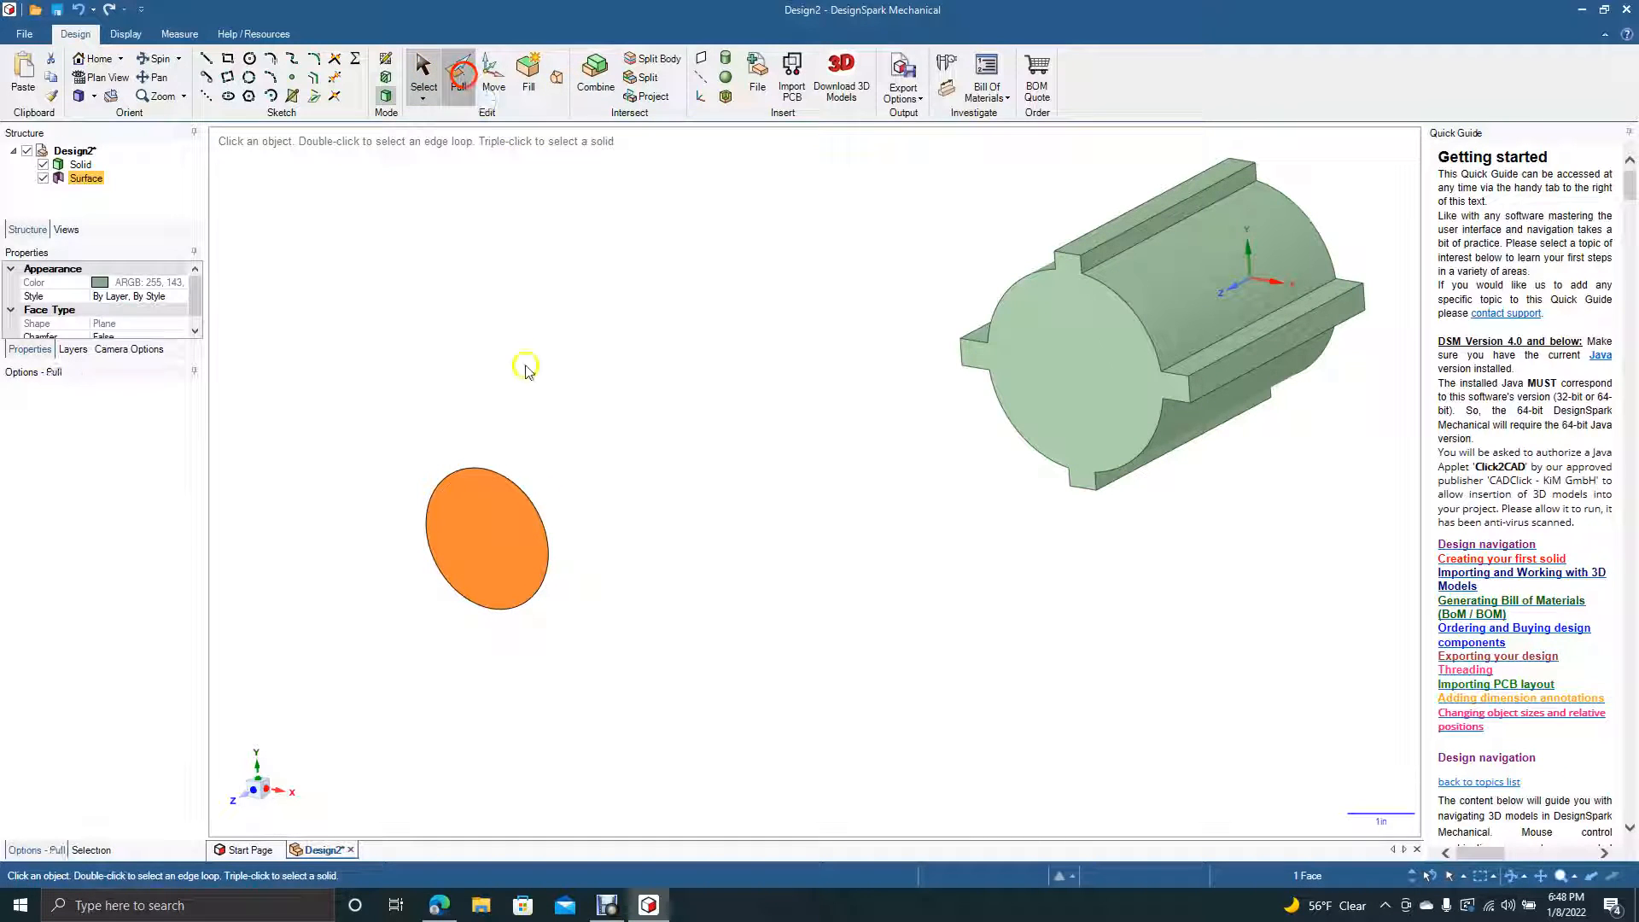
click(457, 79)
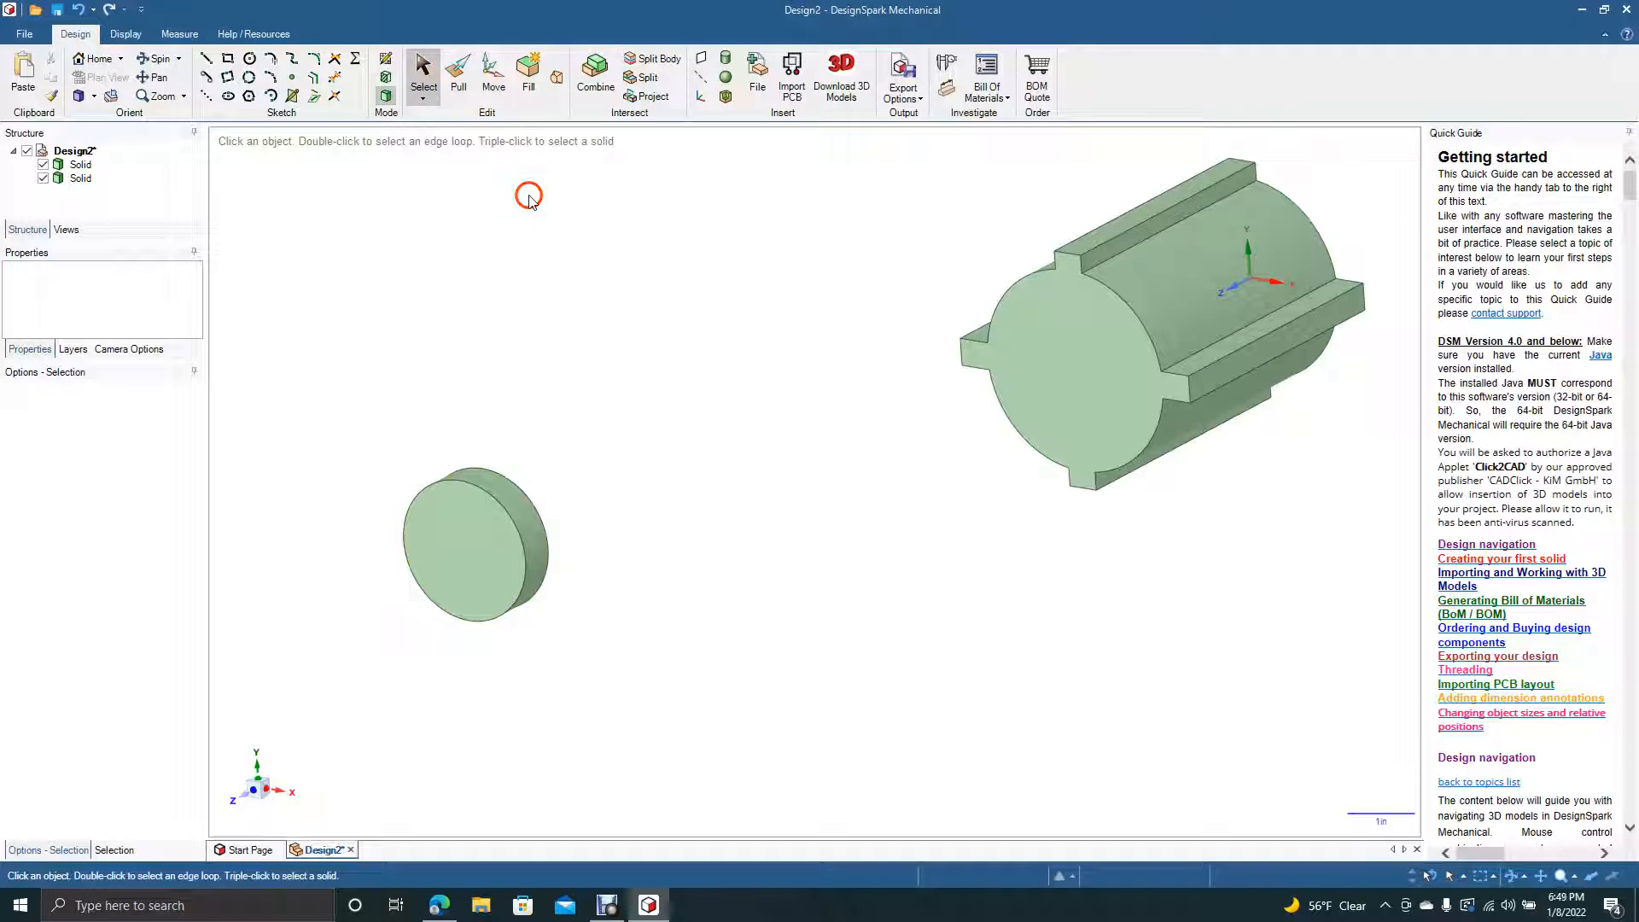
- Blend the cylinder's far end face to the disc face and accept the curved transition
click(528, 67)
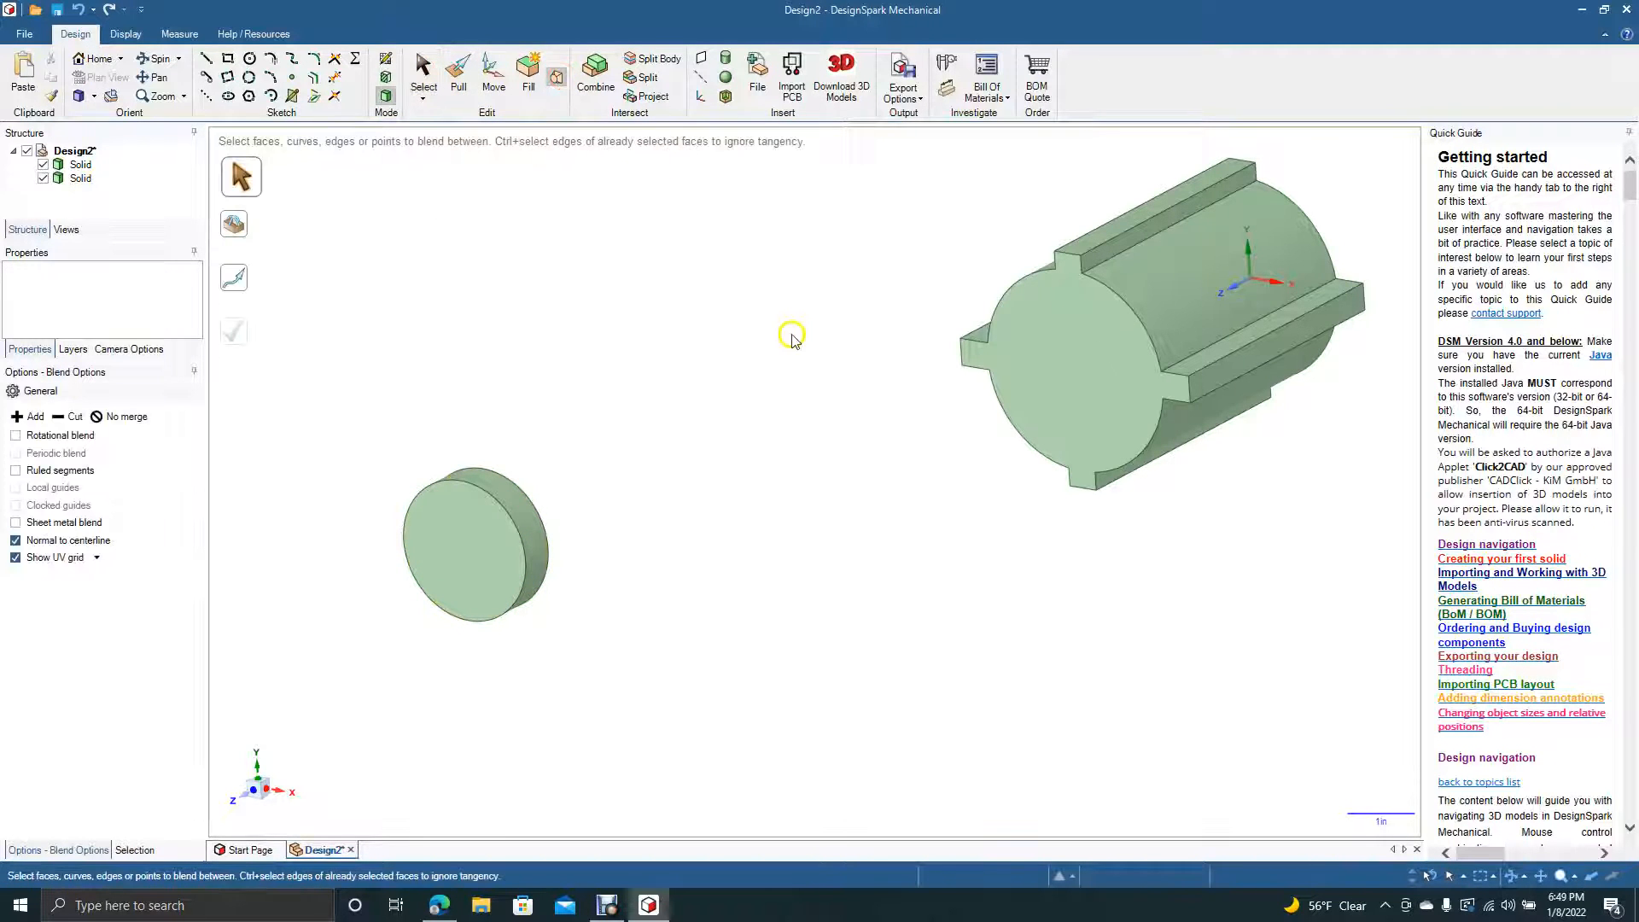
click(1098, 366)
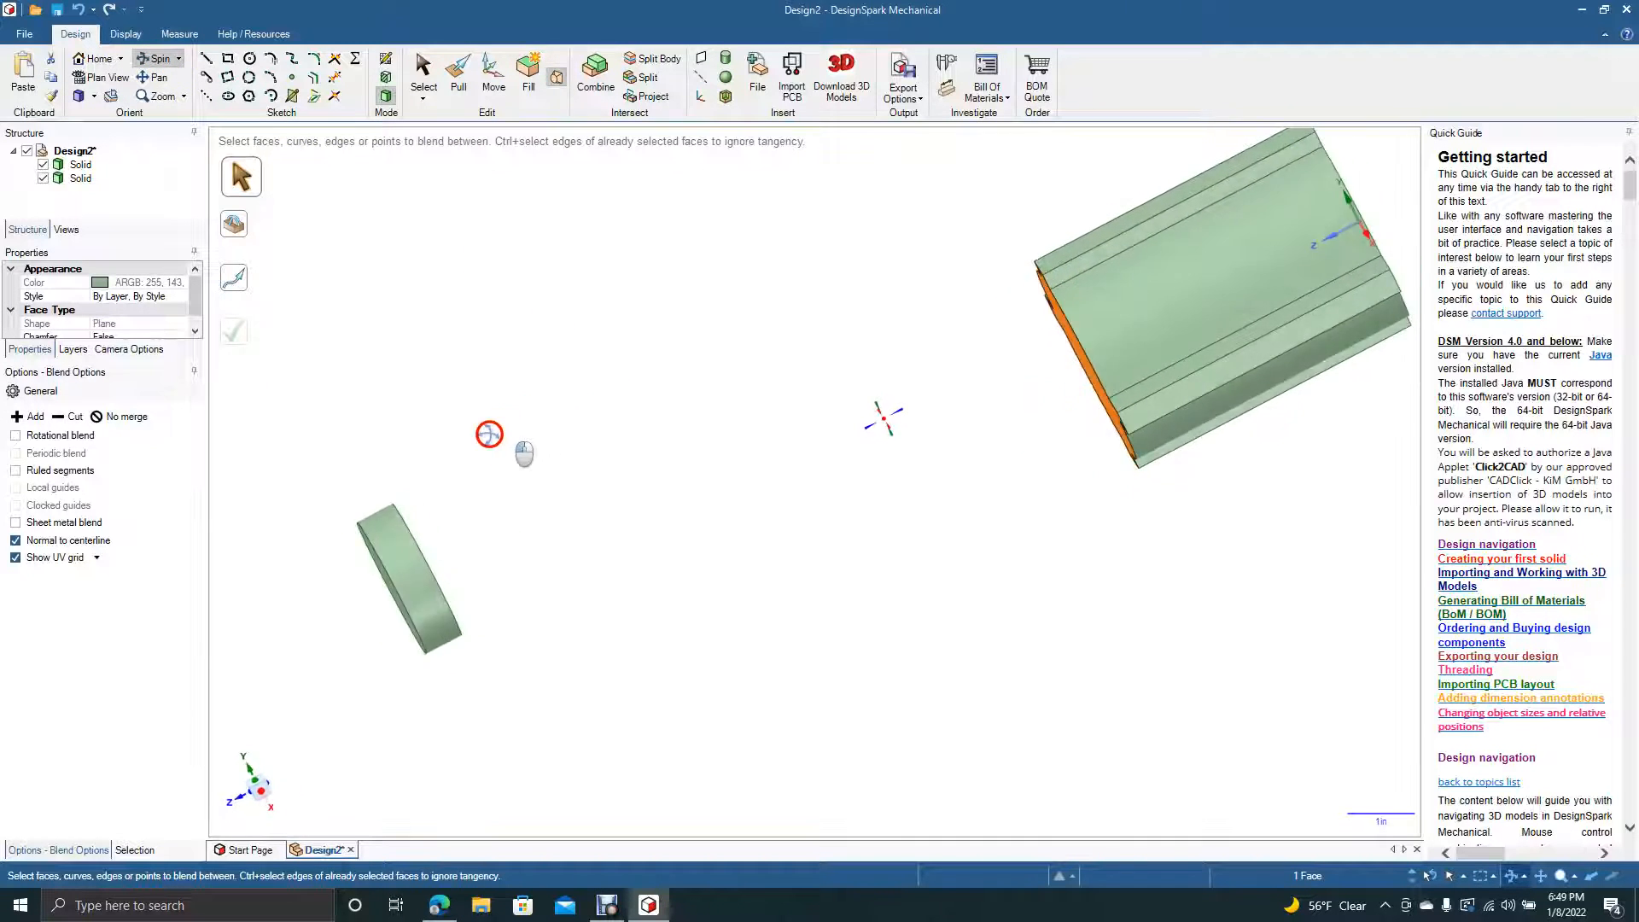
click(422, 65)
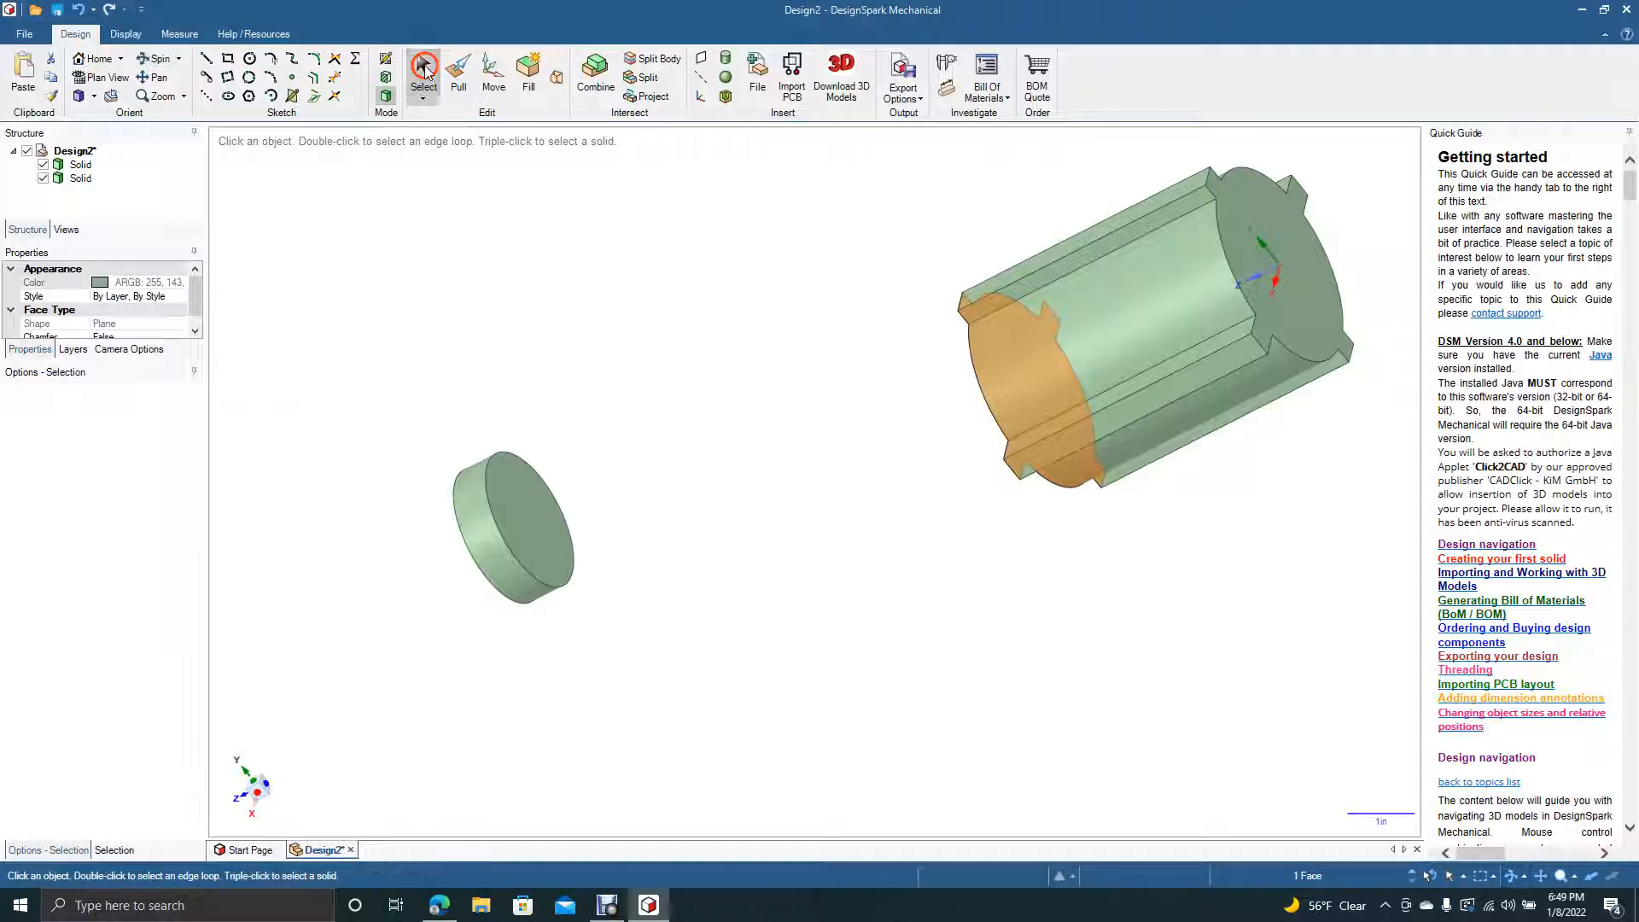
click(533, 514)
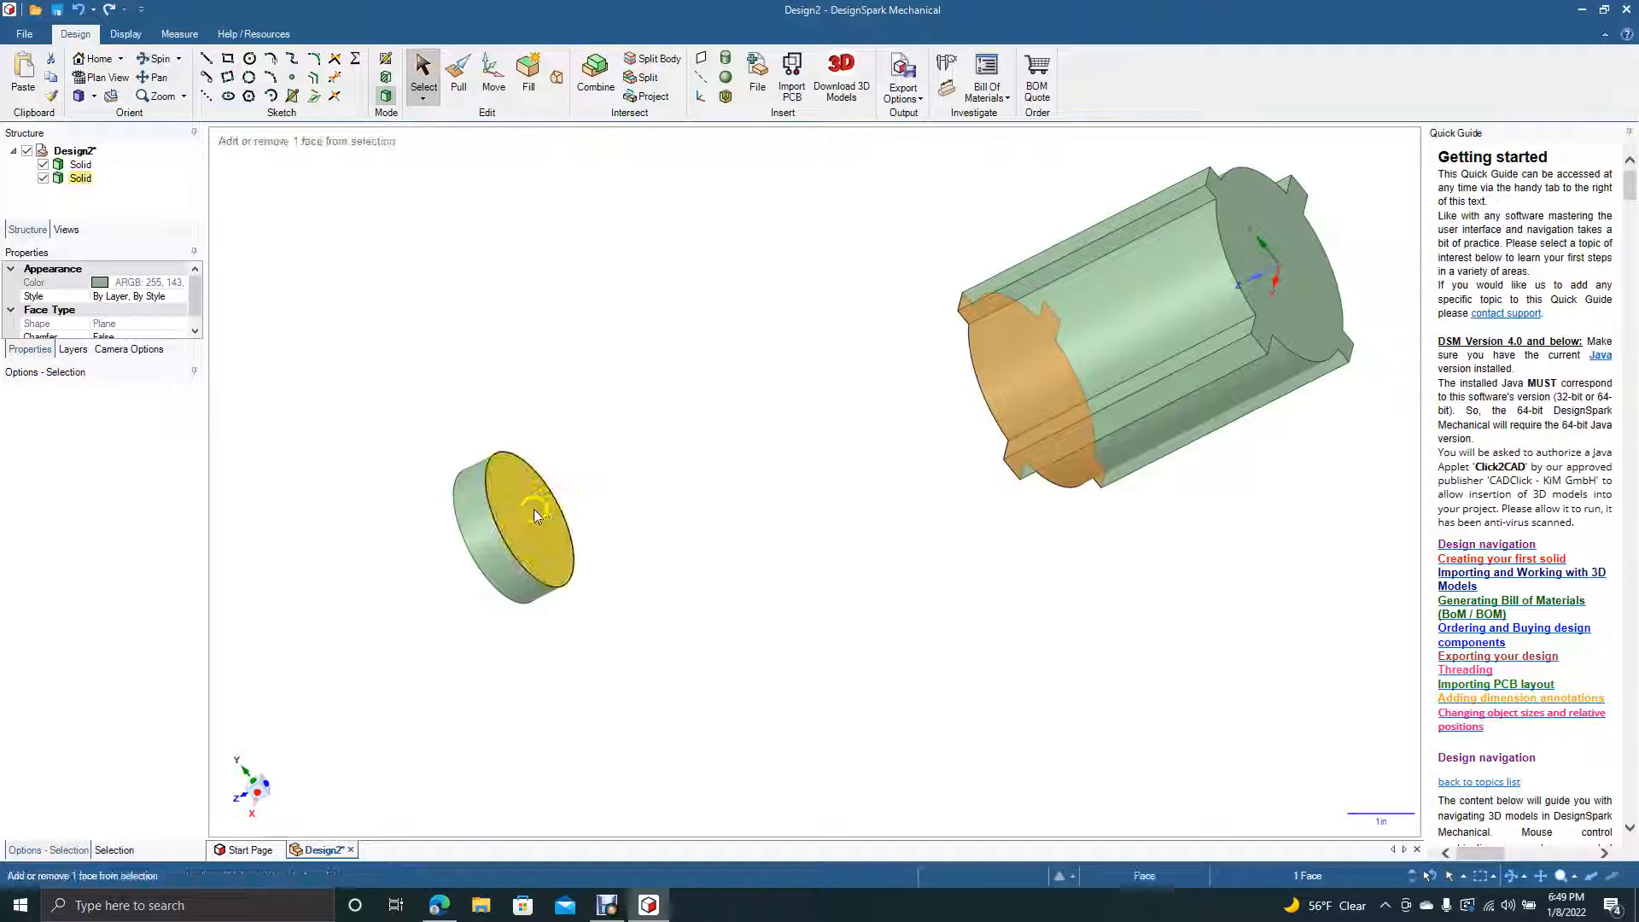
click(527, 520)
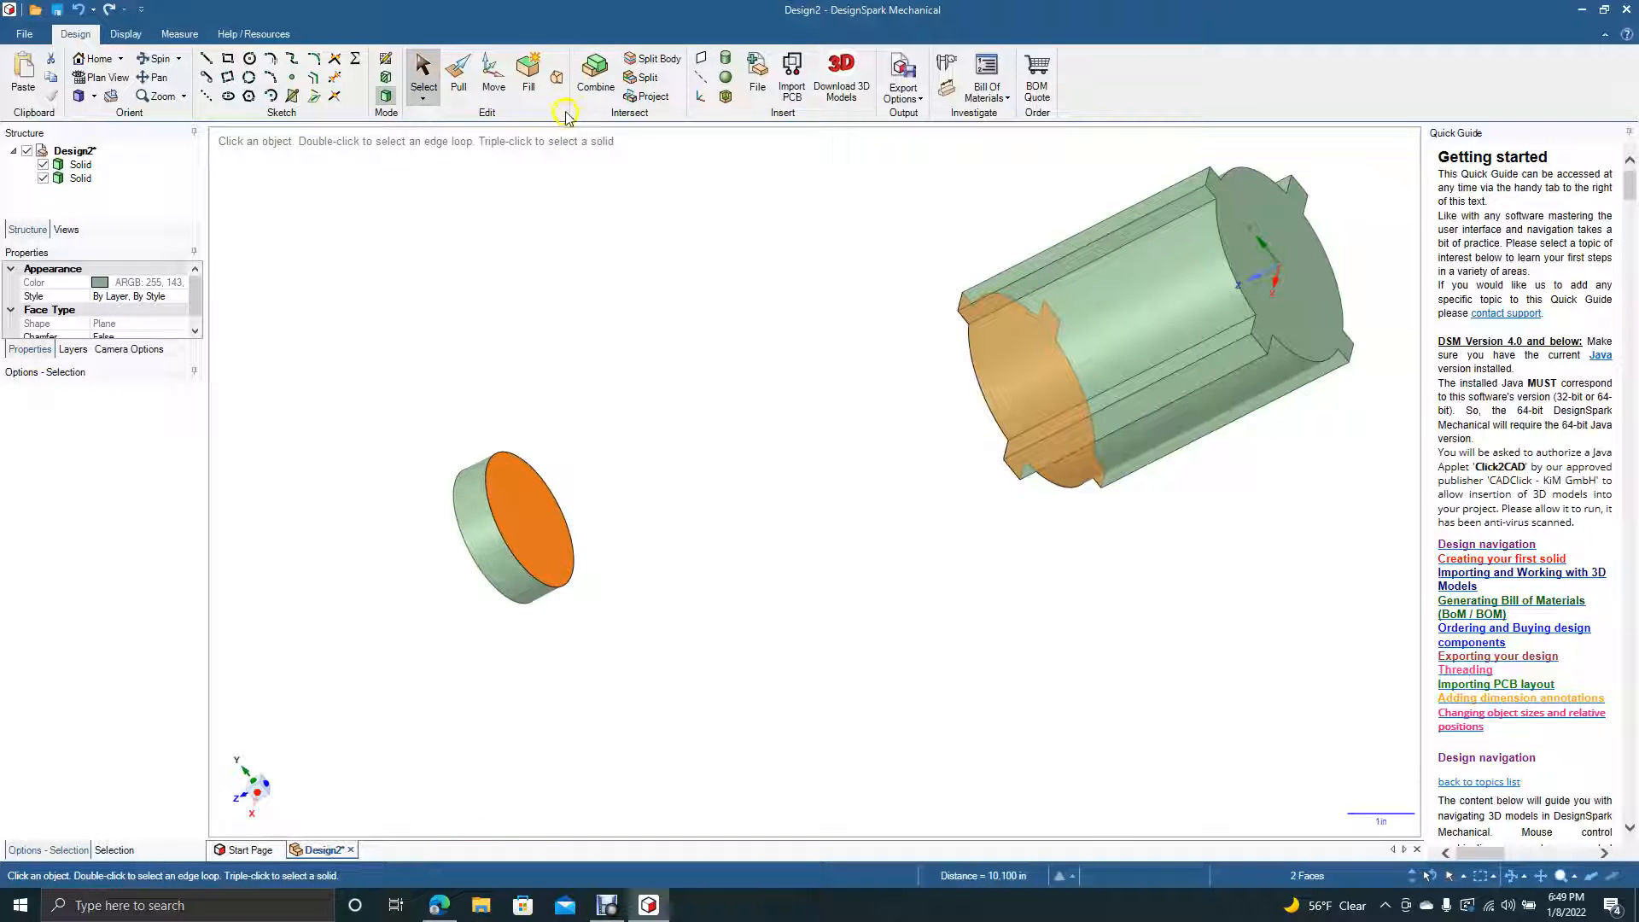
click(528, 65)
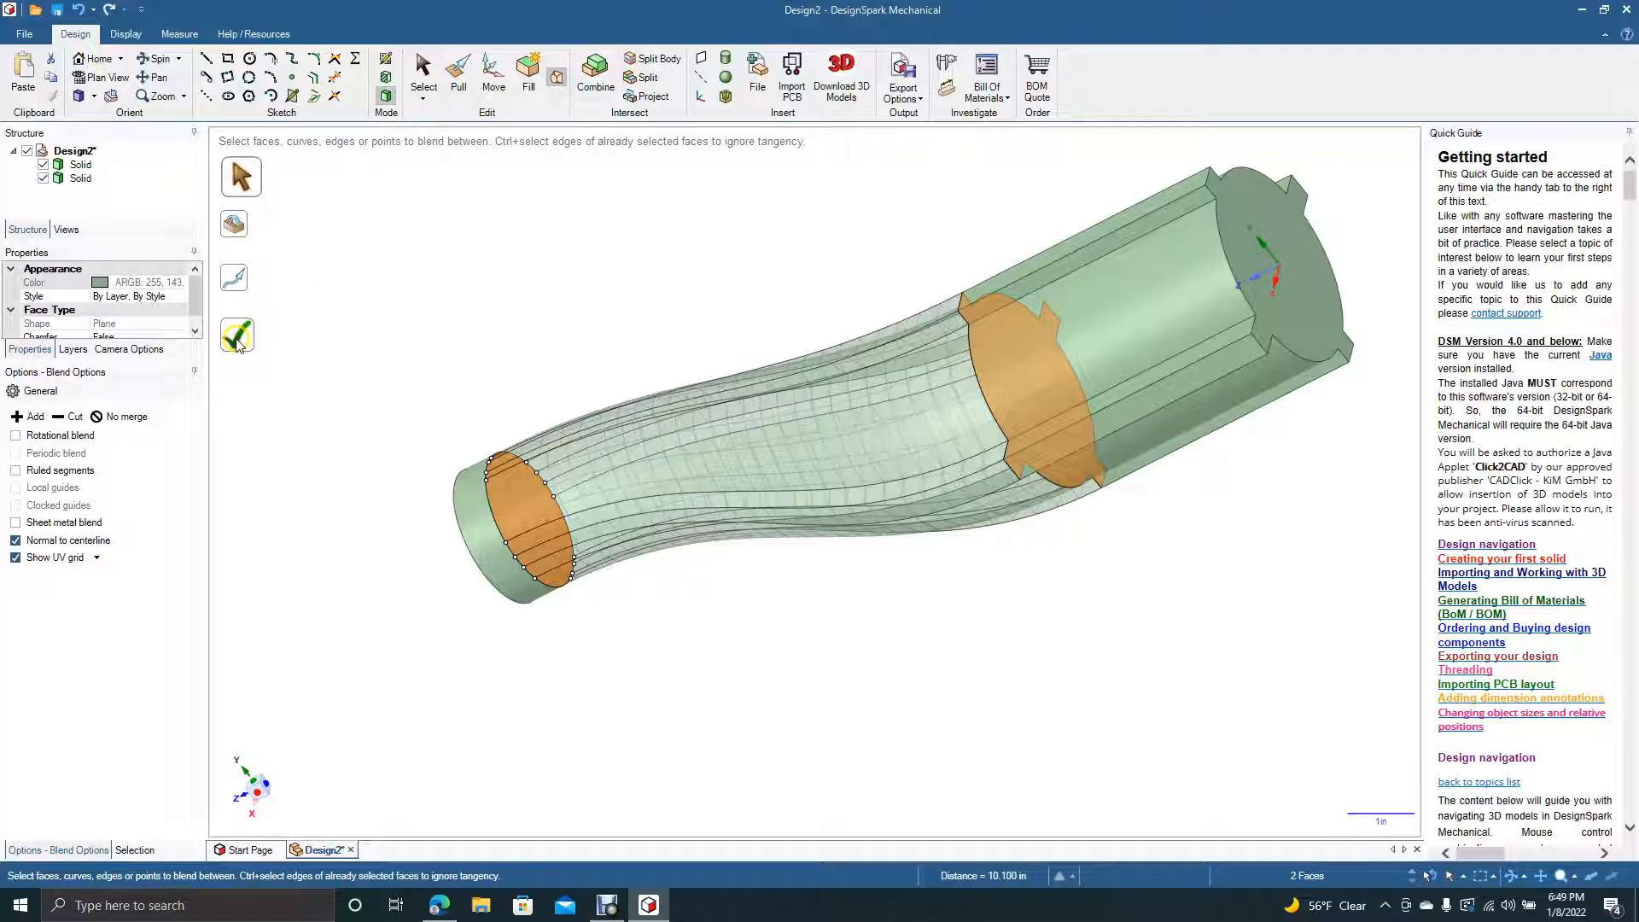
click(235, 334)
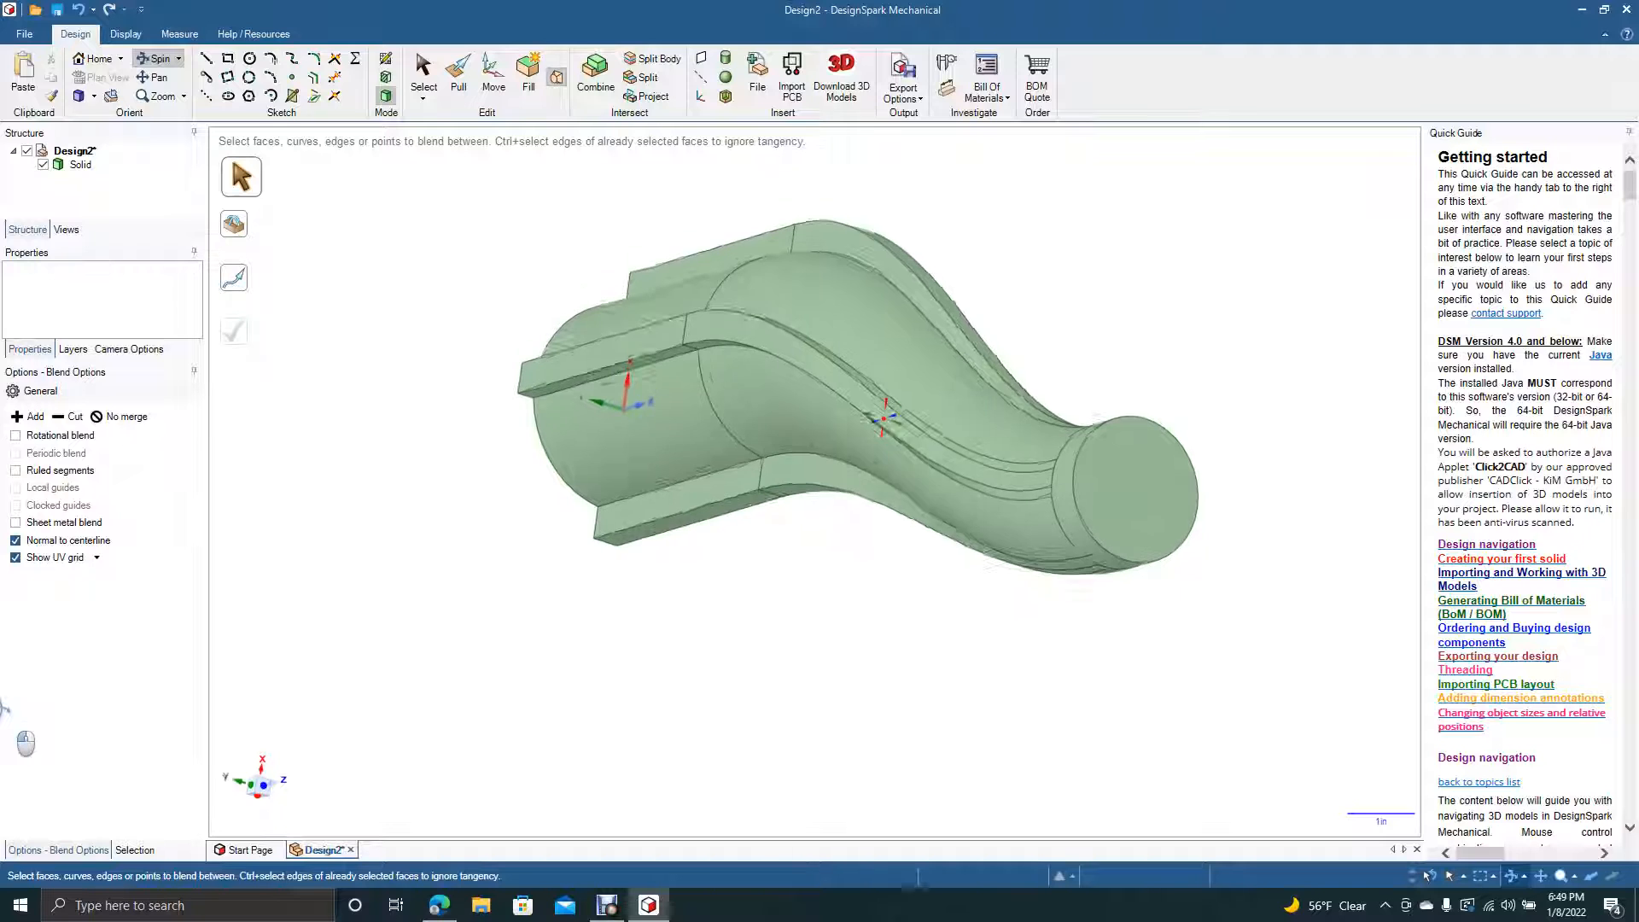
- Orbit the blended solid and view it from the side to reach the disc's end
click(758, 452)
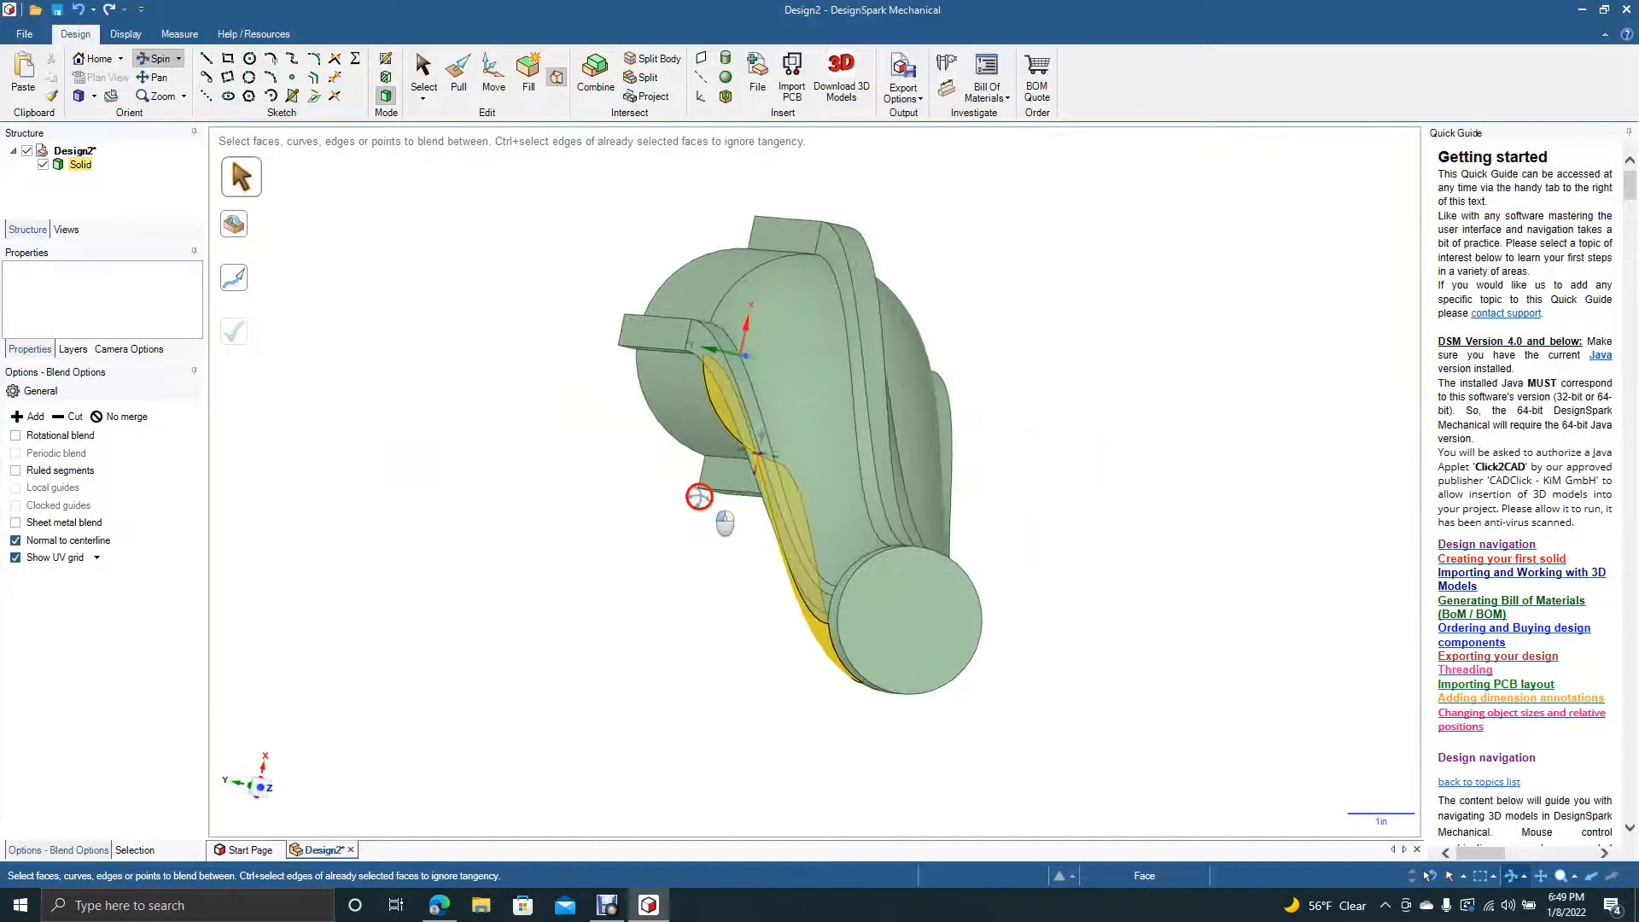
click(423, 75)
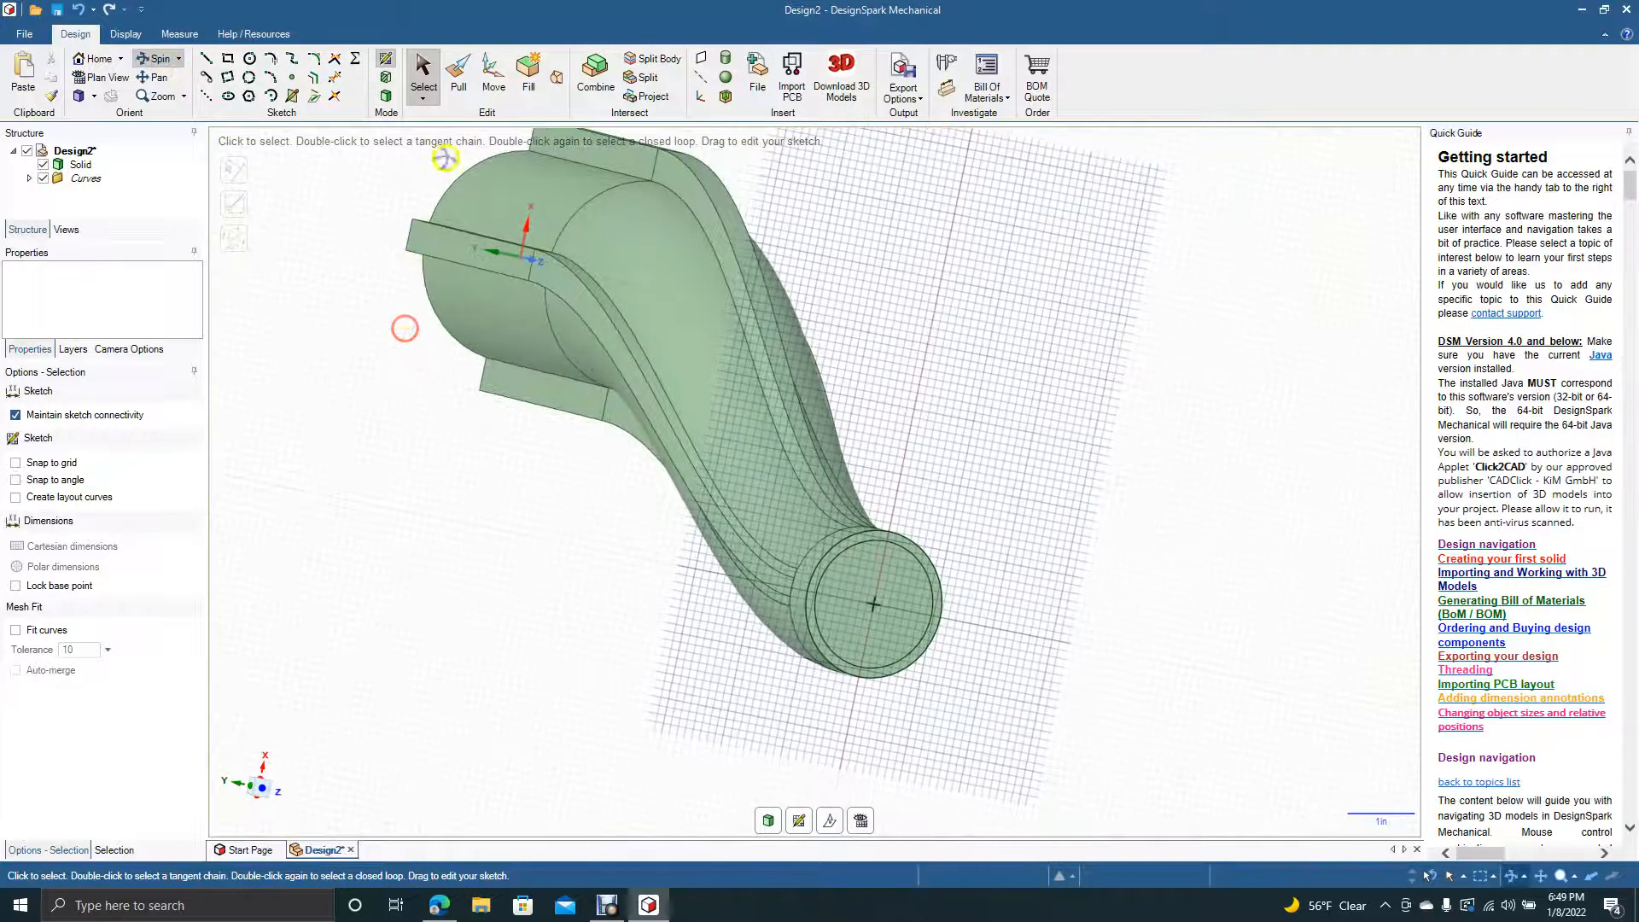
- Round the edge where the blend meets the small disc
click(457, 79)
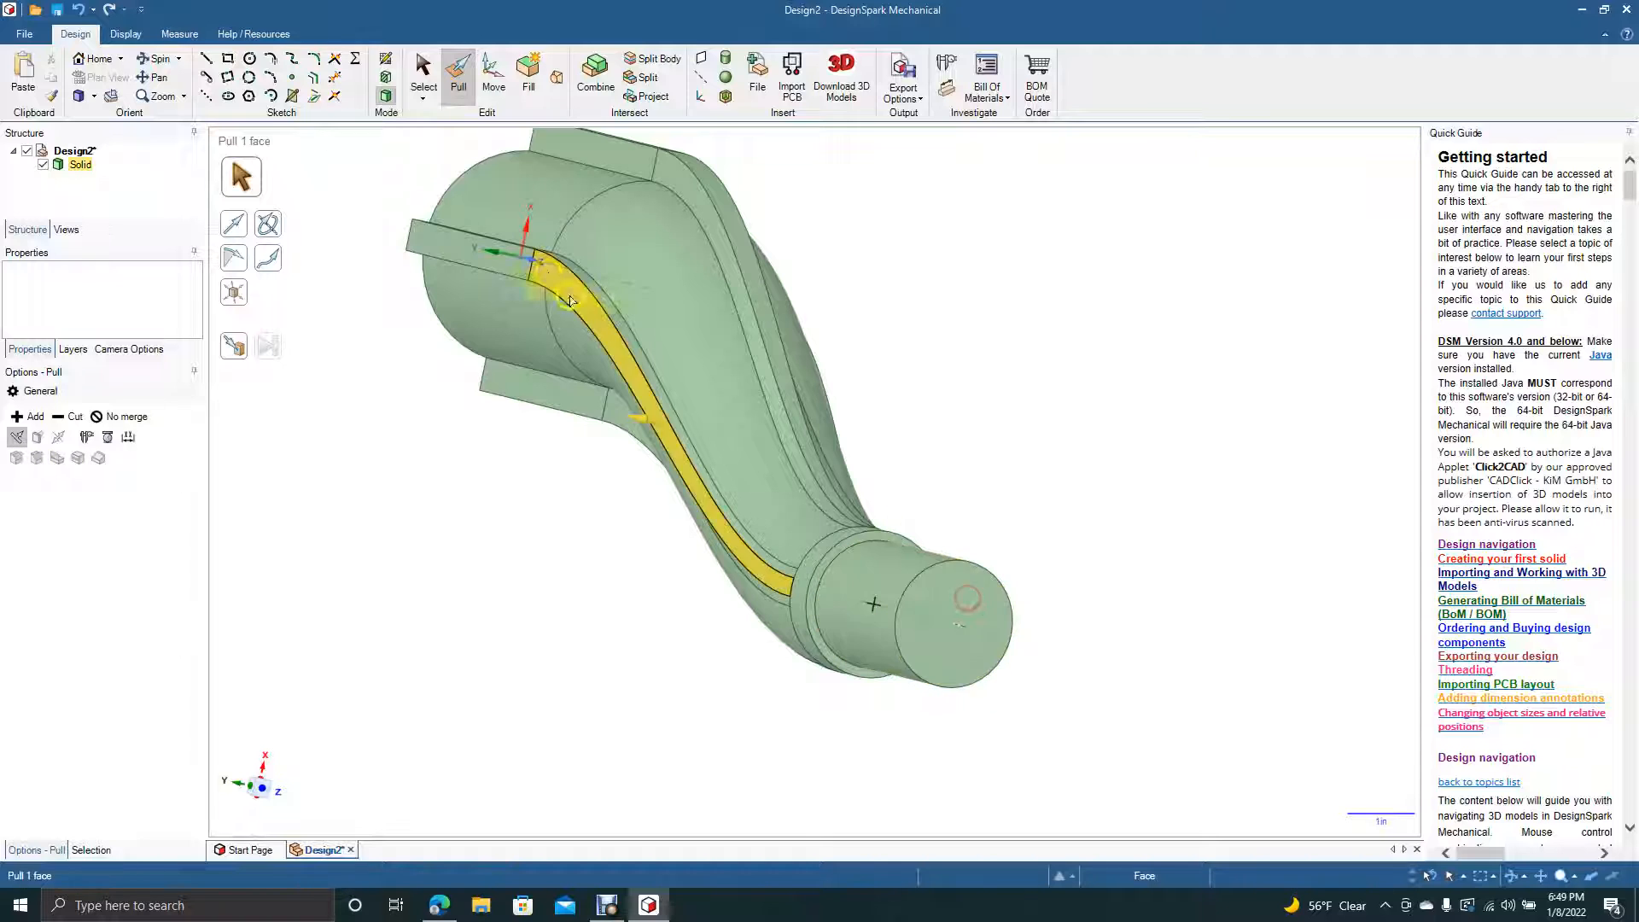
click(424, 73)
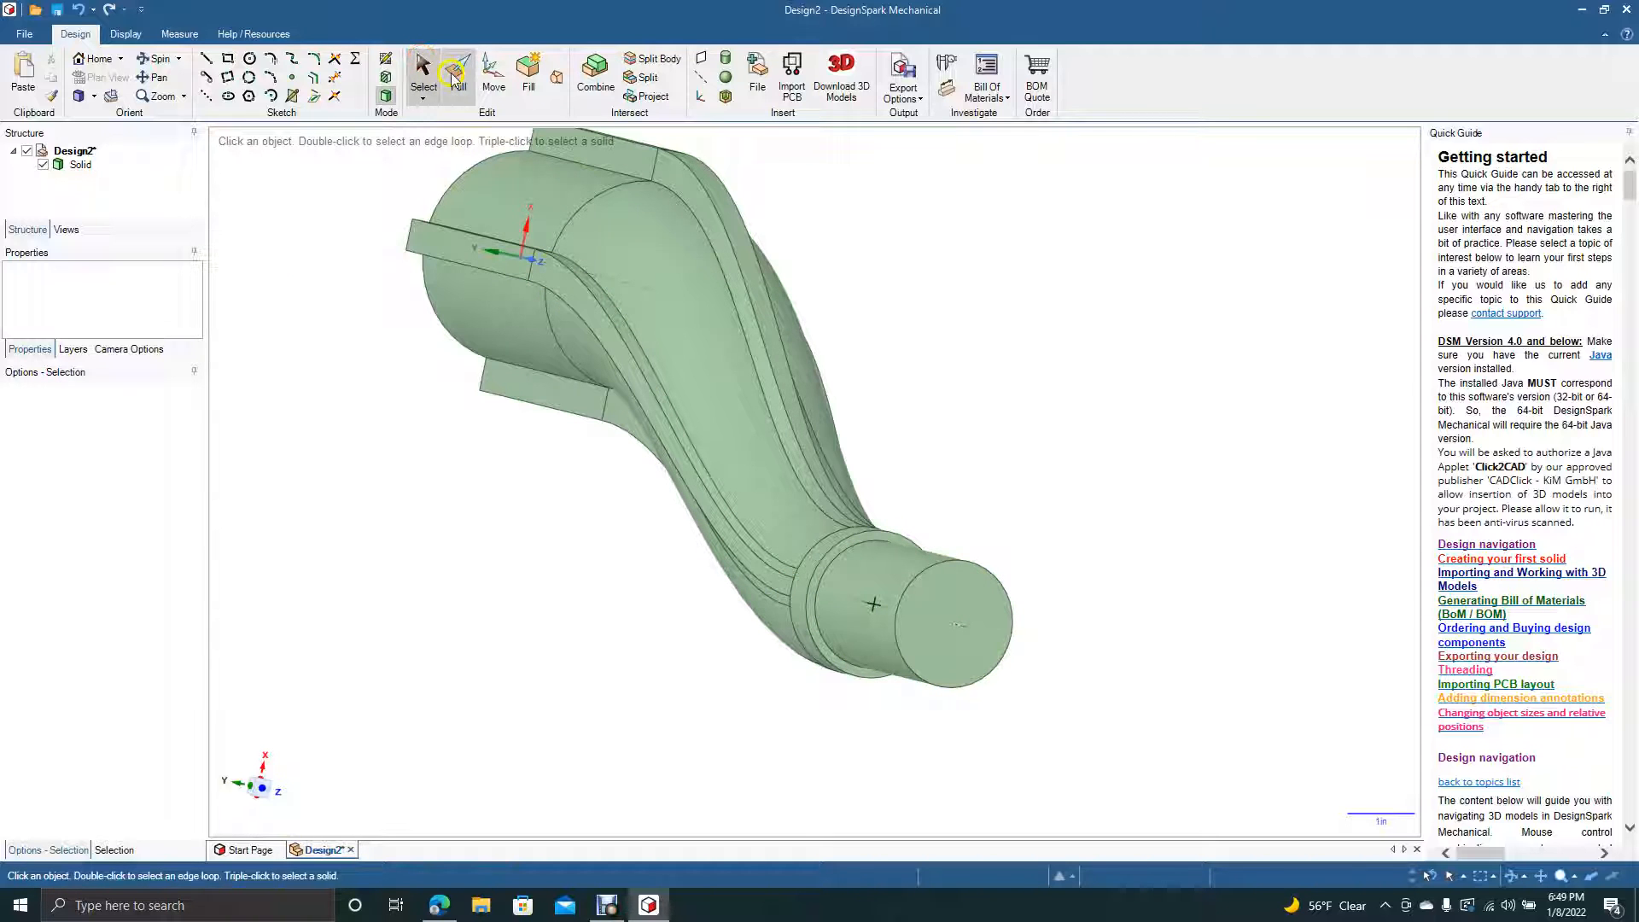
click(457, 79)
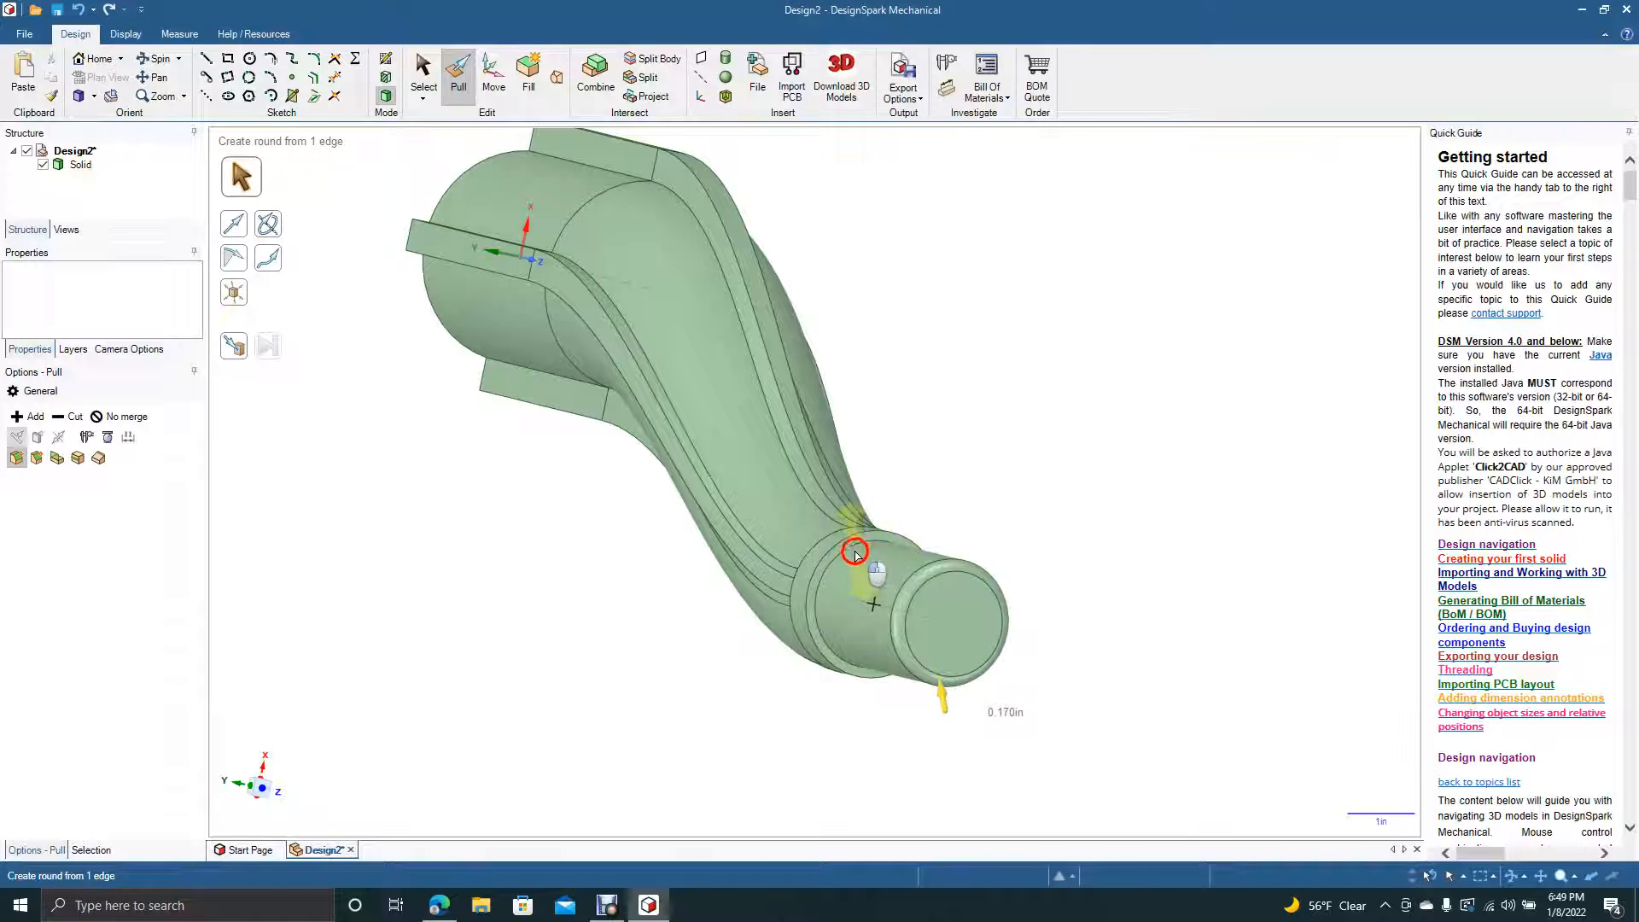
- Sketch a 0.77-inch circle on the disc's end face and pull it outward
click(423, 73)
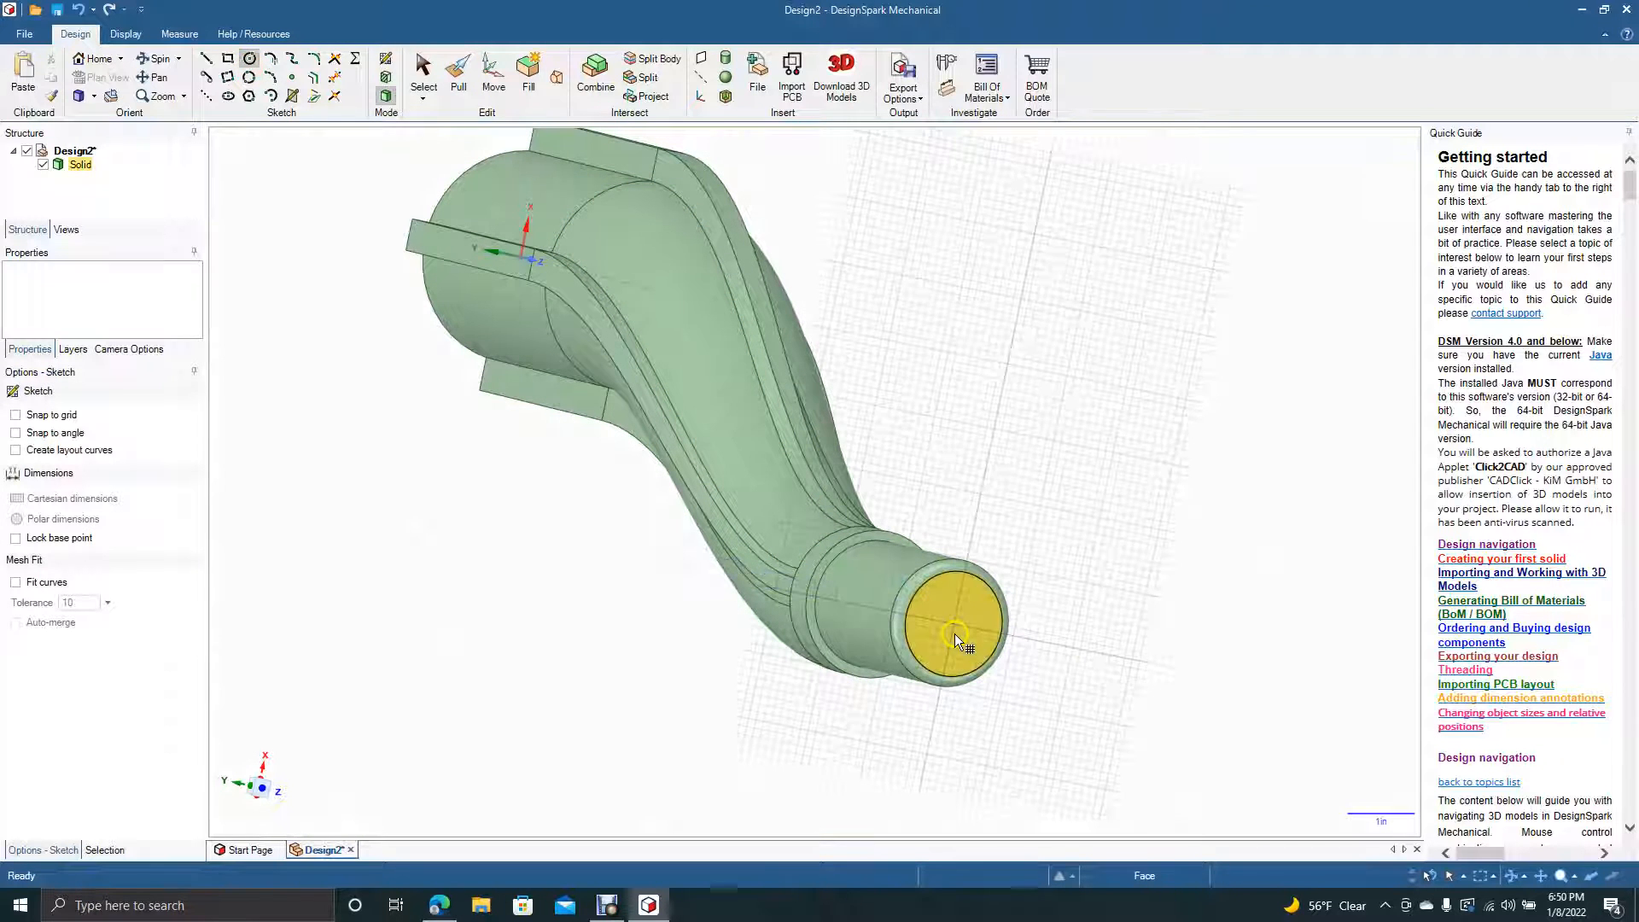
click(953, 624)
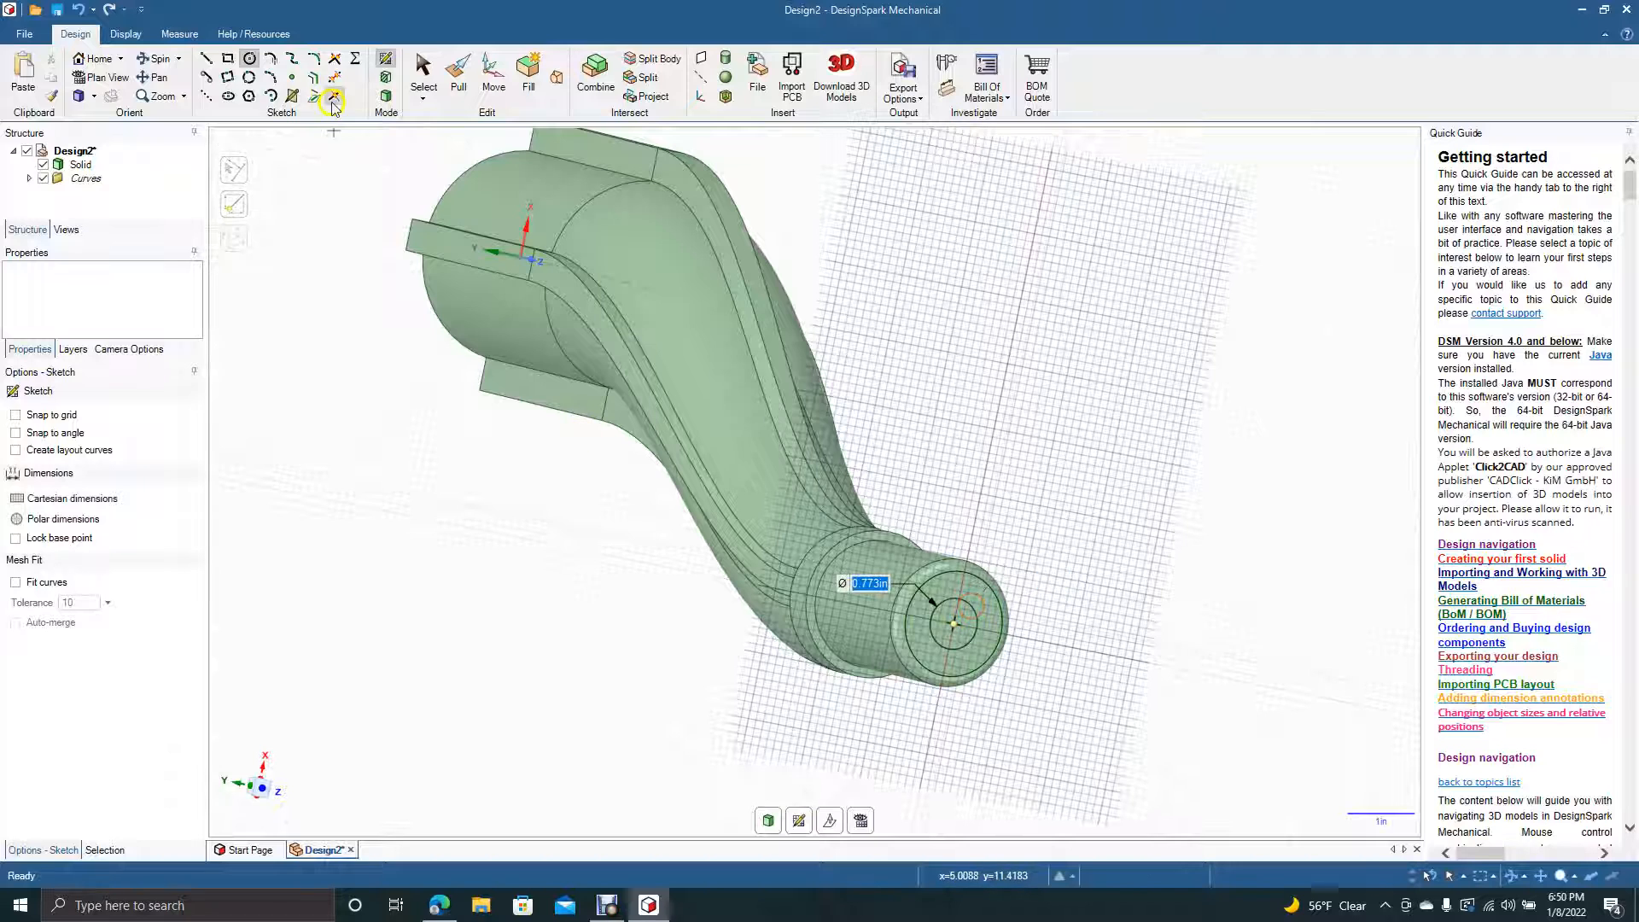
click(424, 75)
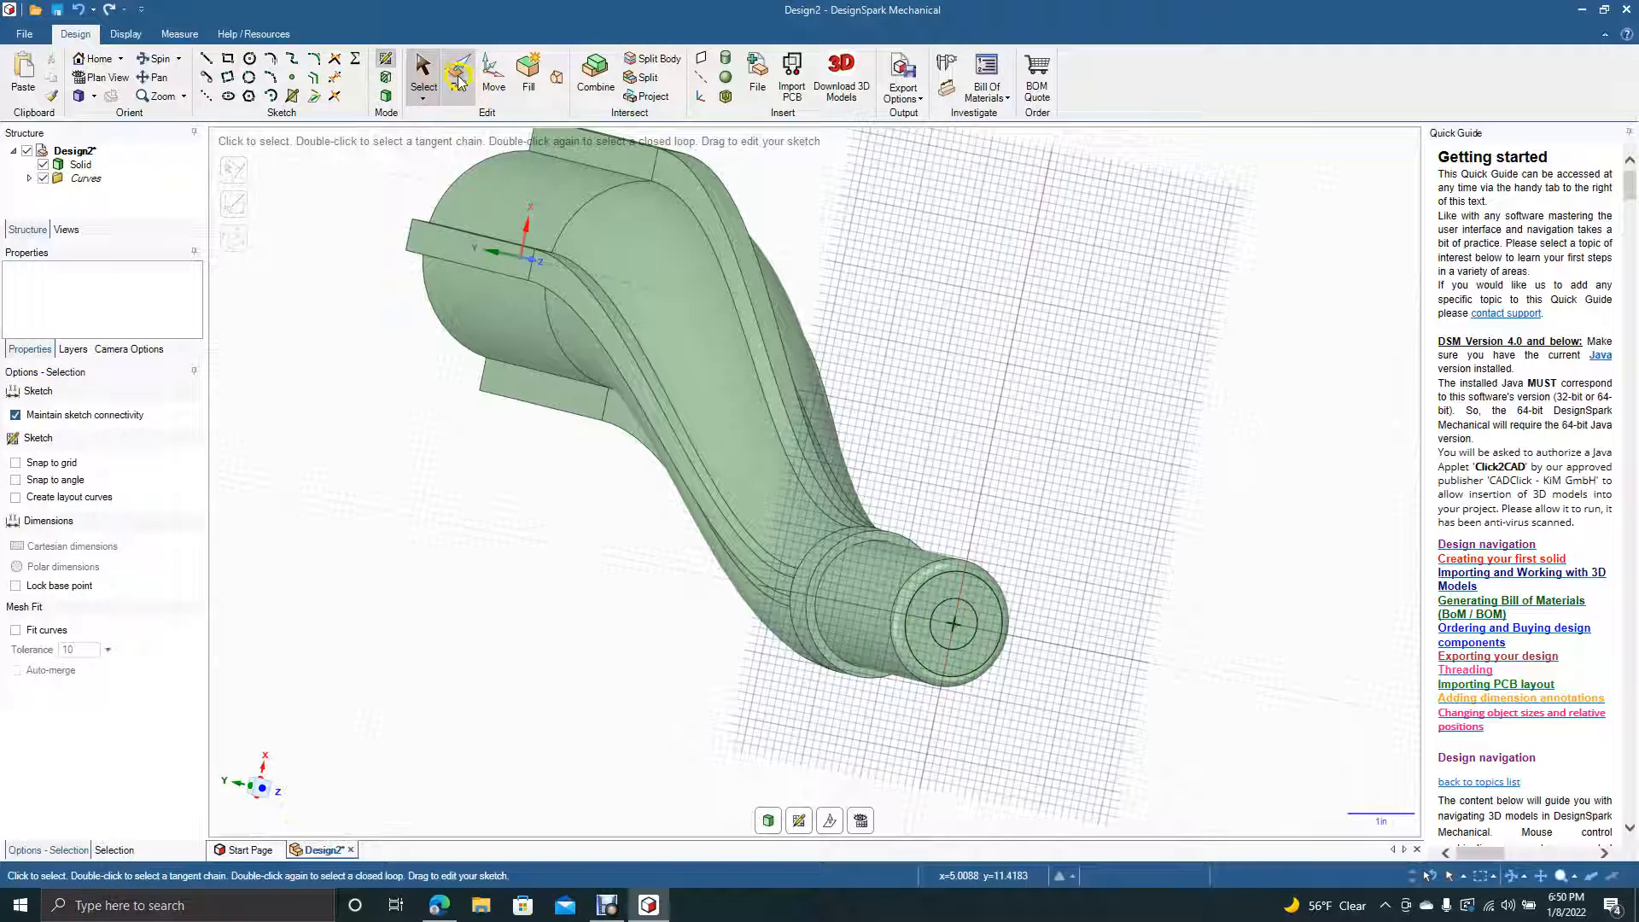
click(457, 78)
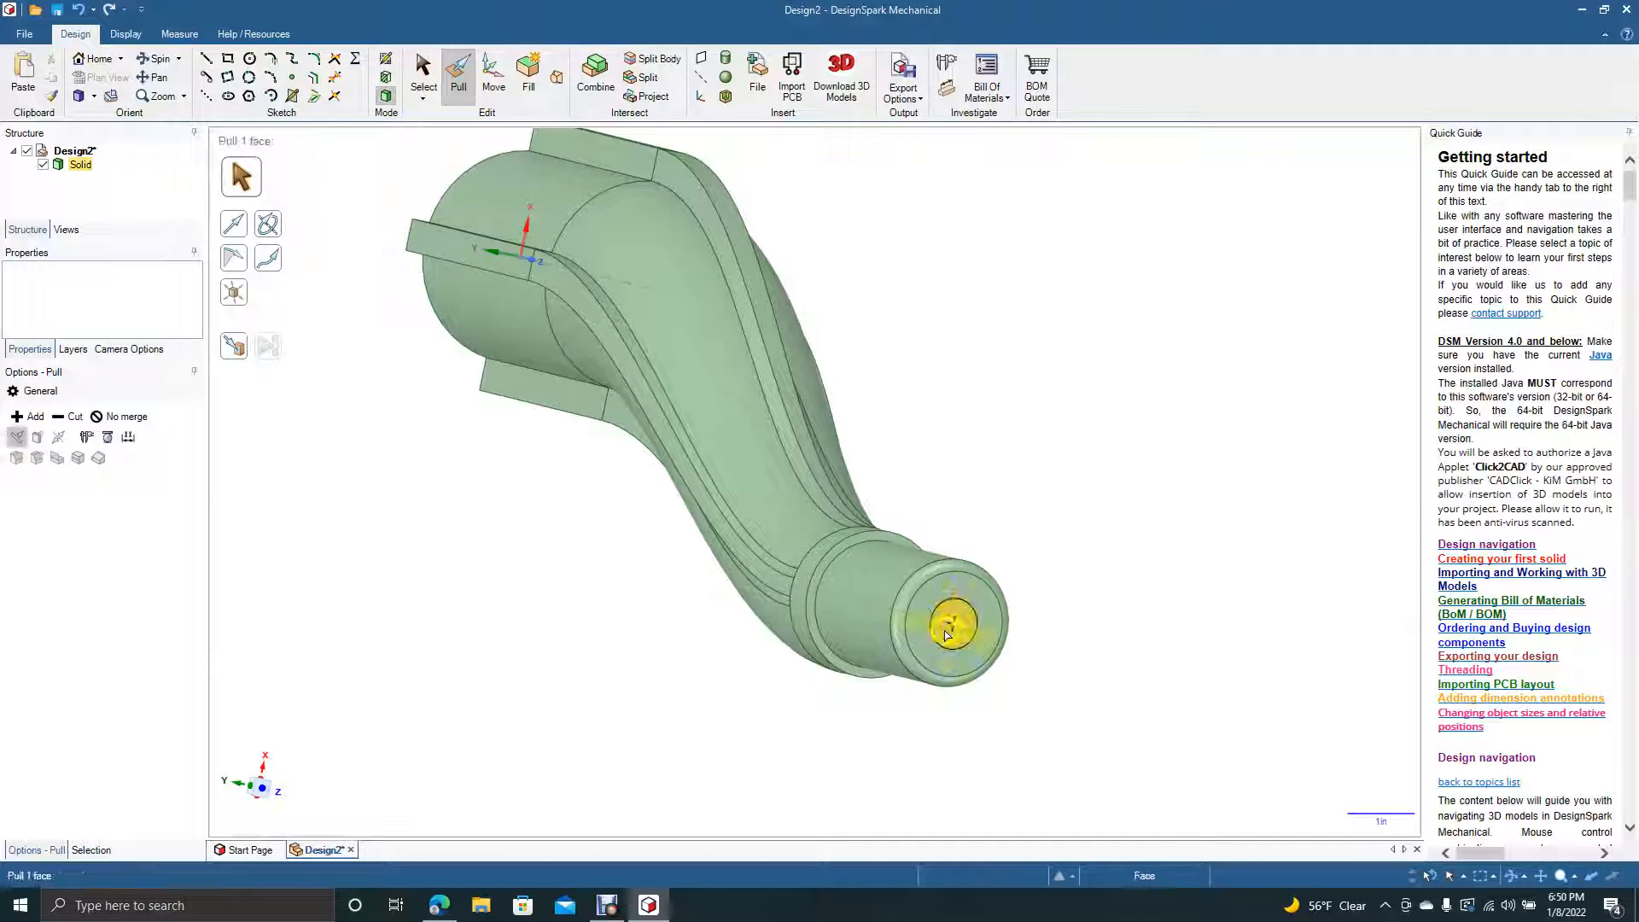
click(862, 614)
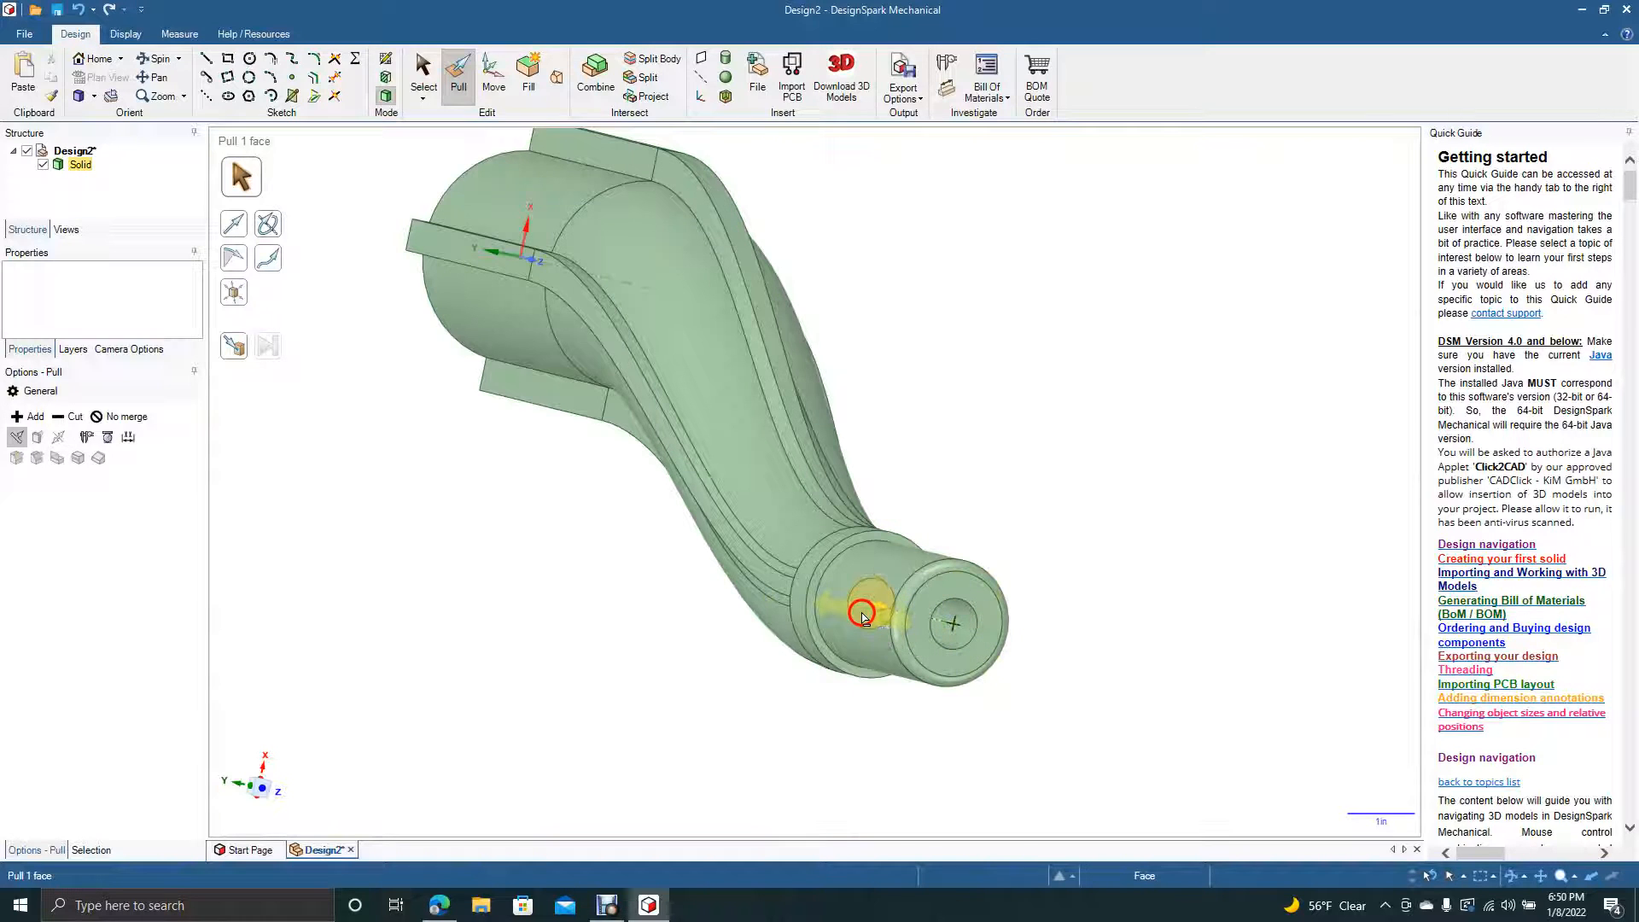
click(423, 74)
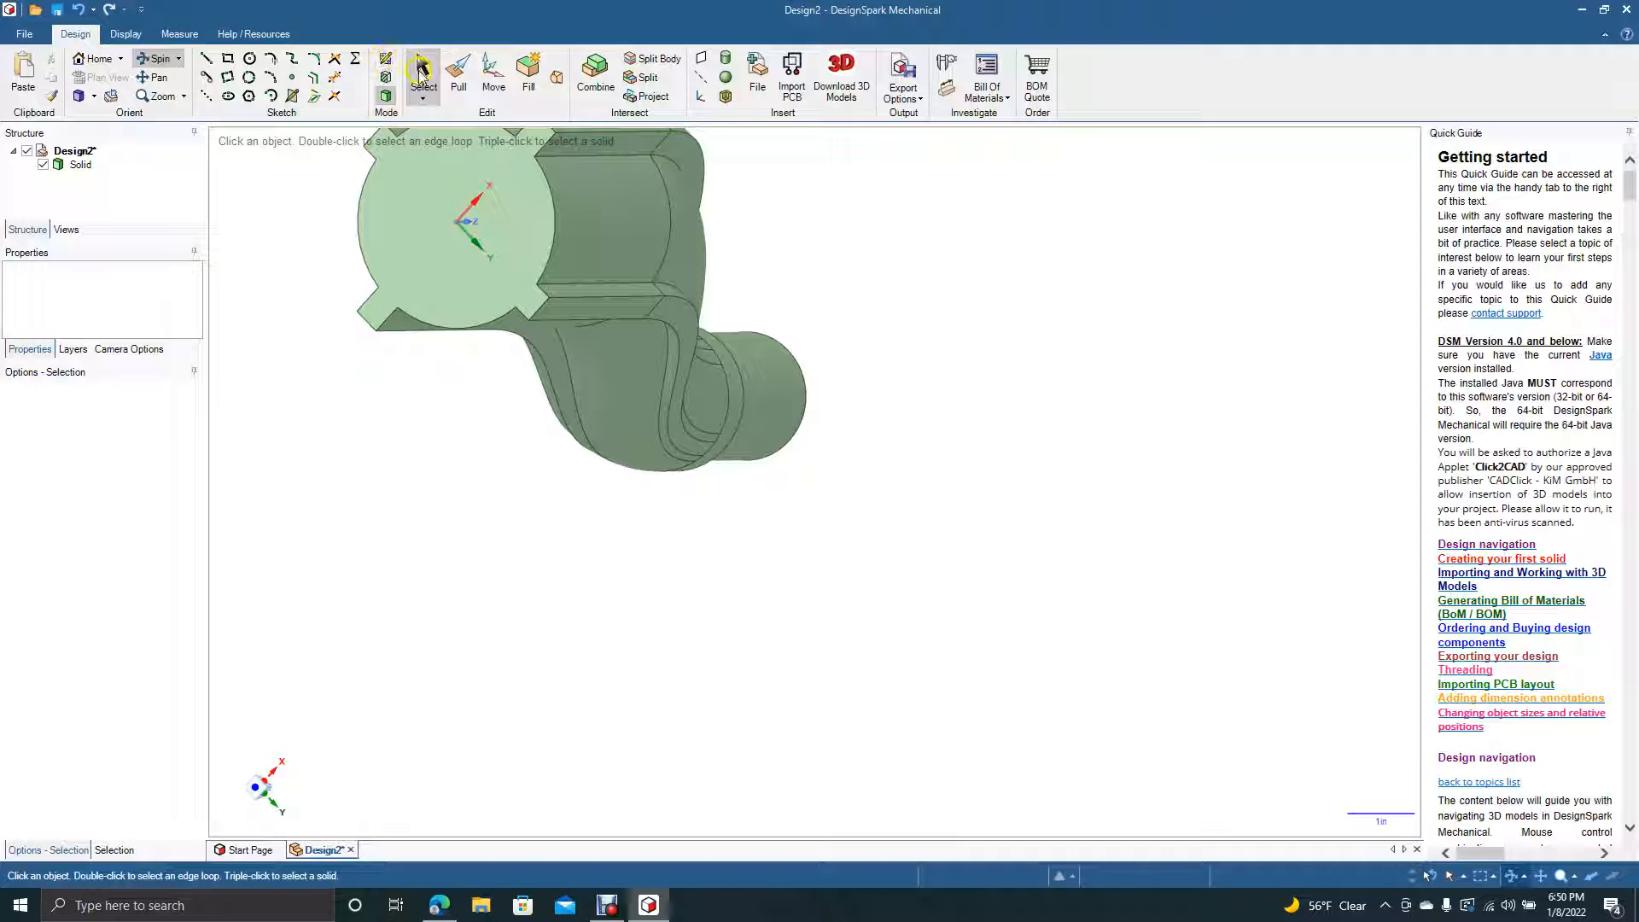
- Draw a six-sided polygon about 2.3 inches across on the keyed end face
click(450, 220)
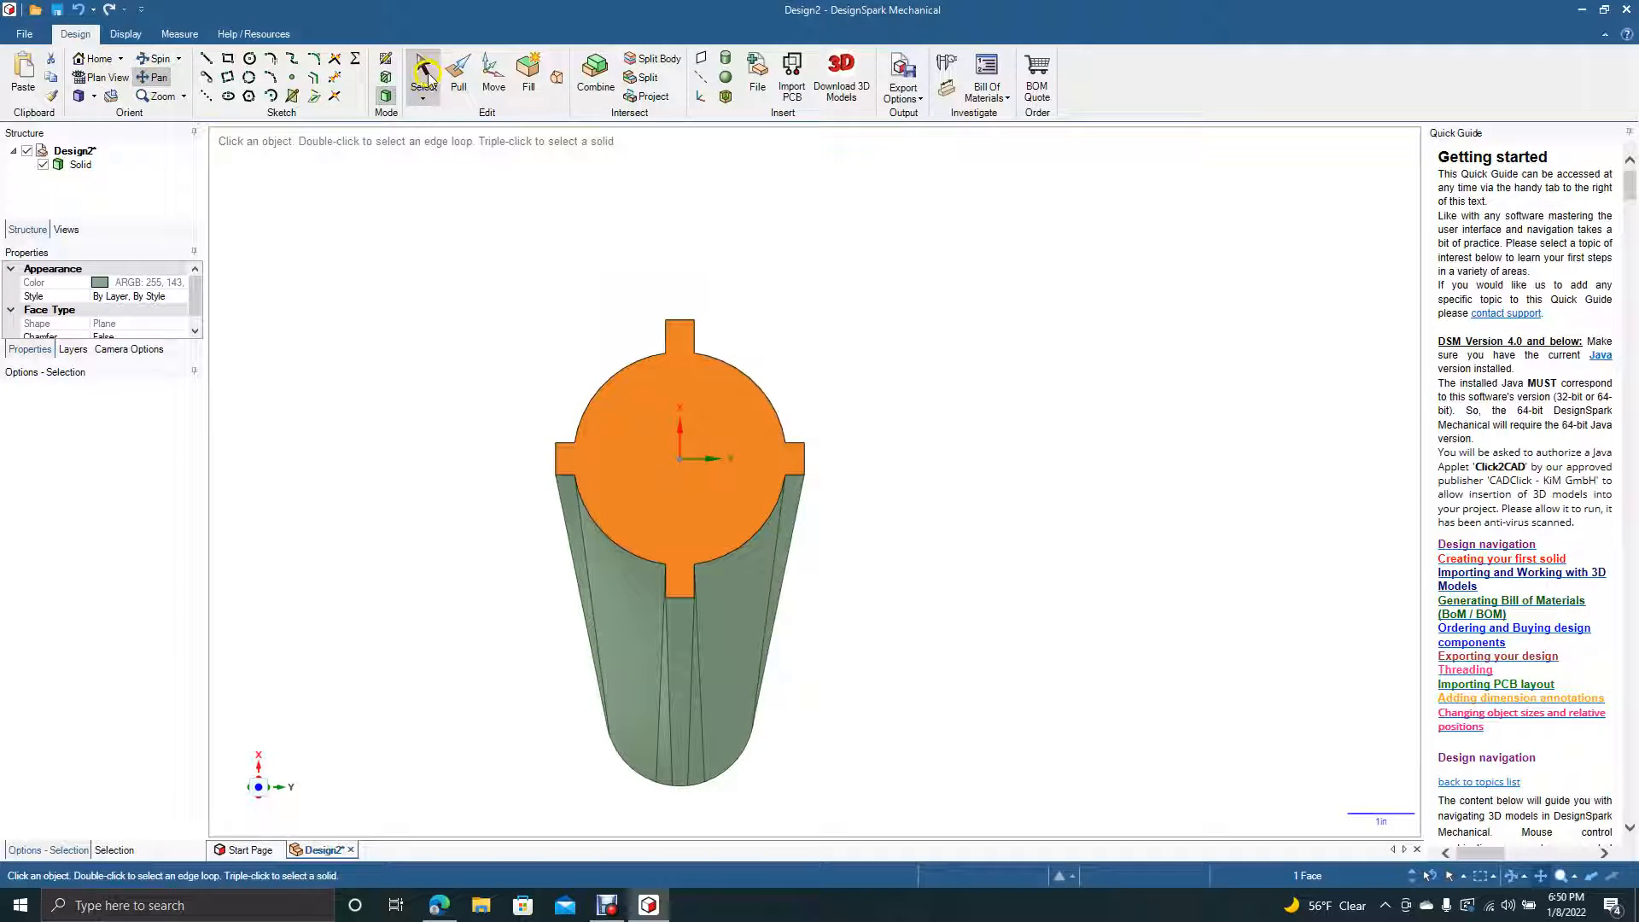
click(389, 232)
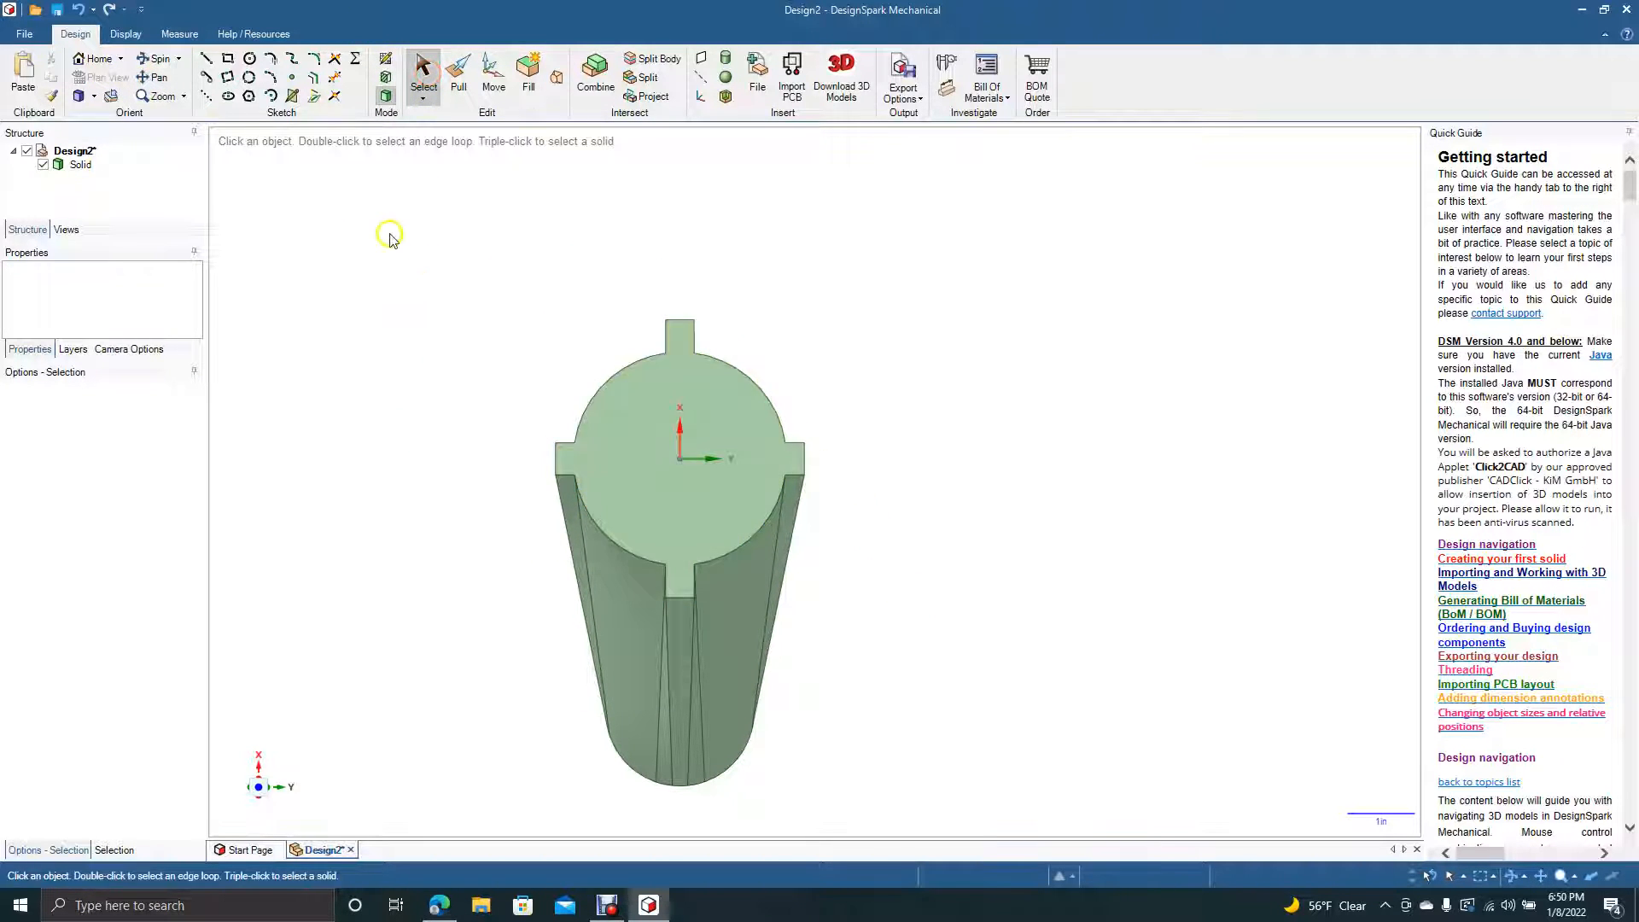
mouse_move(485, 261)
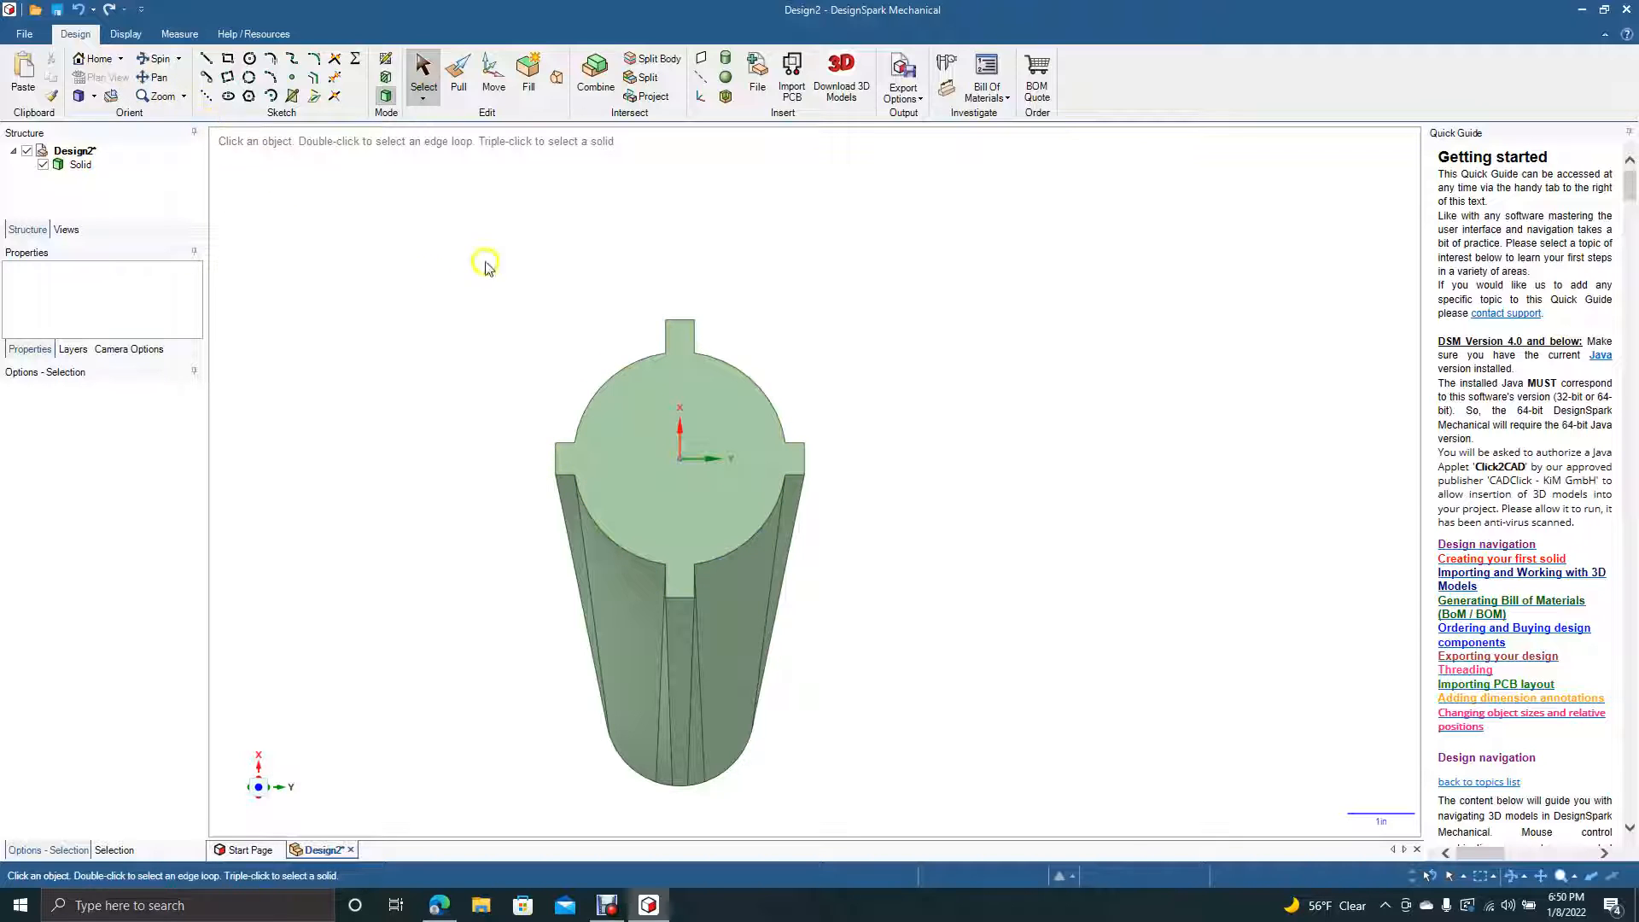
mouse_move(223, 174)
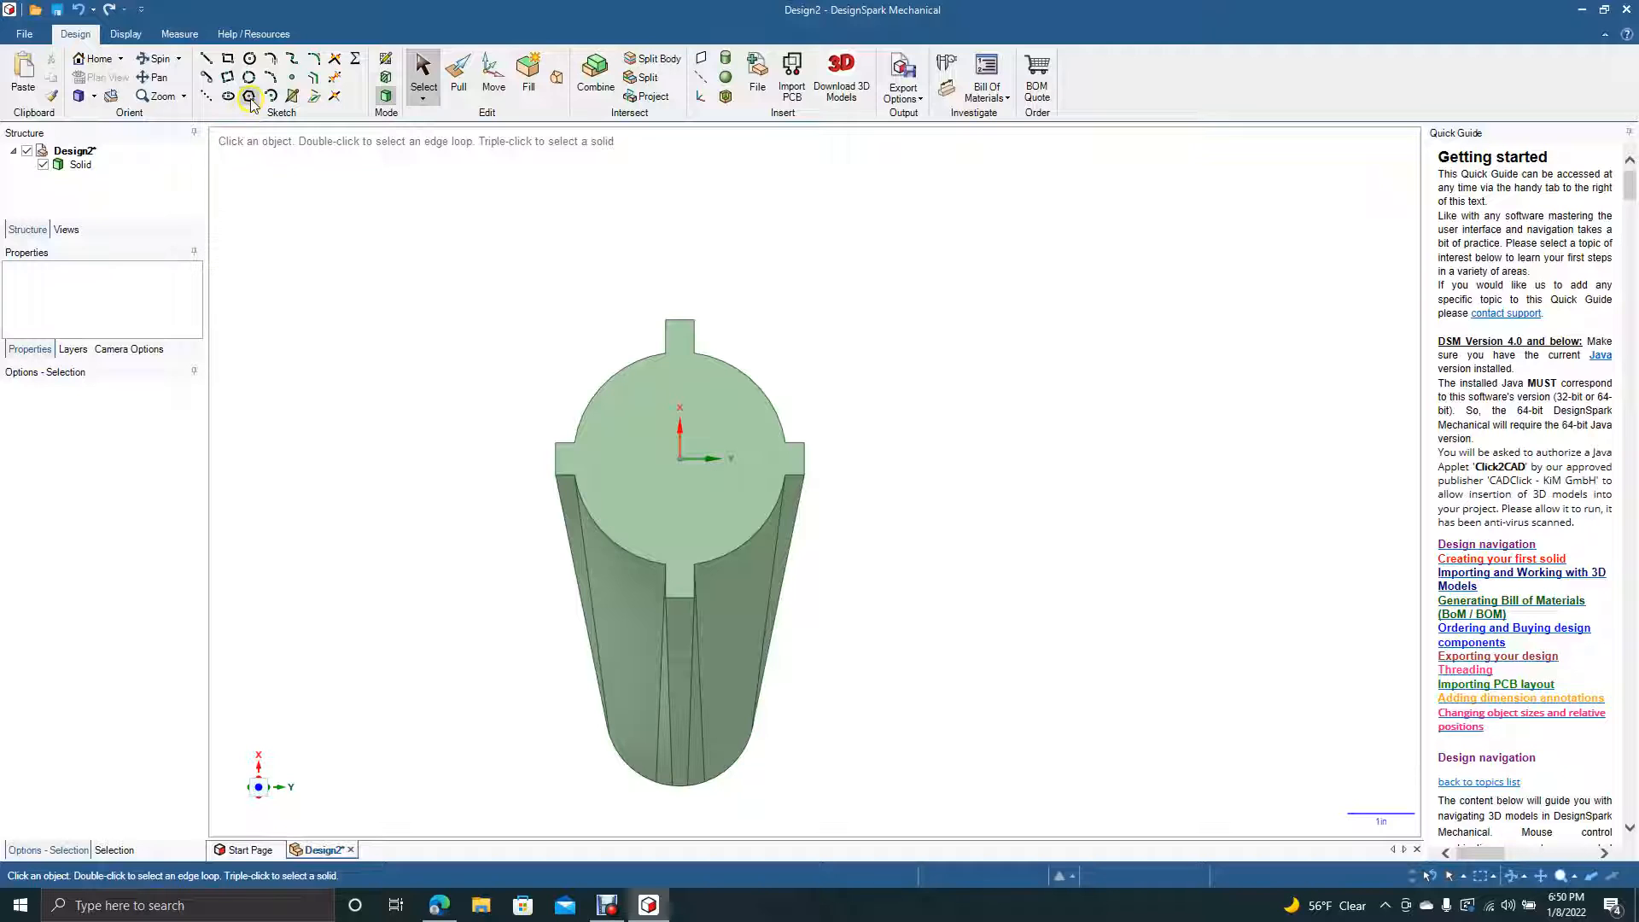
click(249, 96)
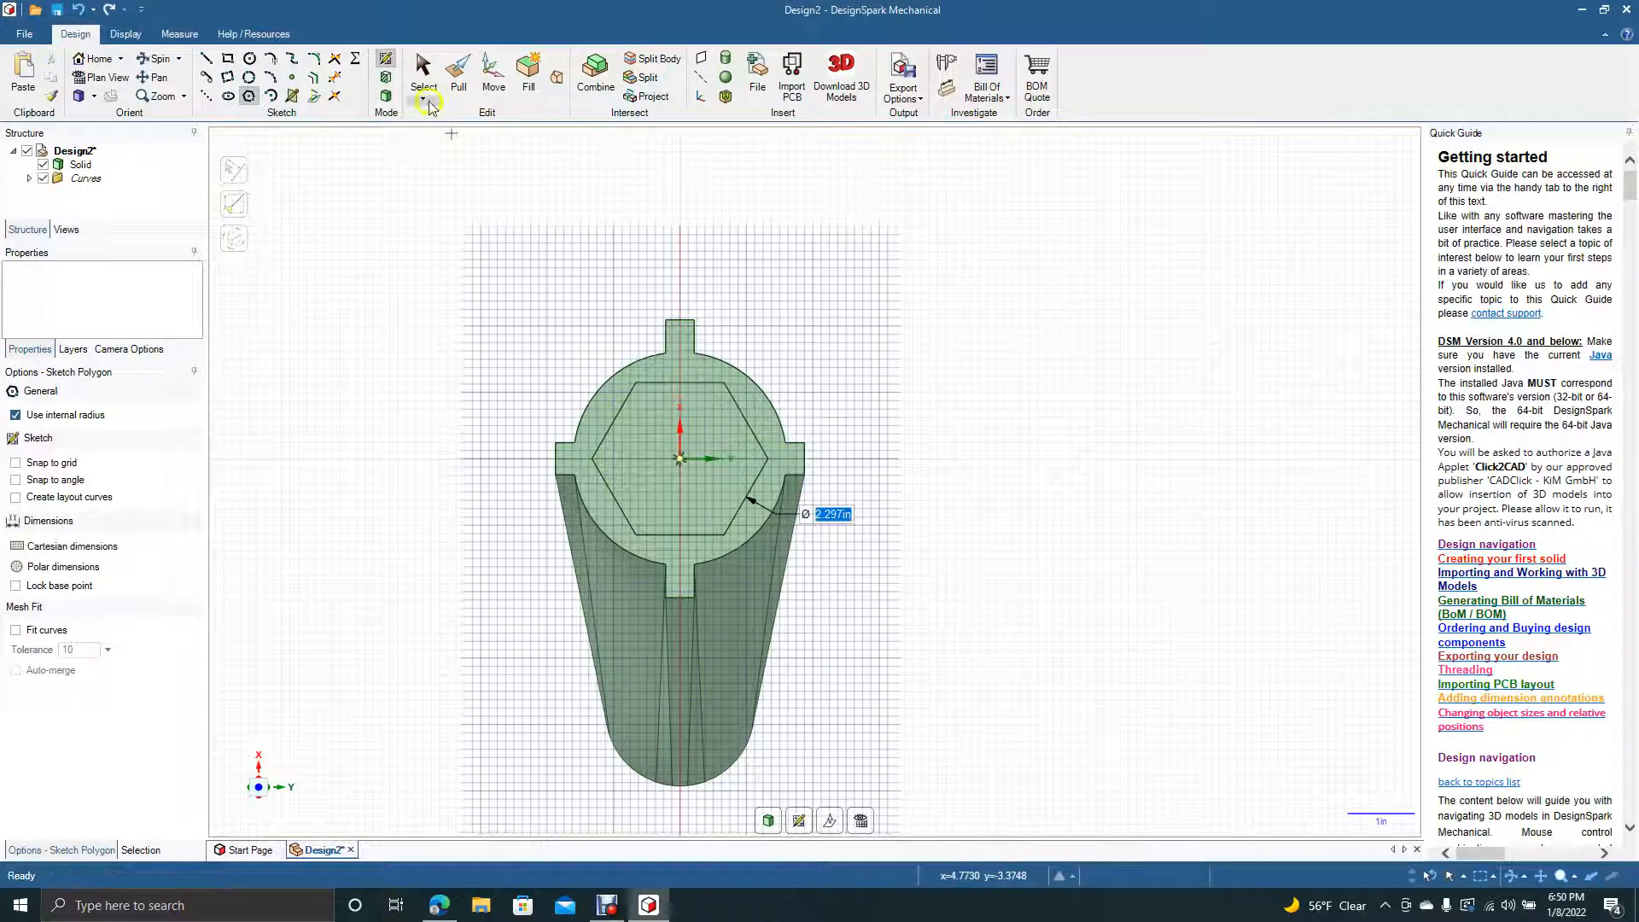
click(423, 74)
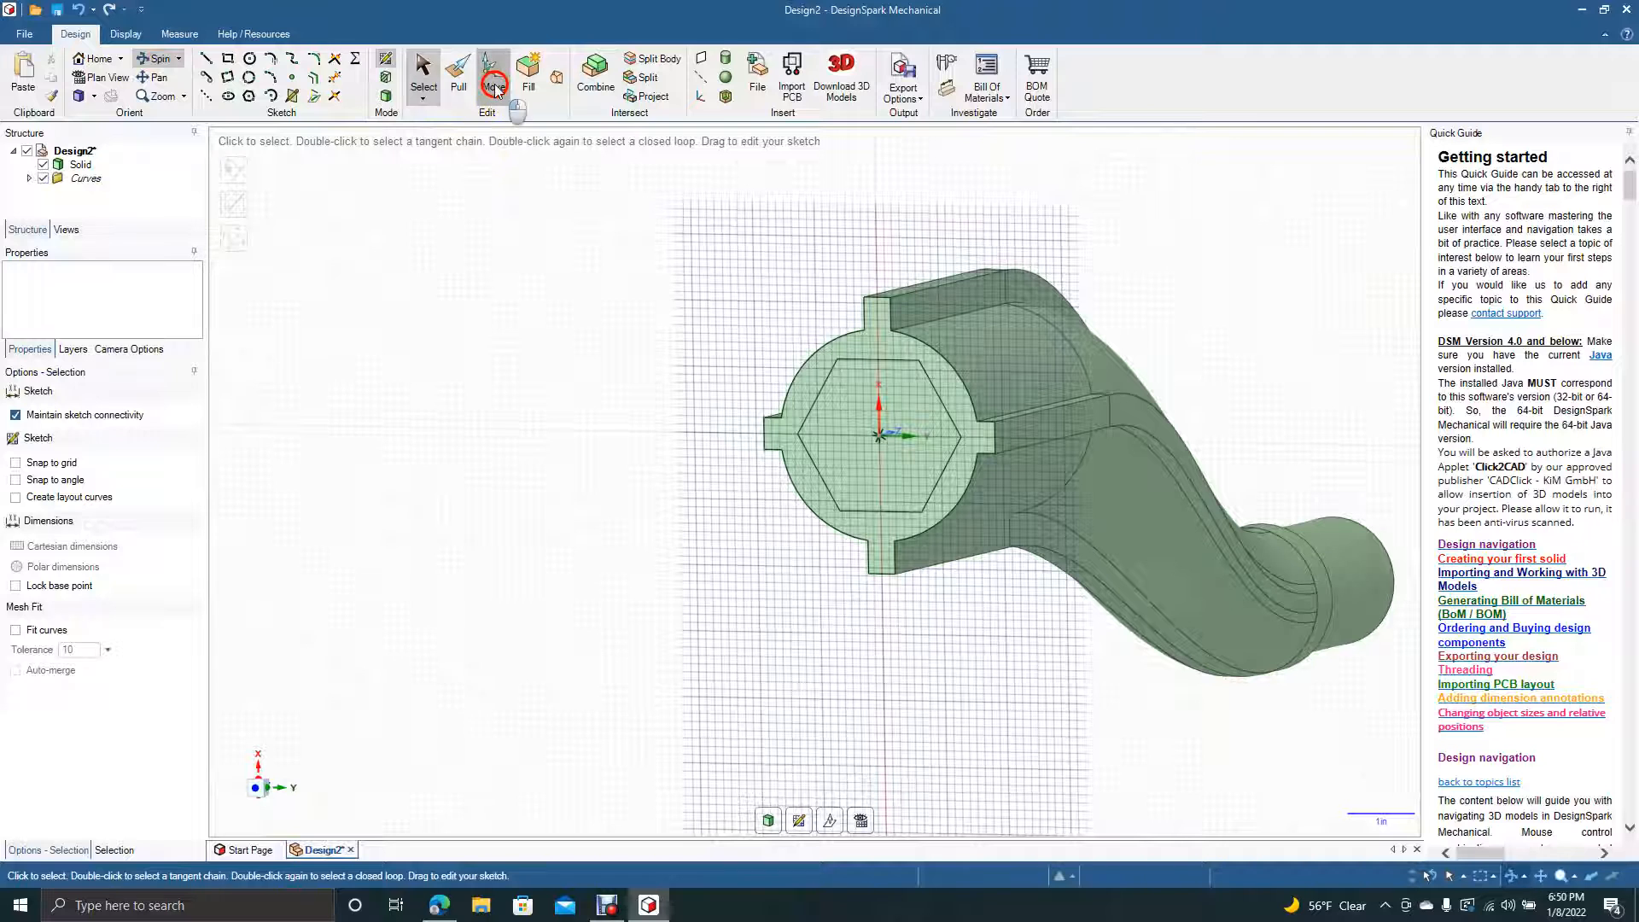
- Move the hexagon beside the cylinder and pull it into a prism about 1.55 in
click(492, 79)
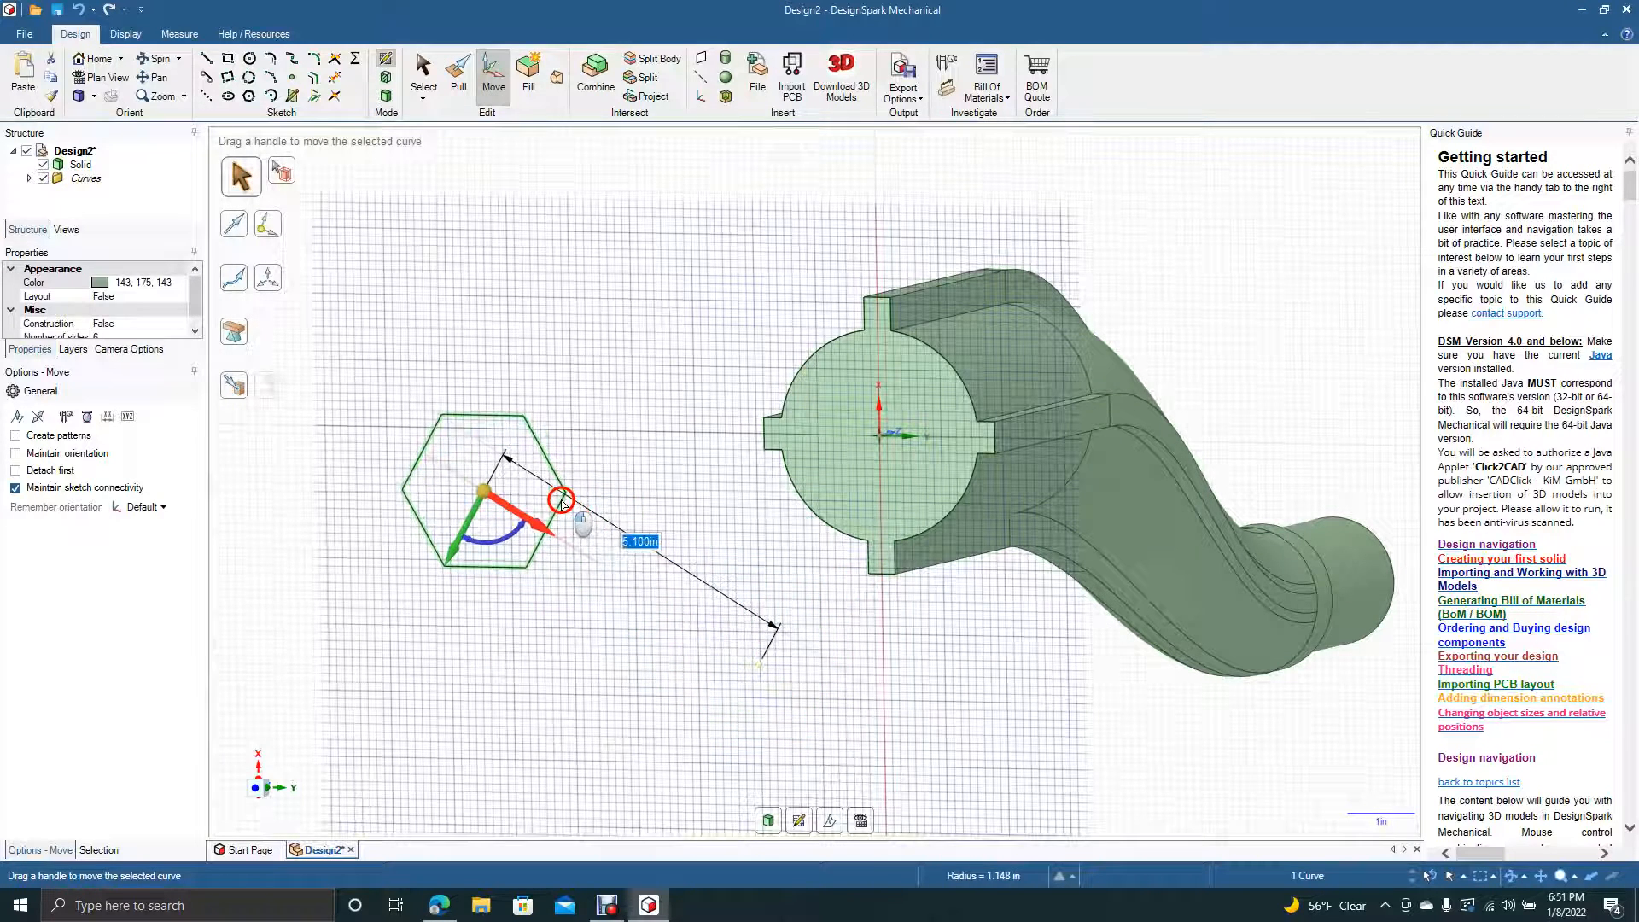
click(423, 62)
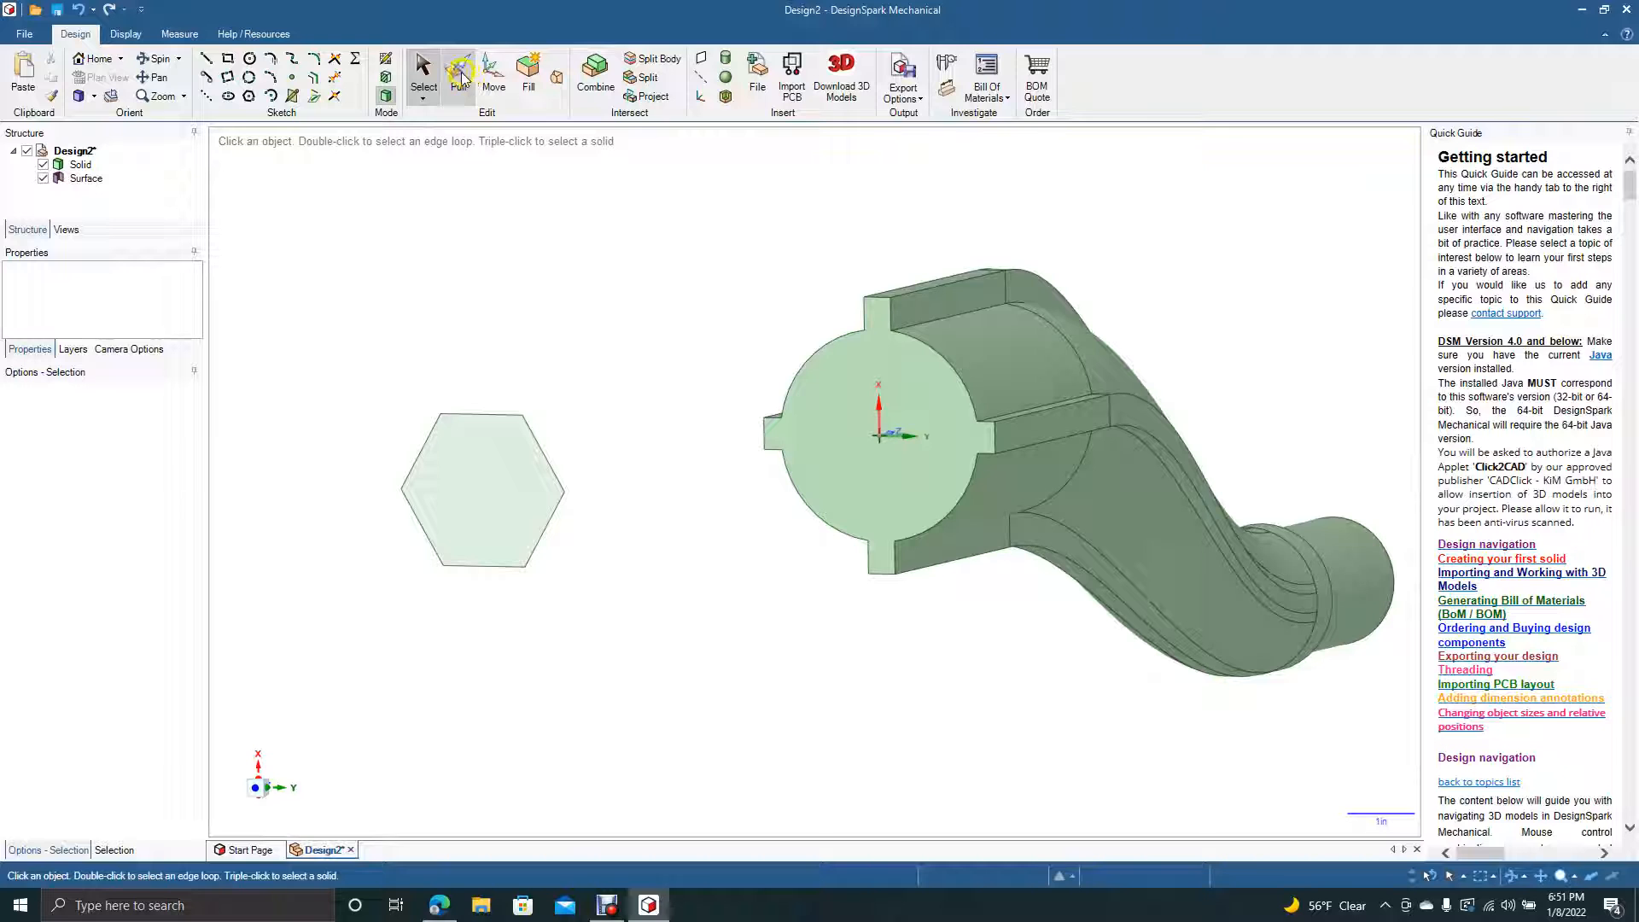
click(458, 73)
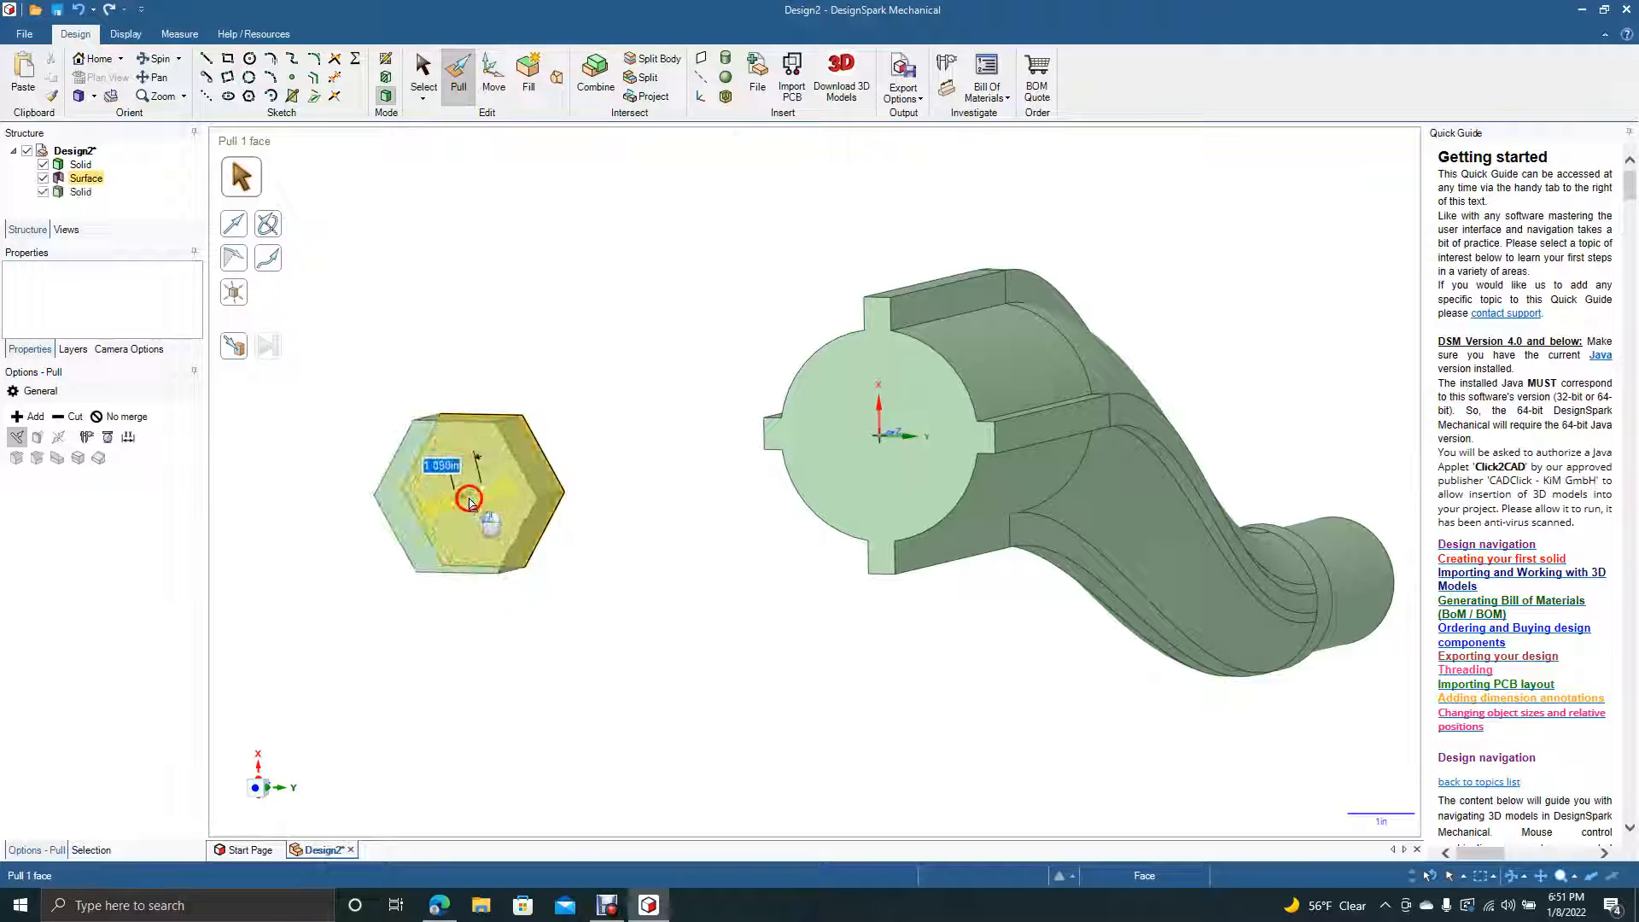
click(423, 68)
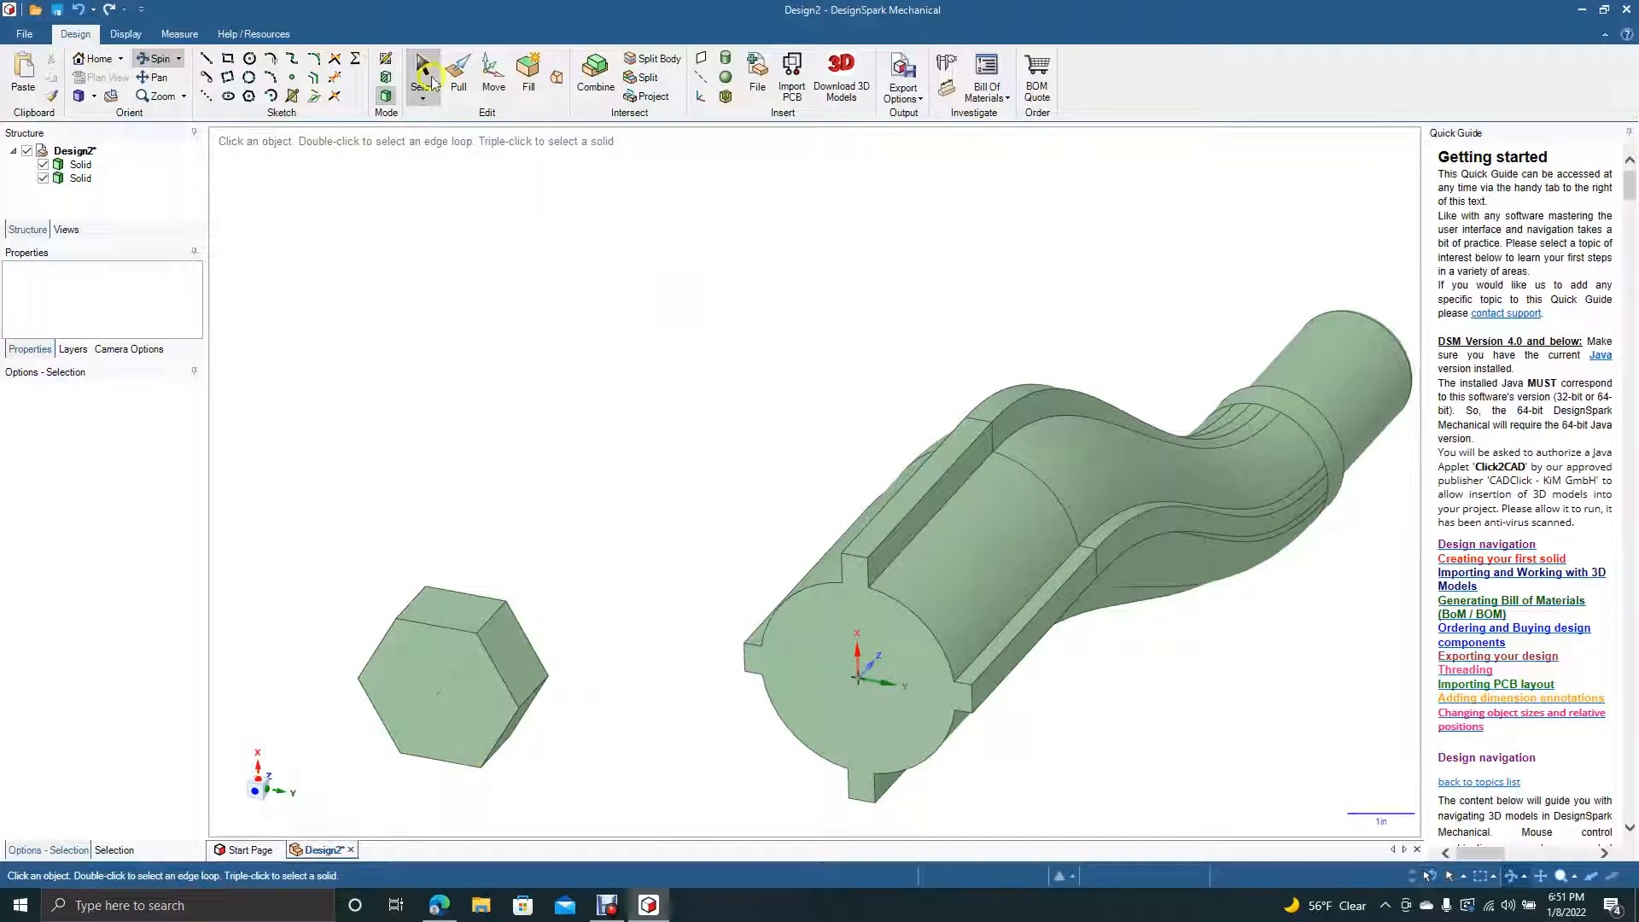
click(432, 674)
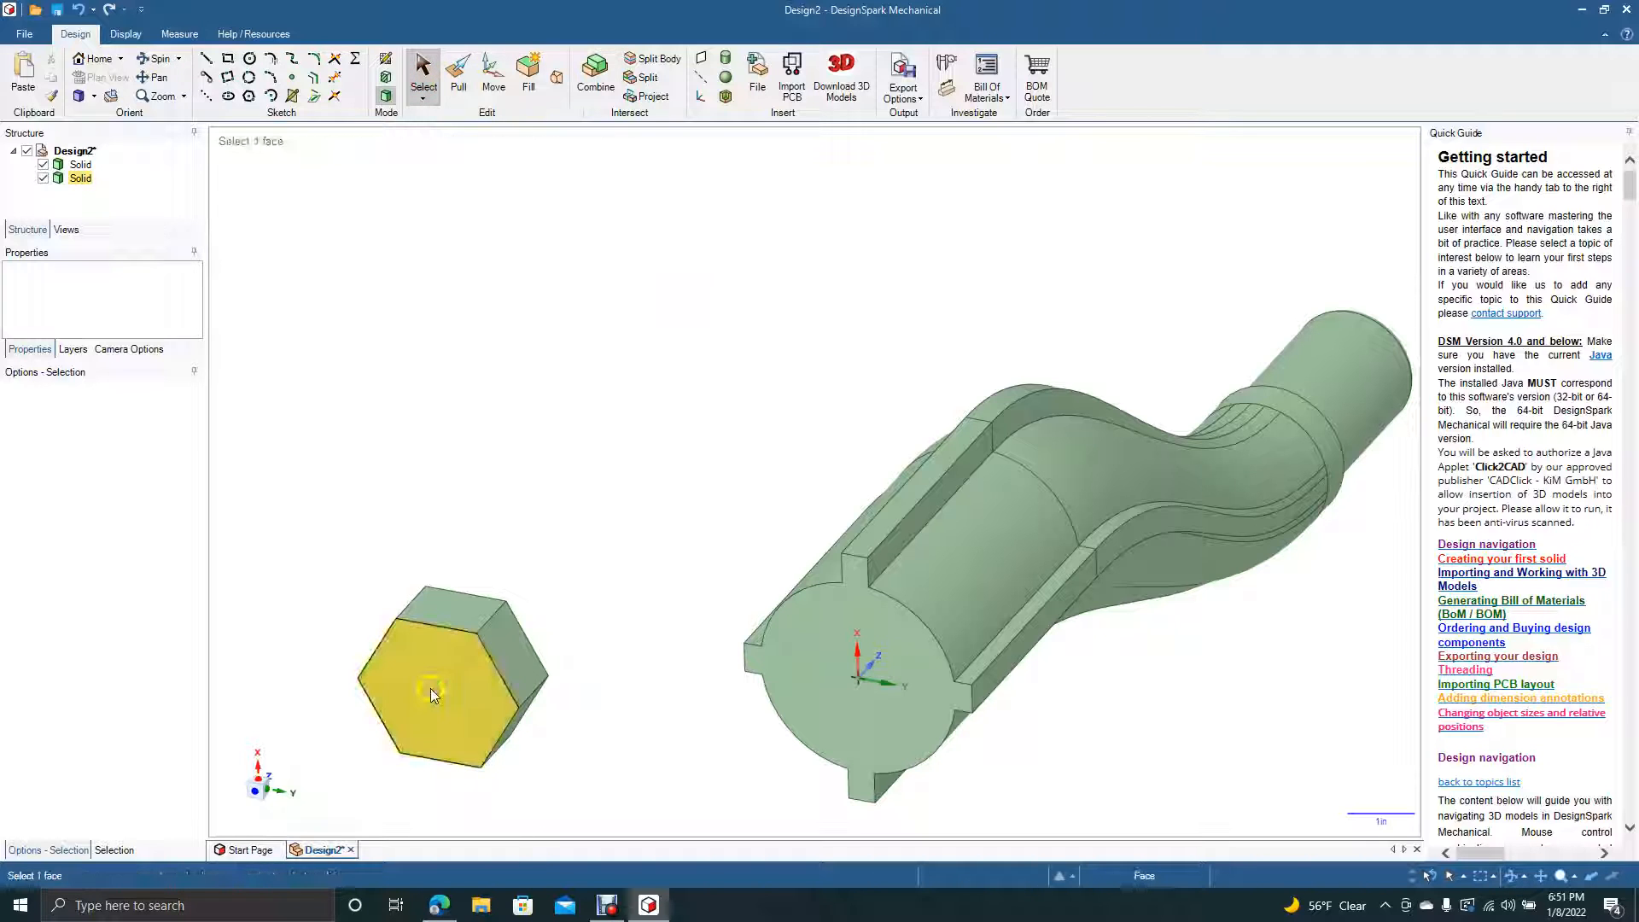
click(430, 685)
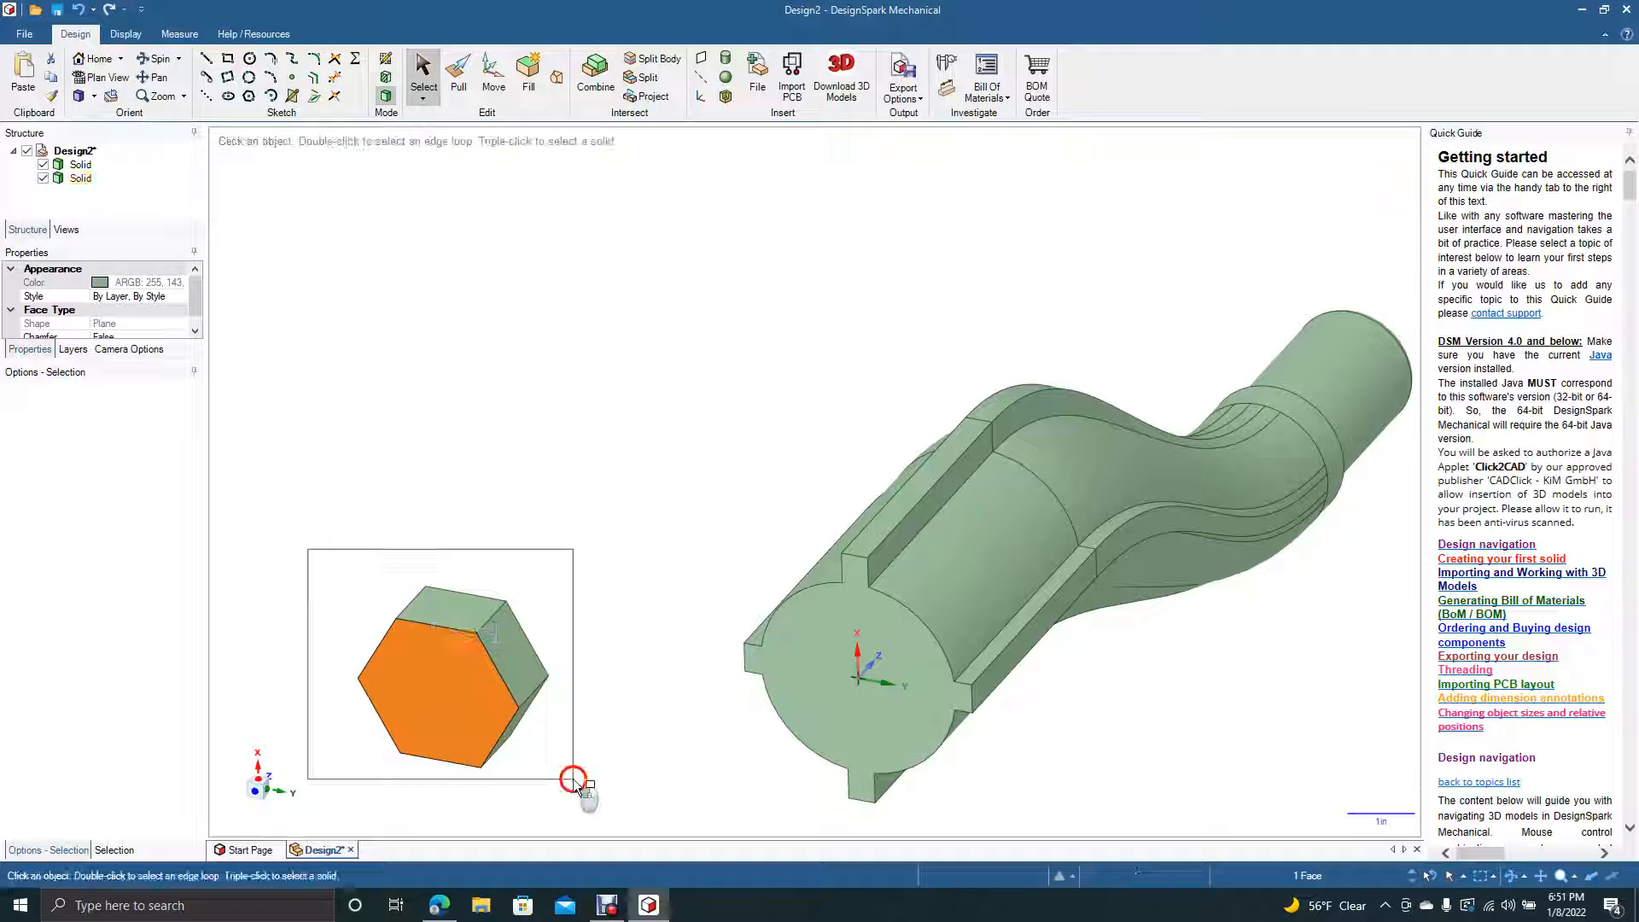
triple_click(455, 670)
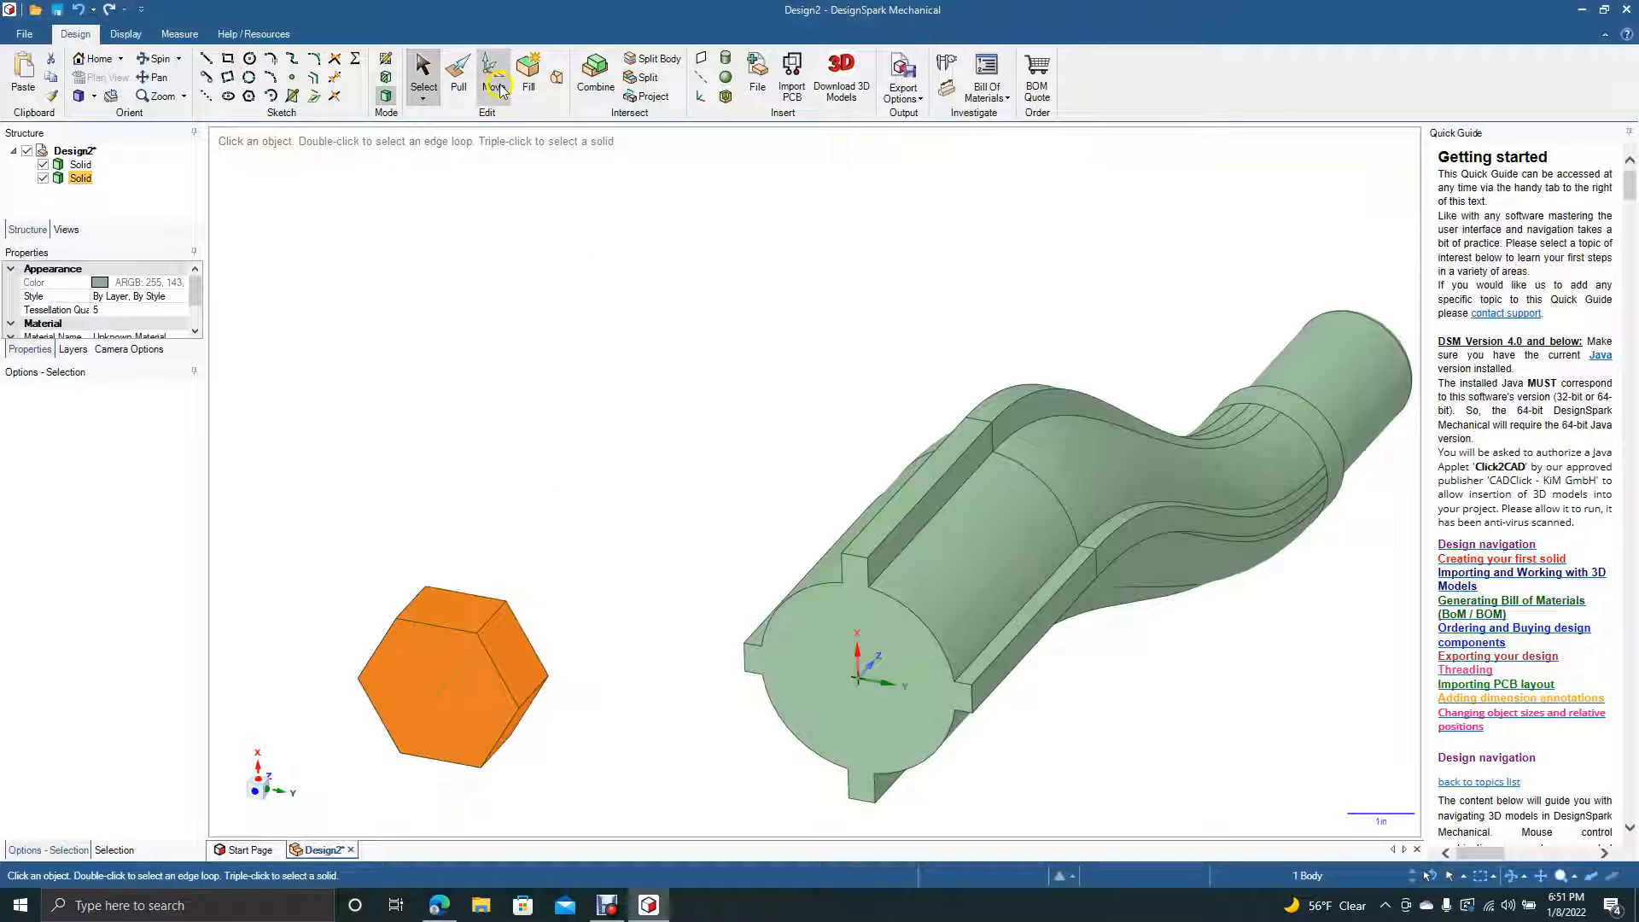
click(493, 78)
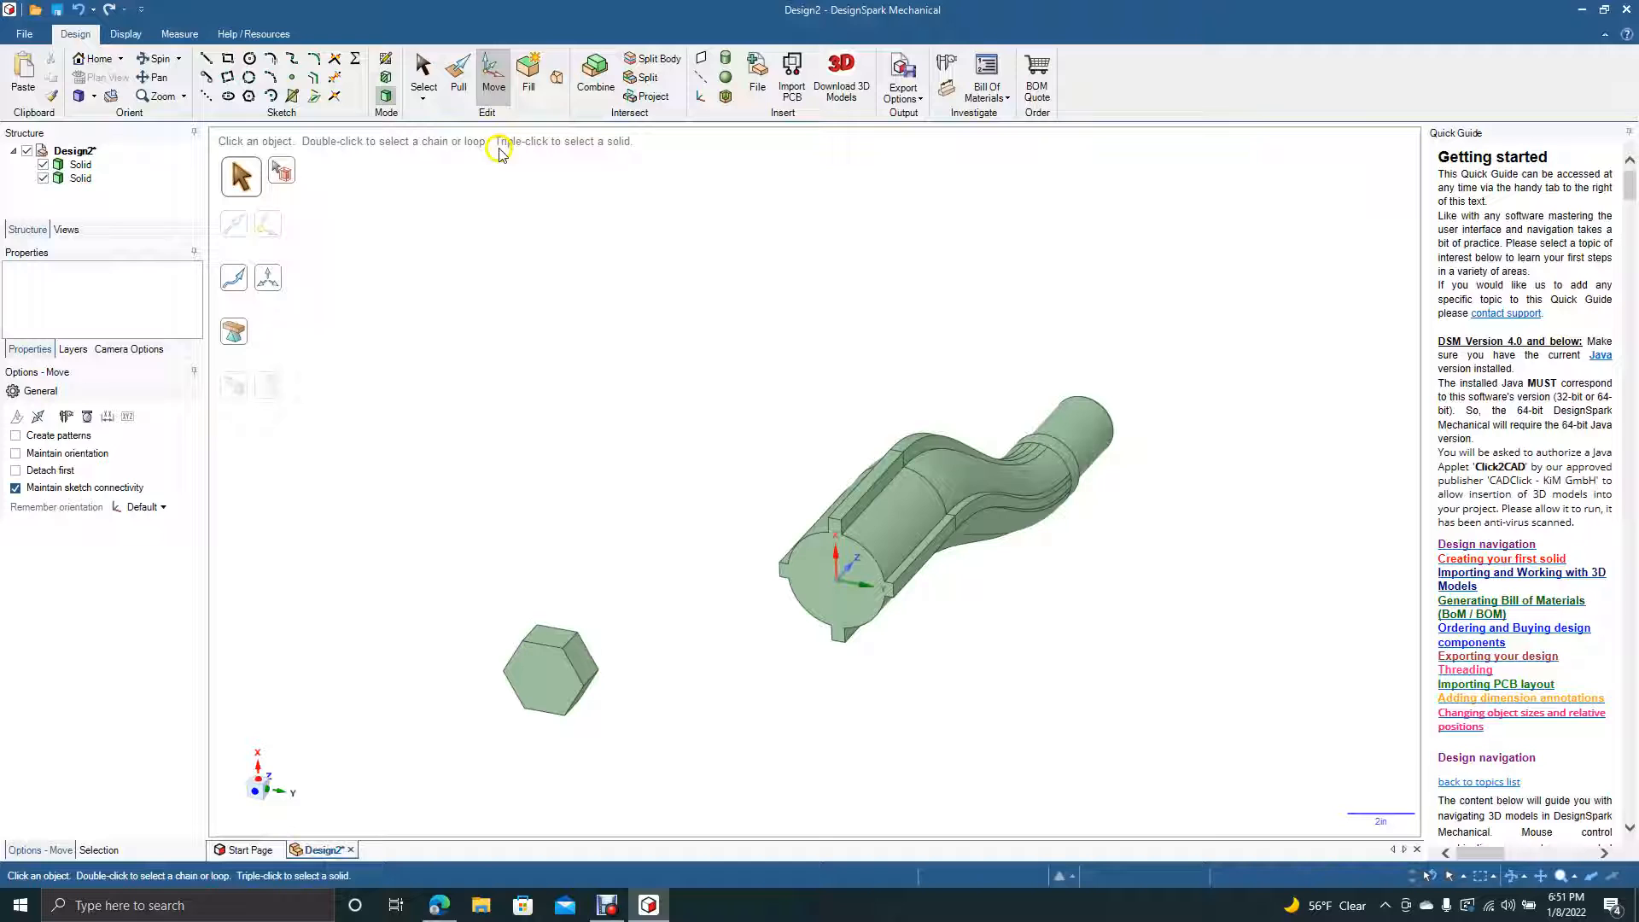
- Blend the keyed end face into the facing hexagon face and accept, merging one solid
click(528, 69)
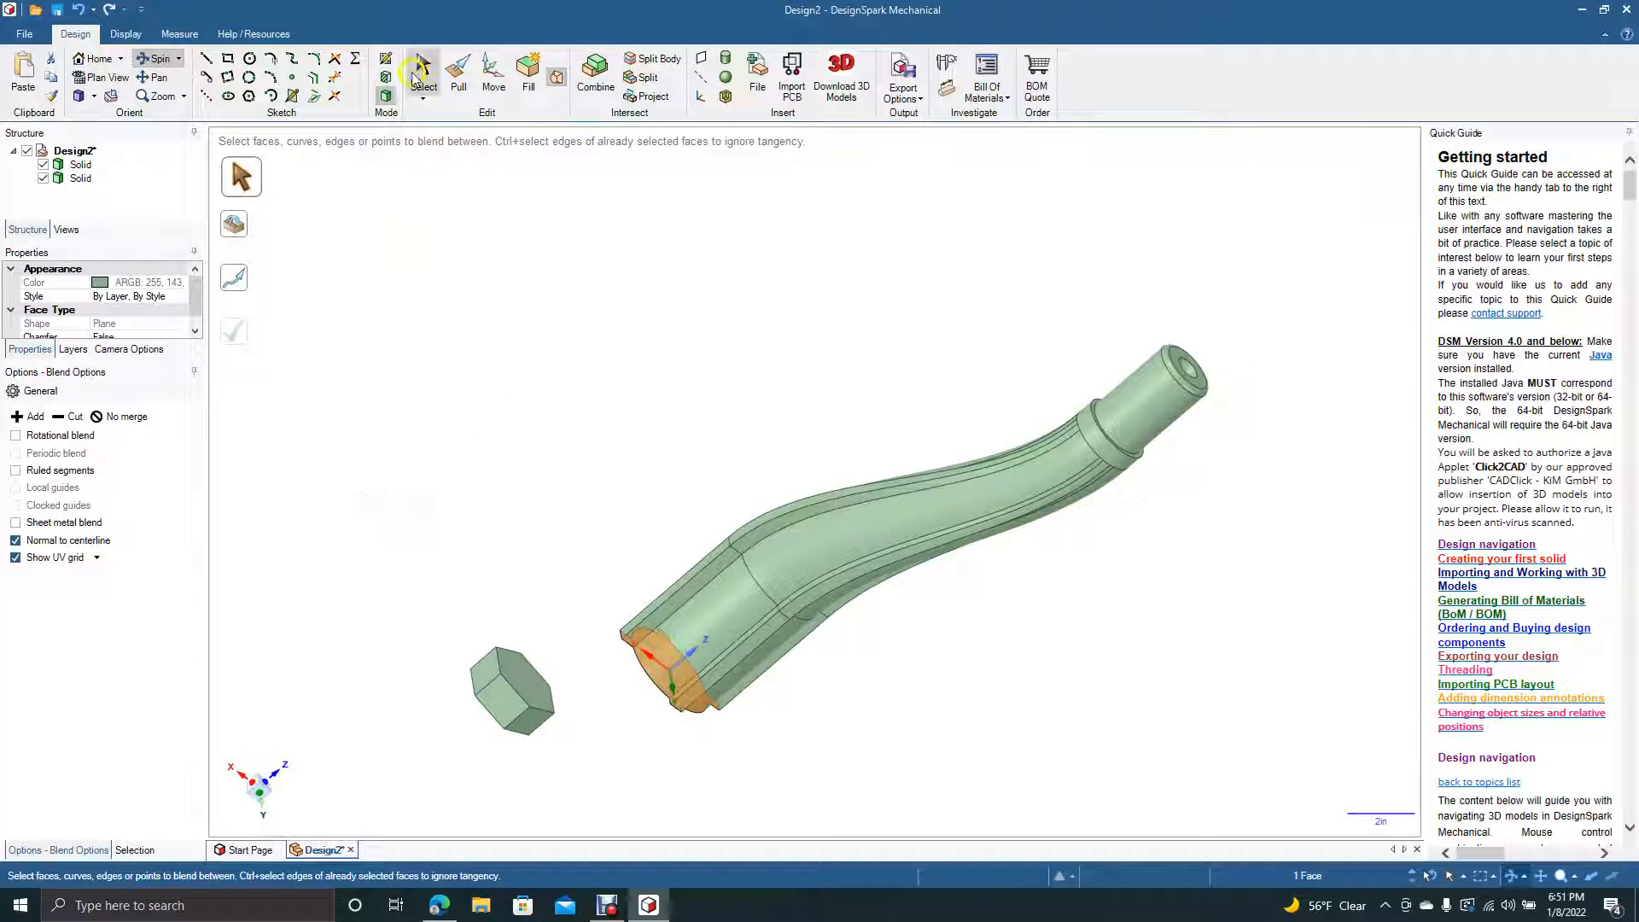
click(423, 73)
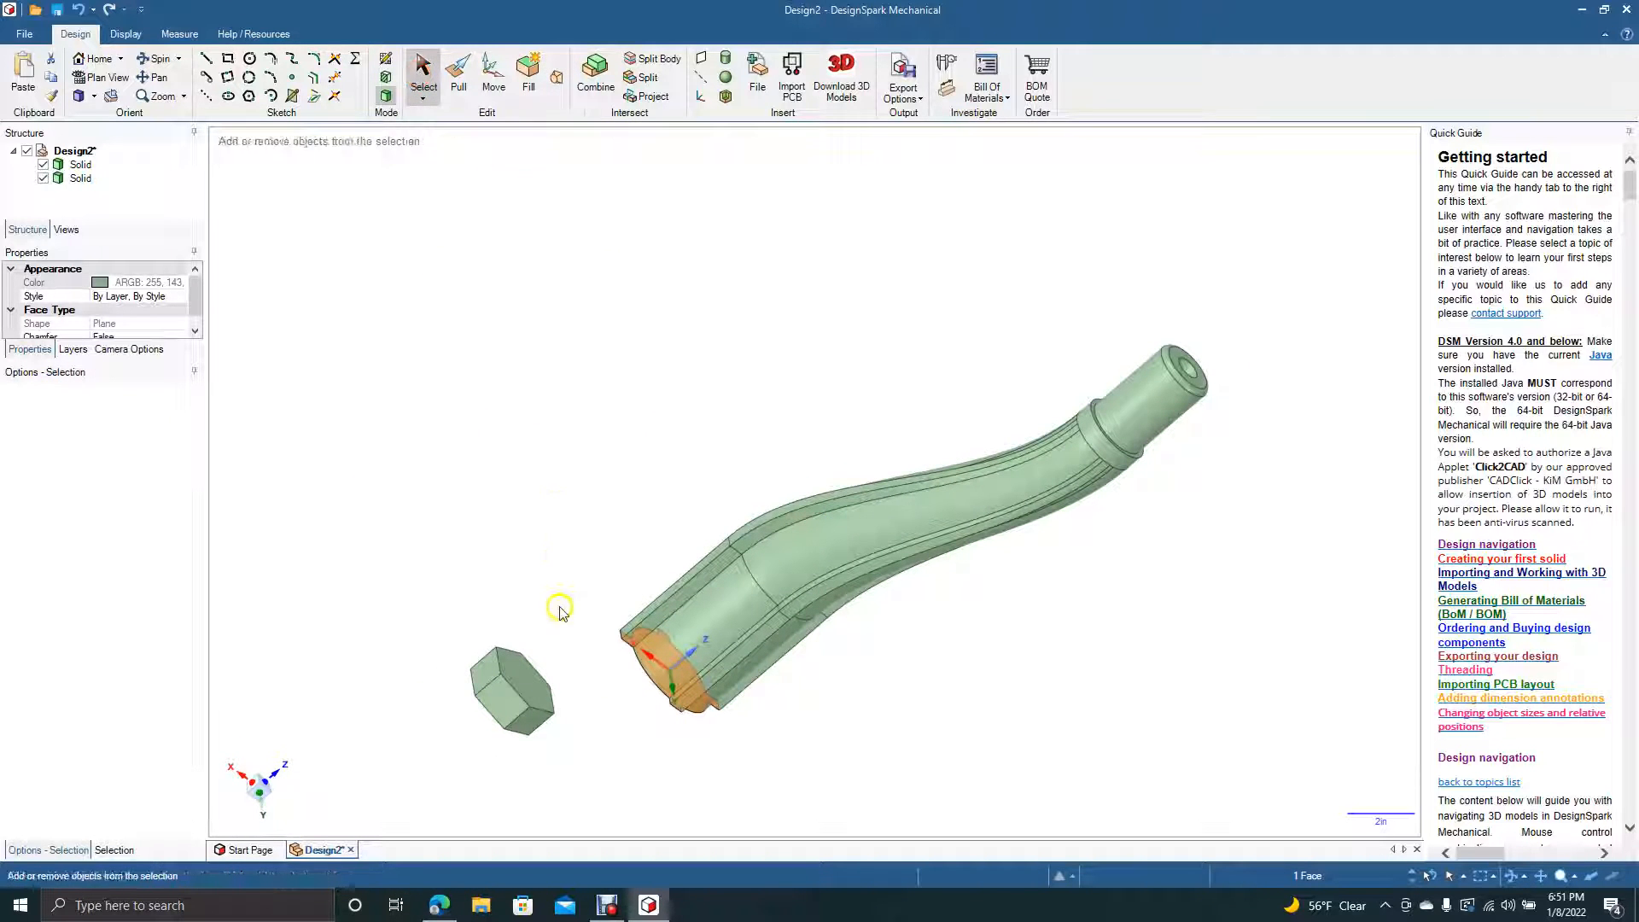
click(512, 679)
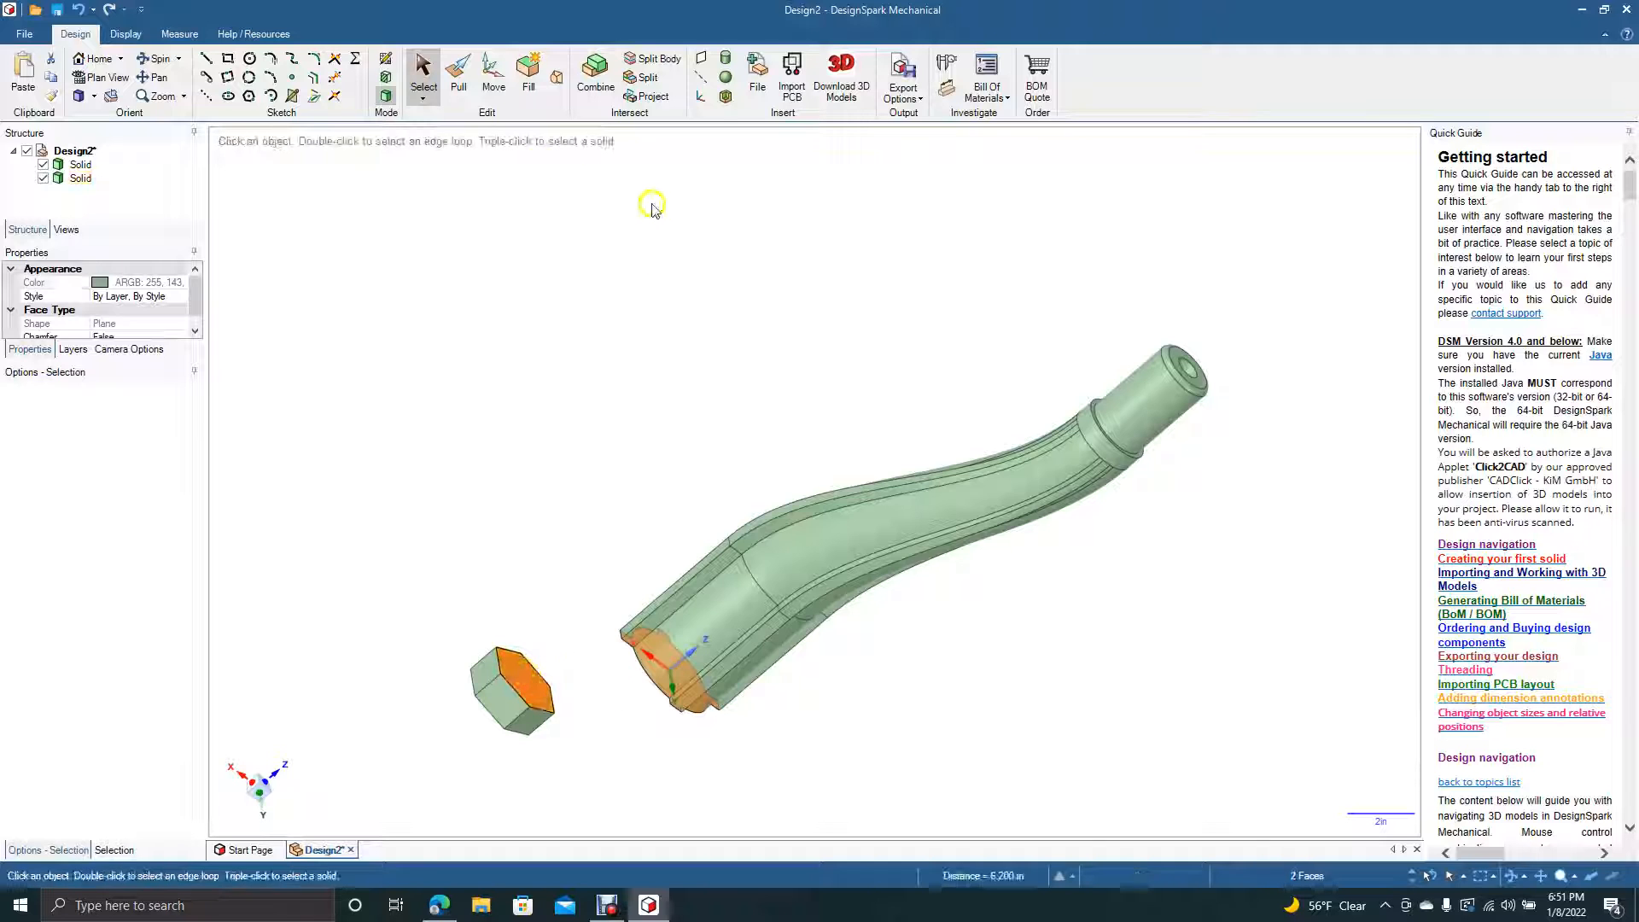
click(527, 66)
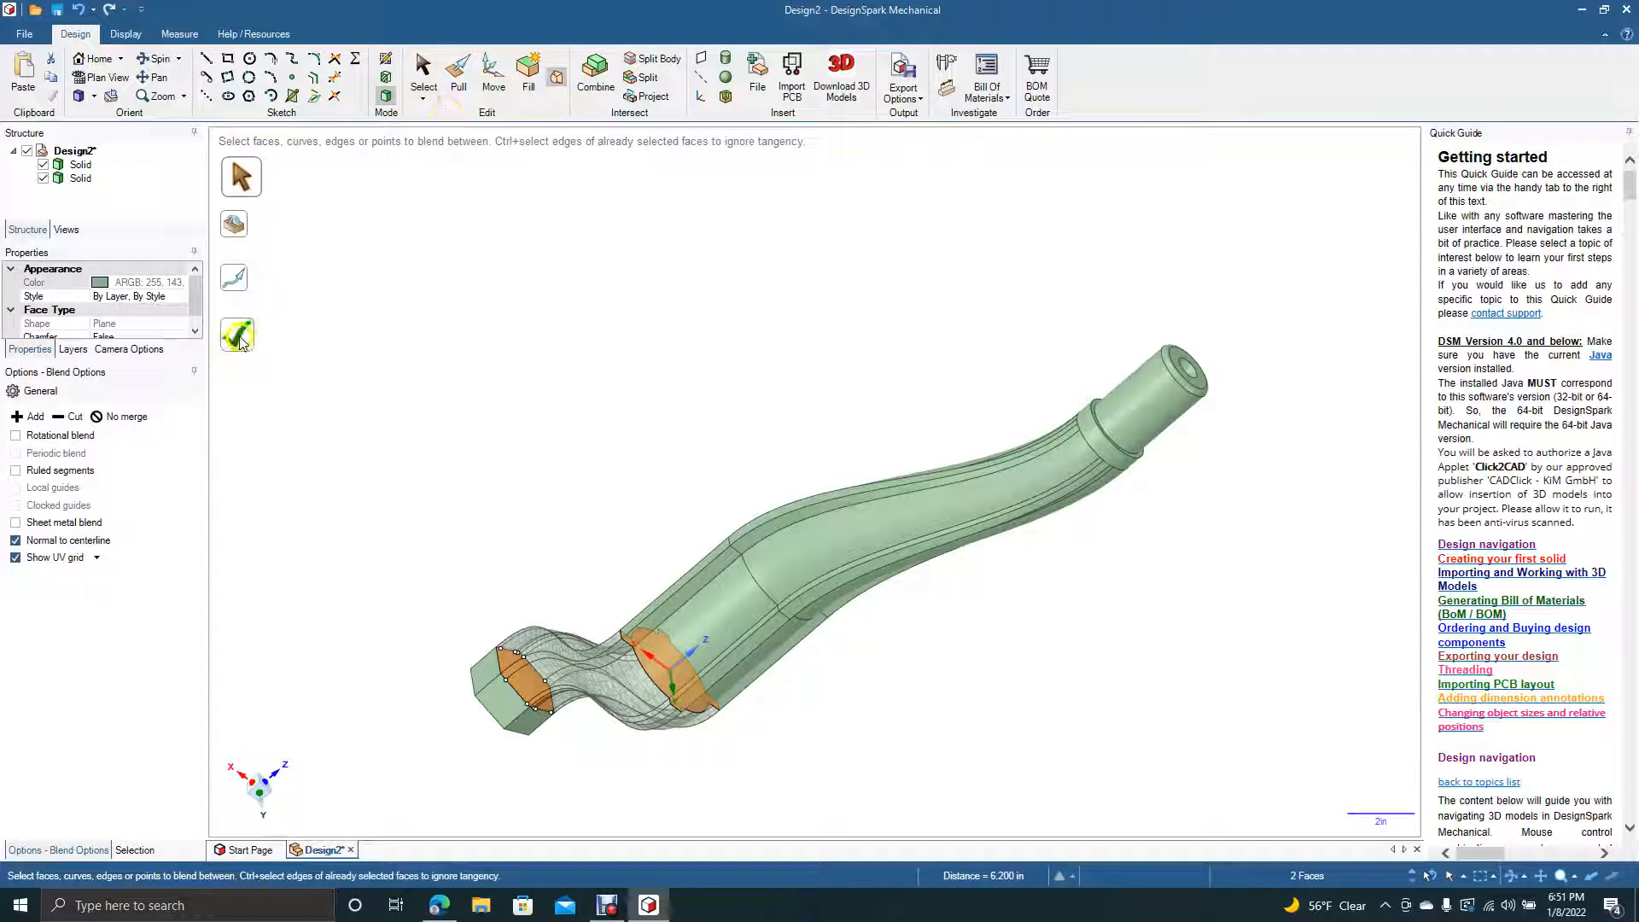
click(237, 334)
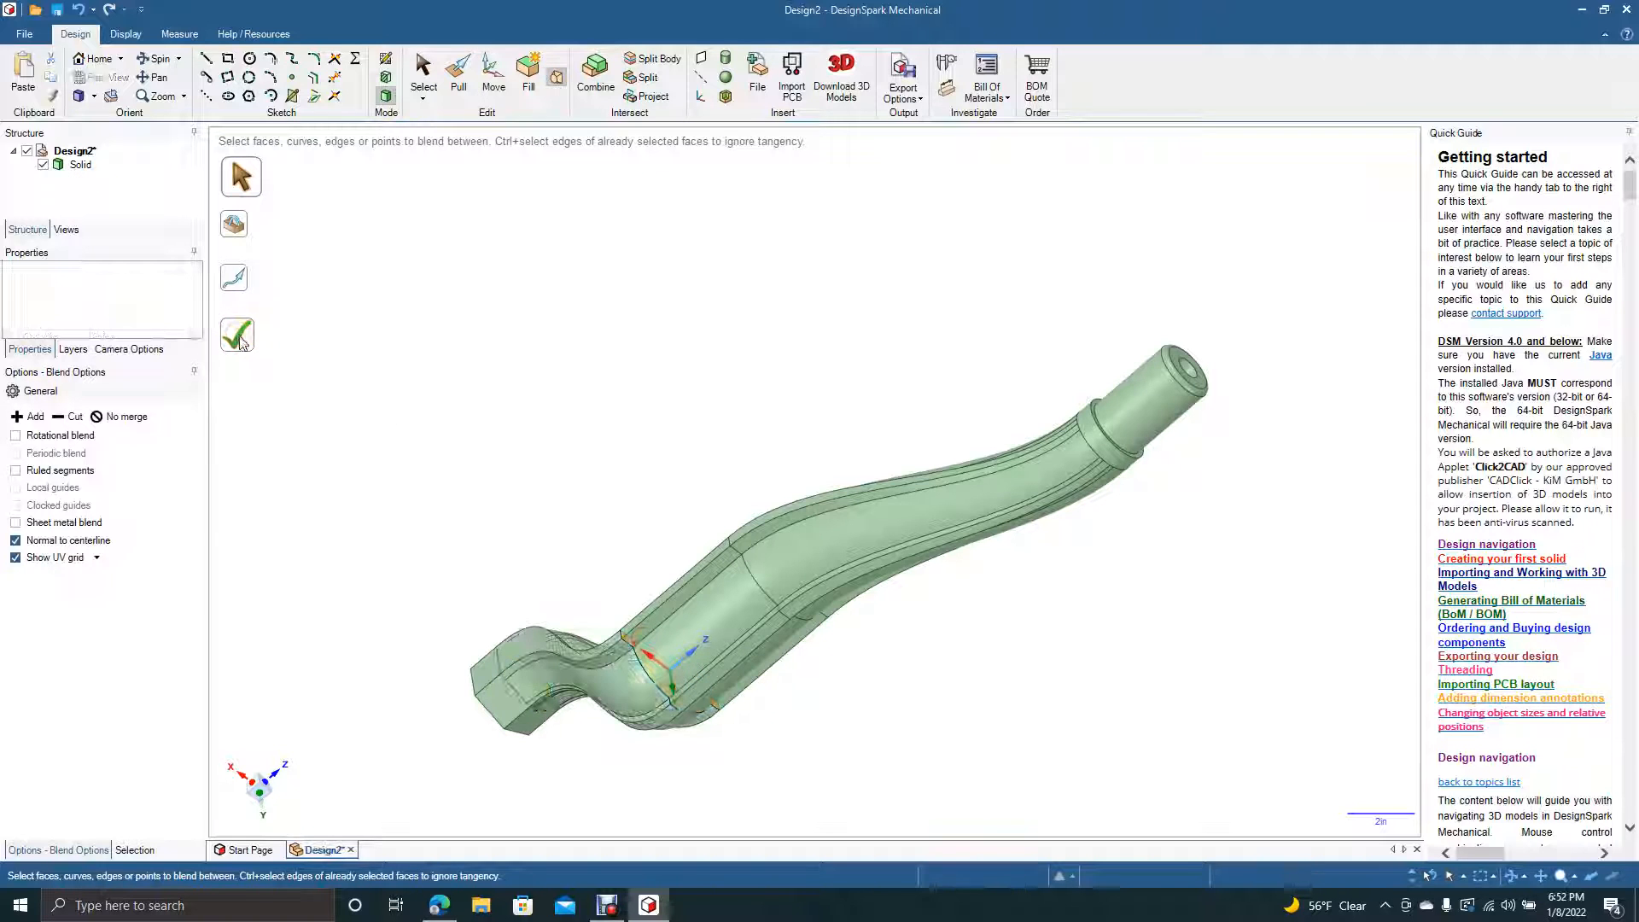
click(237, 334)
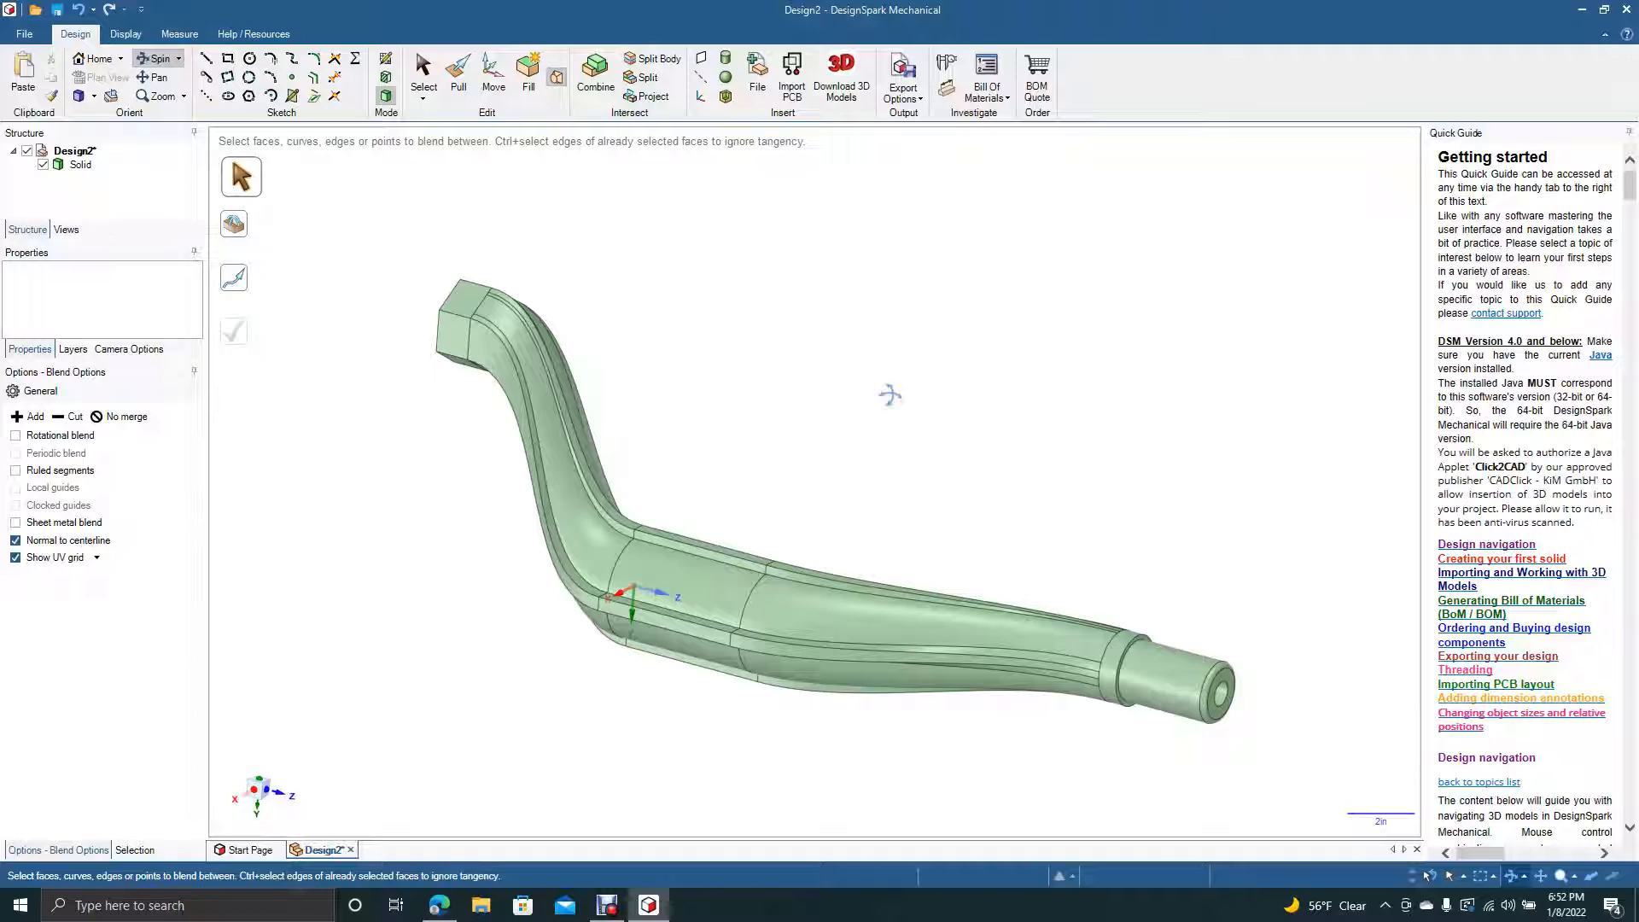
mouse_move(1053, 337)
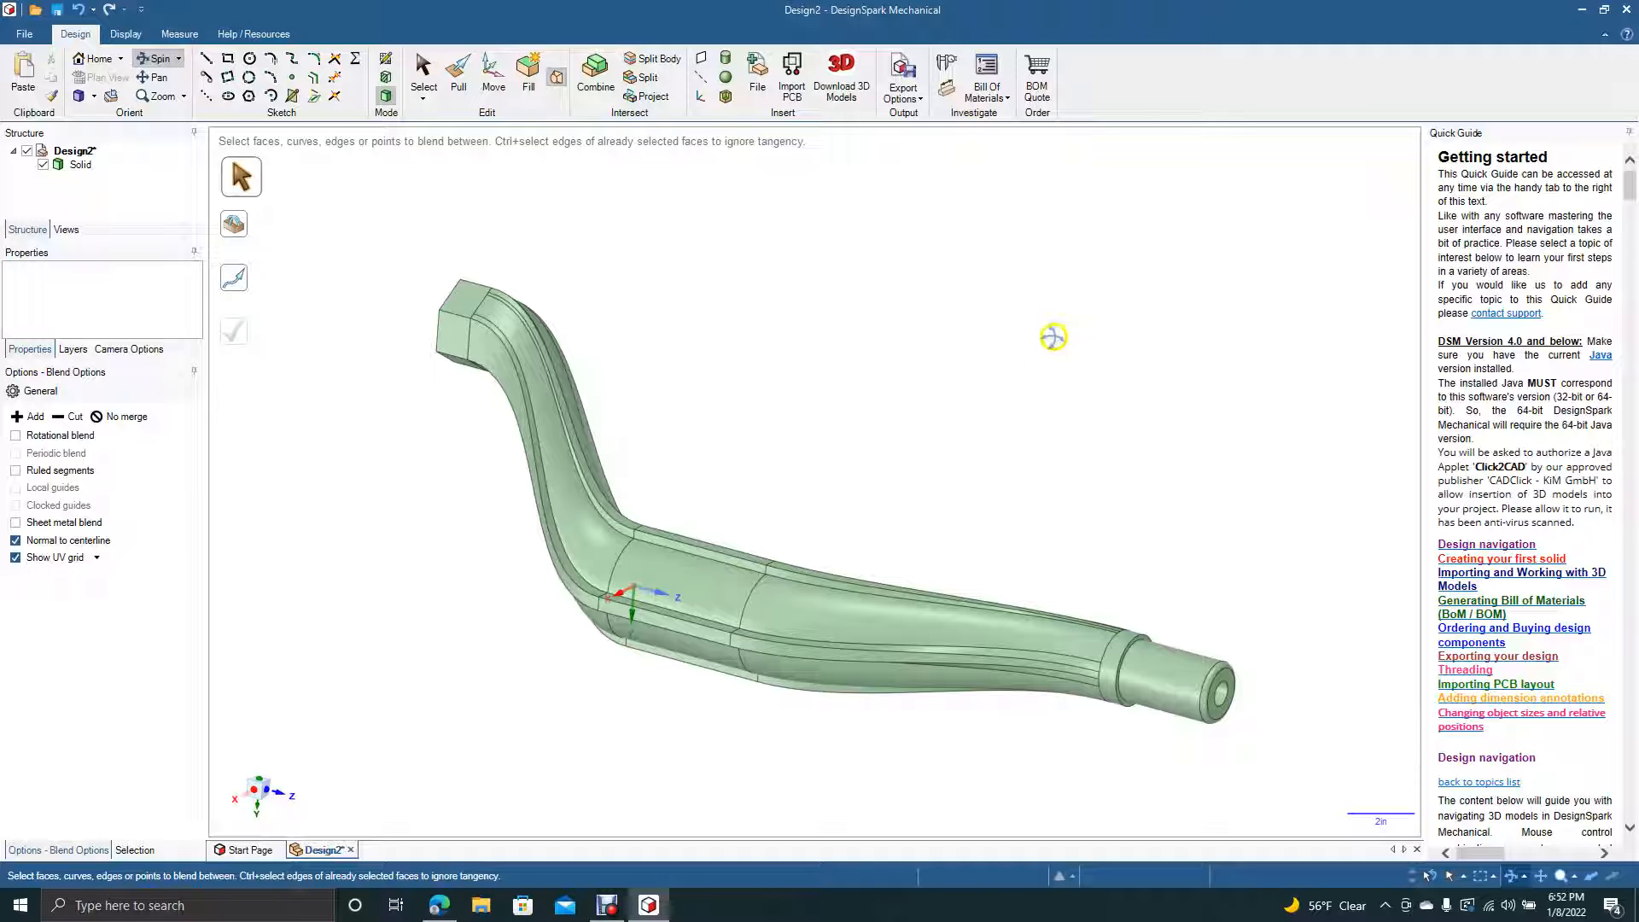
mouse_move(604, 698)
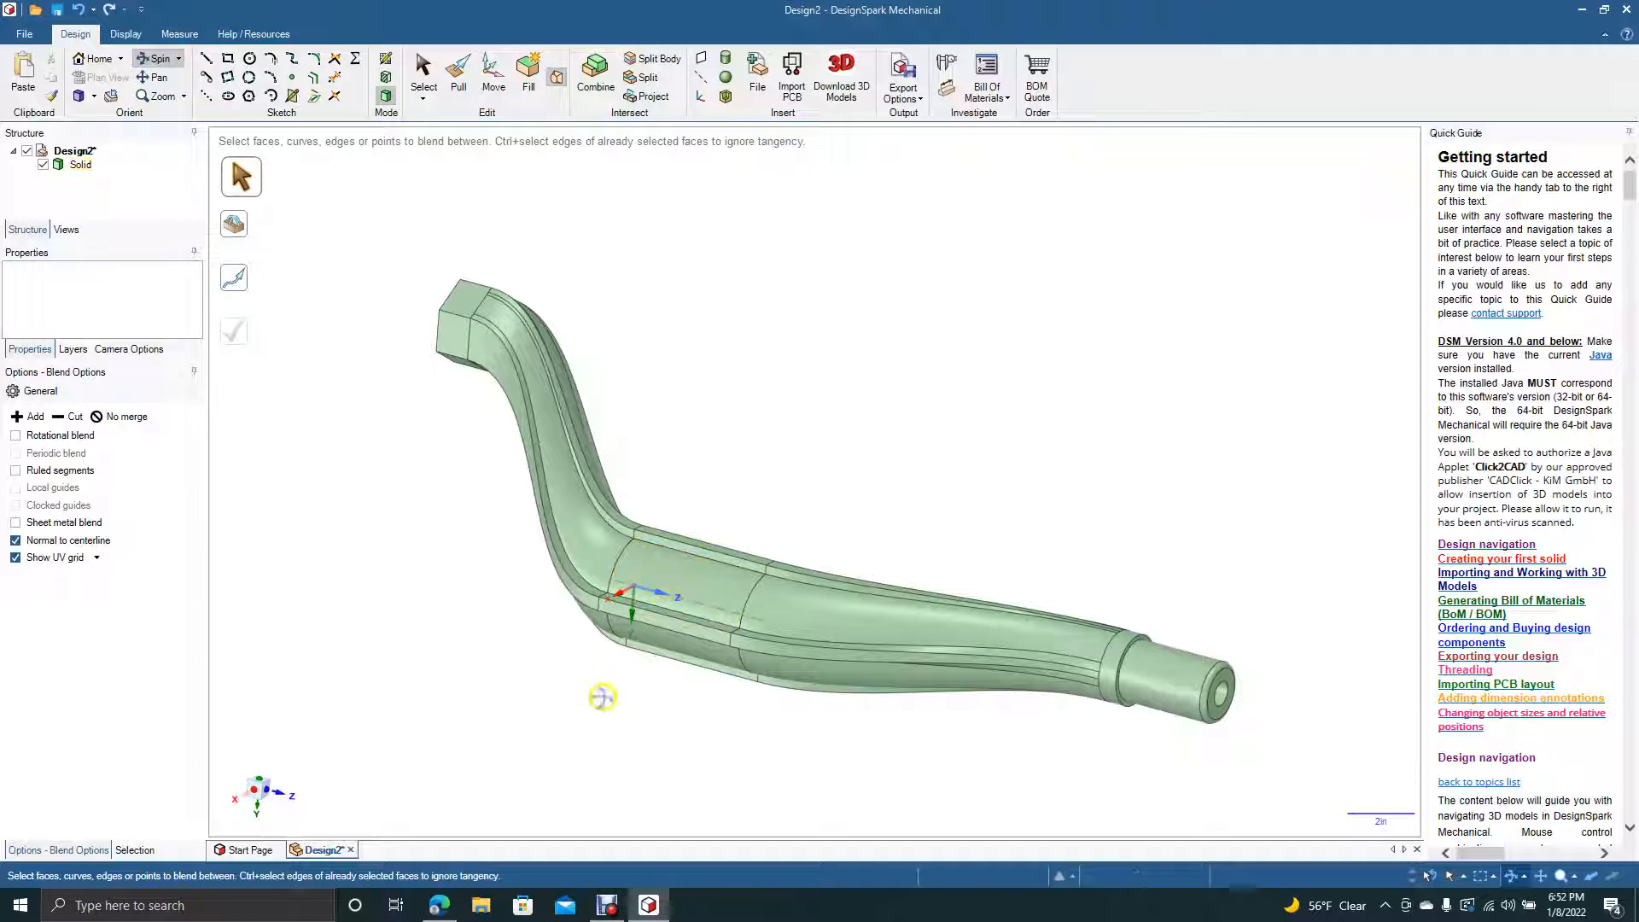